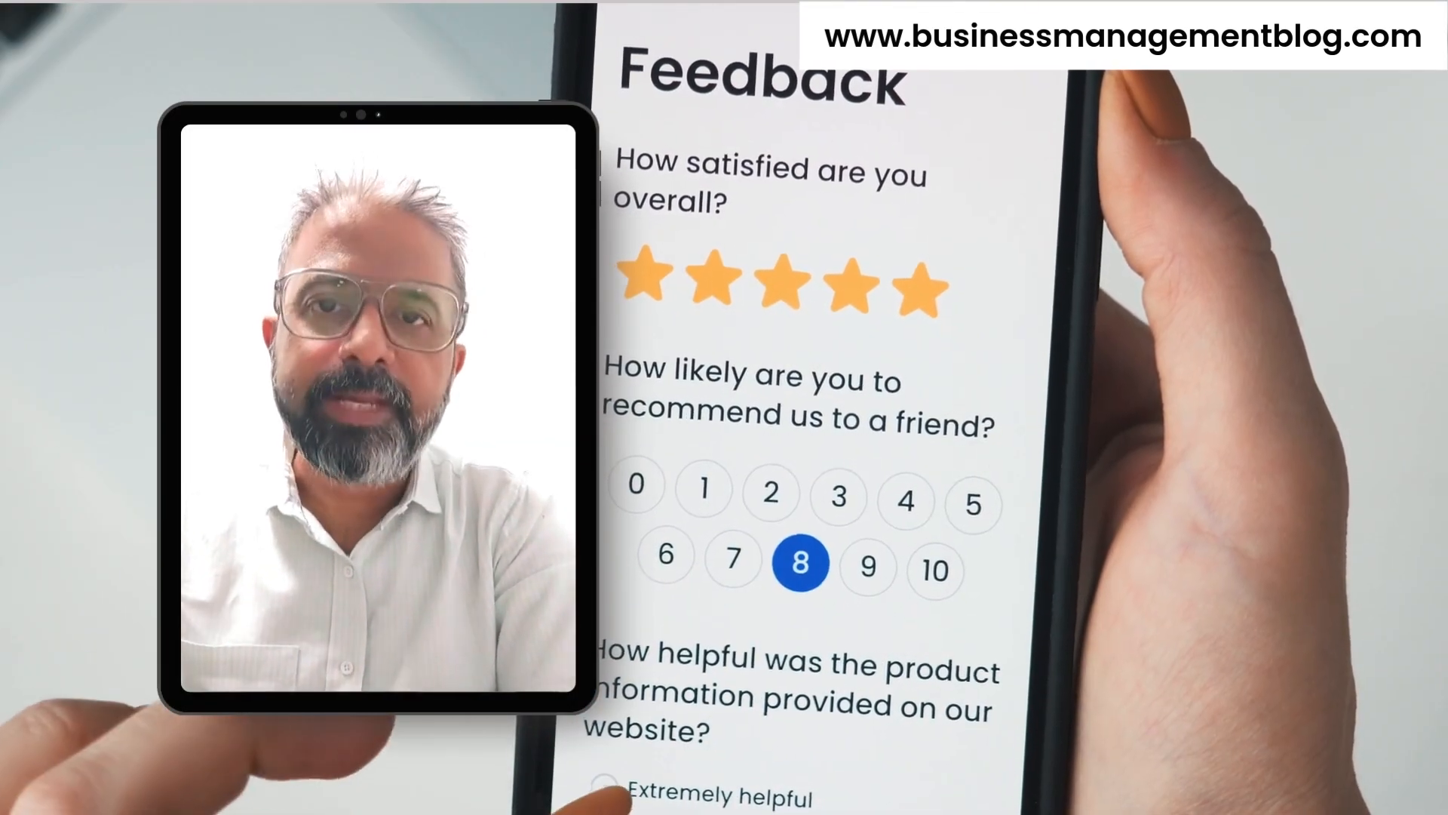
Scroll the Microsoft Forms home page down to the Sales Inquiry Form under Recent
scroll("down", 3)
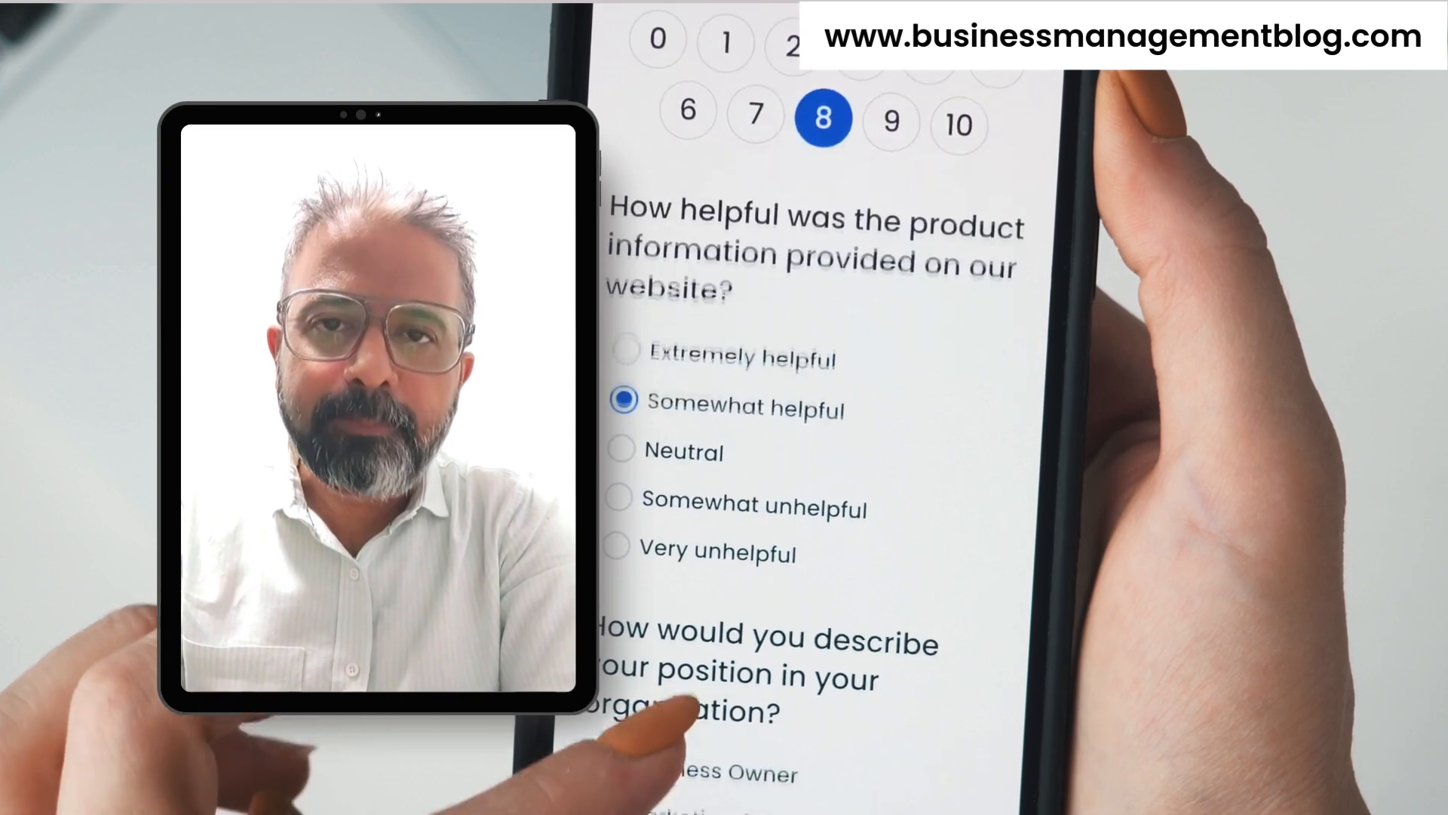
scroll("down", 3)
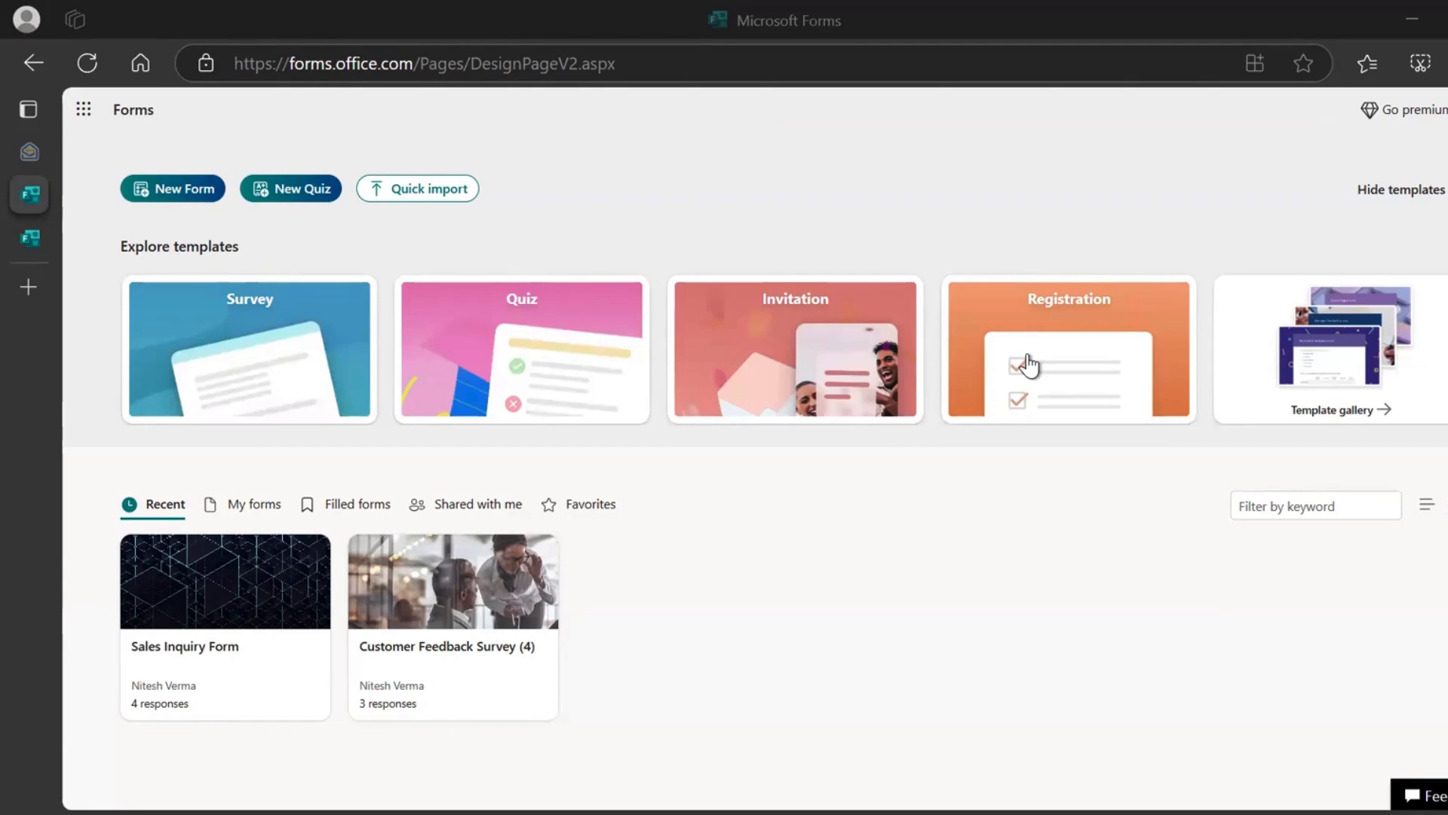
mouse_move(151, 321)
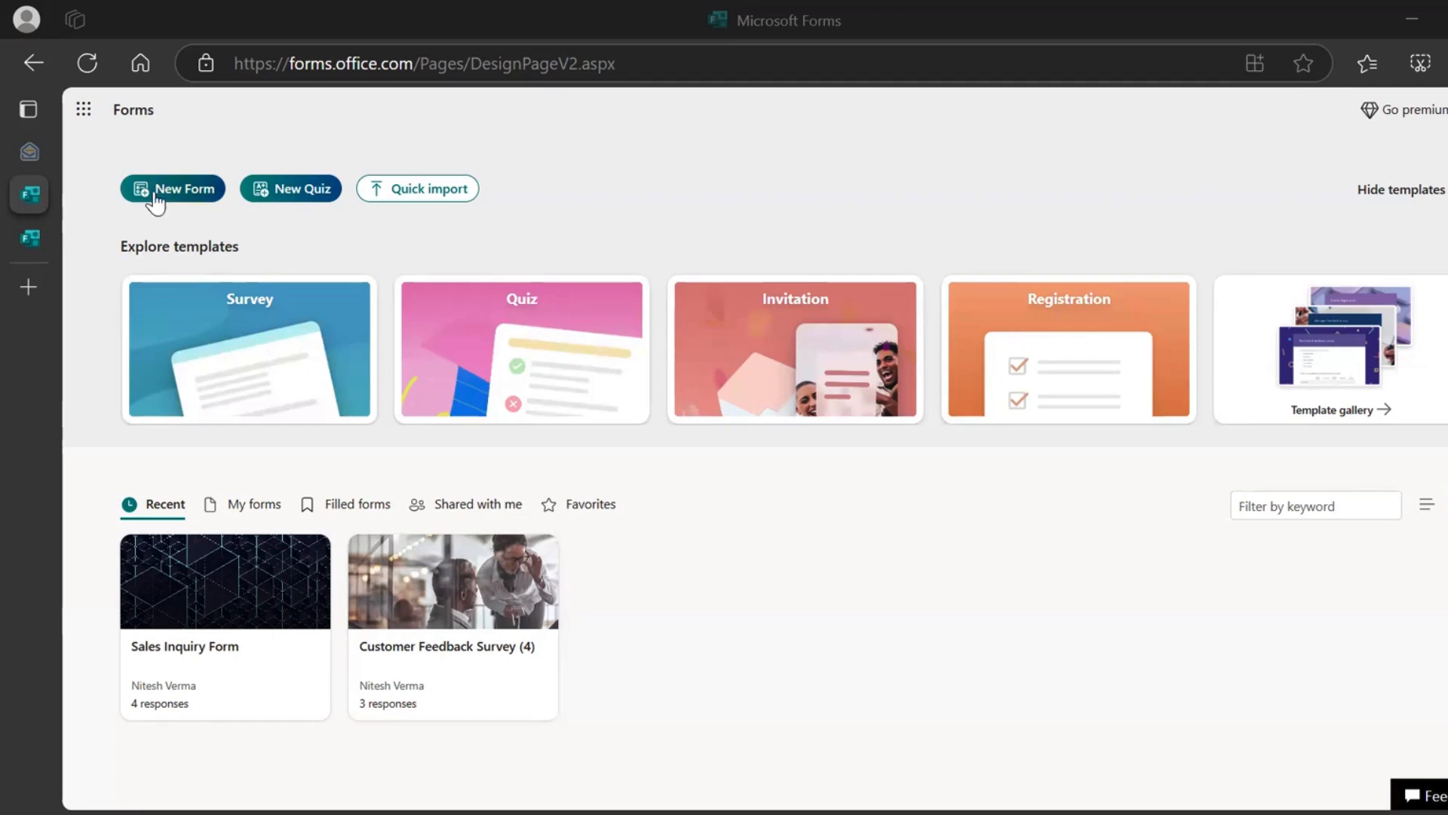
mouse_move(418, 188)
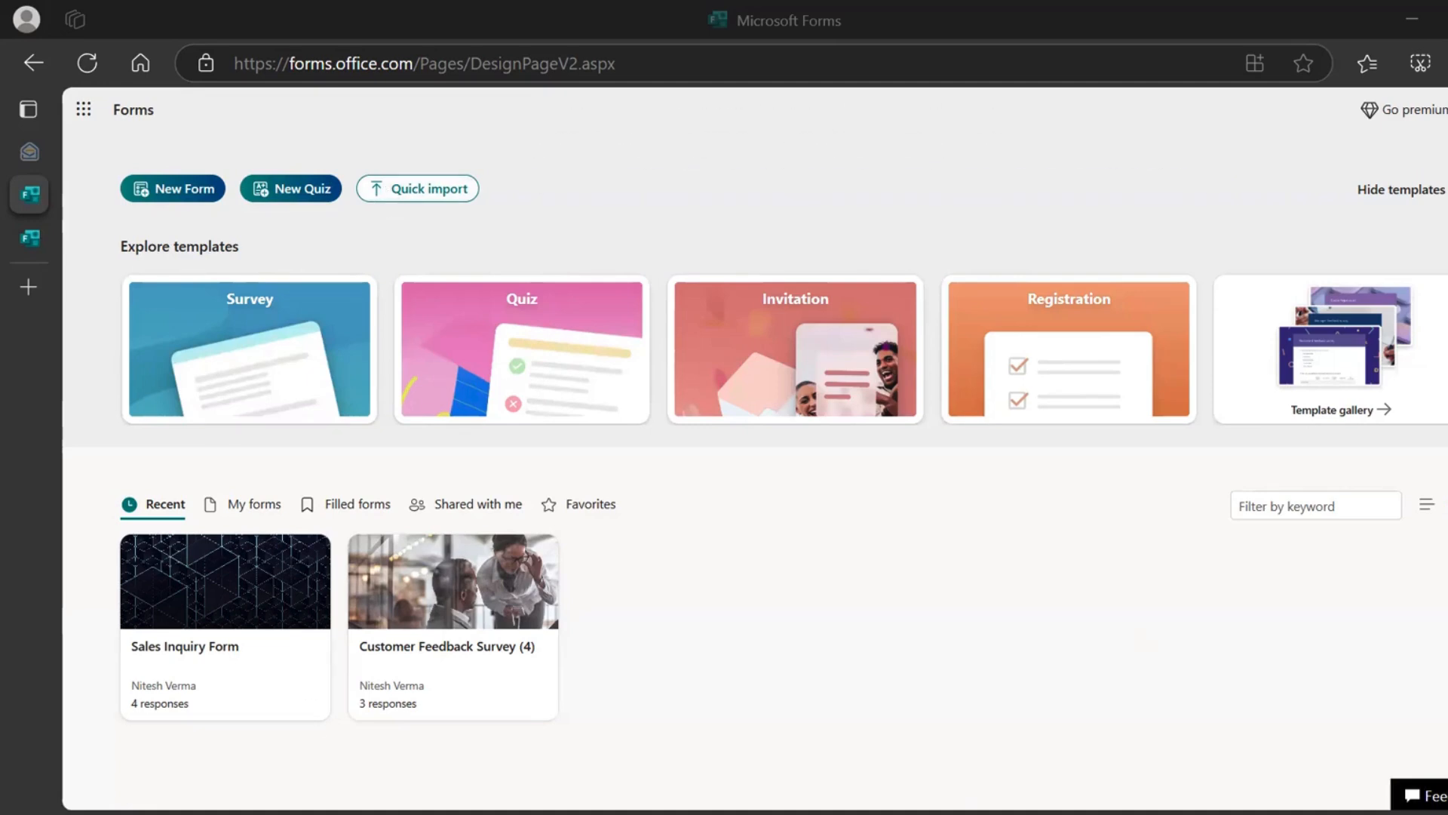
mouse_move(384, 519)
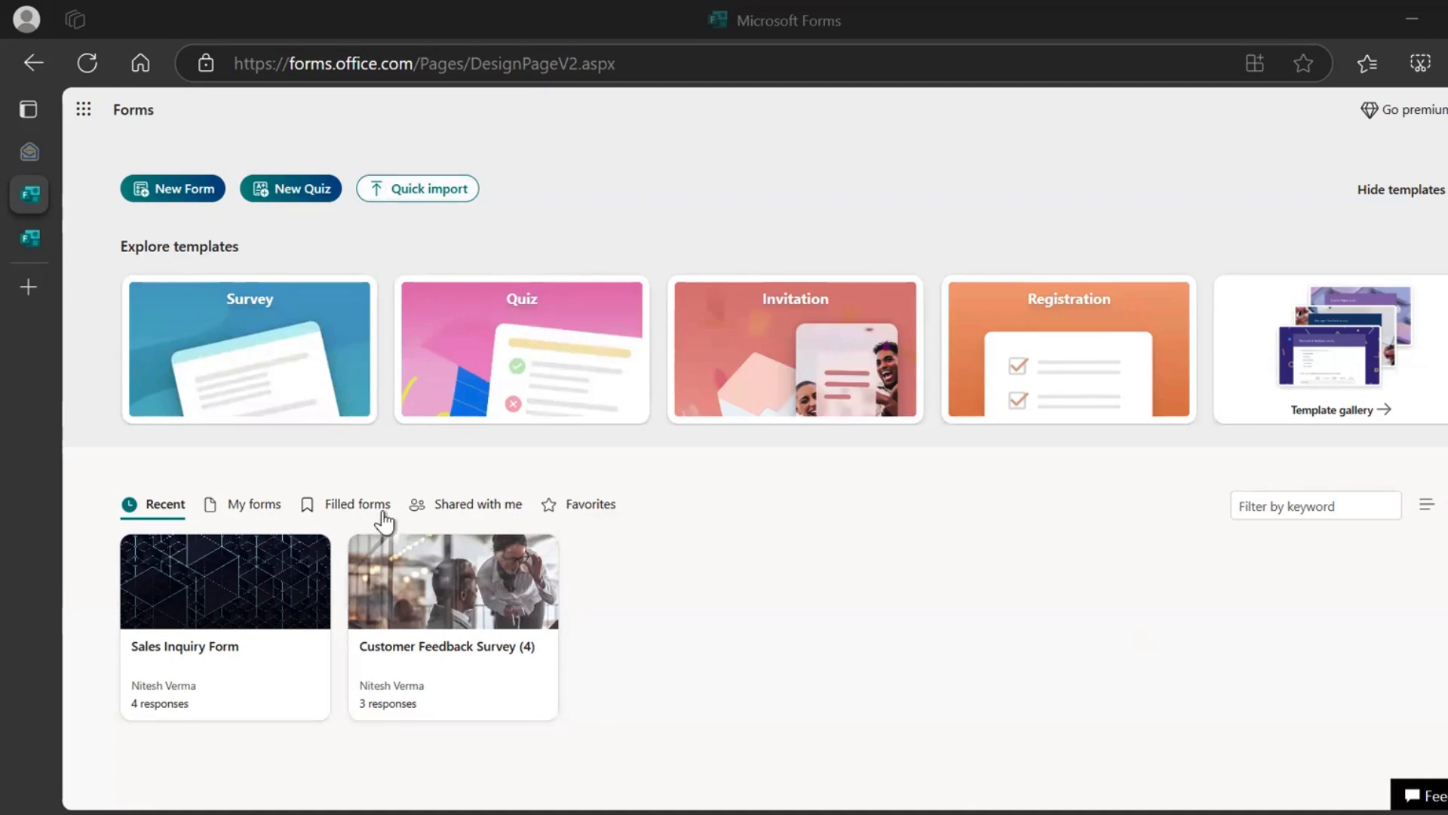
mouse_move(822, 709)
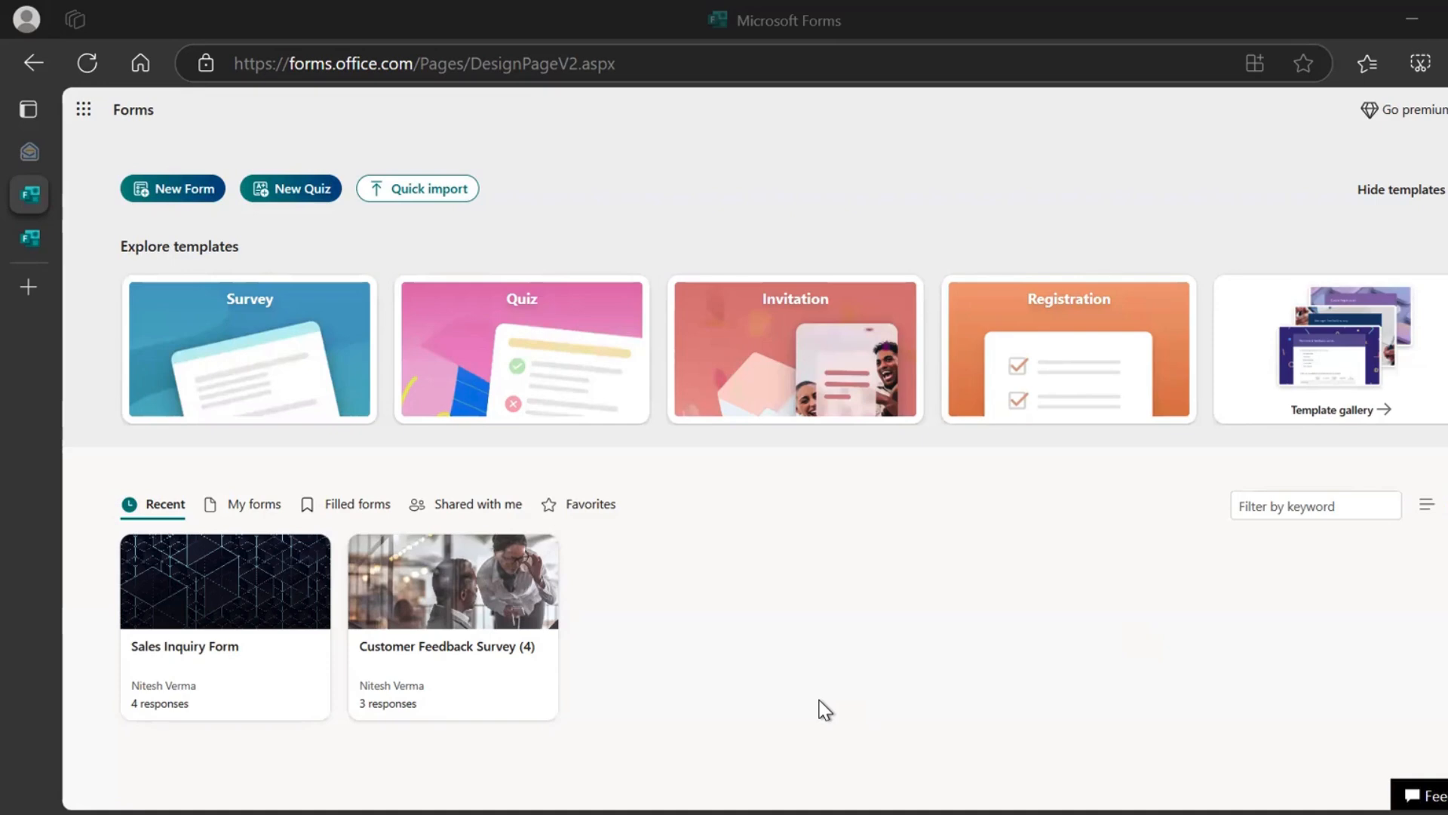
mouse_move(8, 309)
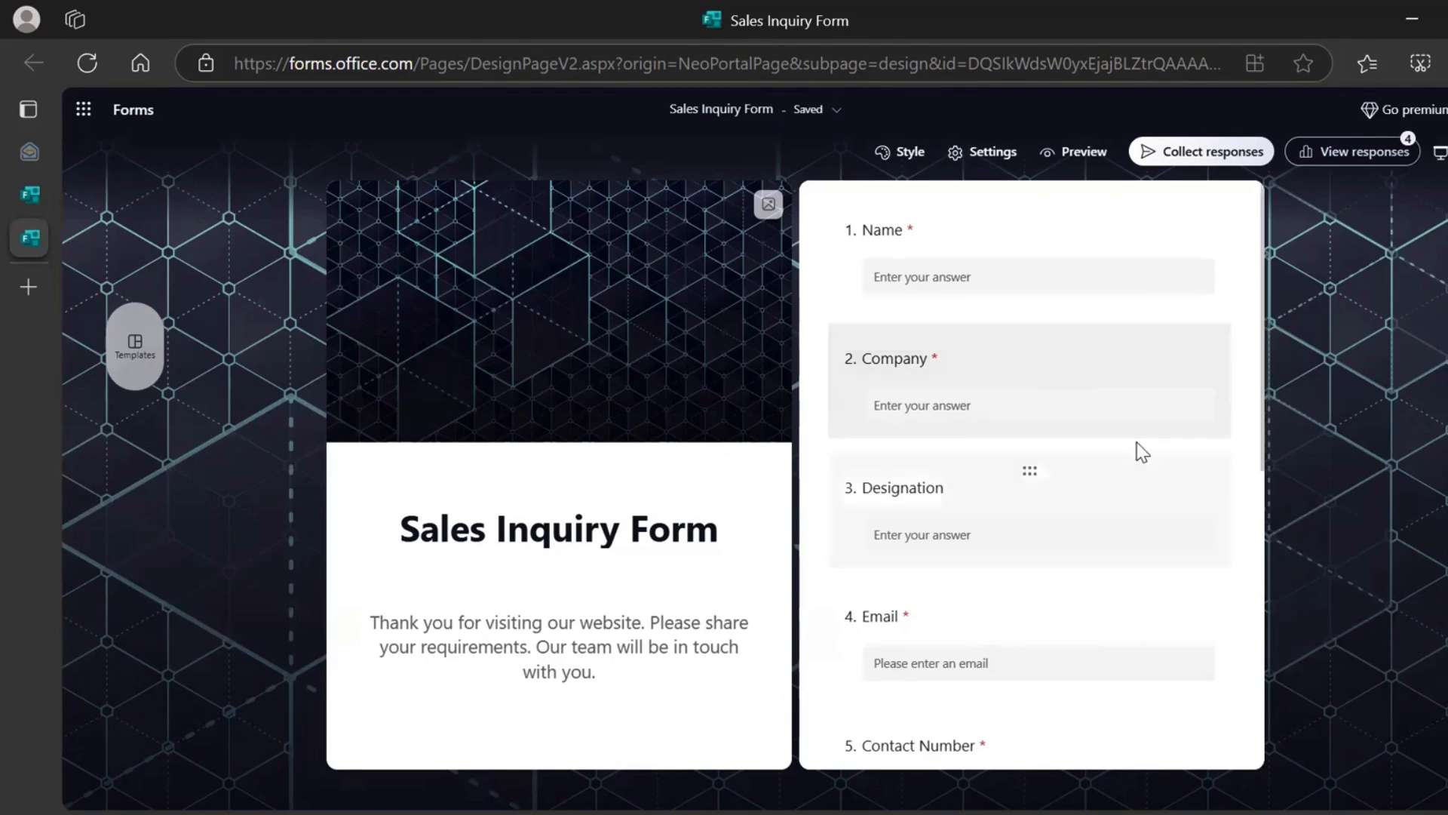
scroll("down", 3)
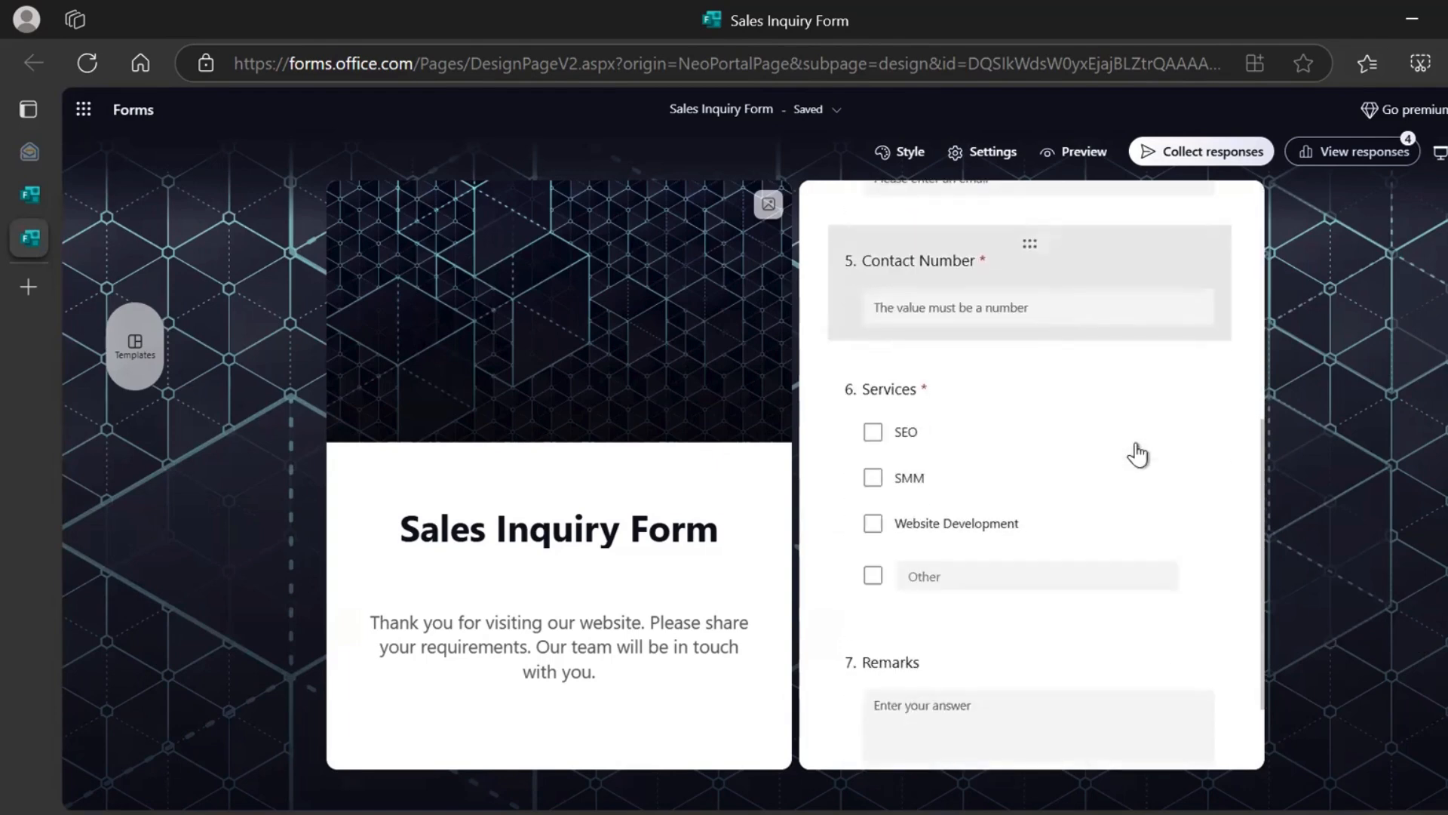
scroll("down", 3)
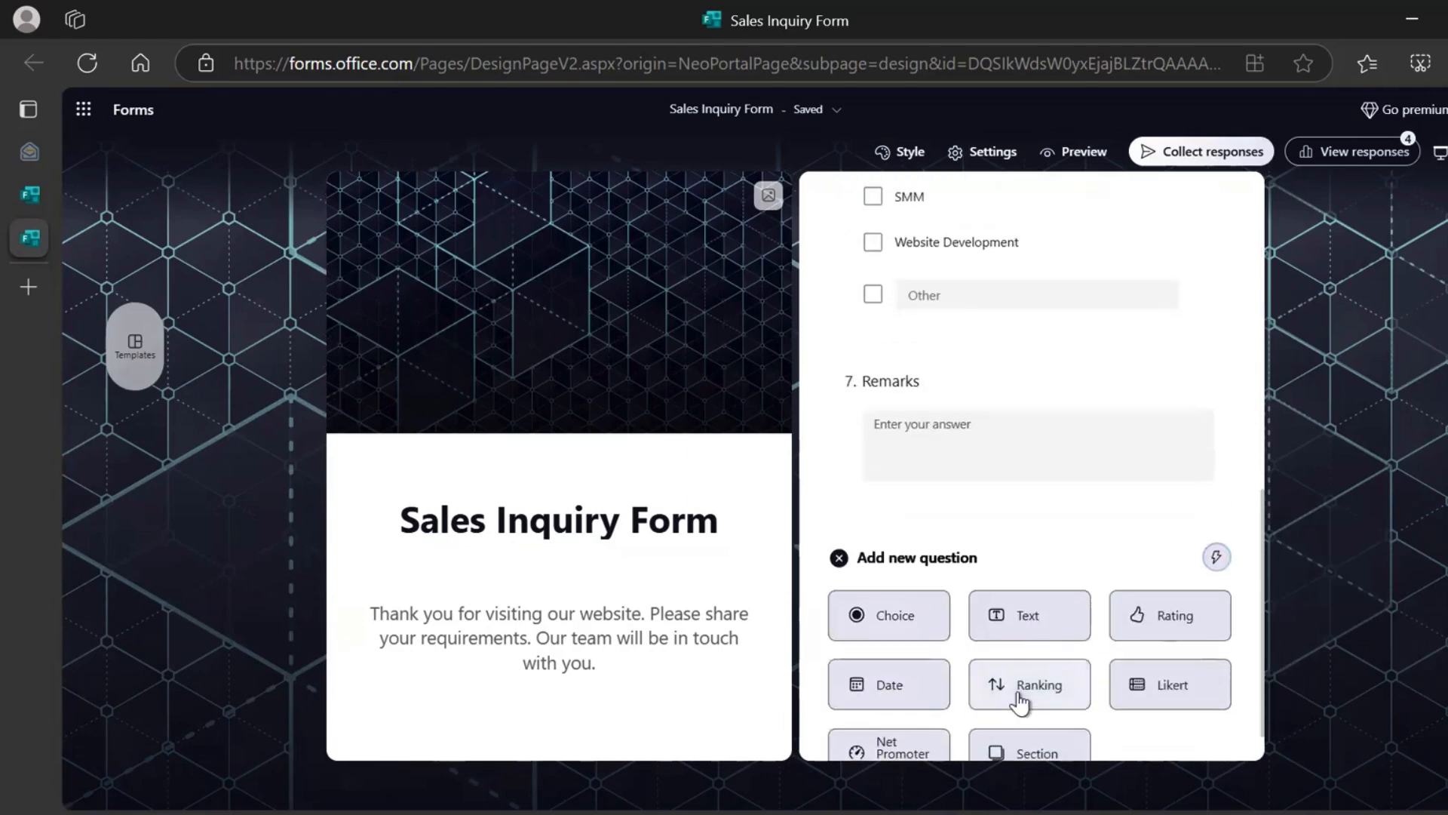
scroll("down", 3)
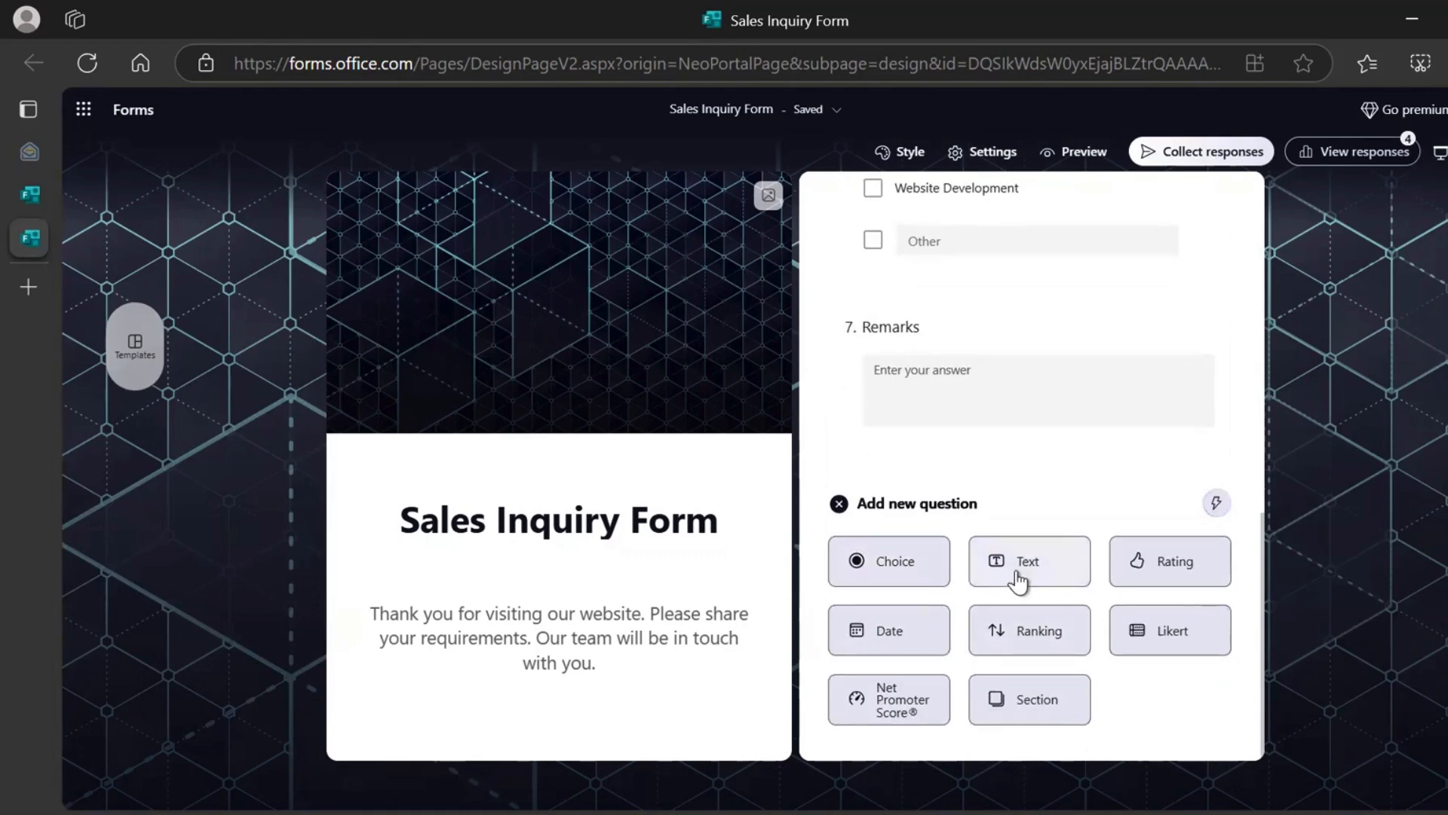
mouse_move(1185, 596)
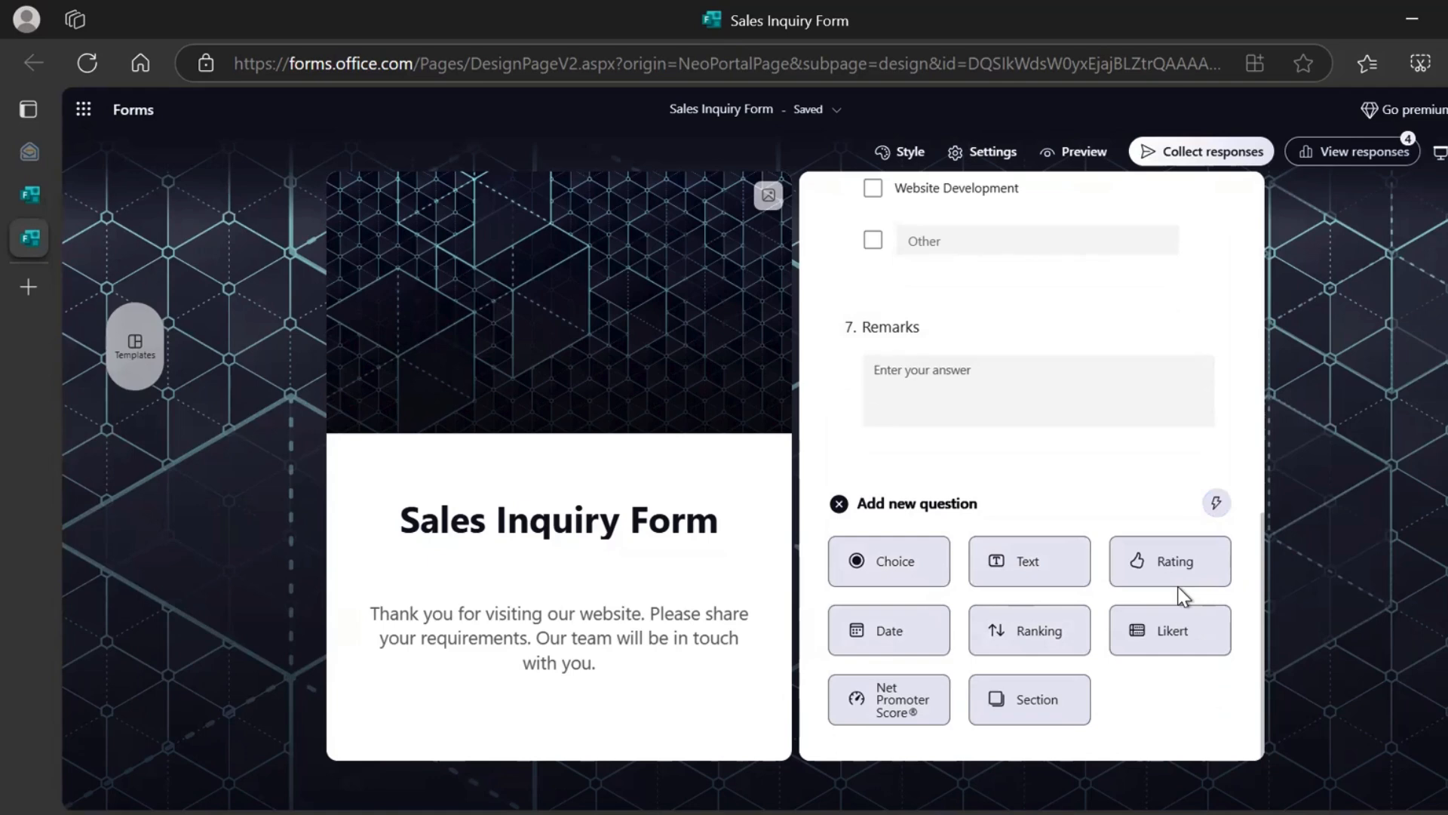
mouse_move(889, 630)
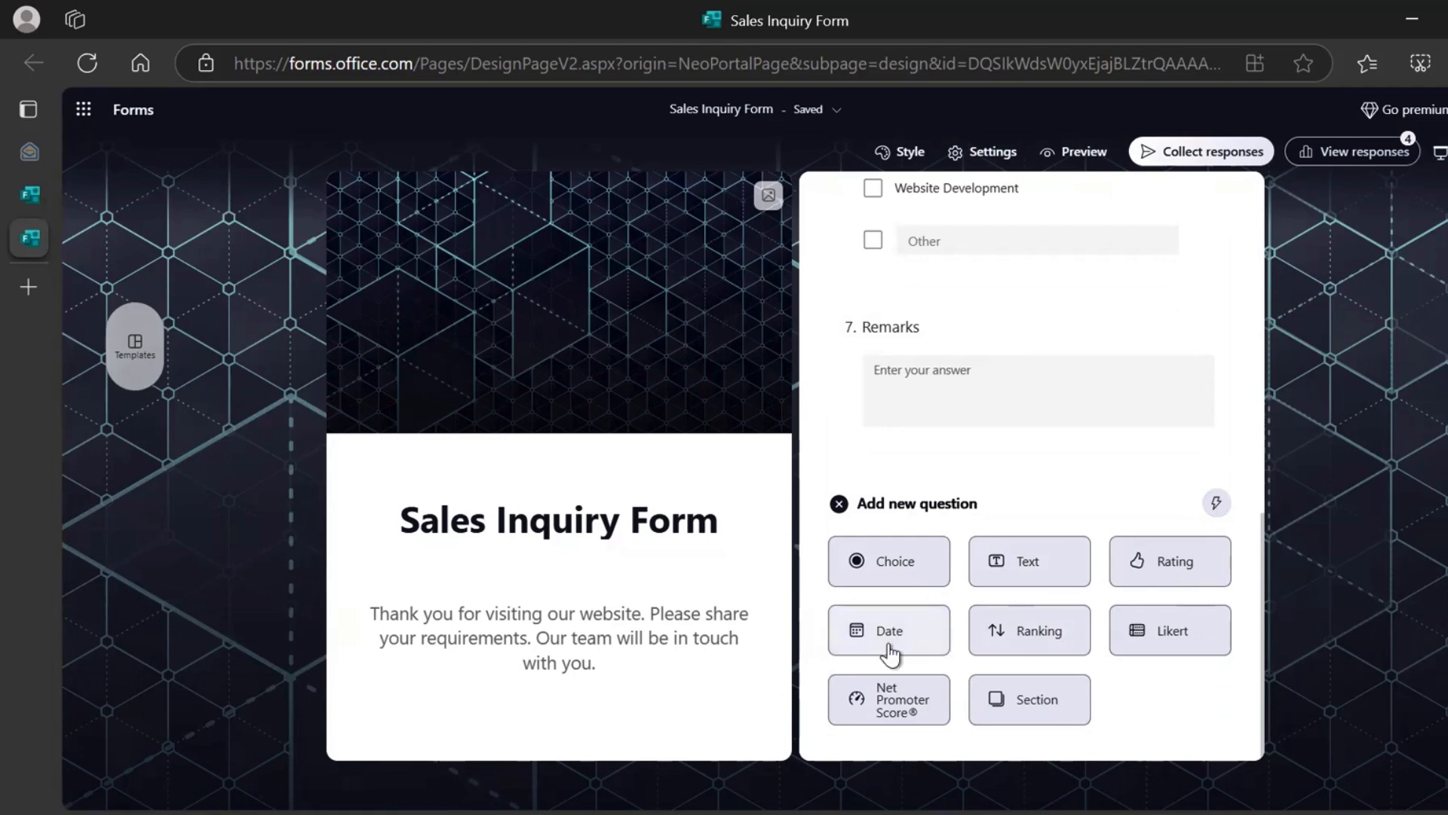
mouse_move(1195, 658)
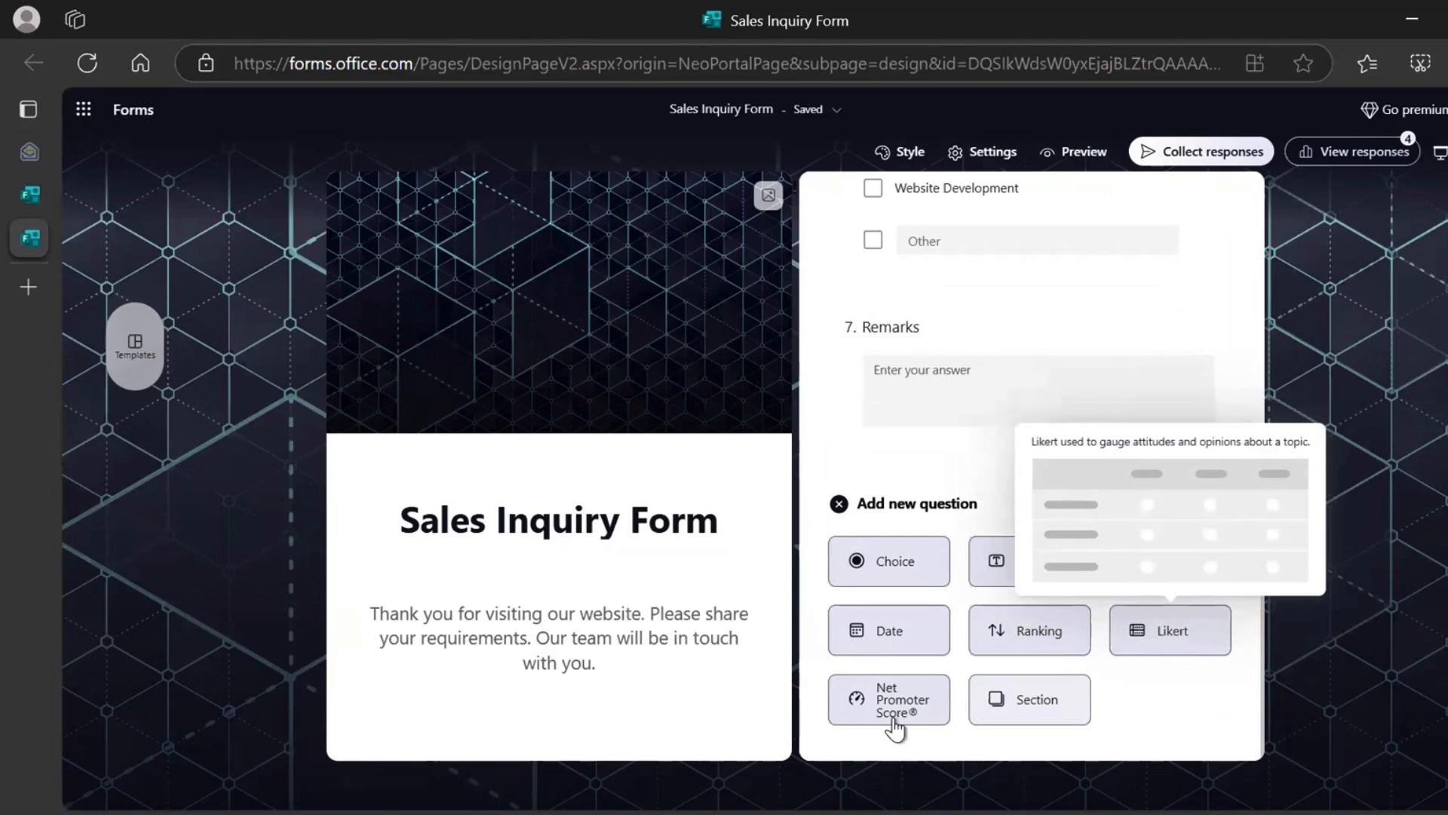
mouse_move(1214, 679)
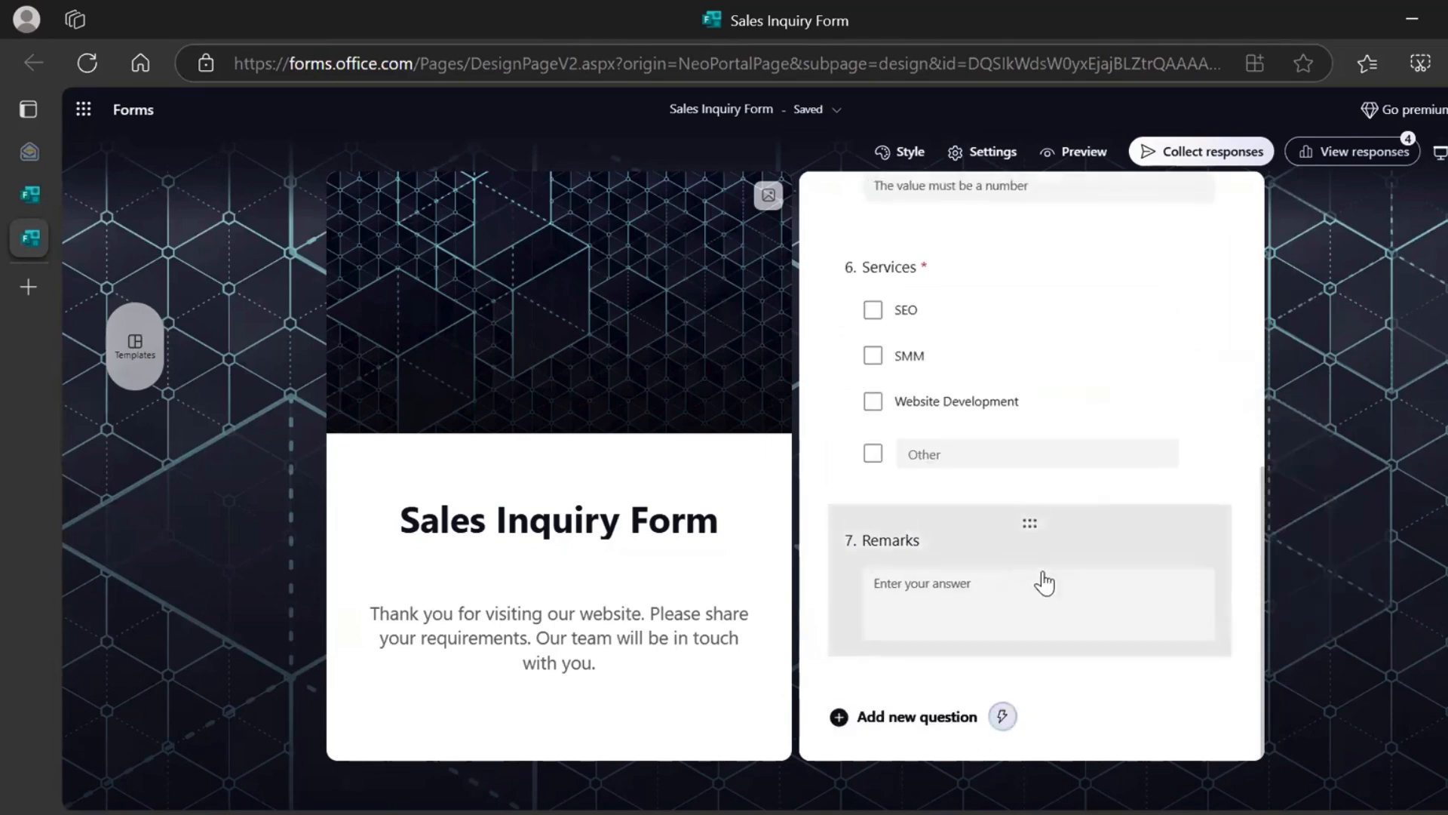
scroll("up", 3)
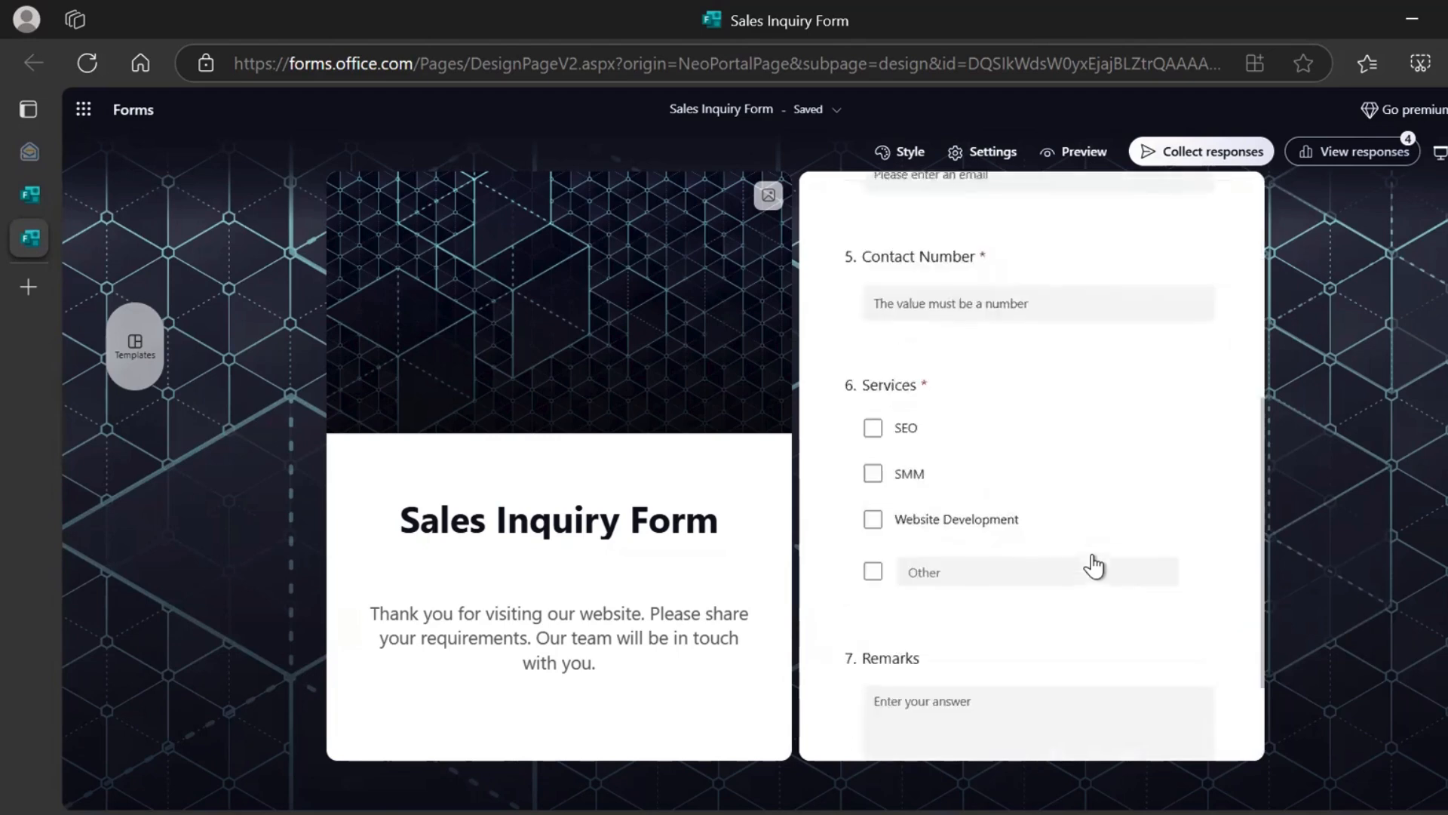
scroll("up", 3)
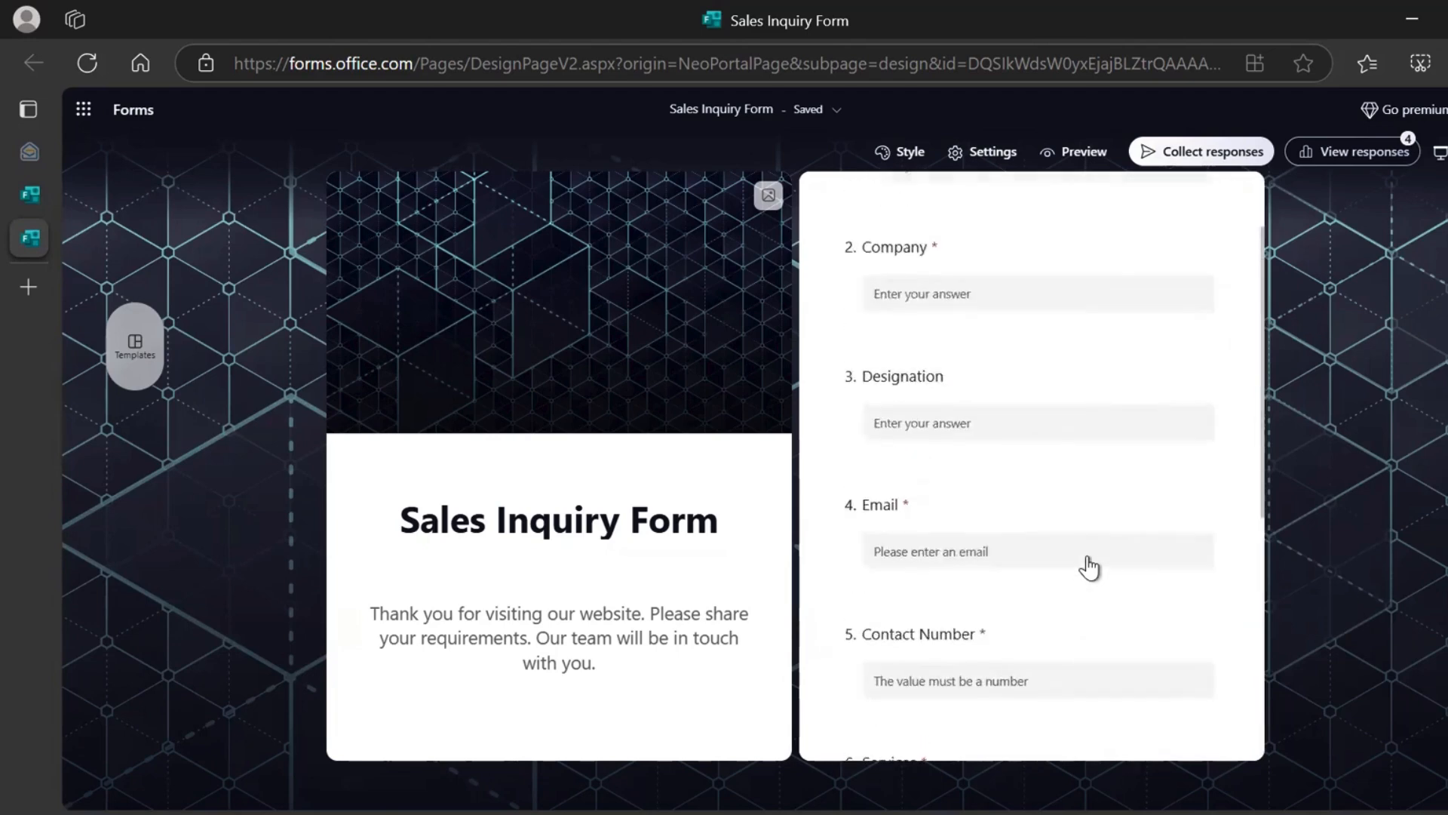
scroll("up", 3)
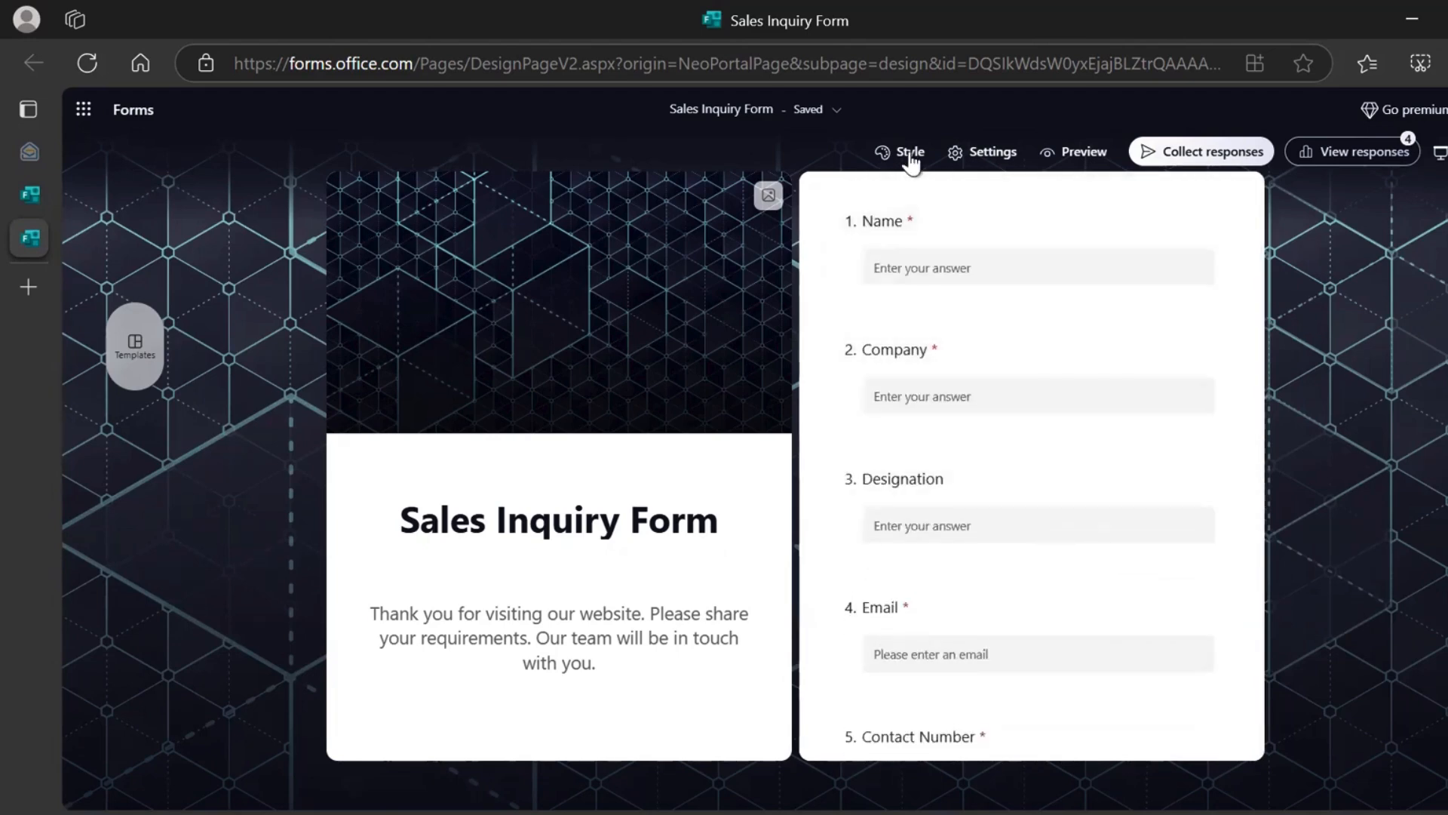
Try the business meeting photo theme, then restore the dark hexagon background theme
left_click(908, 152)
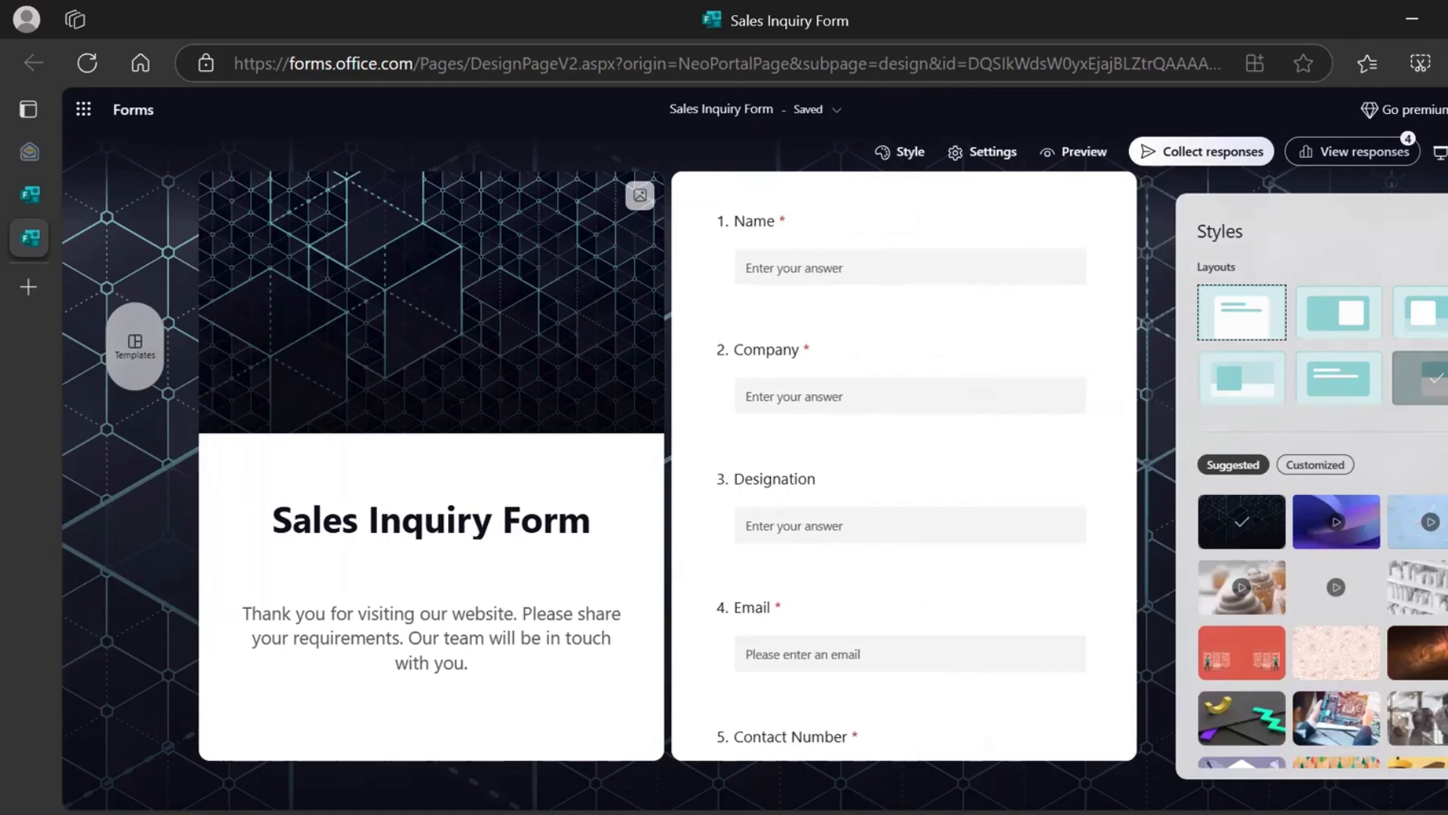
scroll("down", 3)
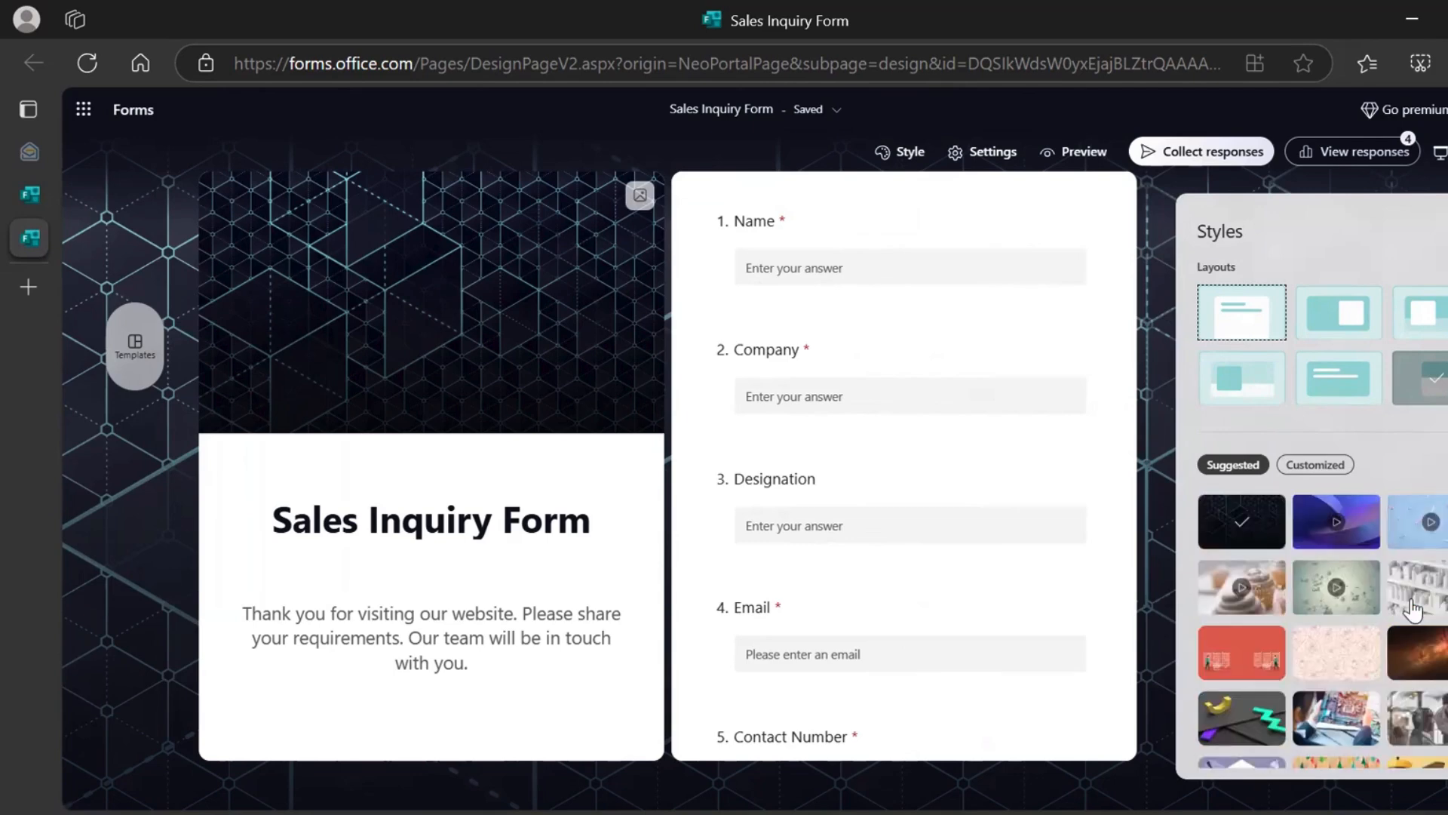
scroll("down", 3)
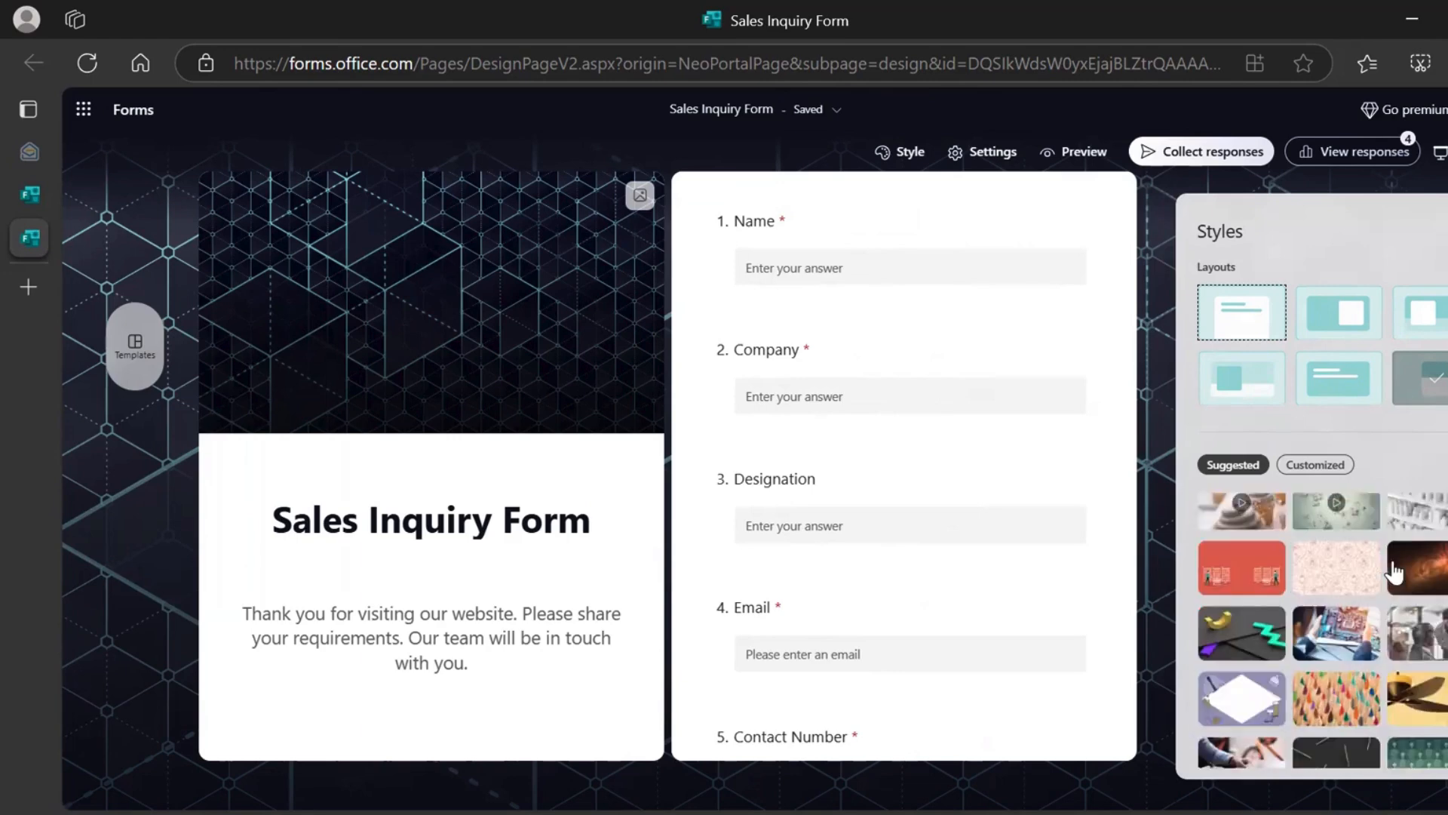
scroll("down", 3)
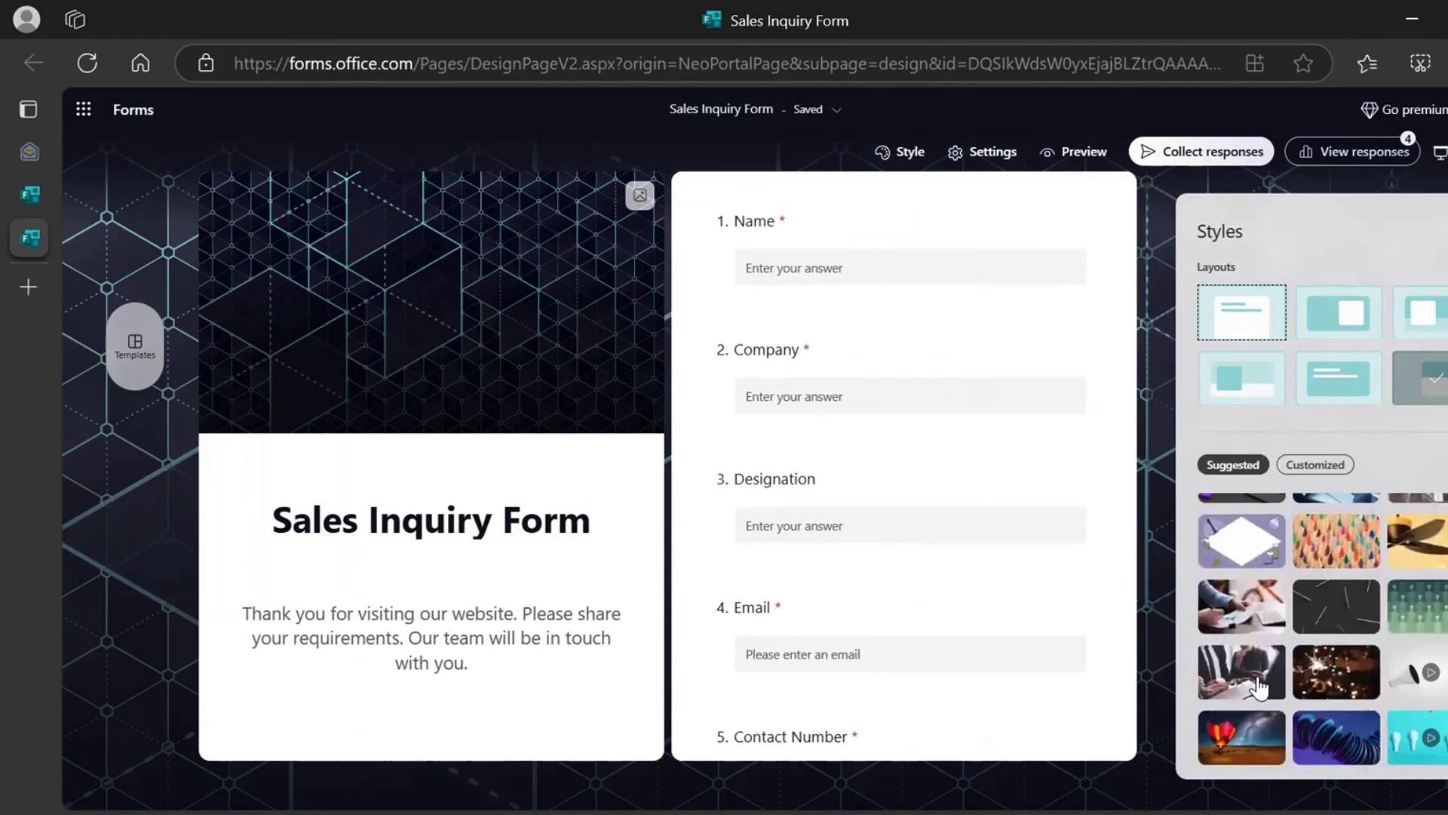
left_click(1240, 671)
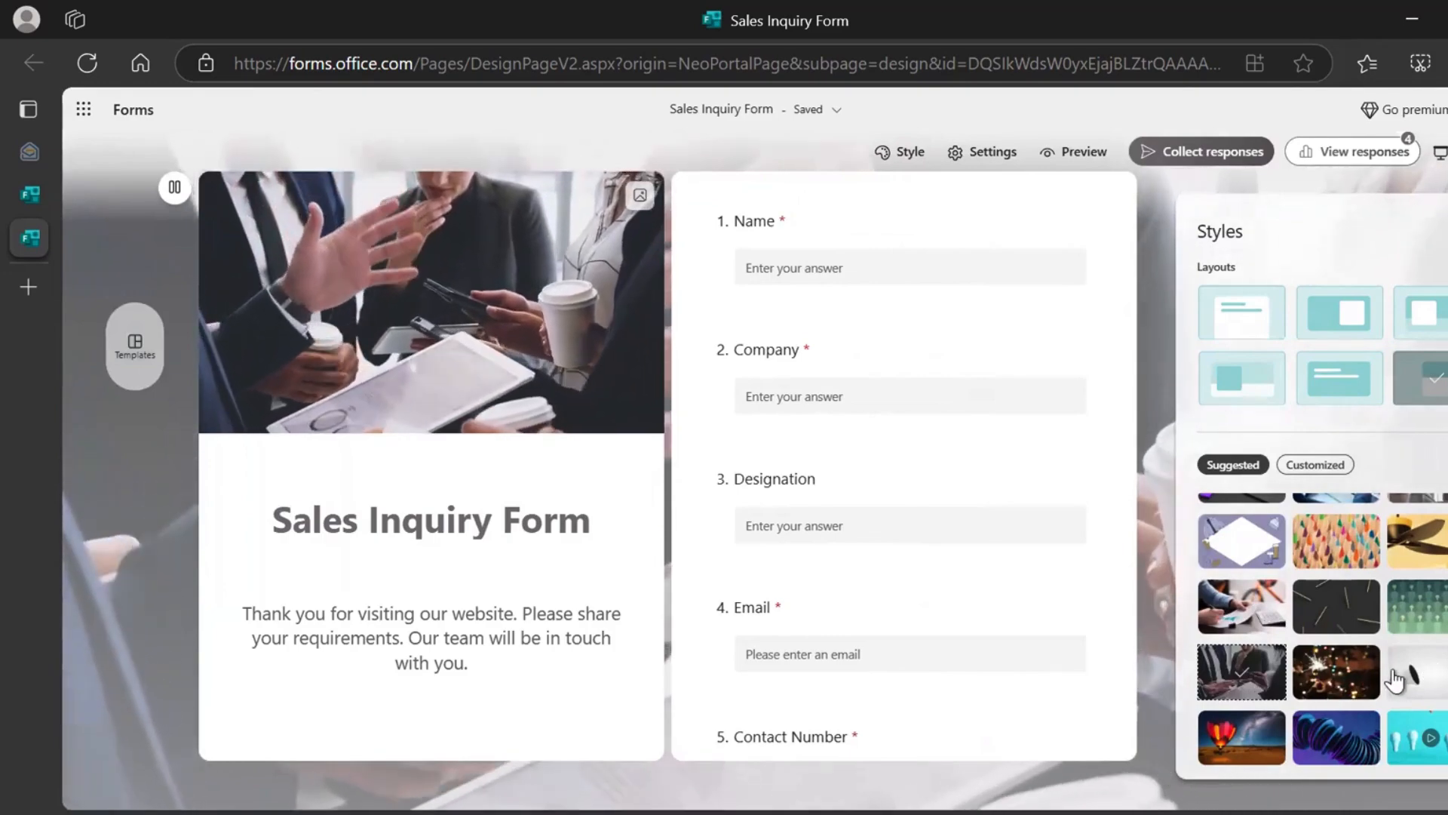
left_click(1314, 465)
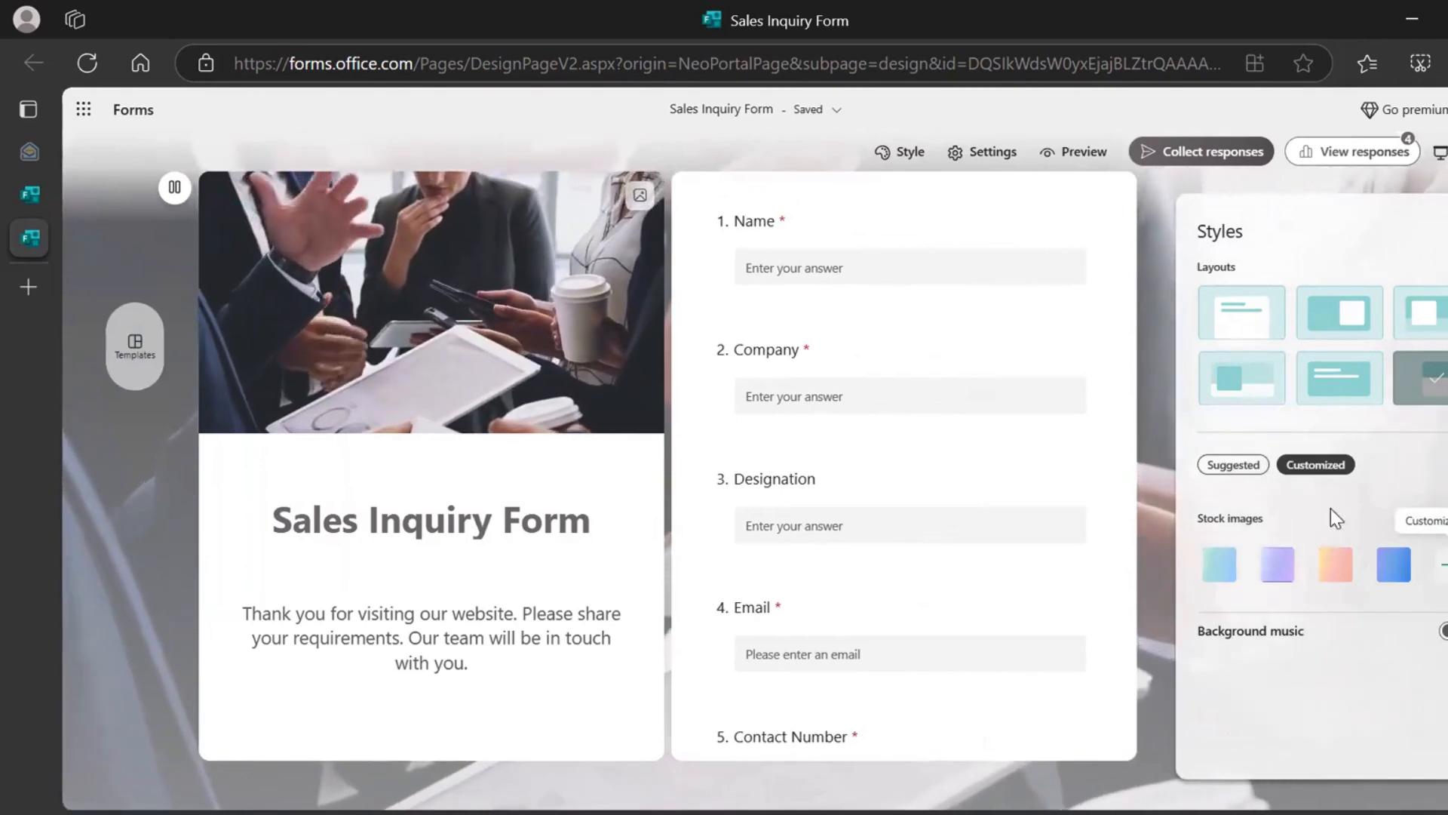
left_click(1232, 464)
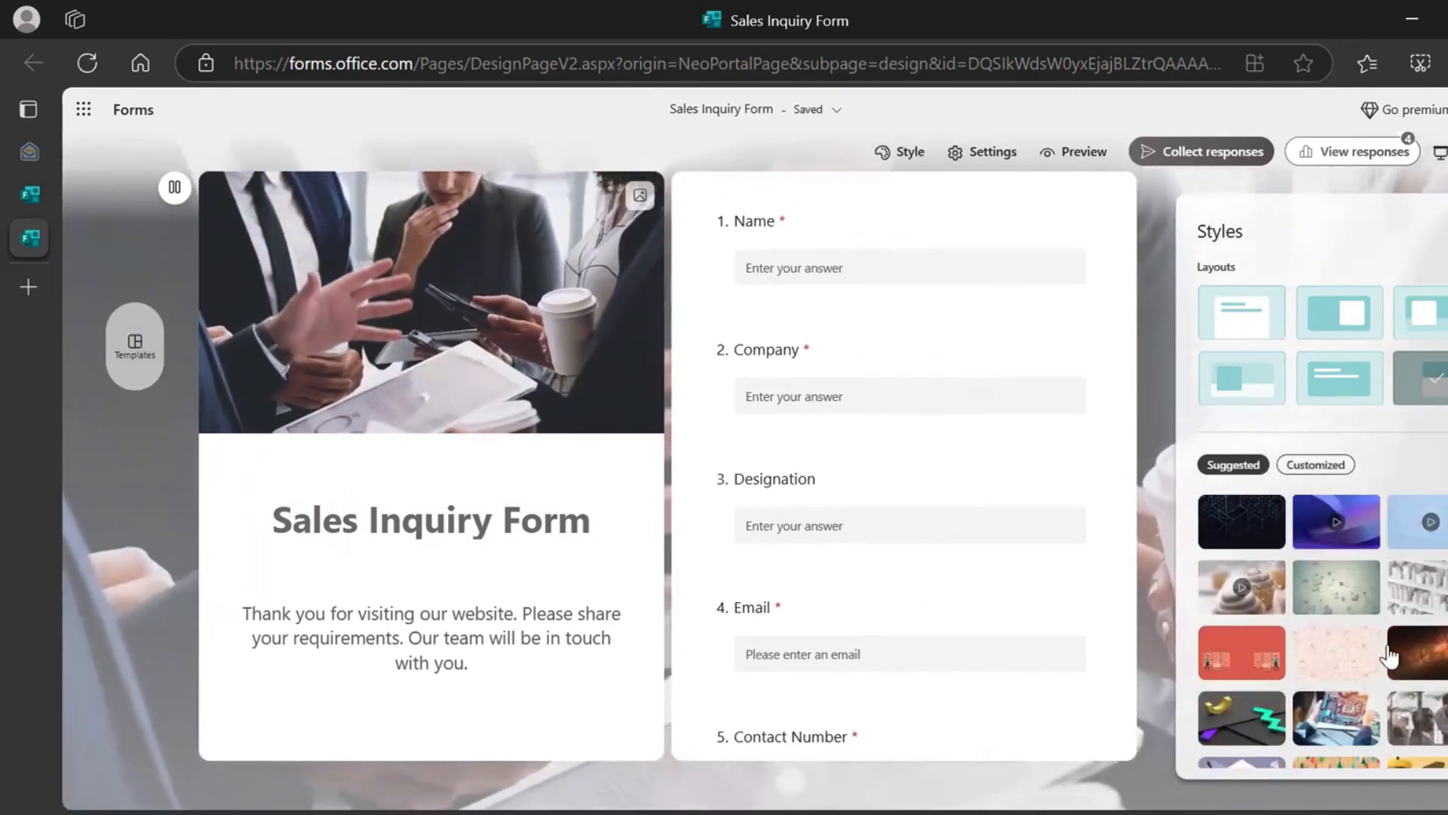
left_click(1242, 521)
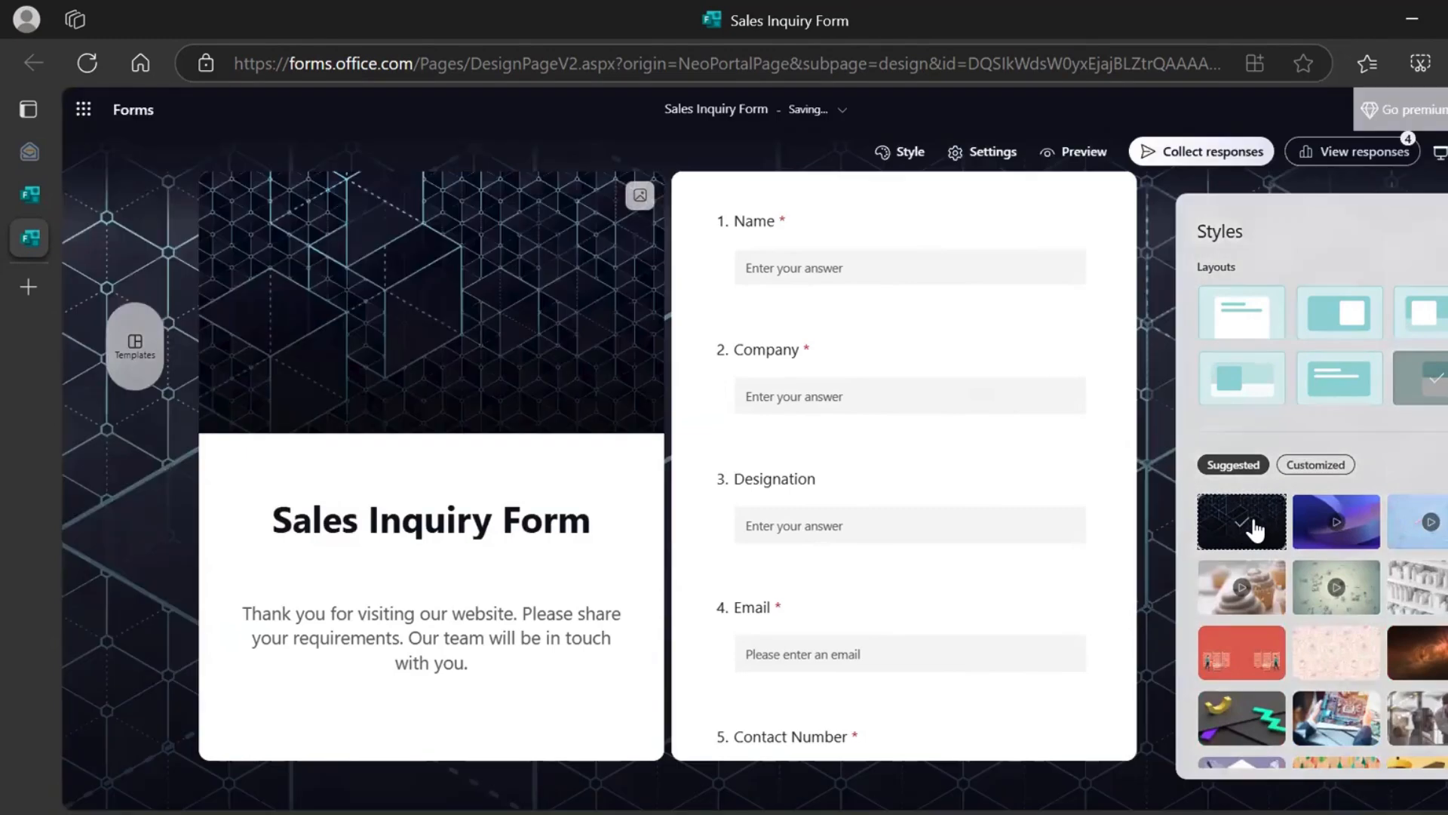
mouse_move(1279, 558)
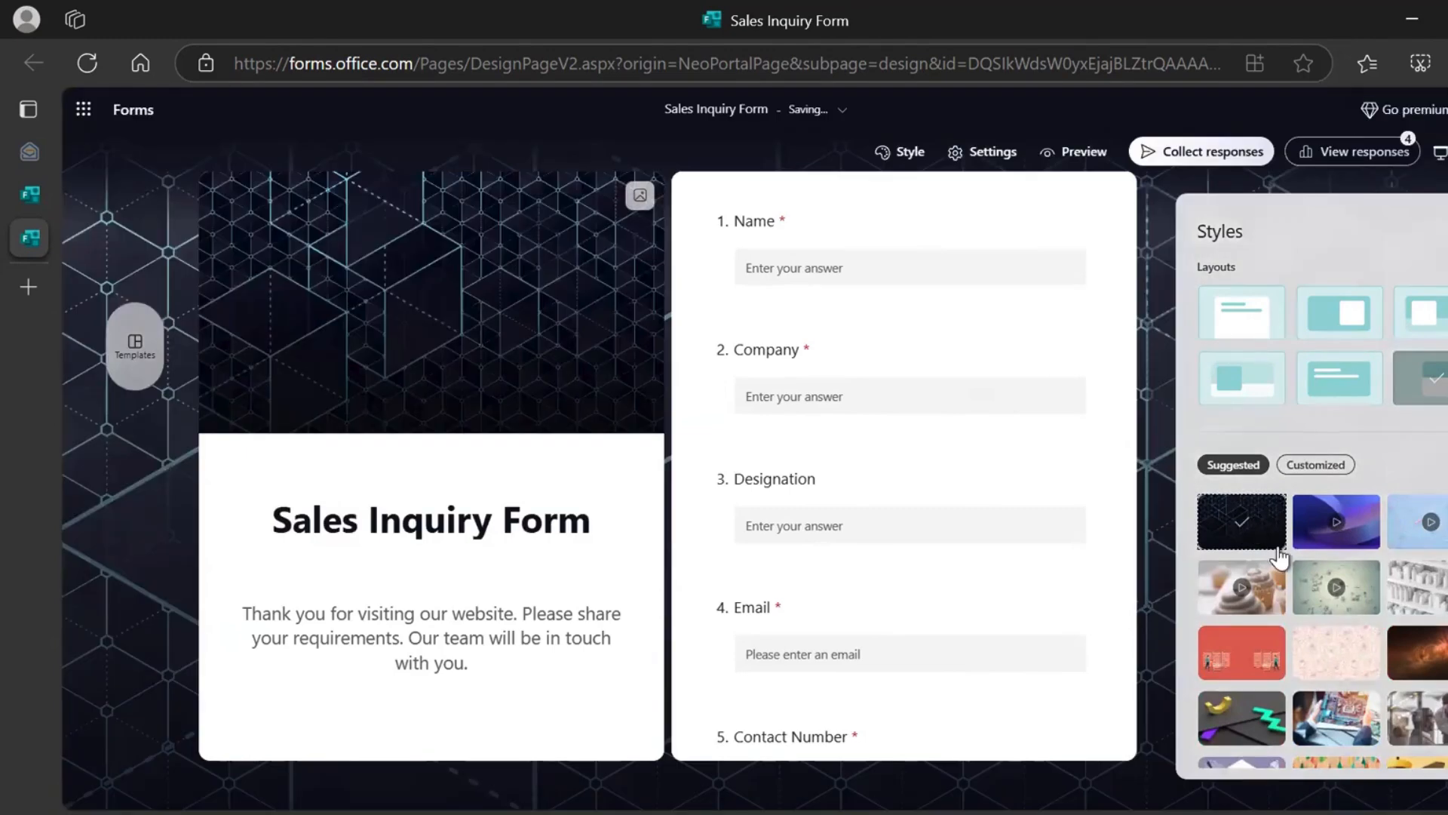
Try the single-column and banner layouts, keeping the side-by-side split layout
left_click(1240, 312)
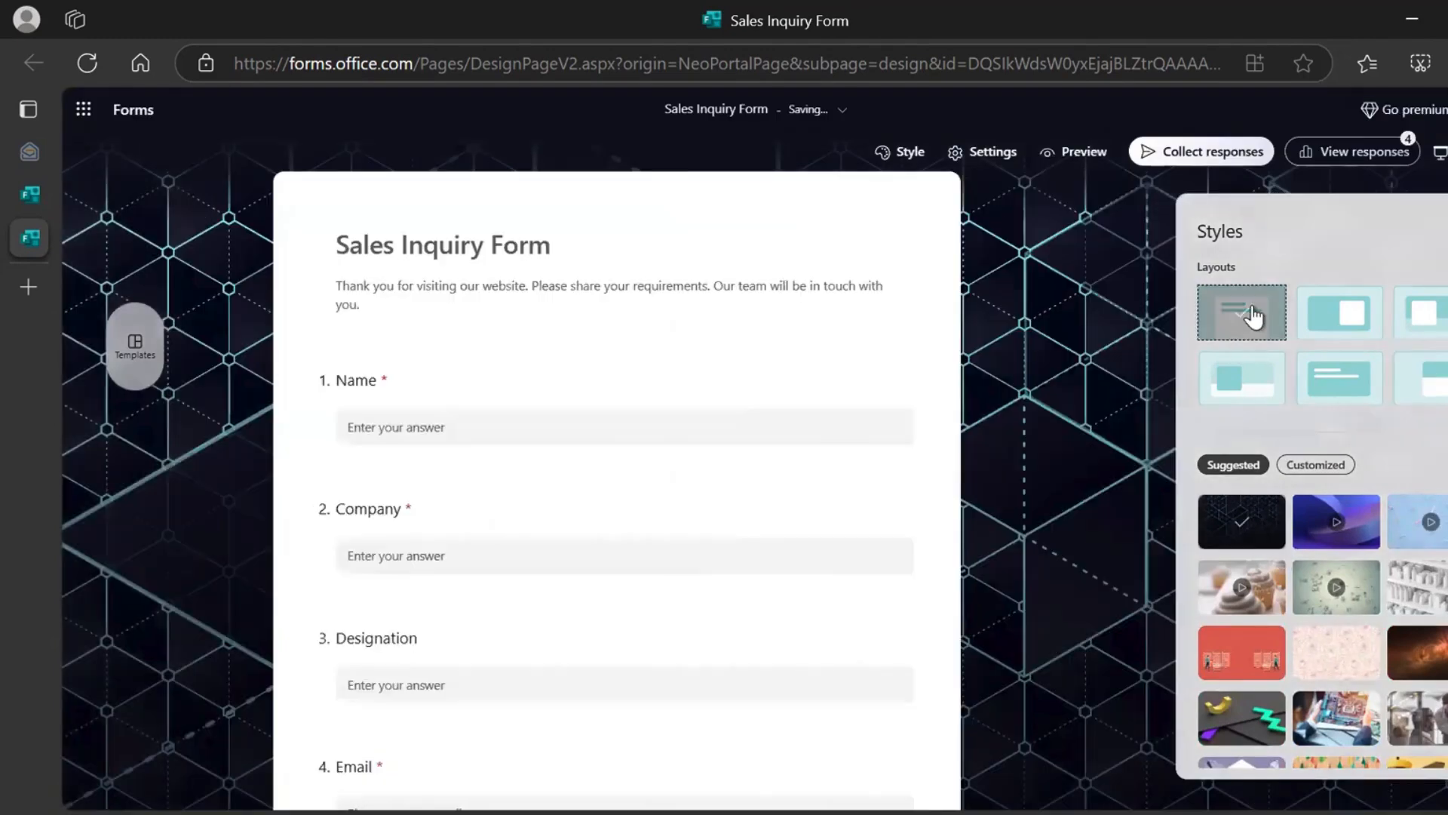
left_click(1338, 312)
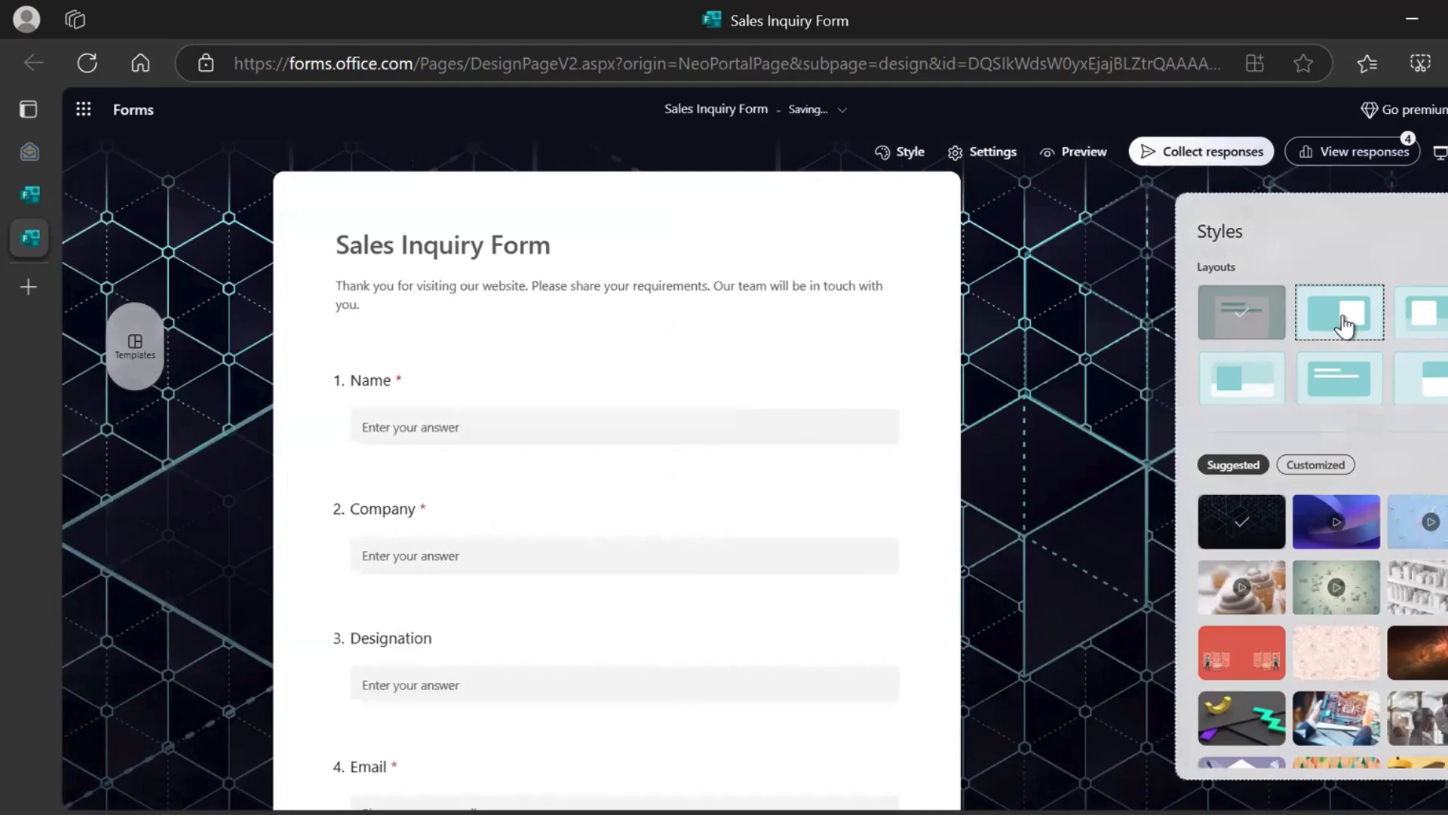
left_click(1423, 313)
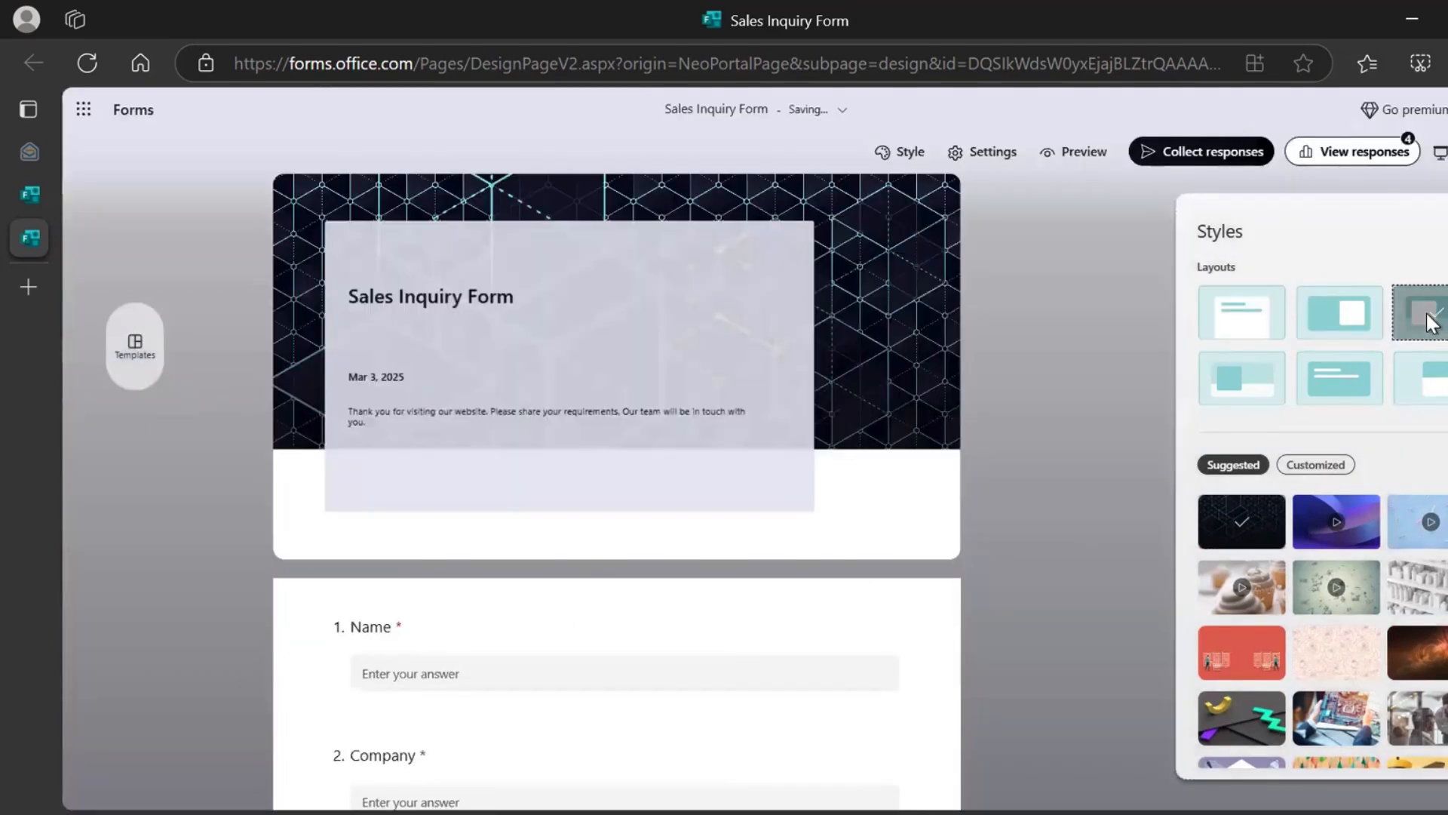
left_click(1422, 379)
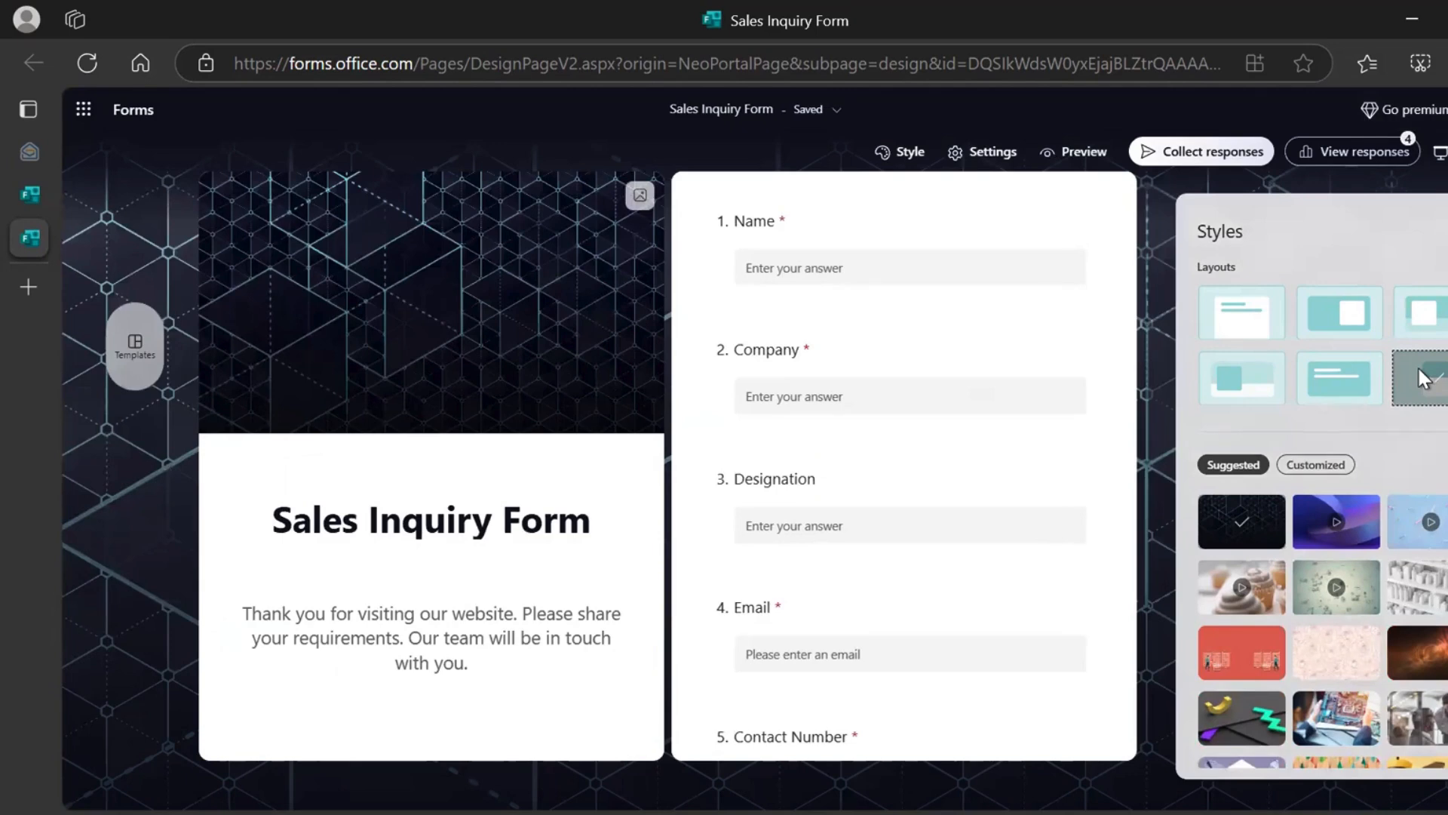
left_click(1073, 151)
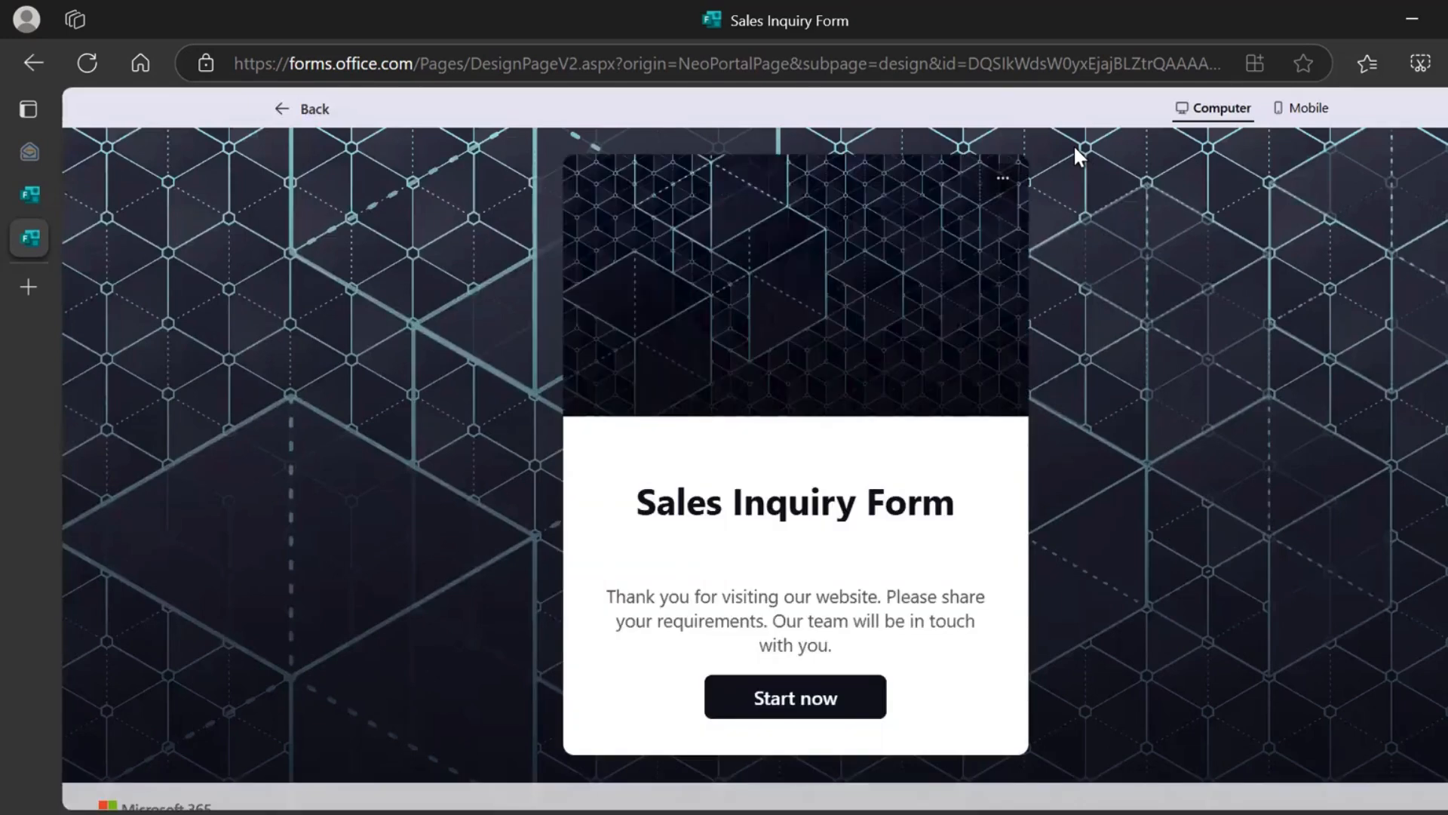
mouse_move(1003, 598)
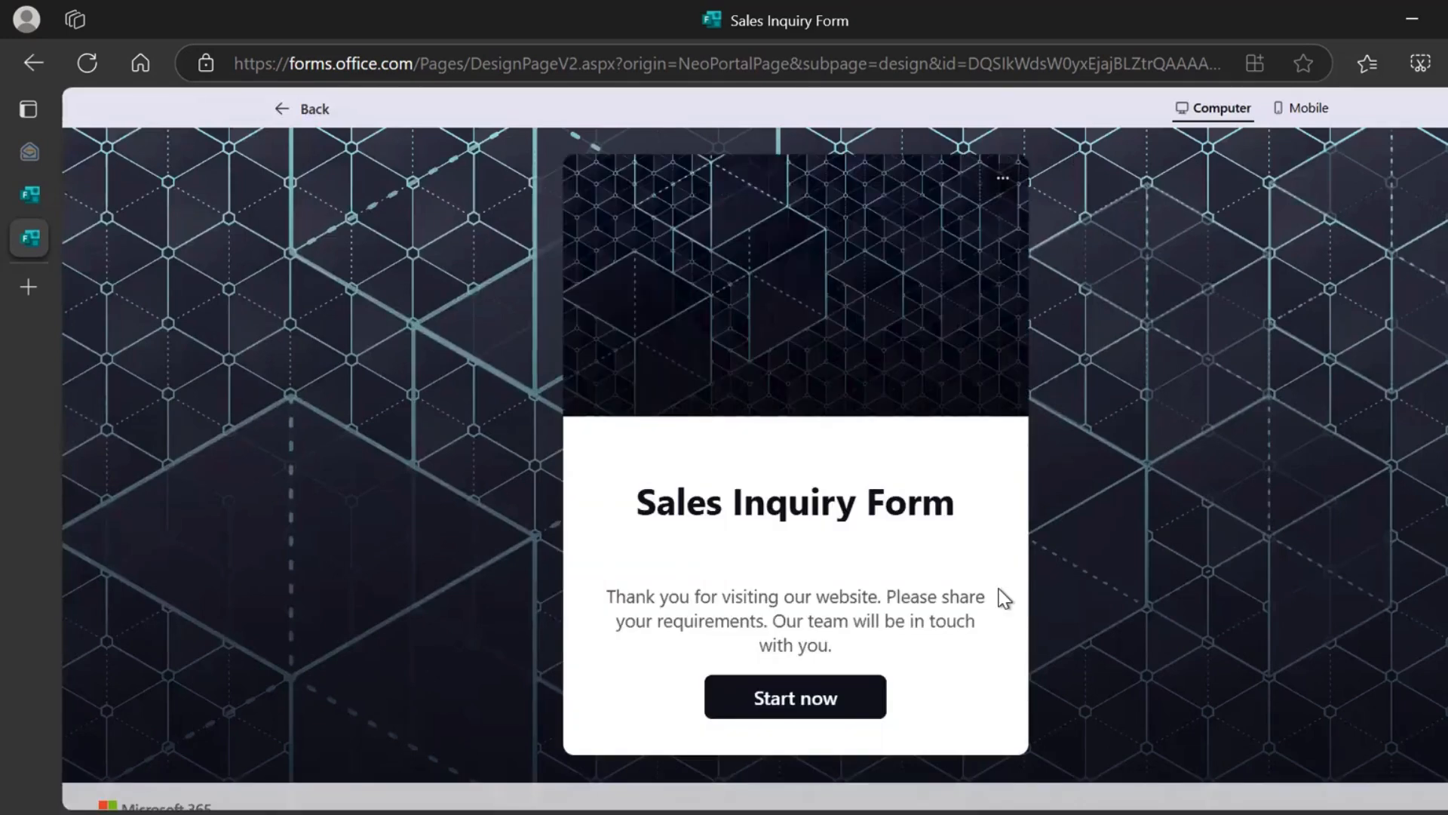
mouse_move(1308, 108)
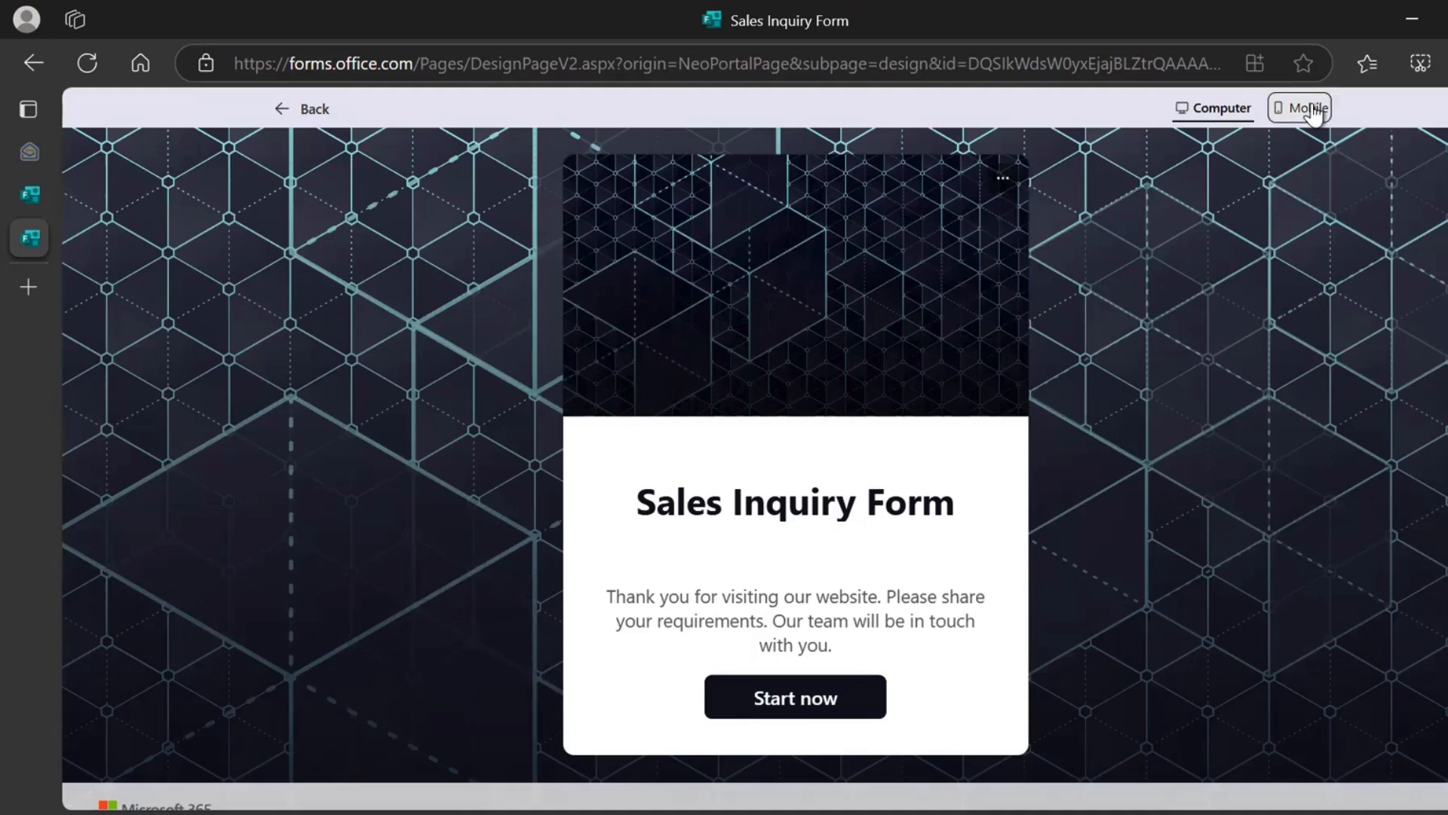
left_click(1306, 107)
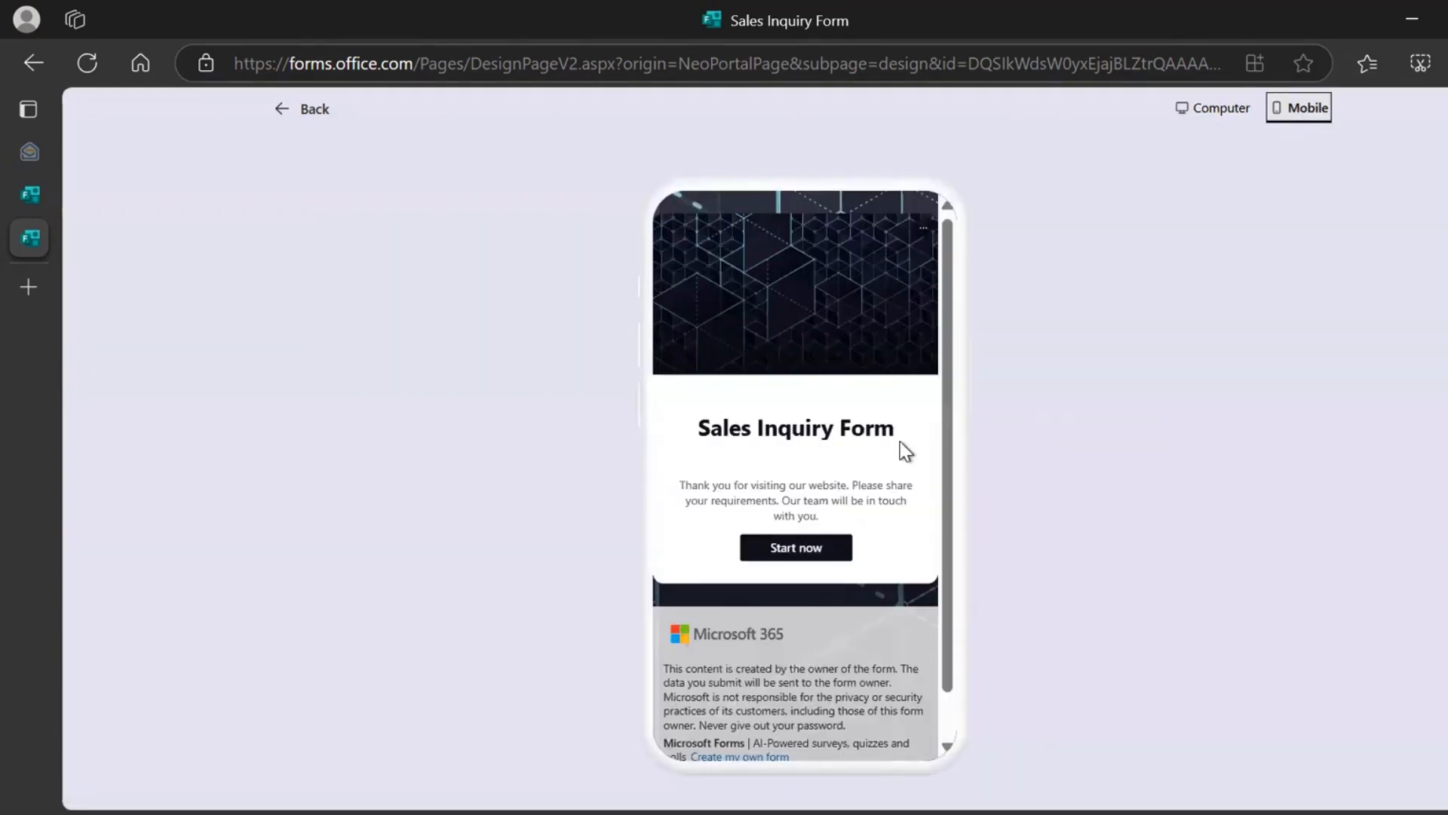
mouse_move(795, 546)
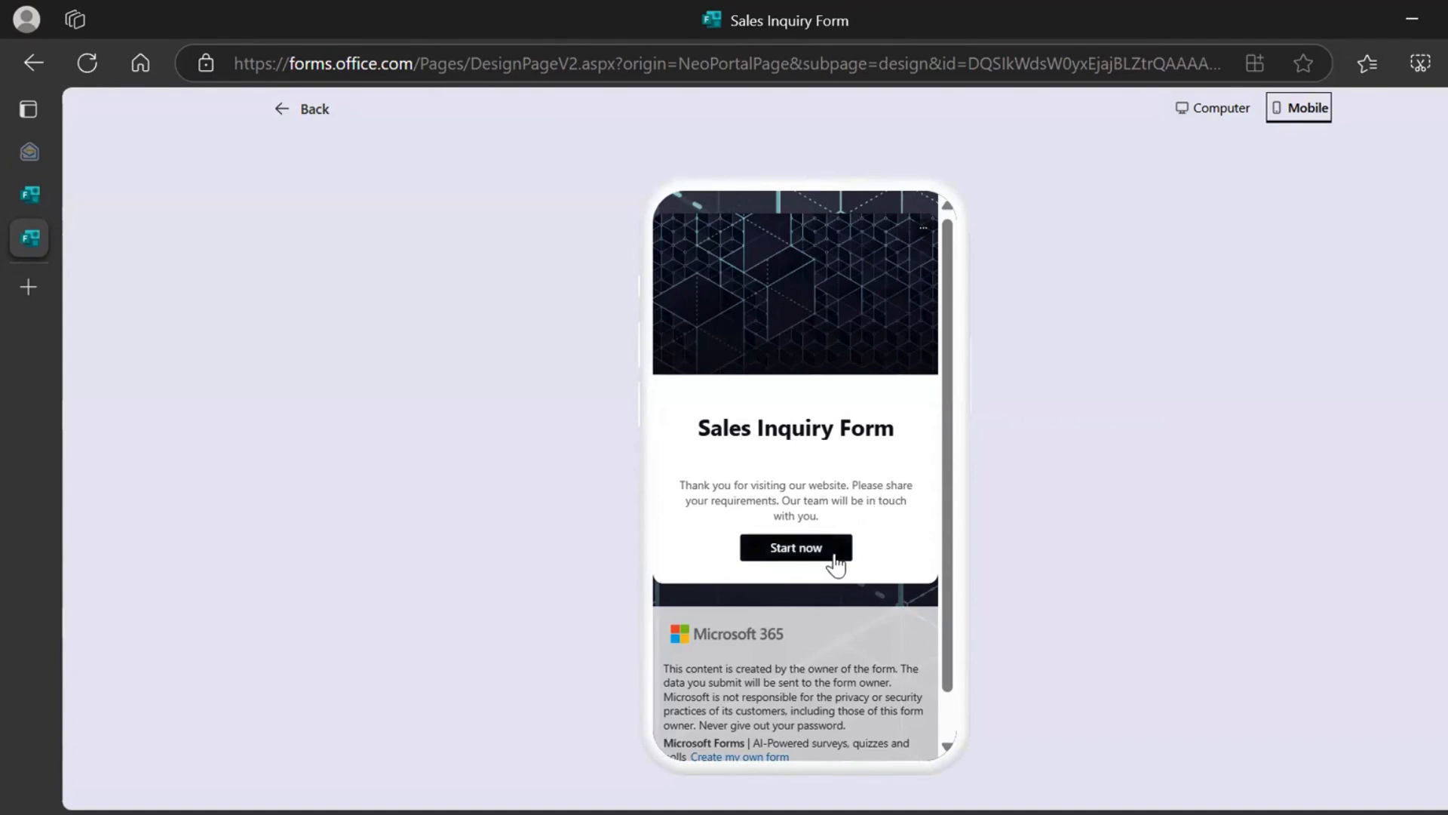
left_click(795, 546)
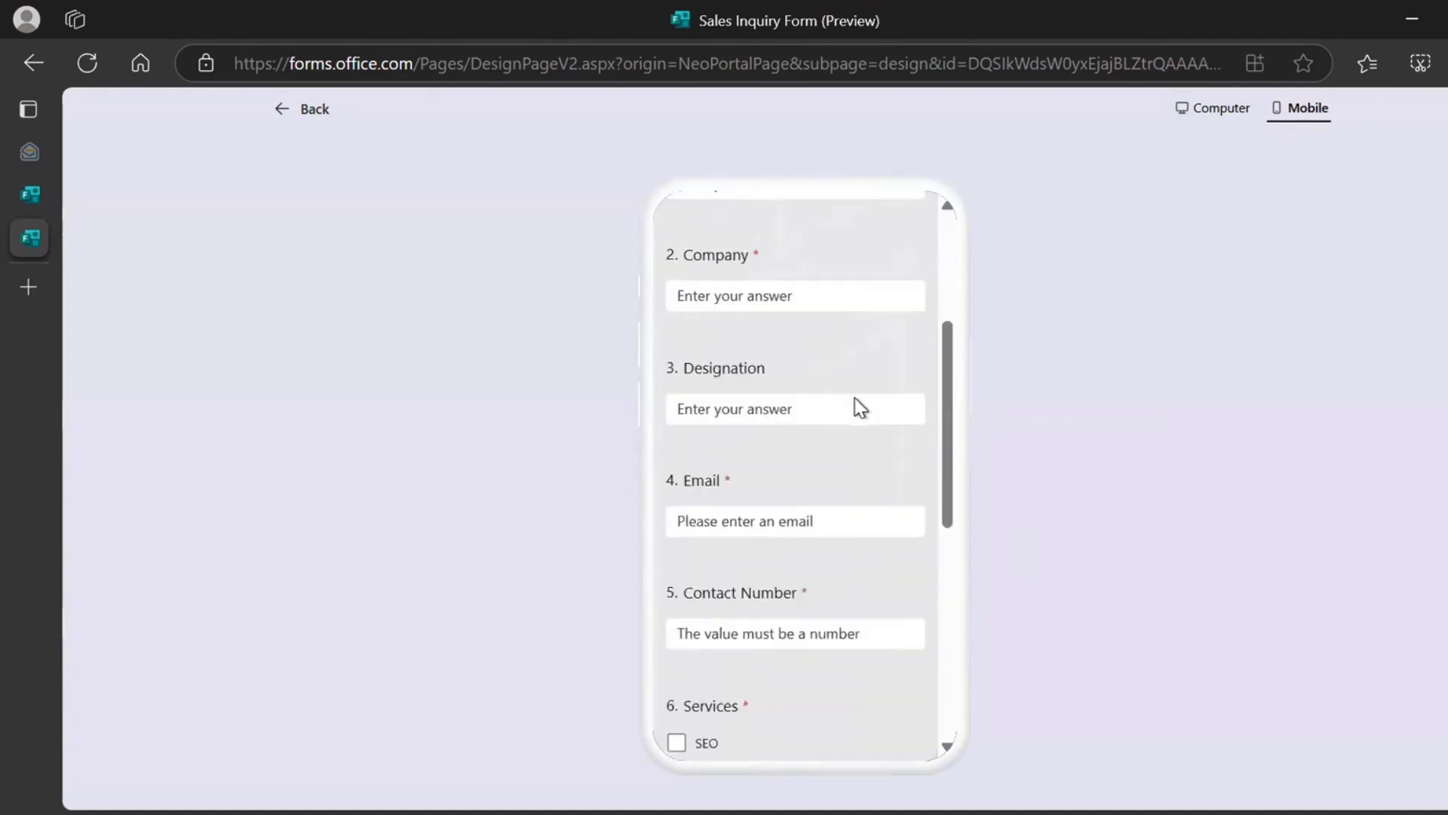
scroll("up", 3)
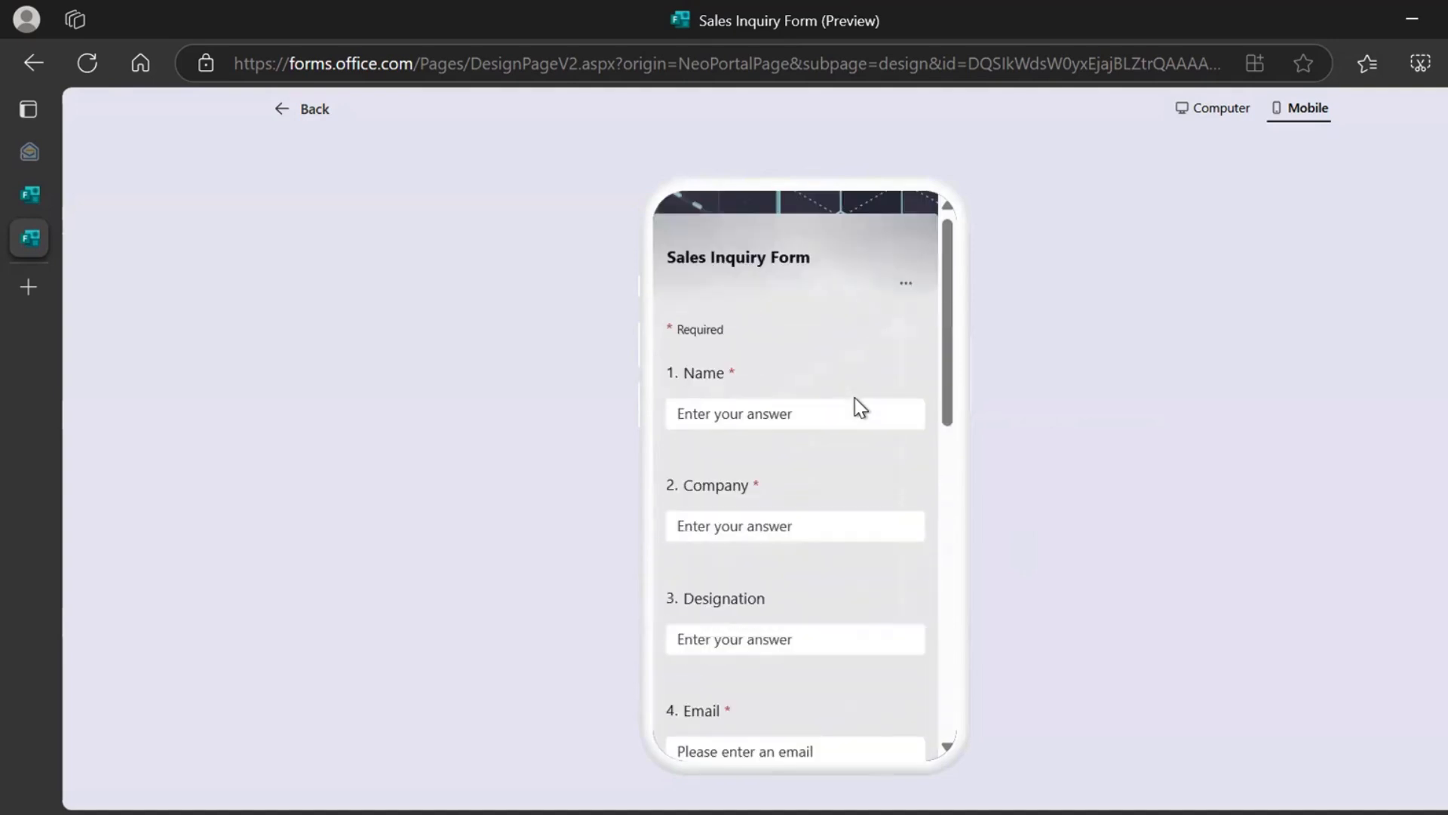
mouse_move(700, 366)
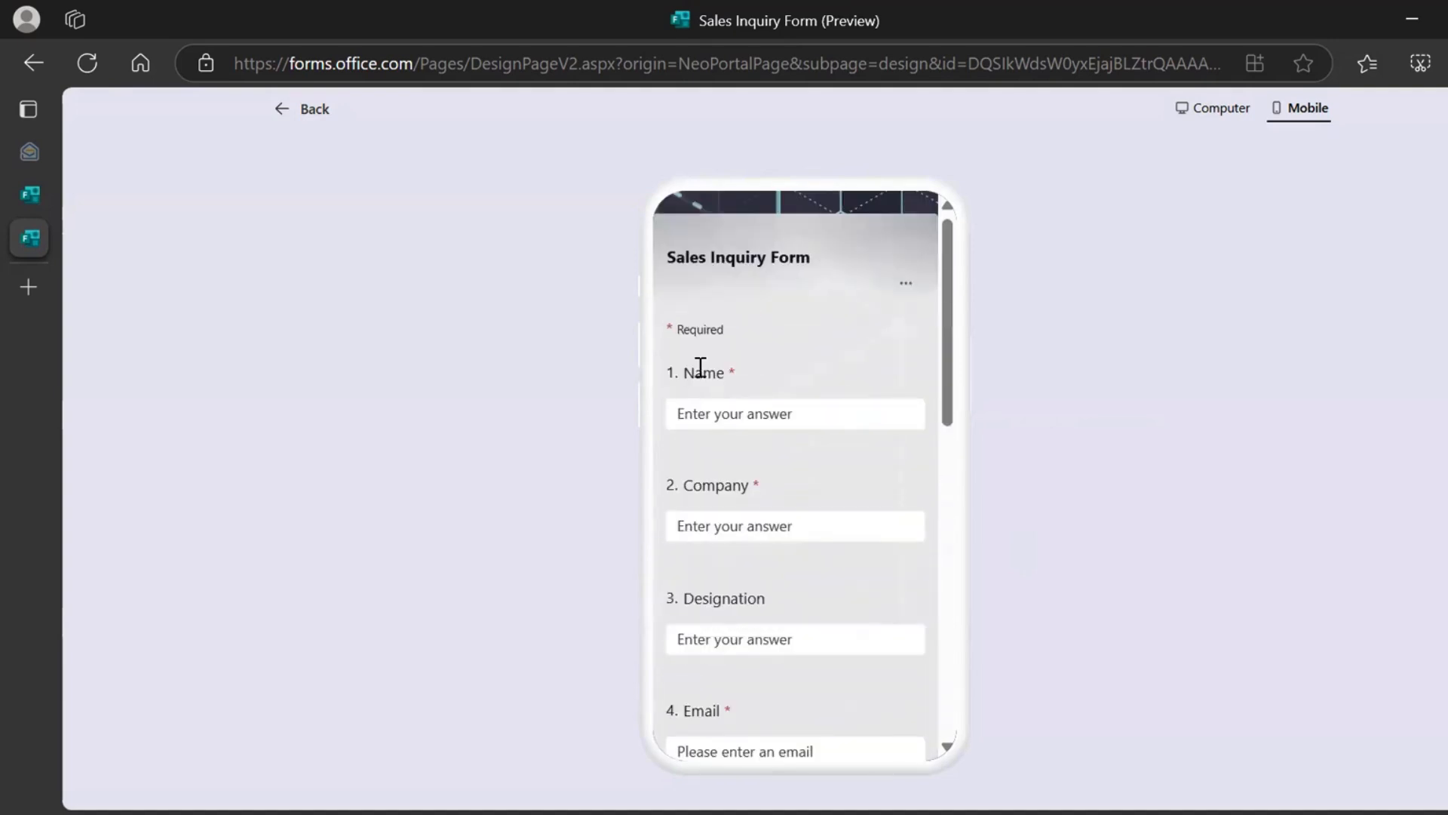
mouse_move(301, 108)
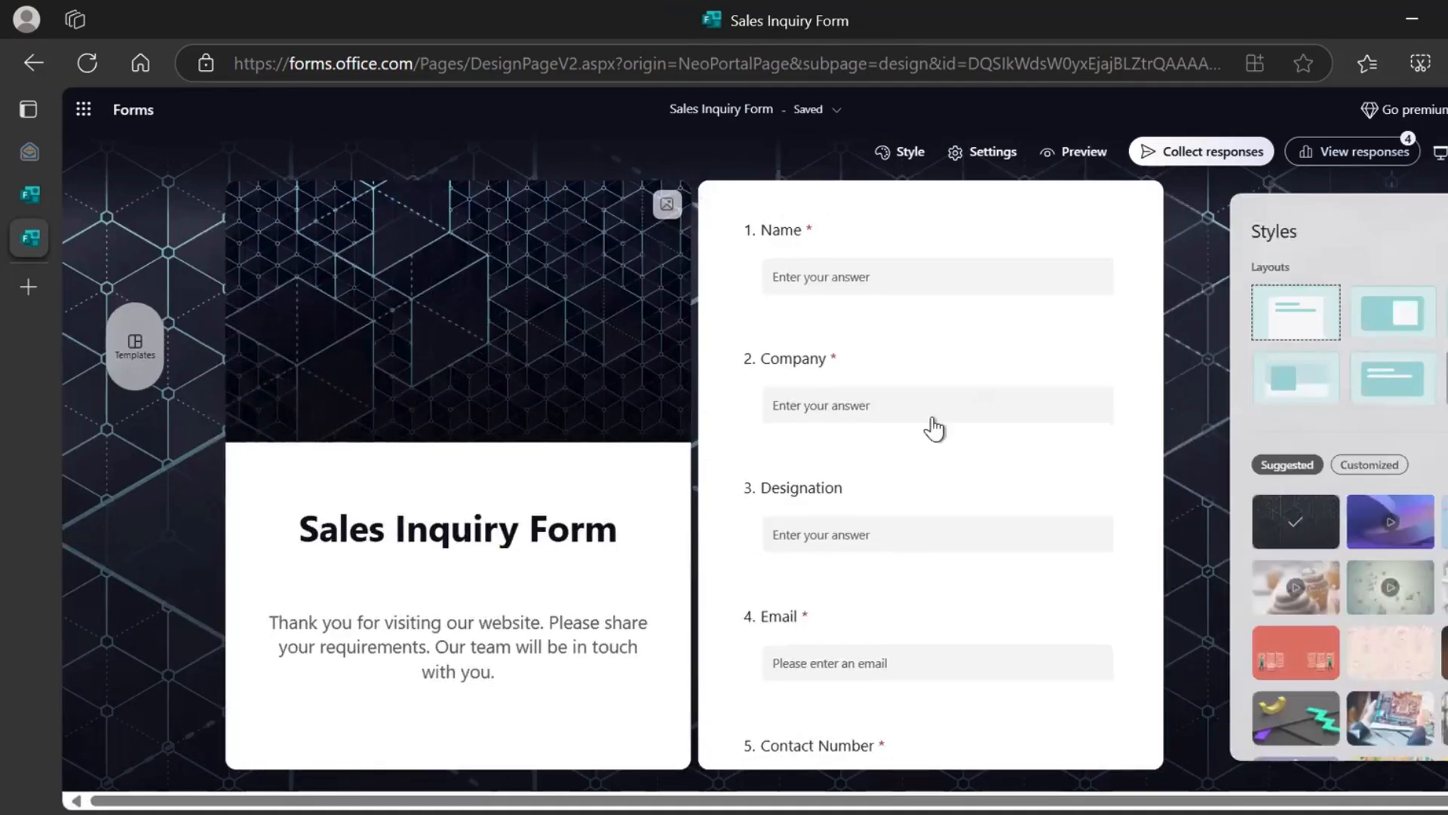
Scroll the four-response summary, then open the linked Excel response workbook
left_click(1362, 152)
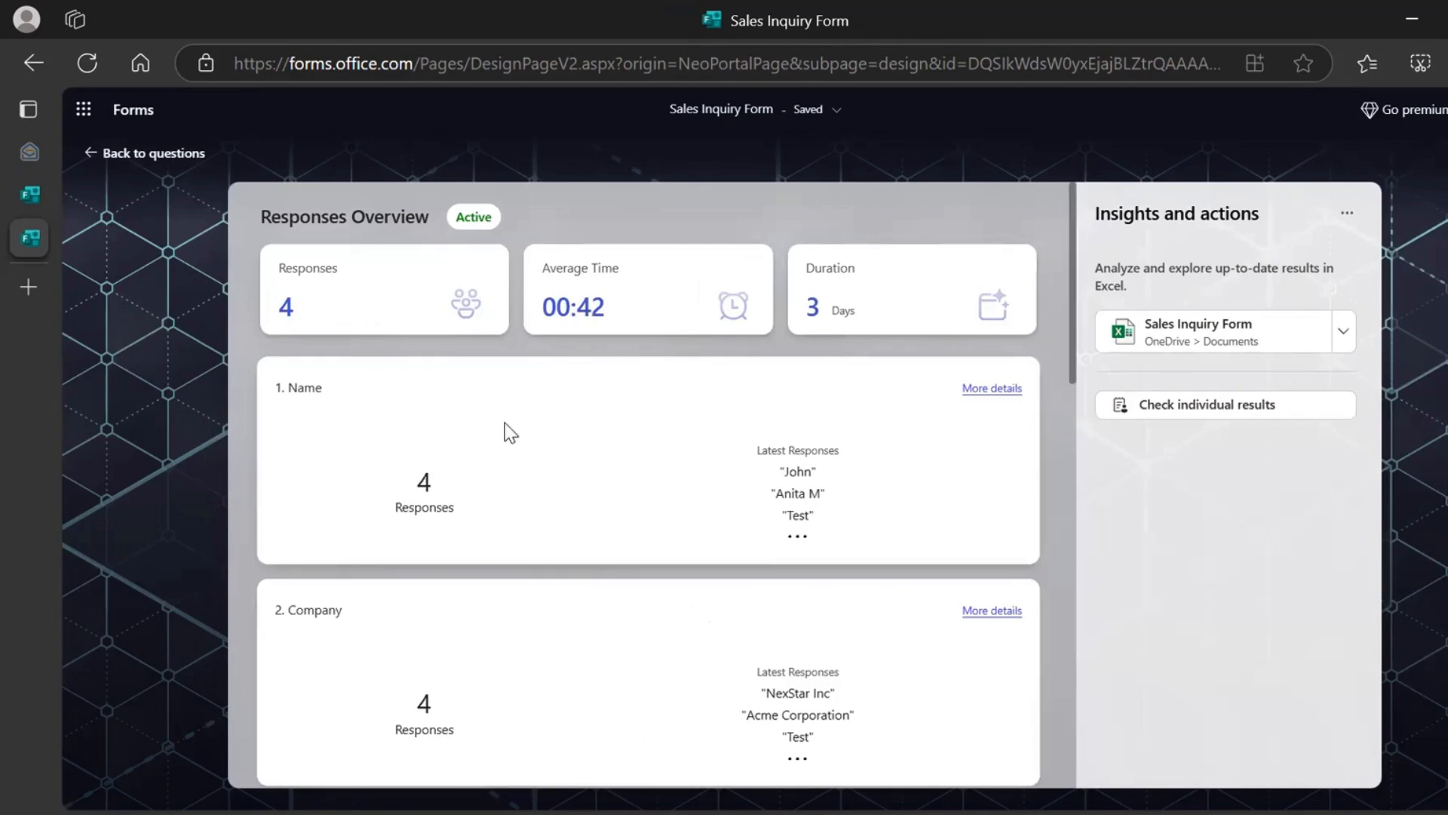
mouse_move(644, 371)
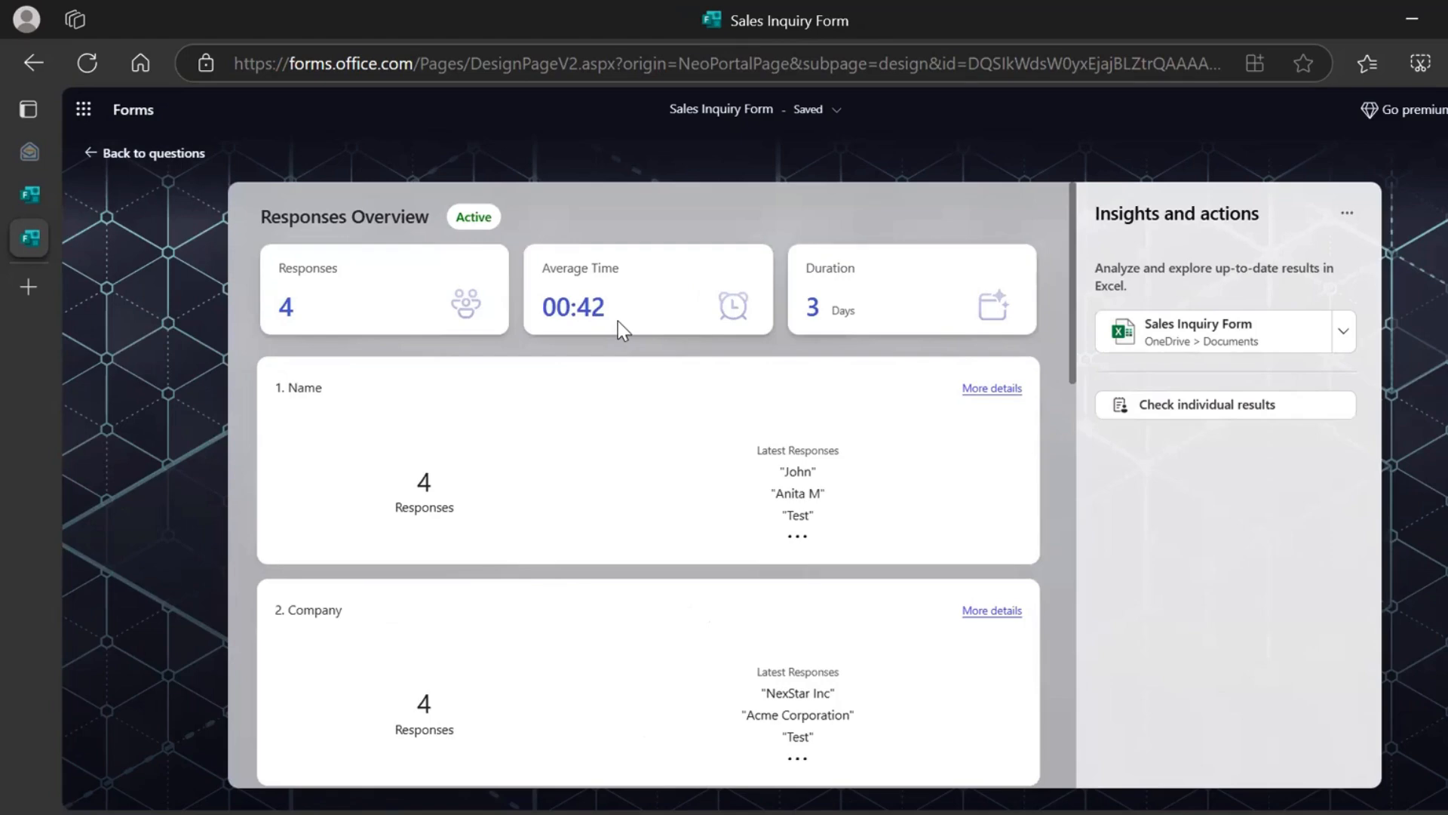
scroll("down", 3)
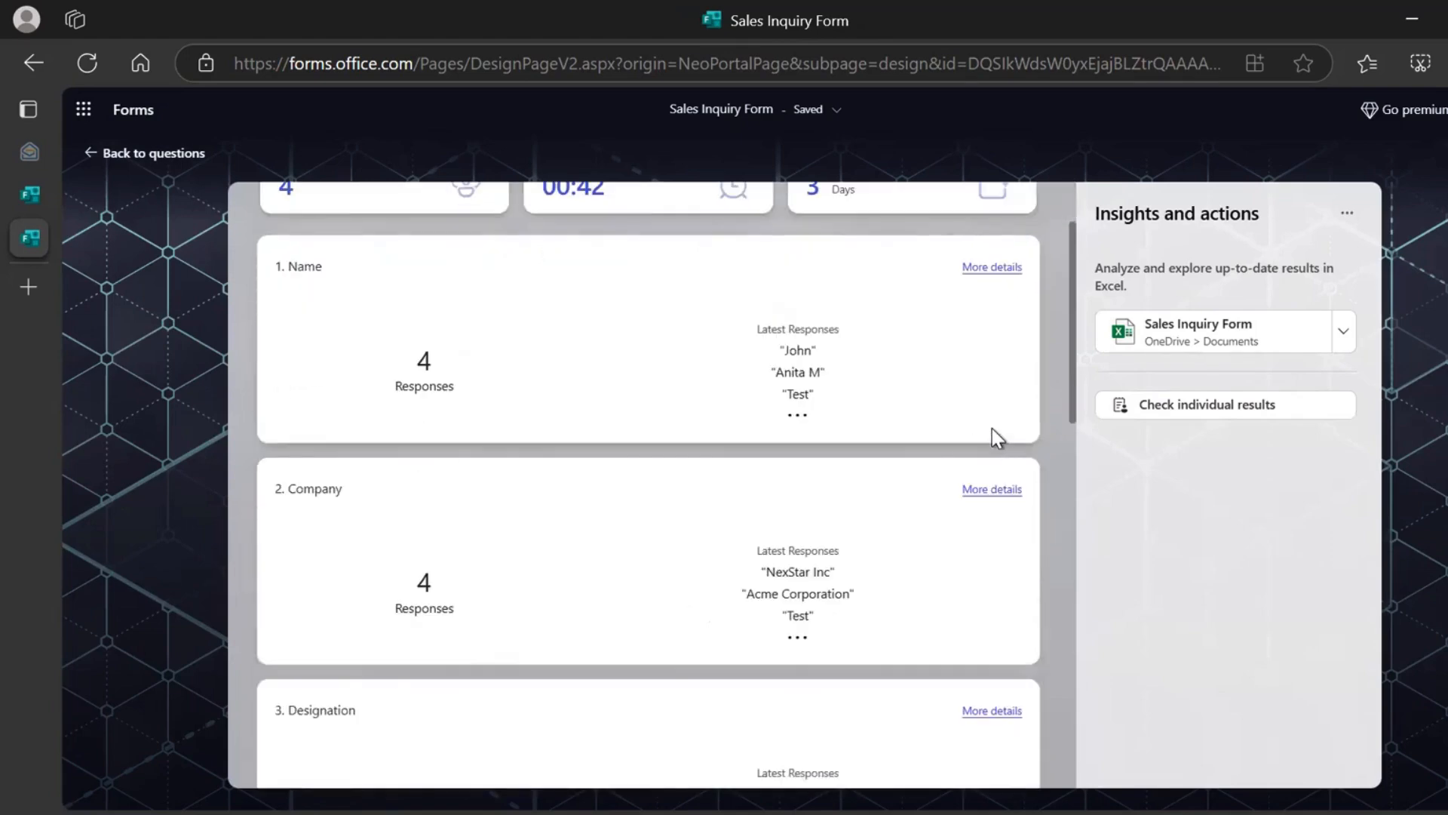
scroll("down", 3)
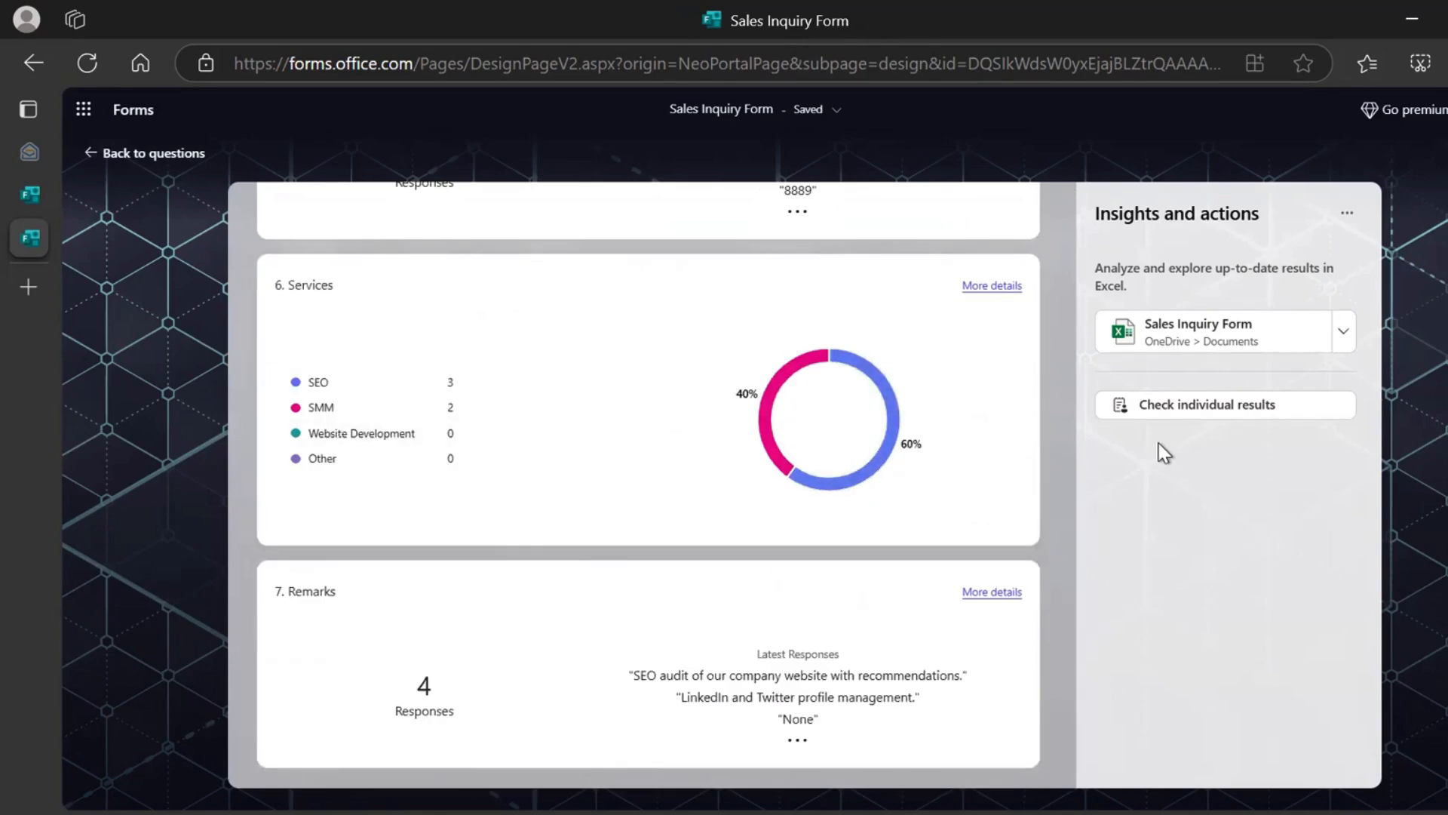
scroll("up", 3)
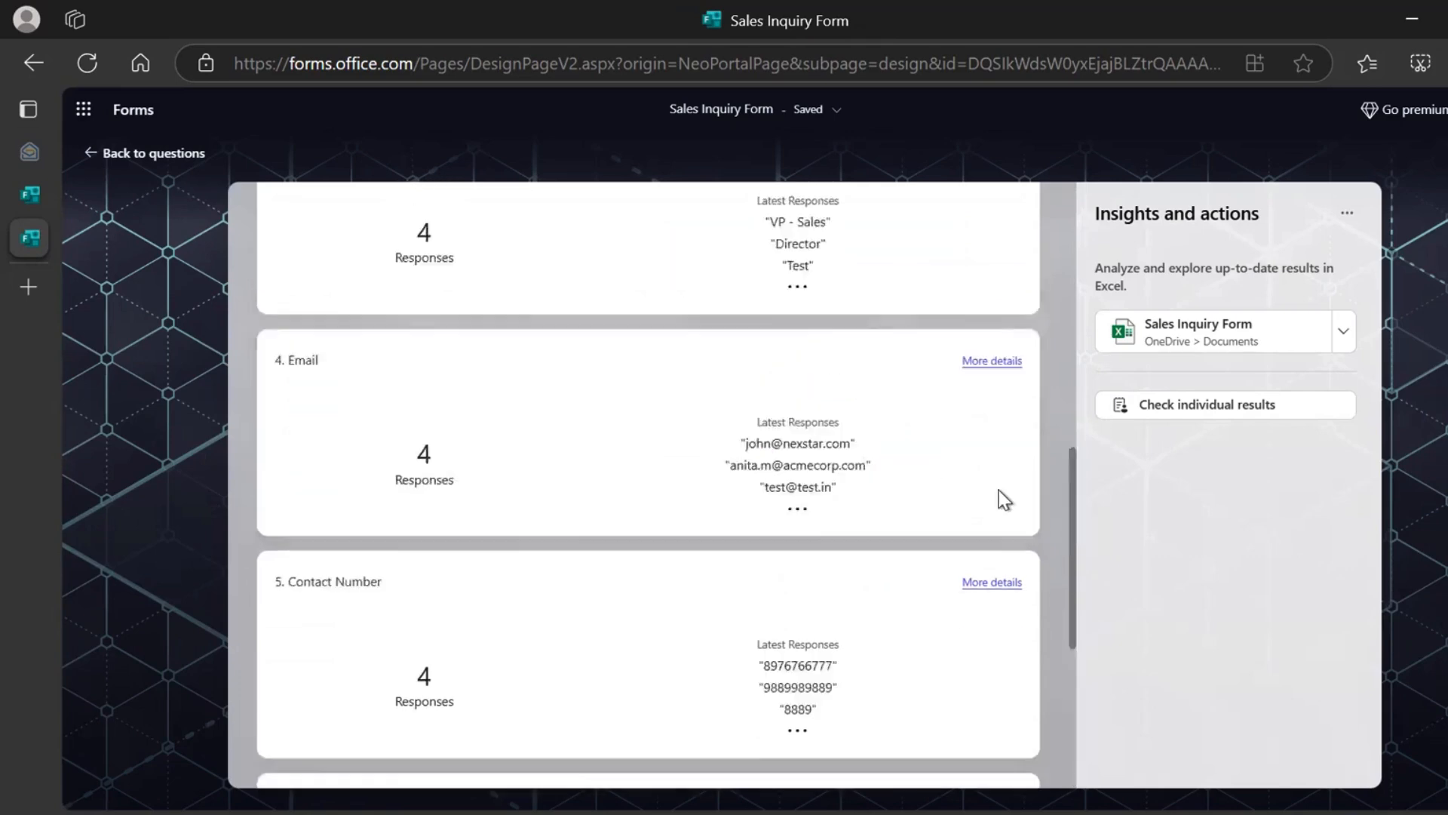
scroll("up", 3)
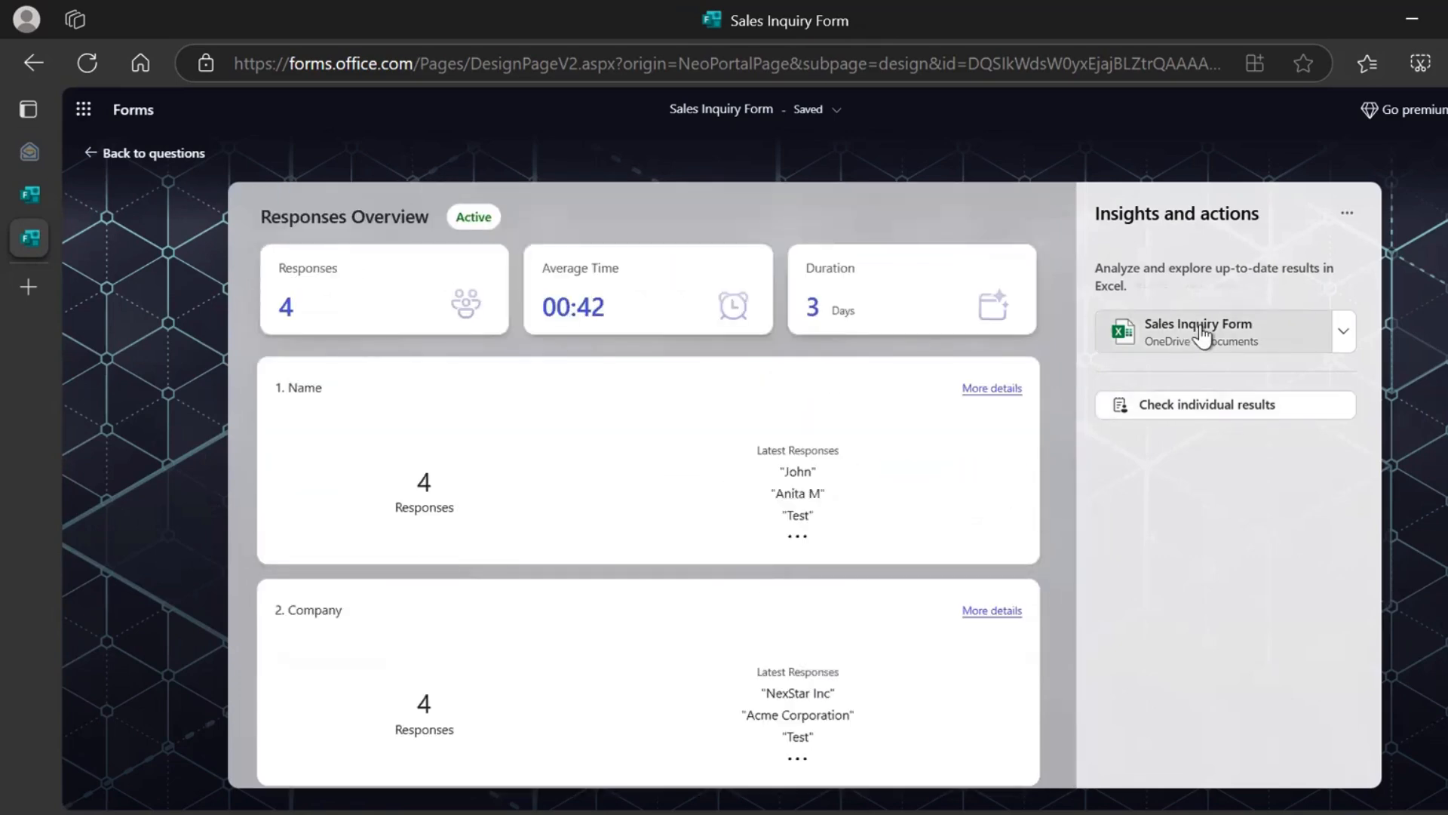
left_click(1197, 330)
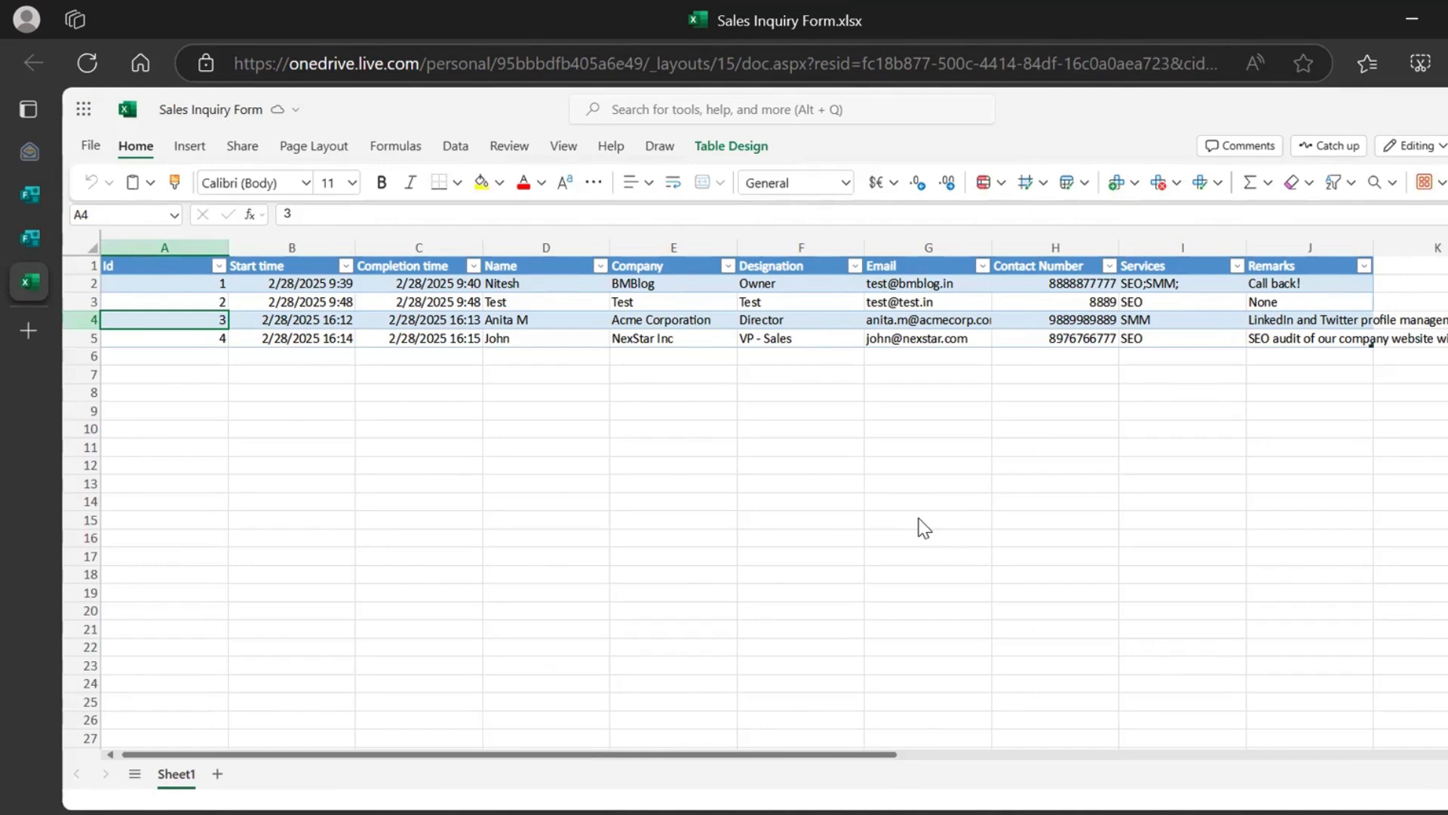
left_click(661, 320)
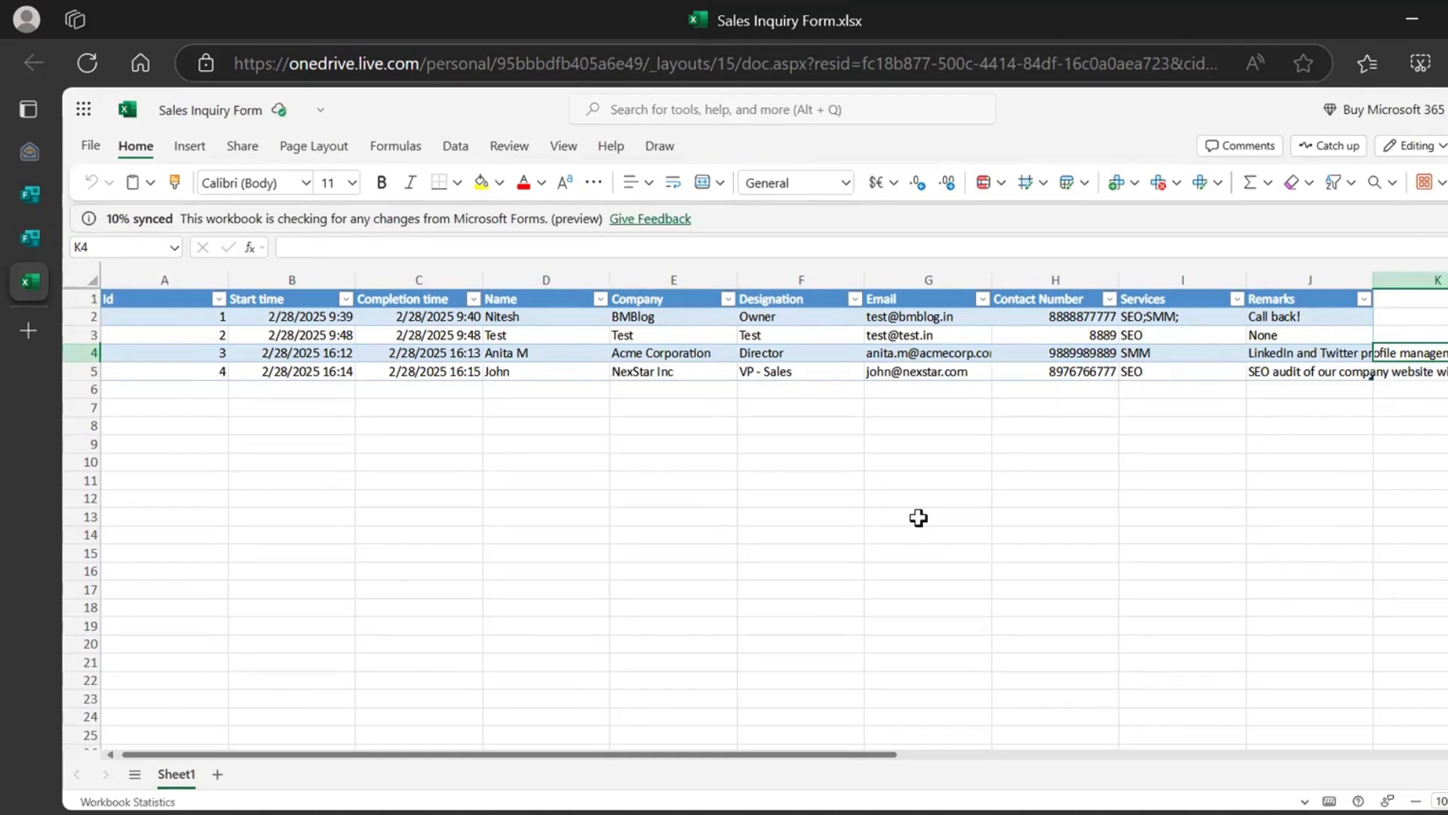
left_click(759, 353)
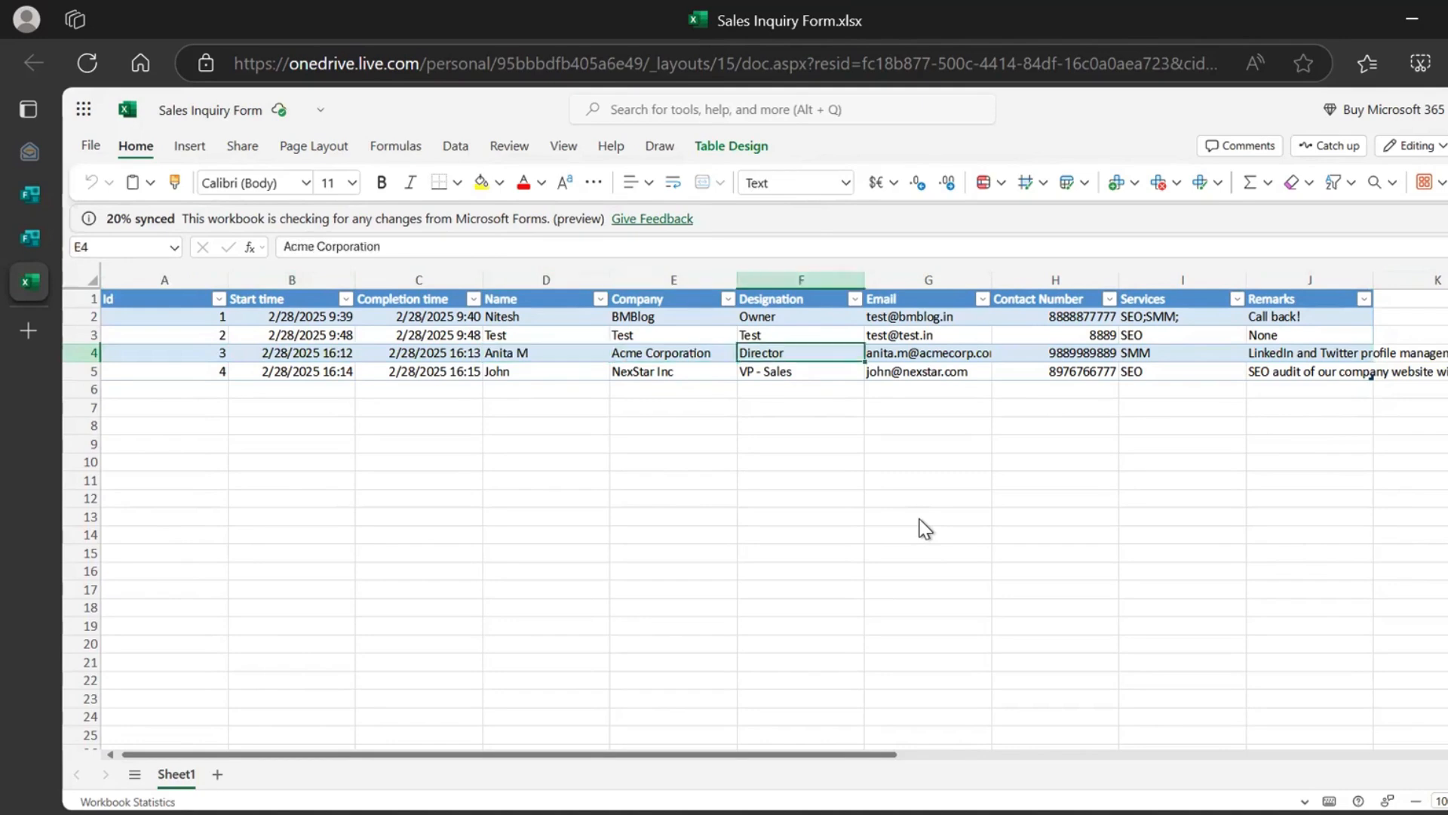
left_click(1432, 297)
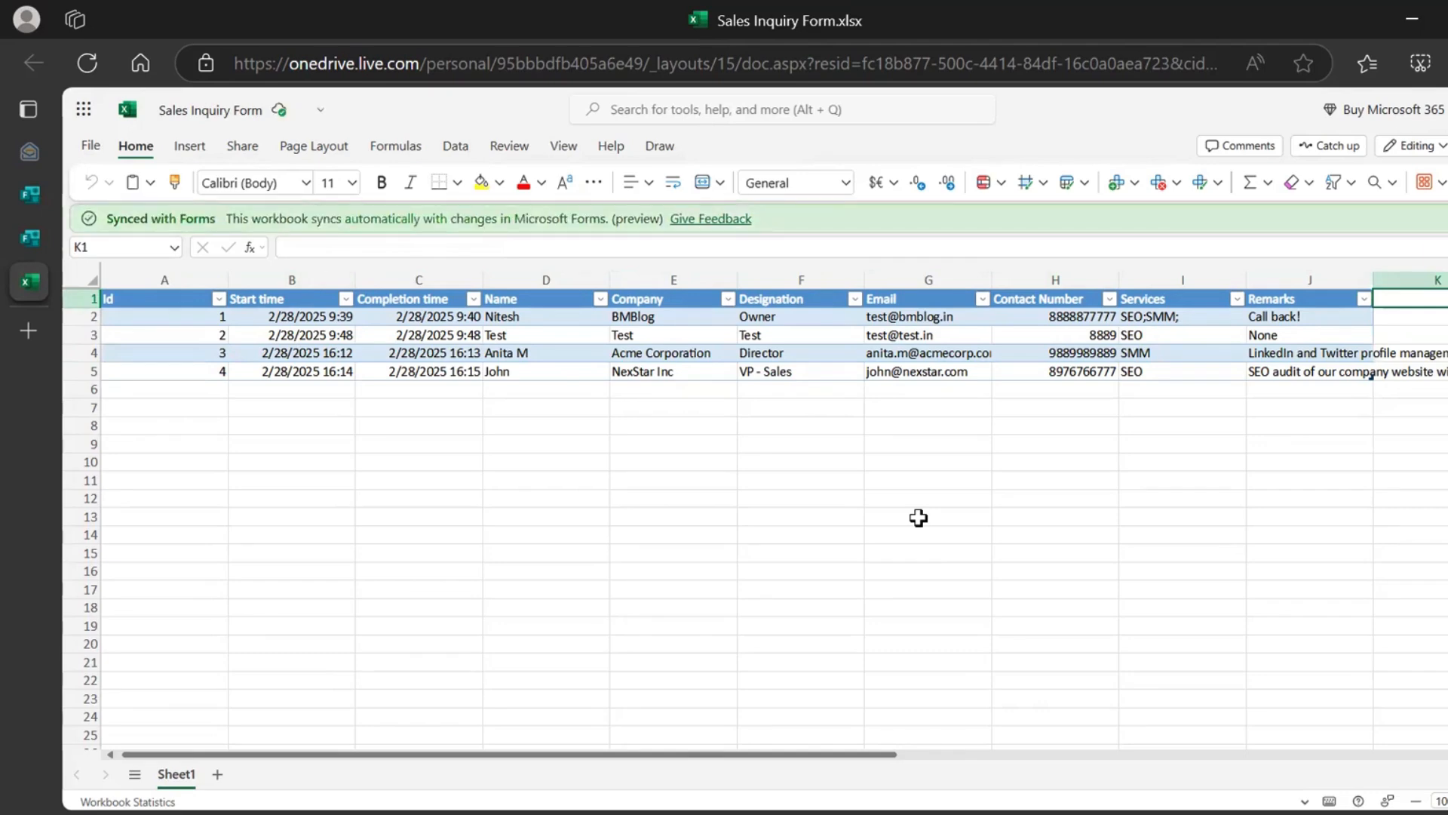
left_click(165, 334)
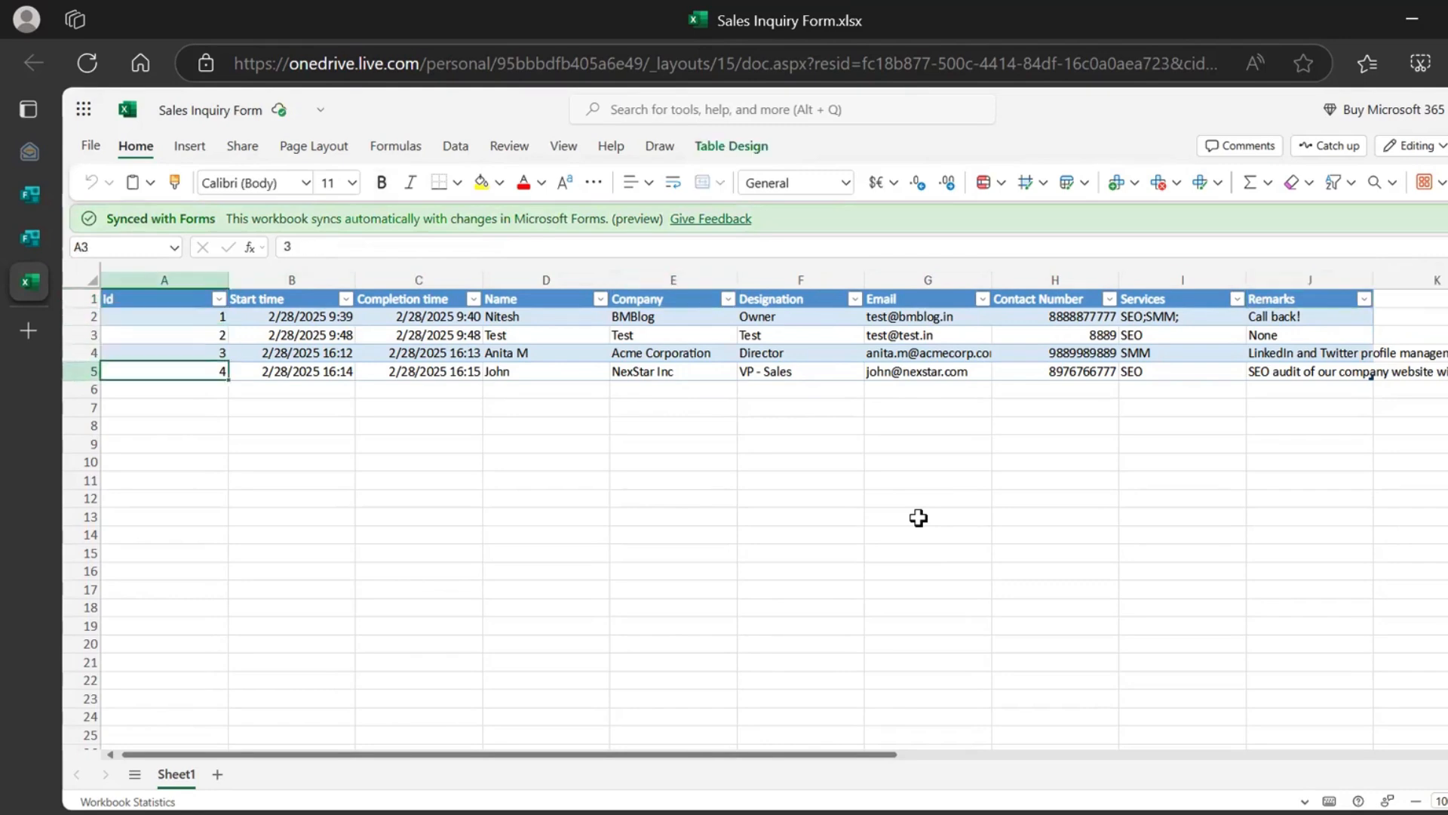
left_click(164, 388)
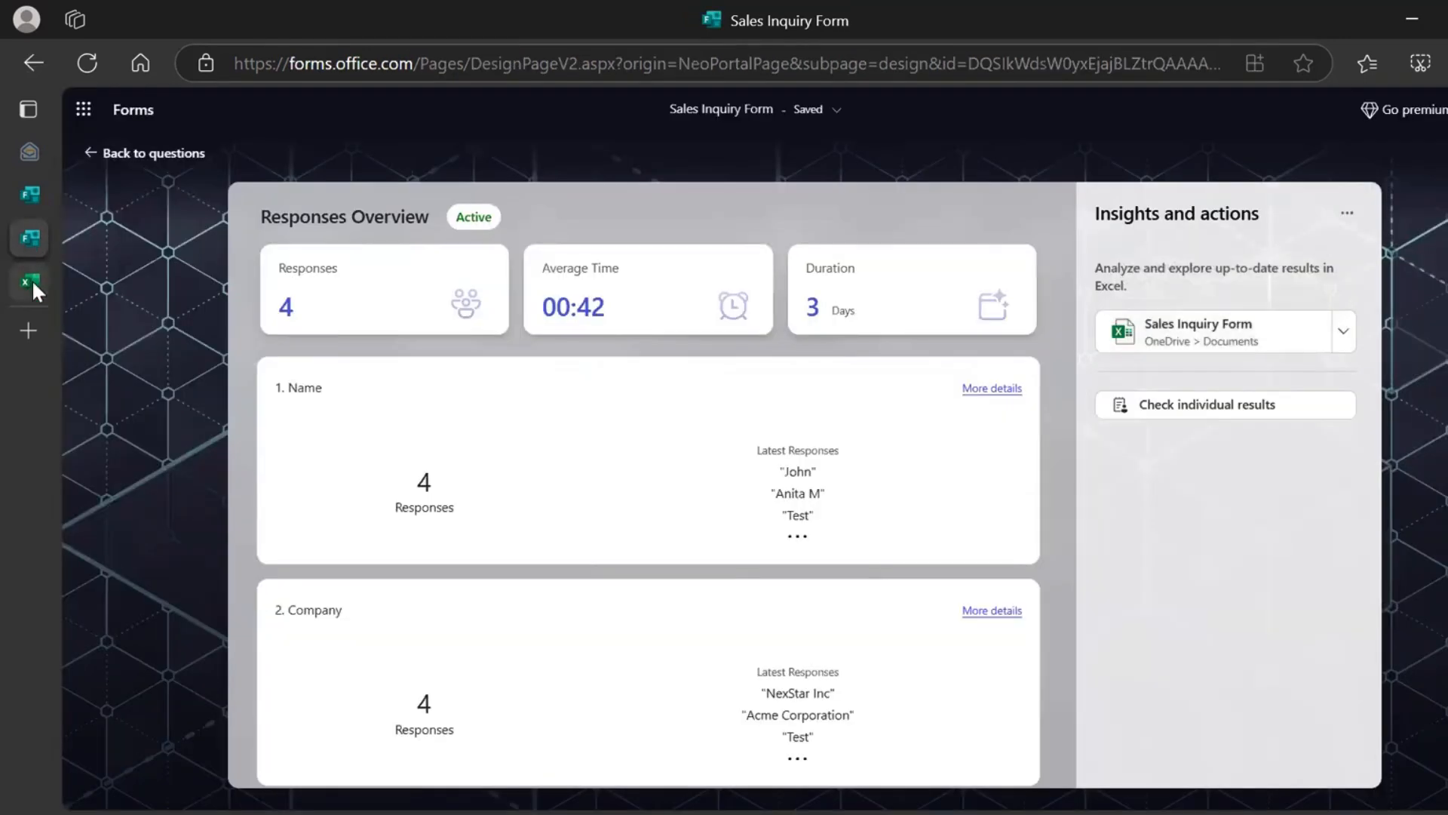
left_click(1225, 330)
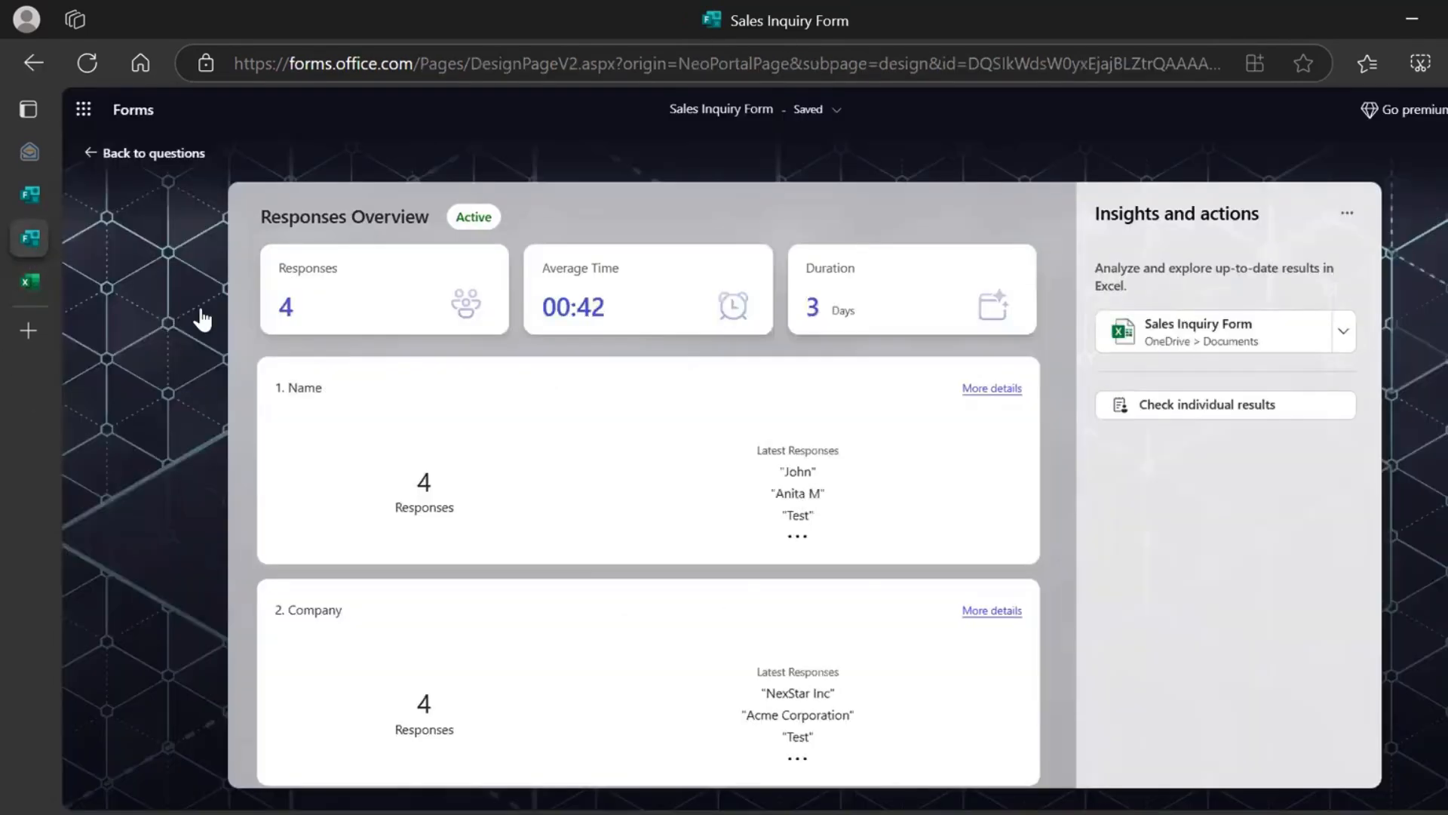
mouse_move(674, 417)
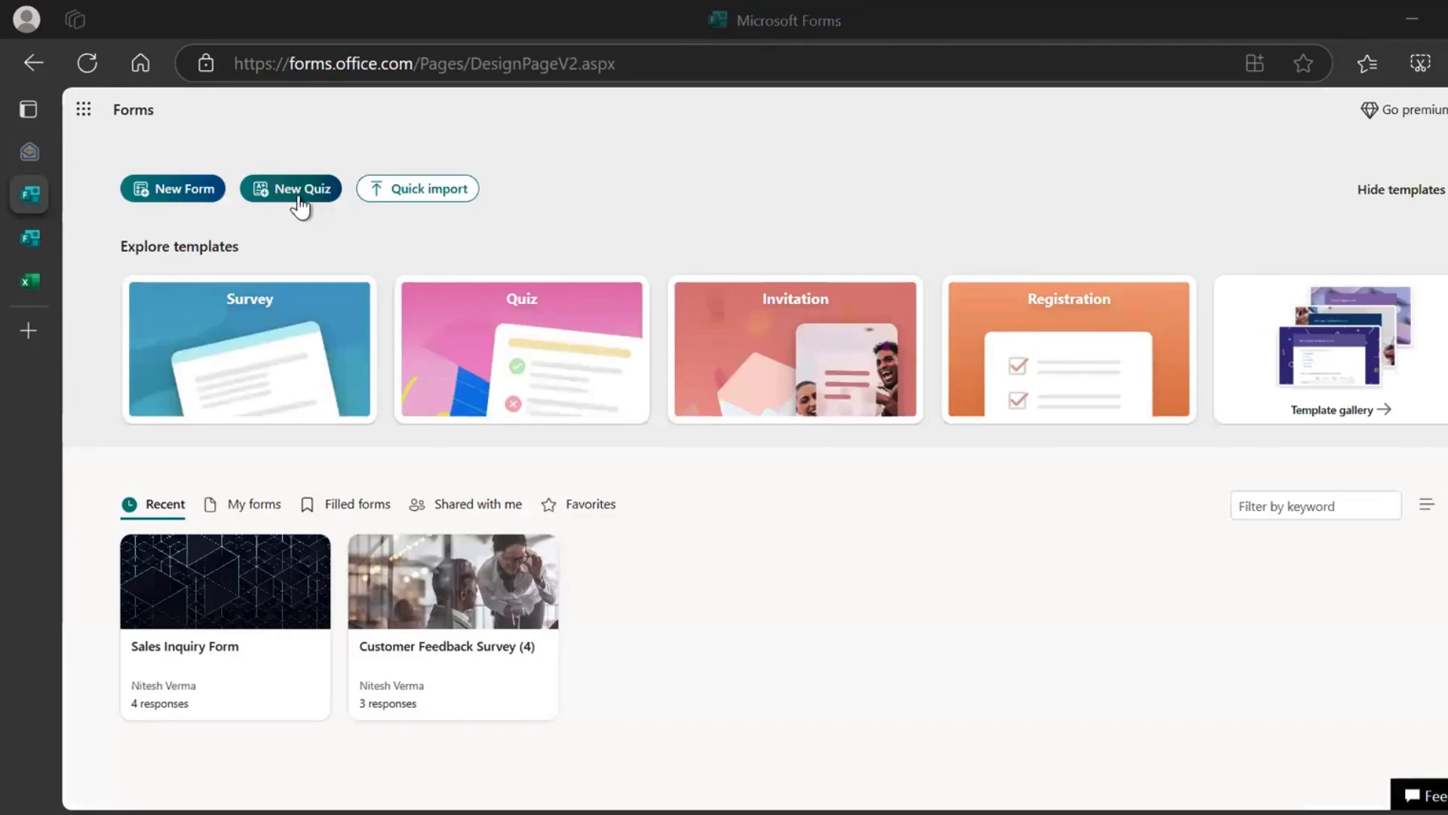
mouse_move(1254, 428)
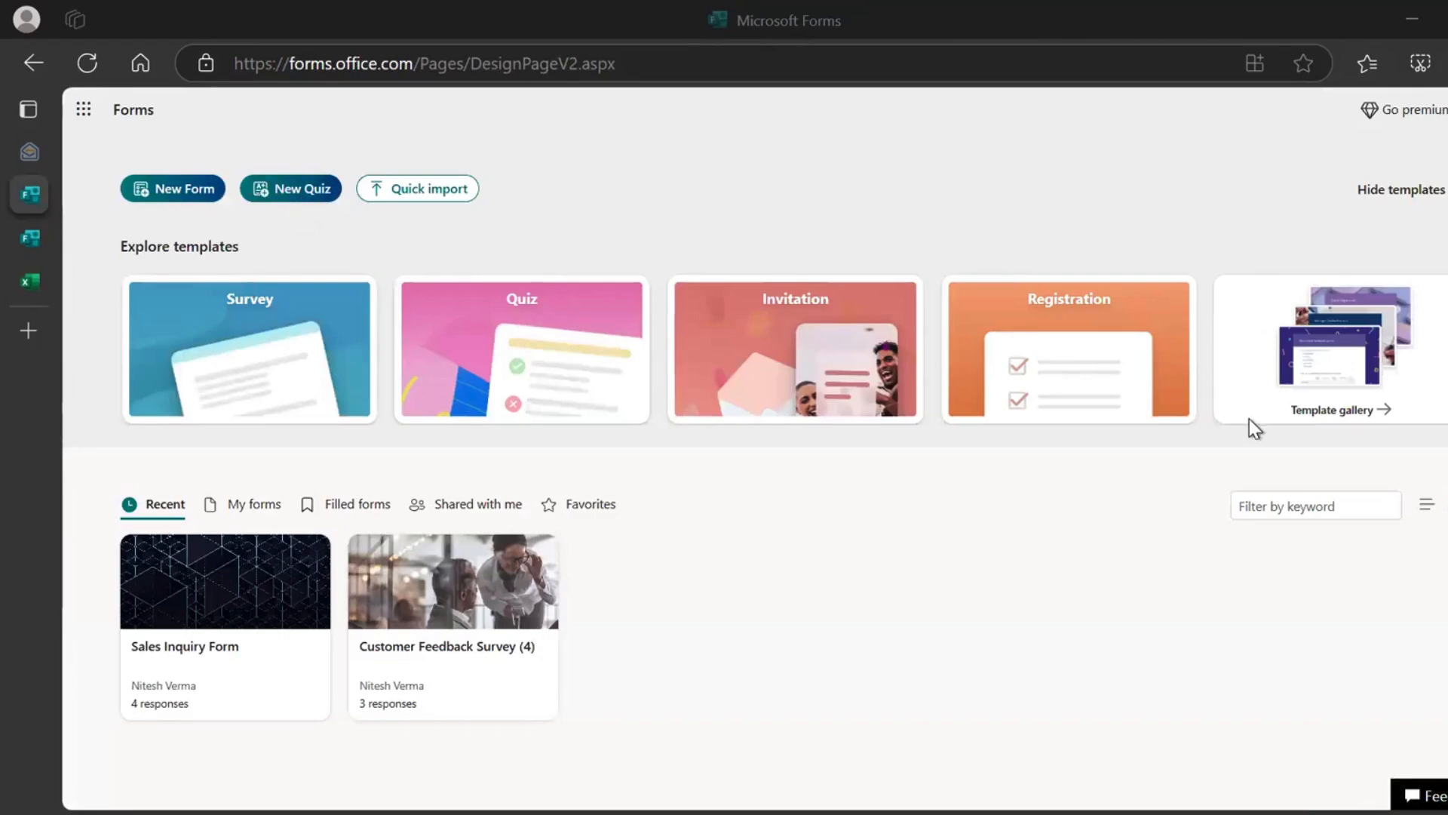
mouse_move(782, 584)
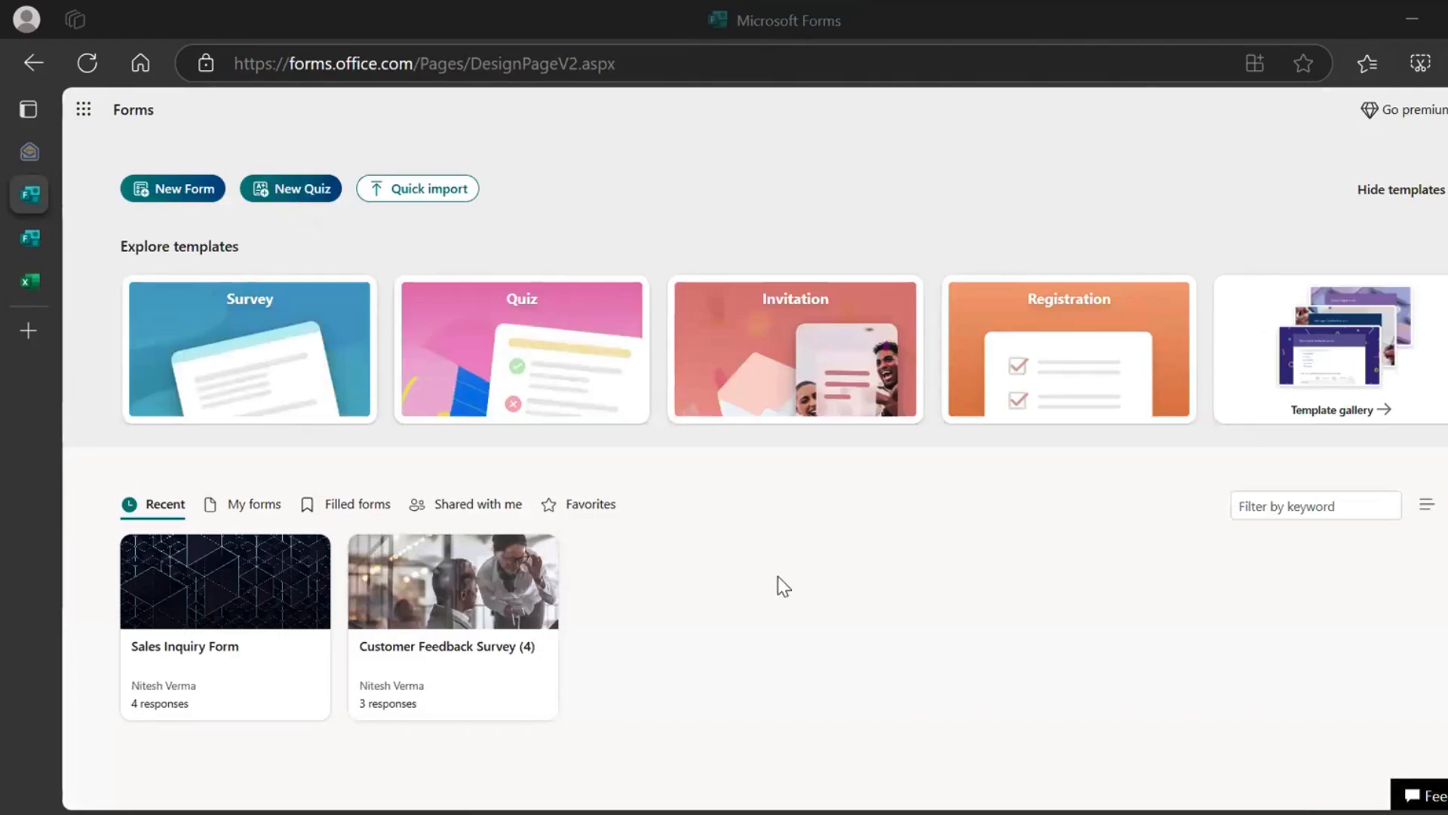
mouse_move(30, 245)
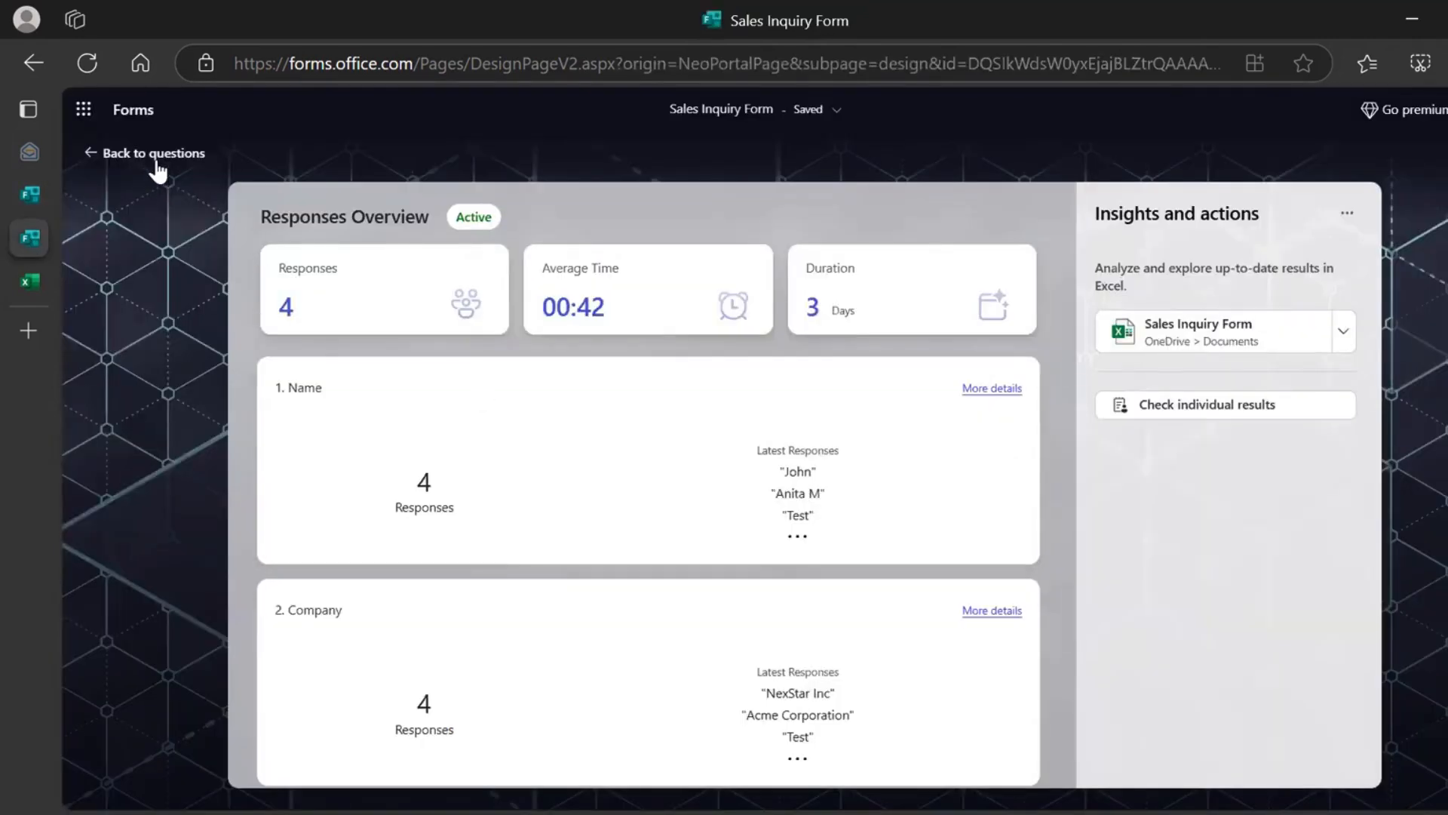
Return to the form's questions and preview it as a respondent
left_click(153, 152)
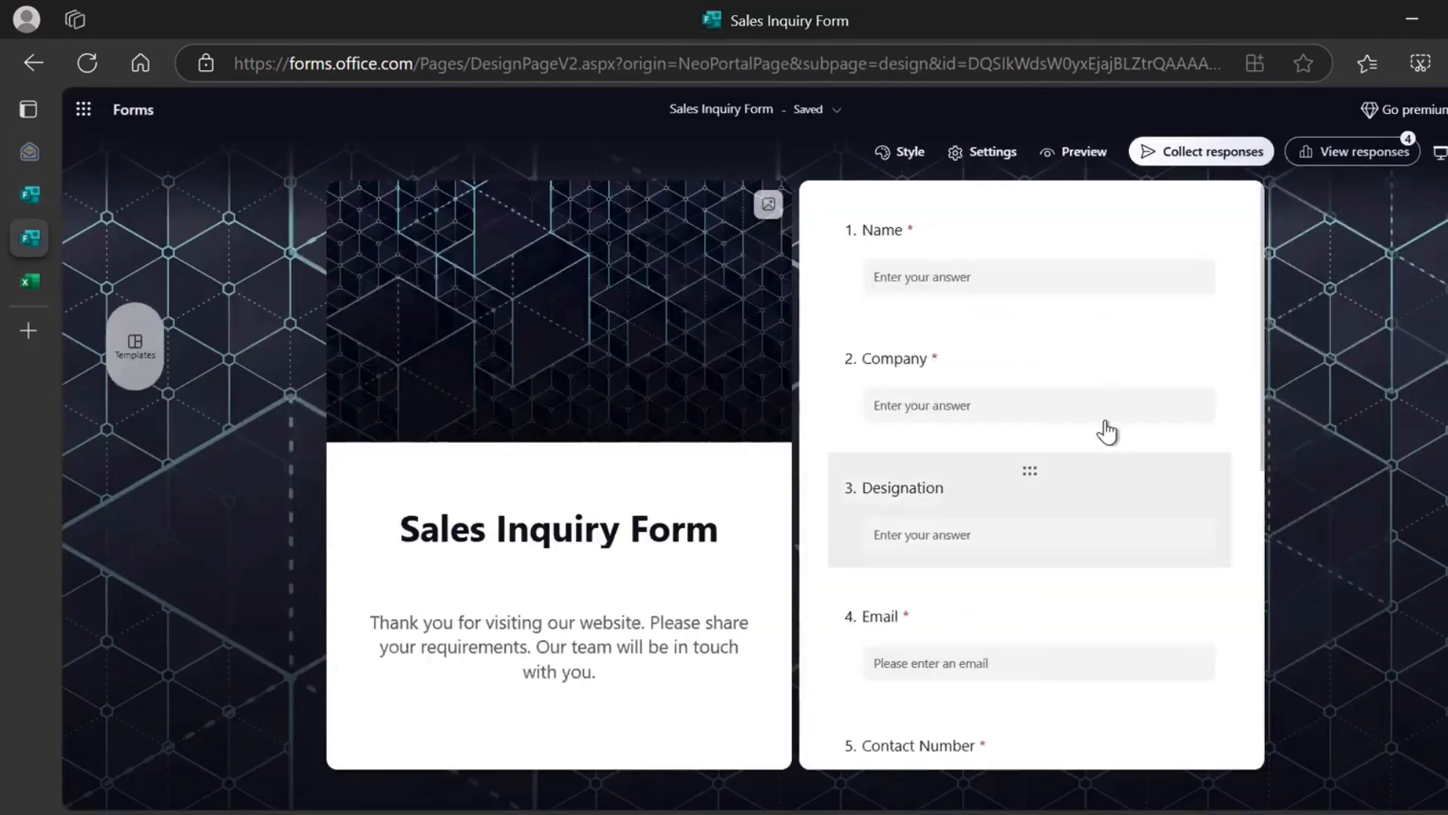
mouse_move(813, 508)
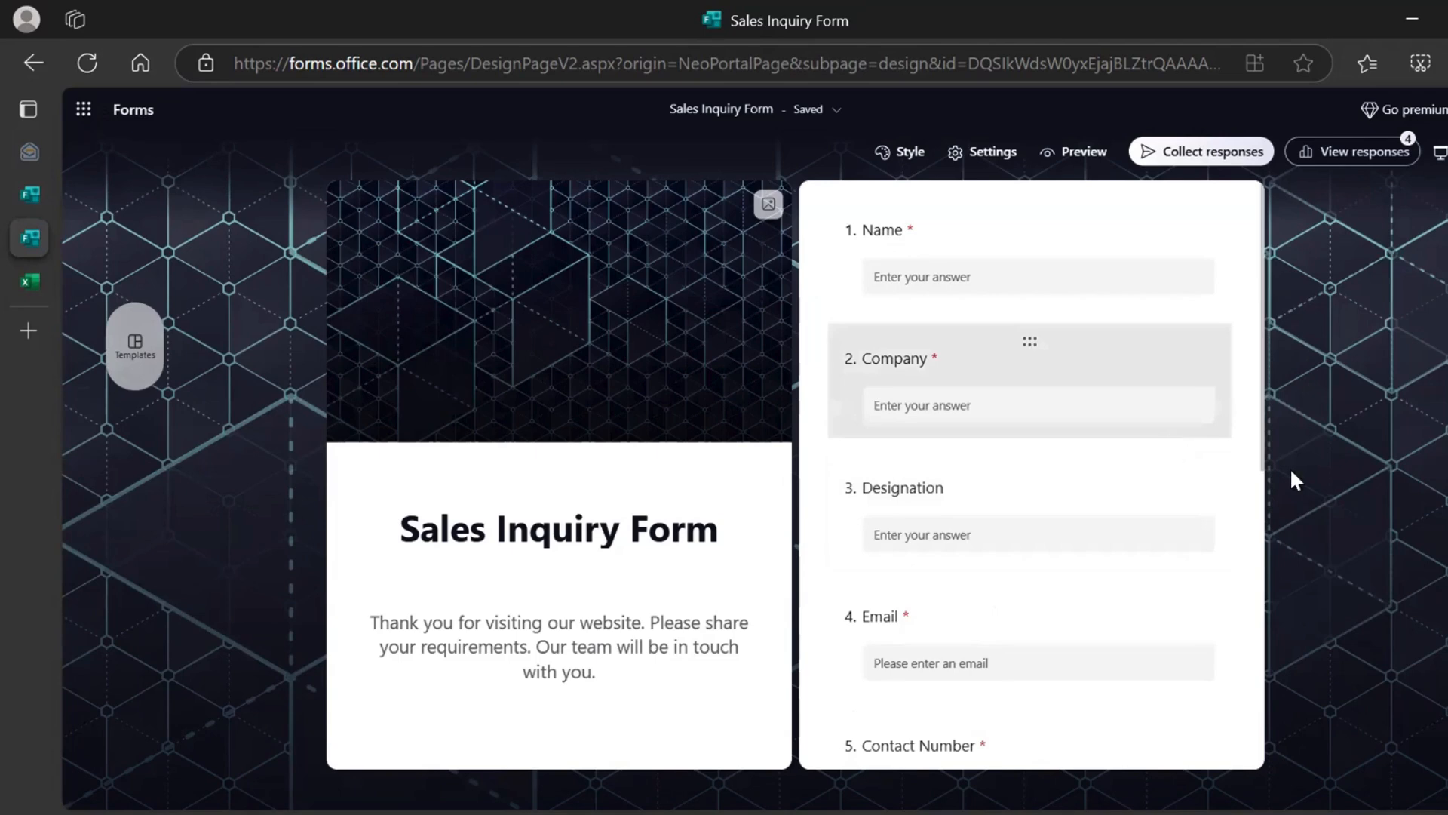
left_click(1073, 151)
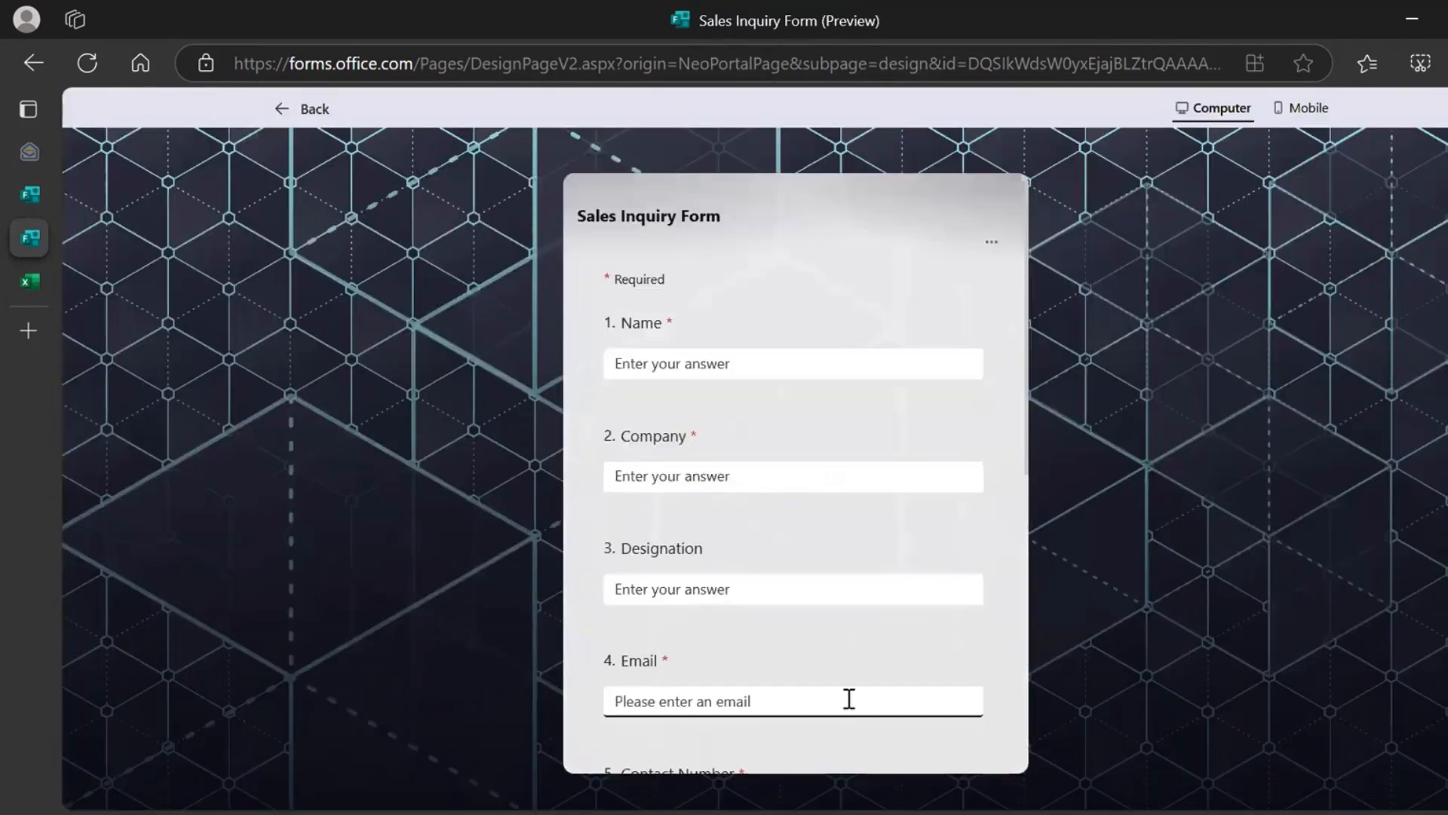
scroll("down", 3)
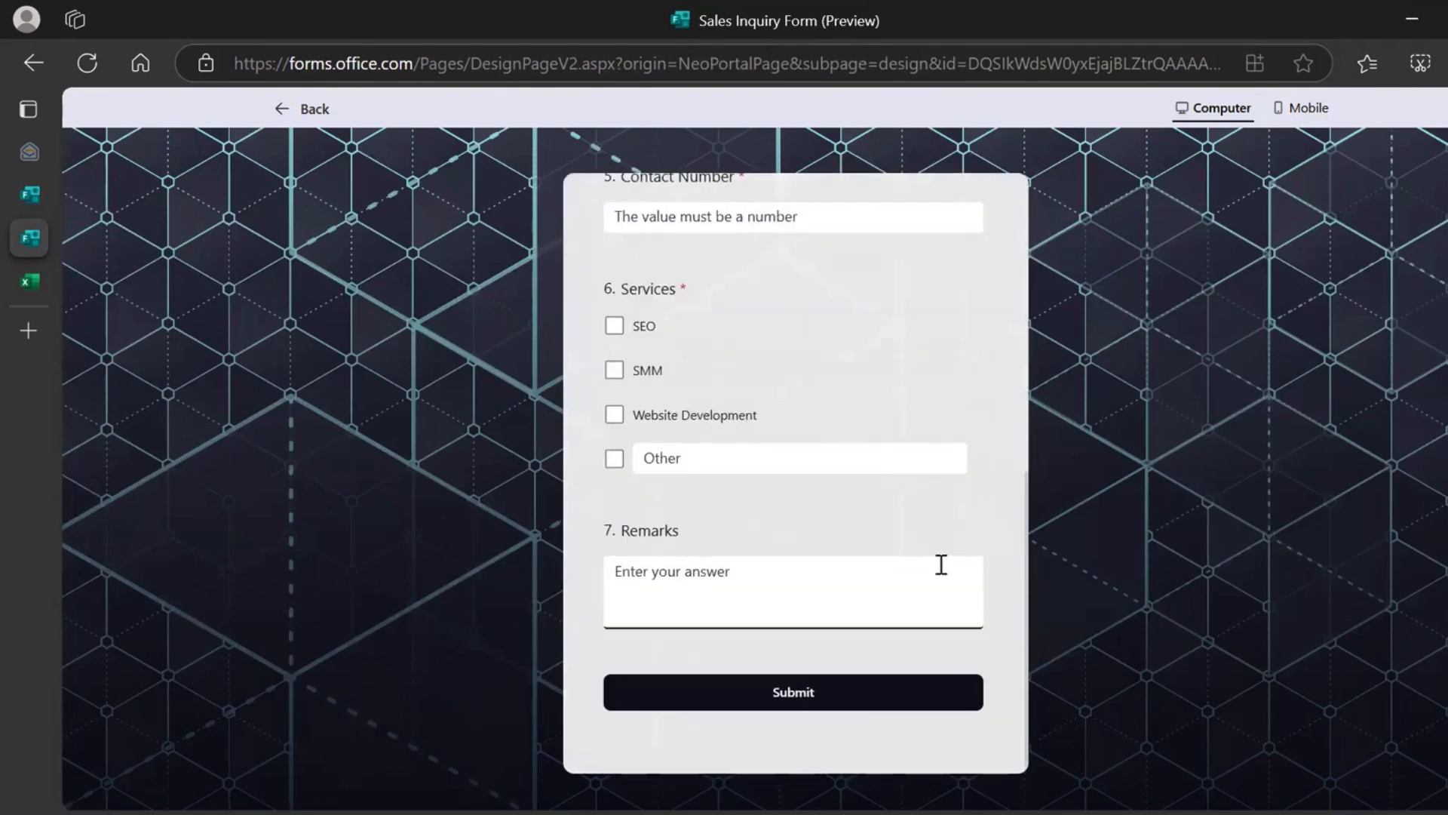
scroll("up", 3)
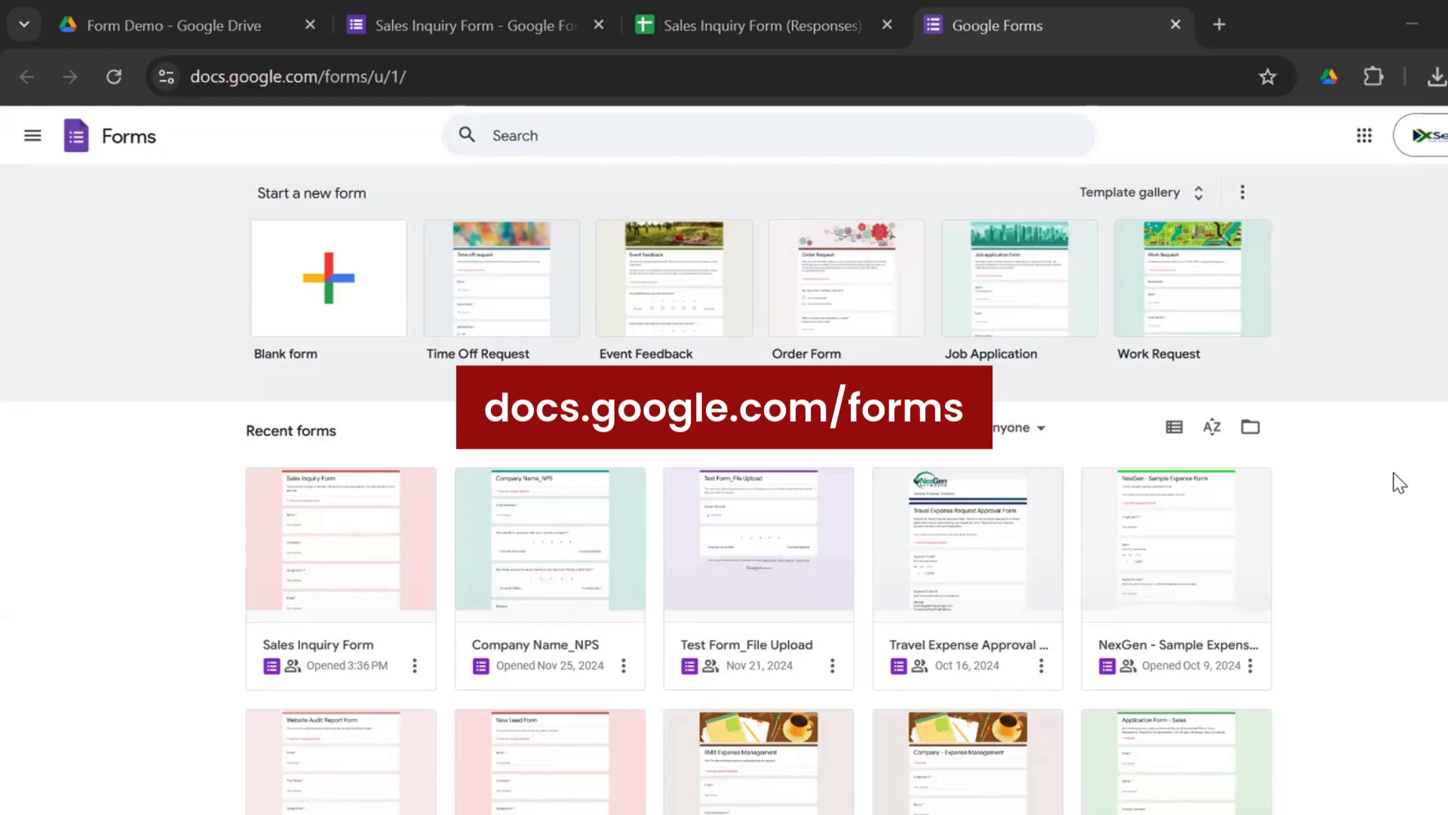
mouse_move(255, 383)
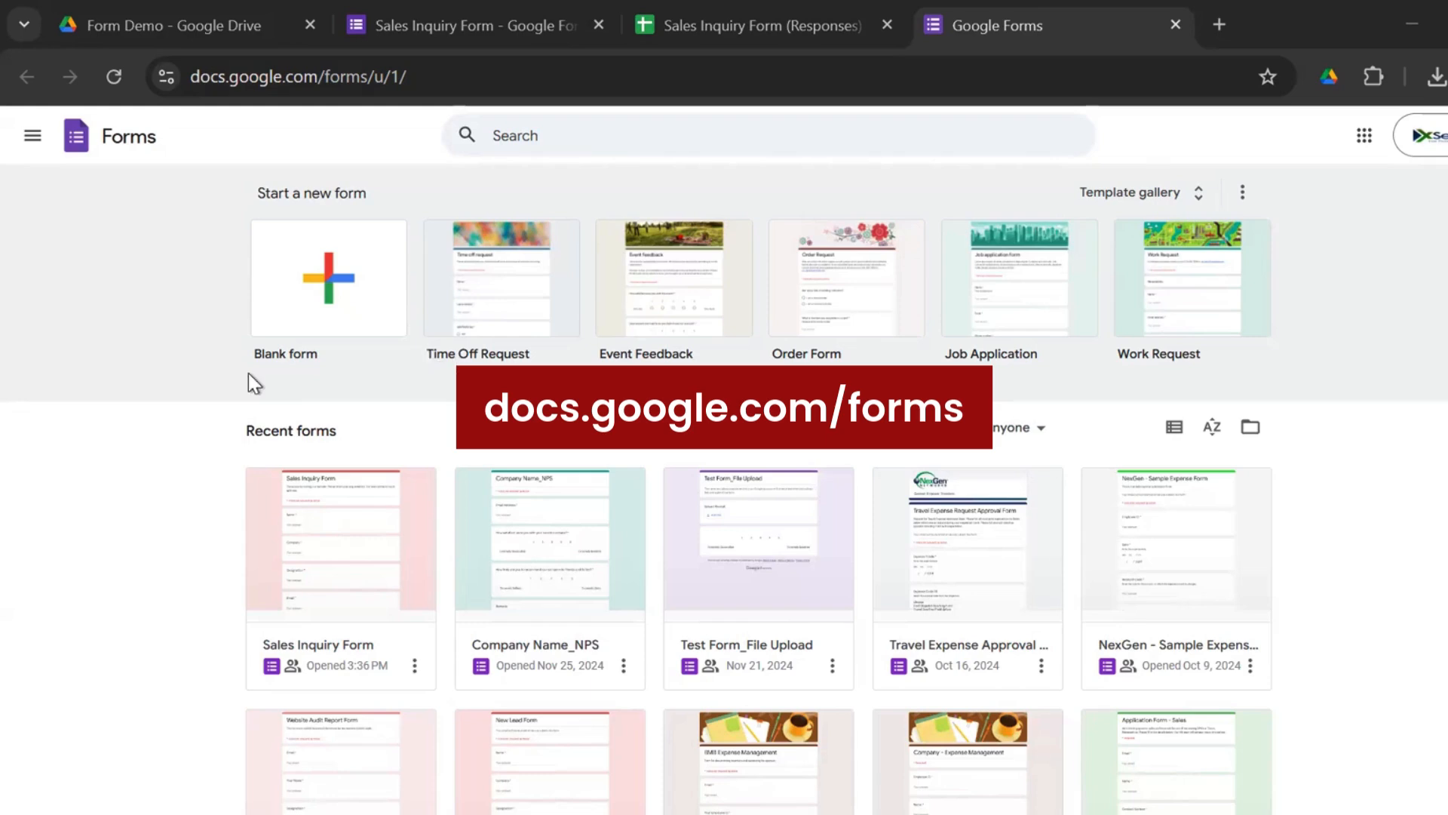
mouse_move(540, 326)
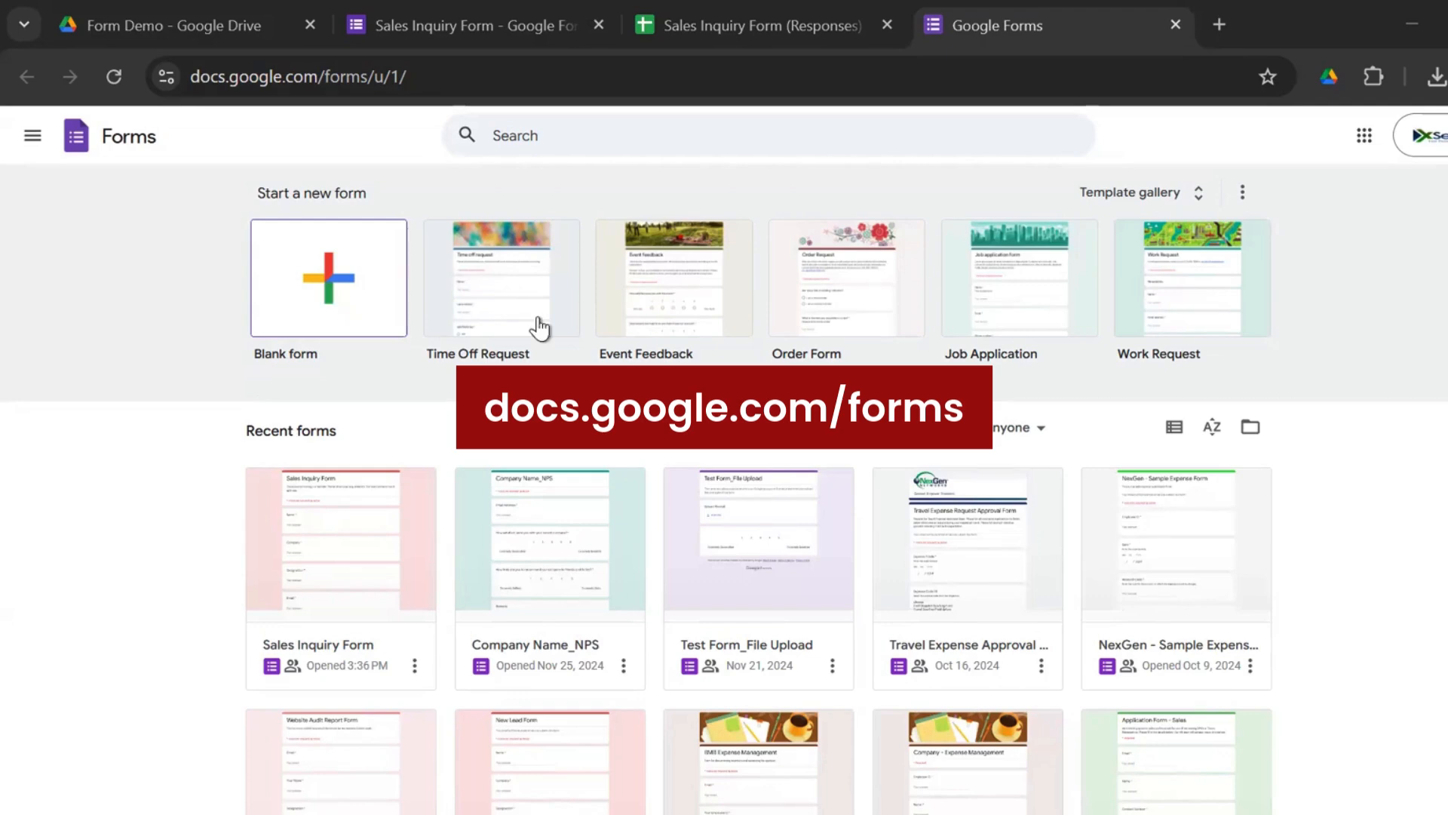
mouse_move(1211, 204)
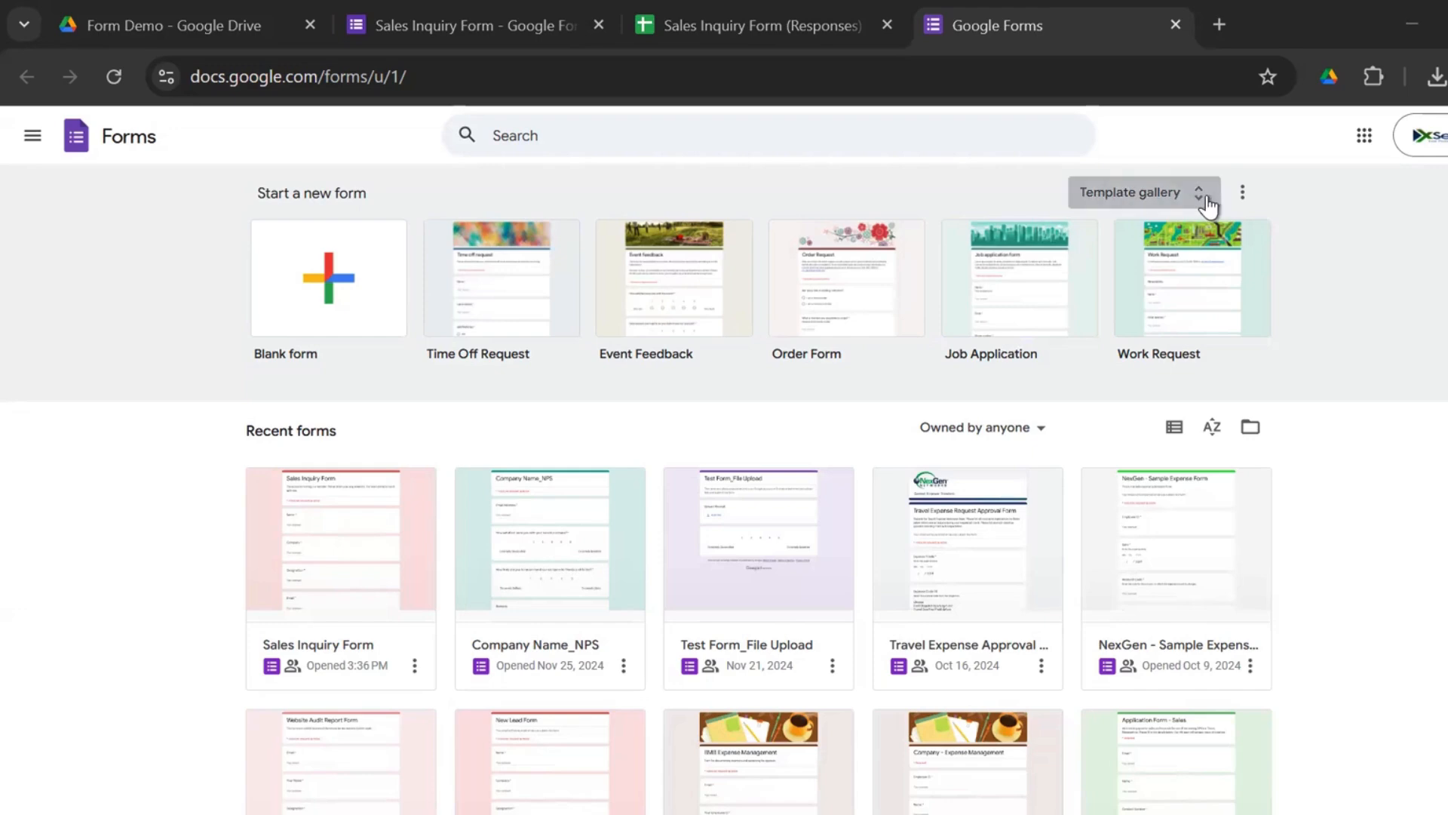
Open the template gallery and scroll through its Work, Personal and Education templates
left_click(1136, 192)
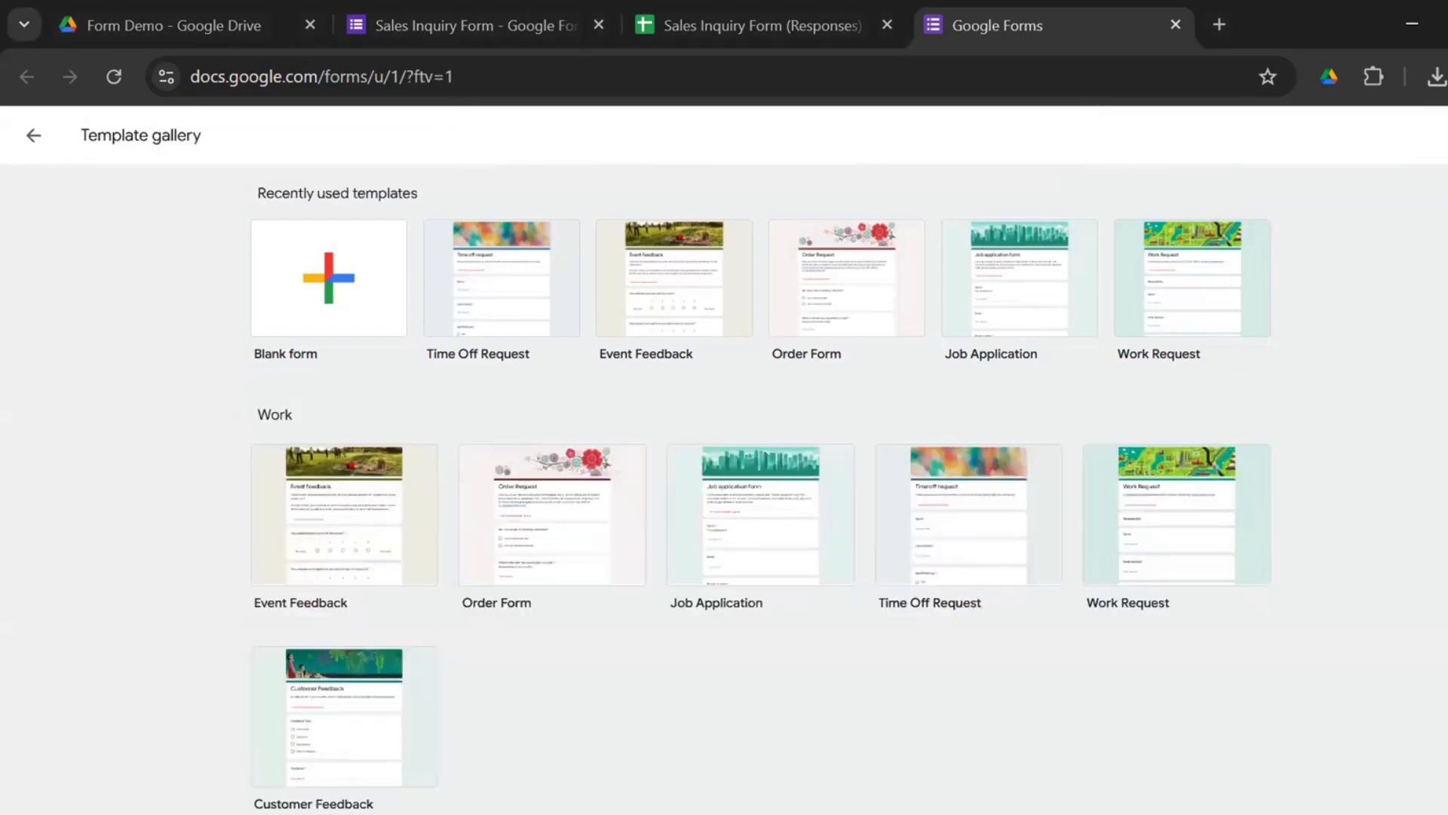
mouse_move(519, 347)
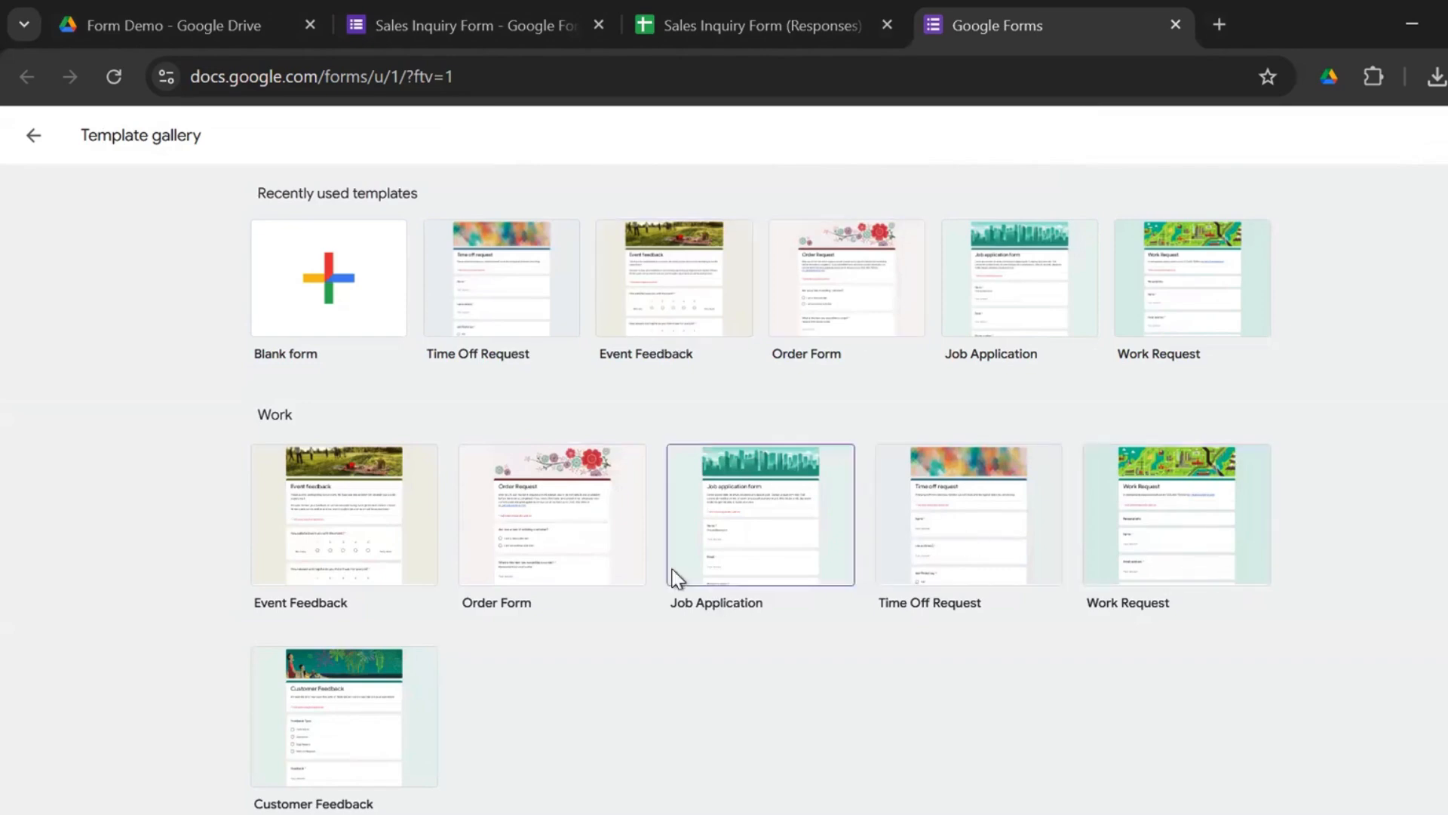
scroll("down", 3)
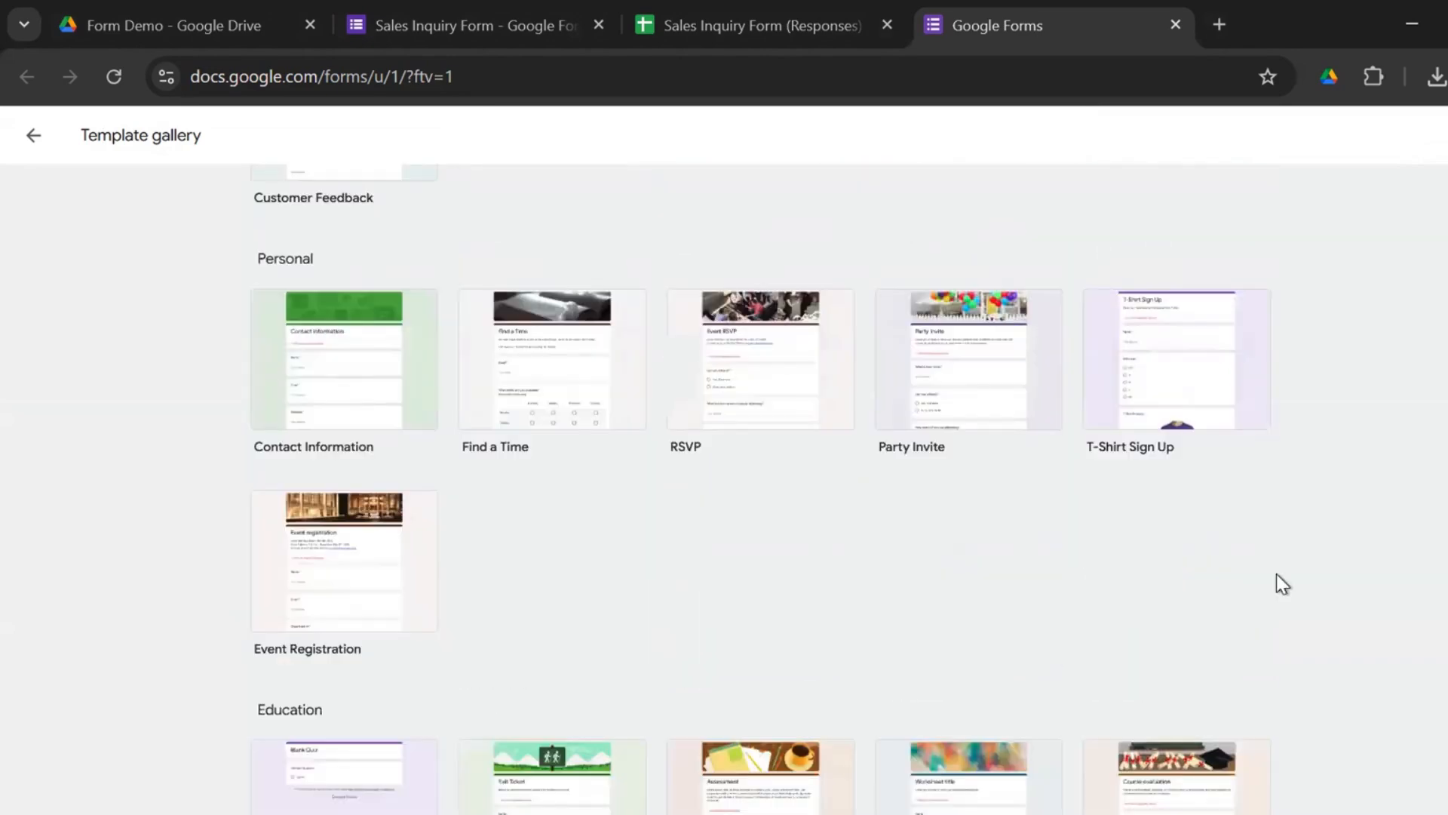
scroll("down", 3)
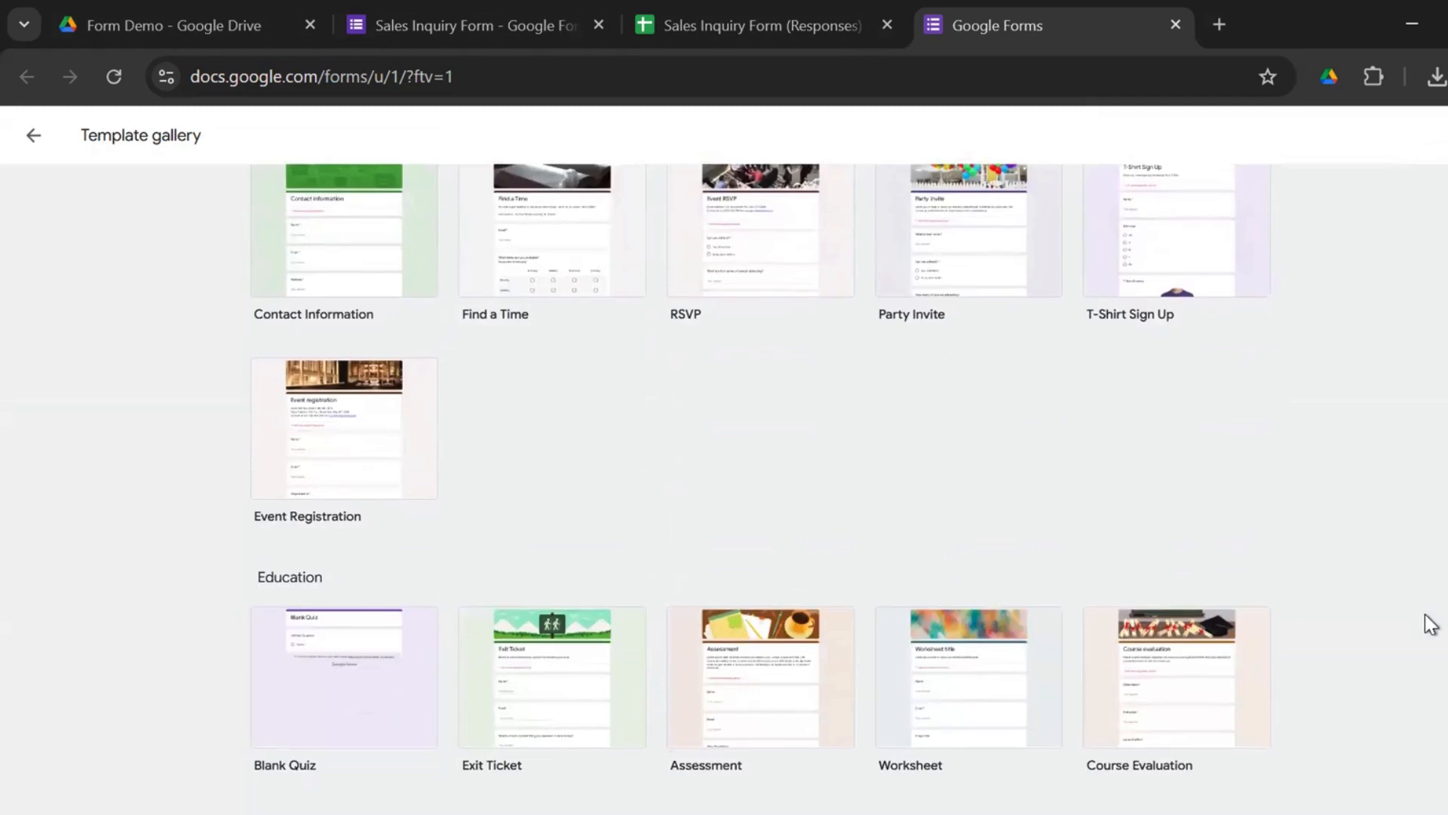
scroll("up", 3)
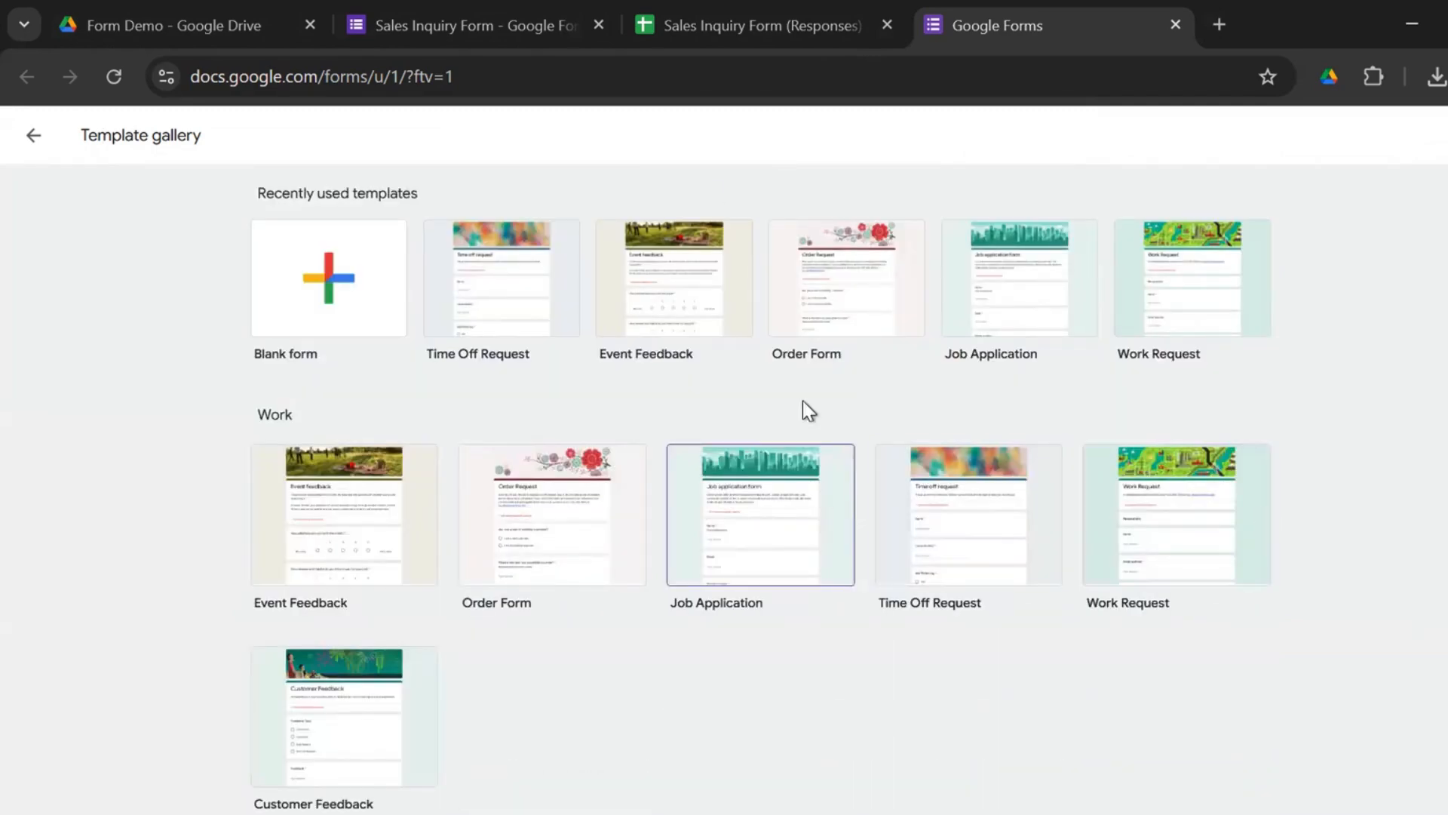
Show the Sales Inquiry Form's questions and inspect the SEO Services choice and Remarks
left_click(461, 25)
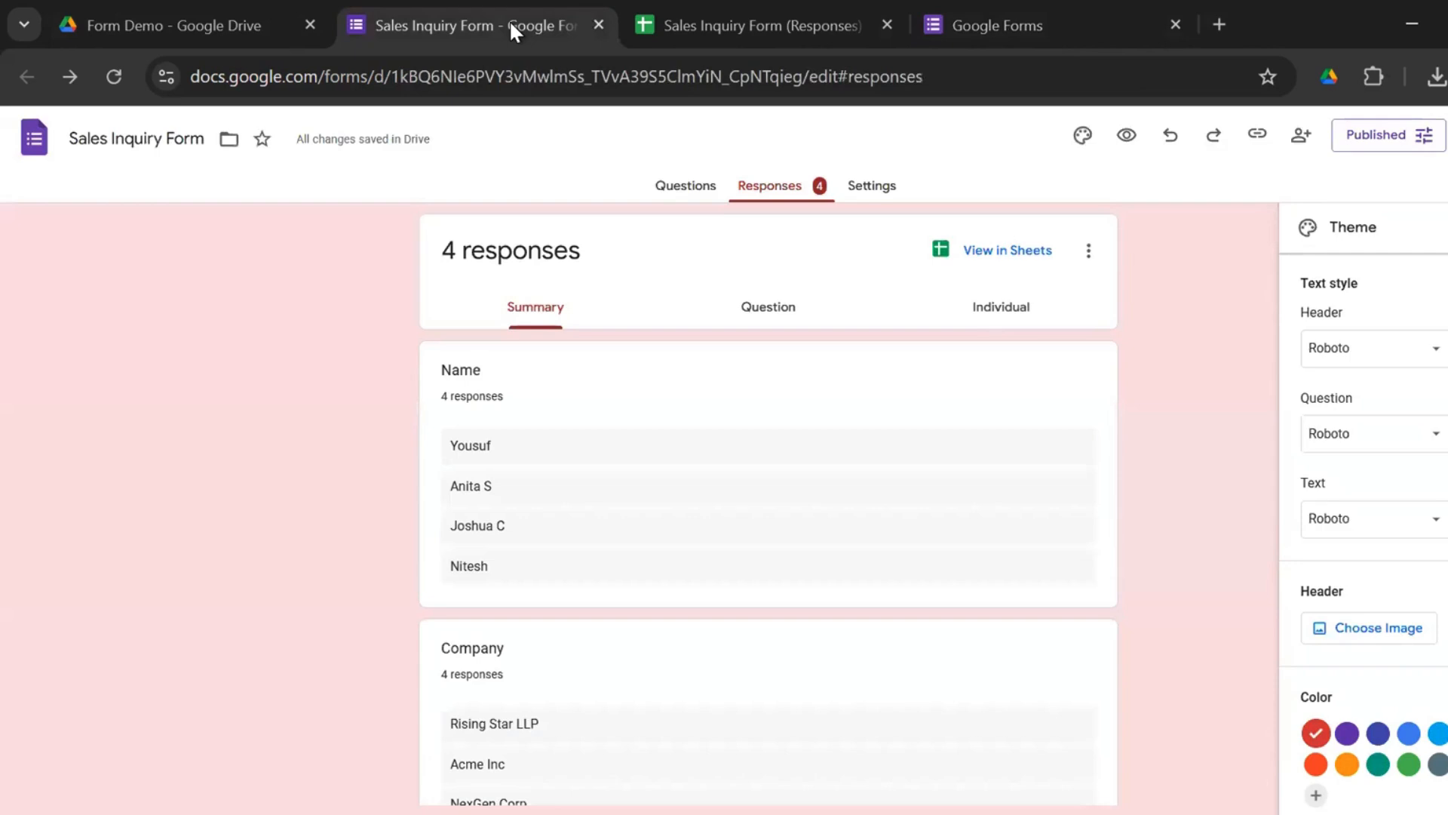
mouse_move(346, 271)
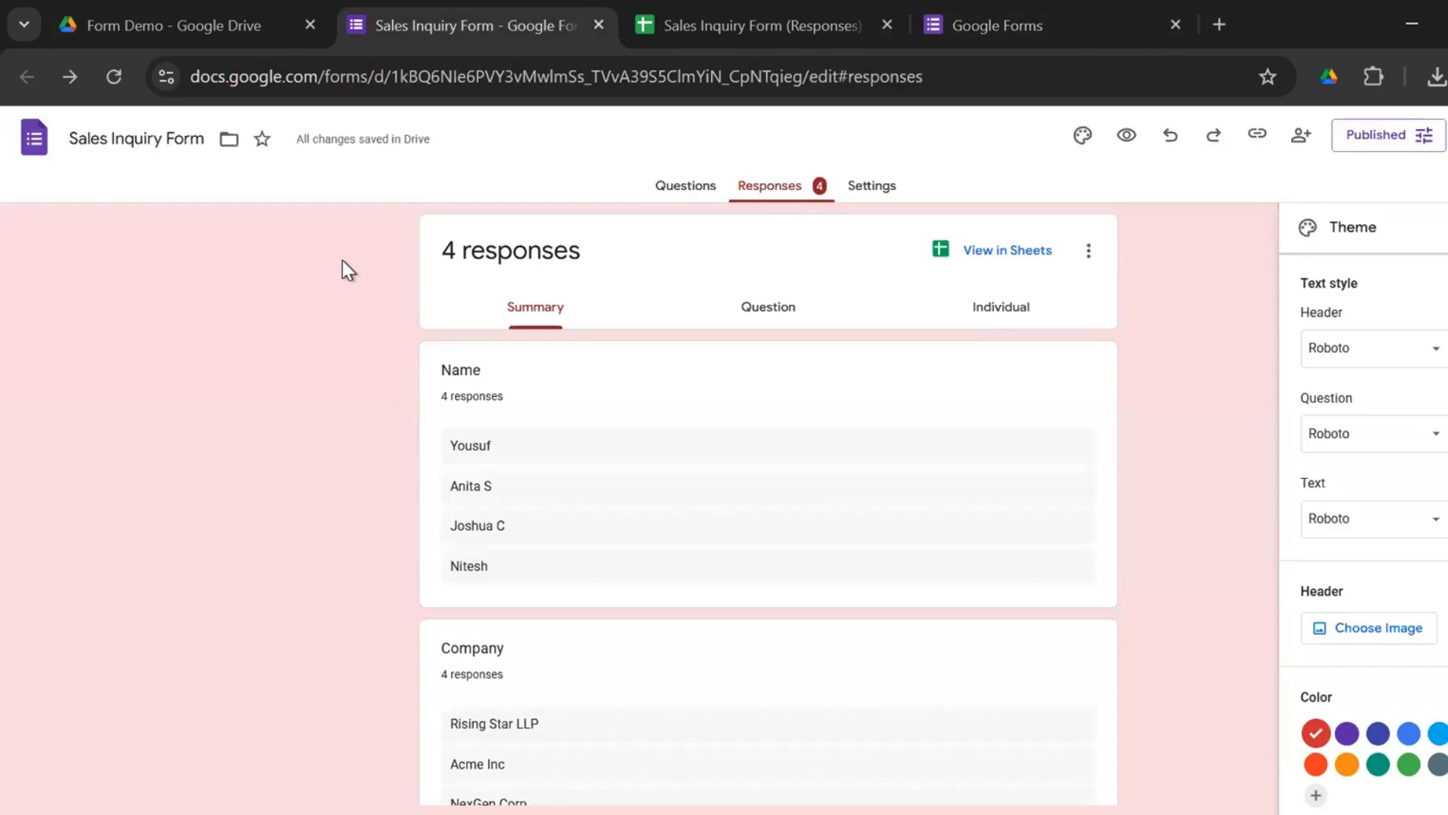
left_click(686, 186)
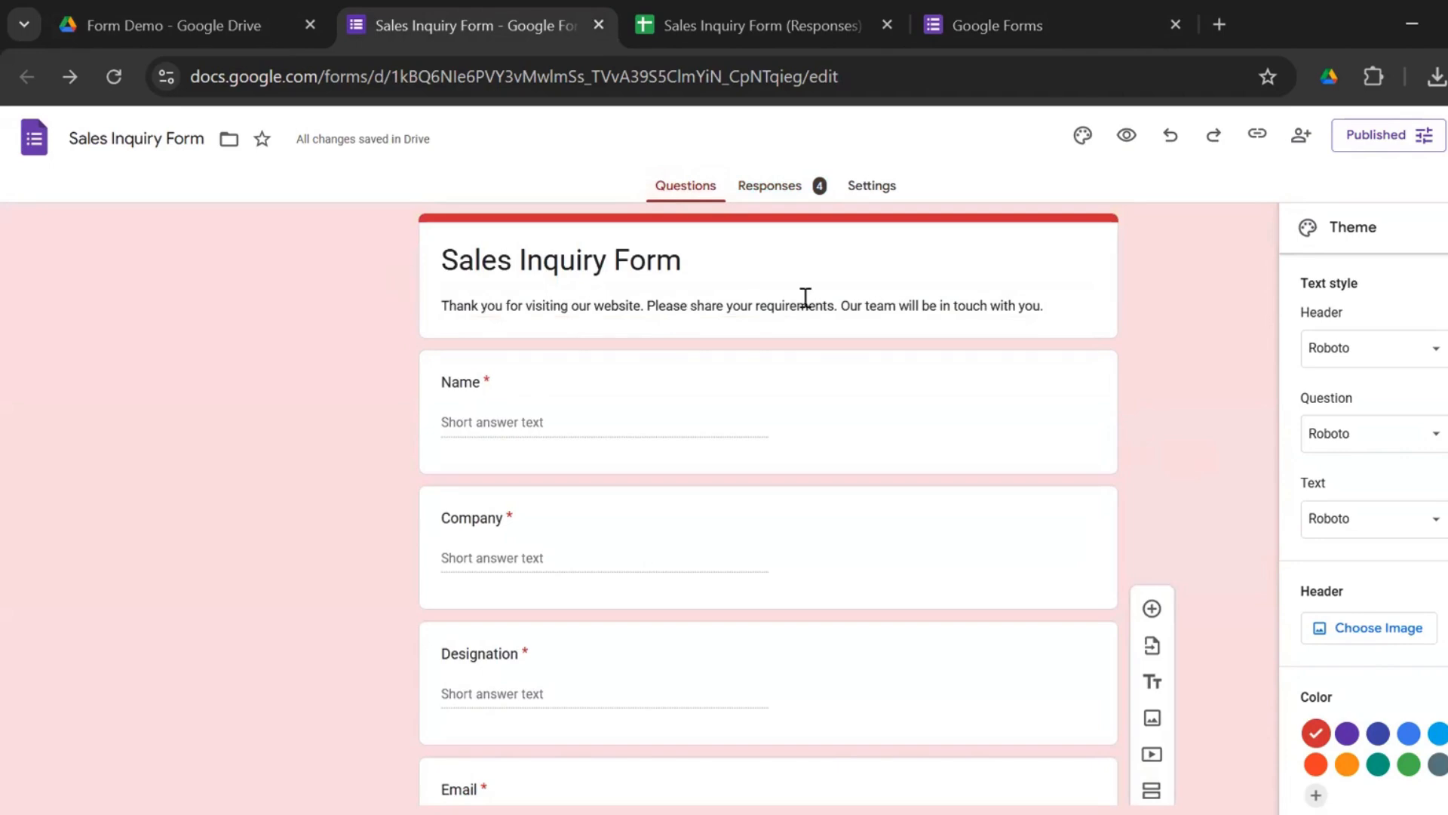
mouse_move(1041, 314)
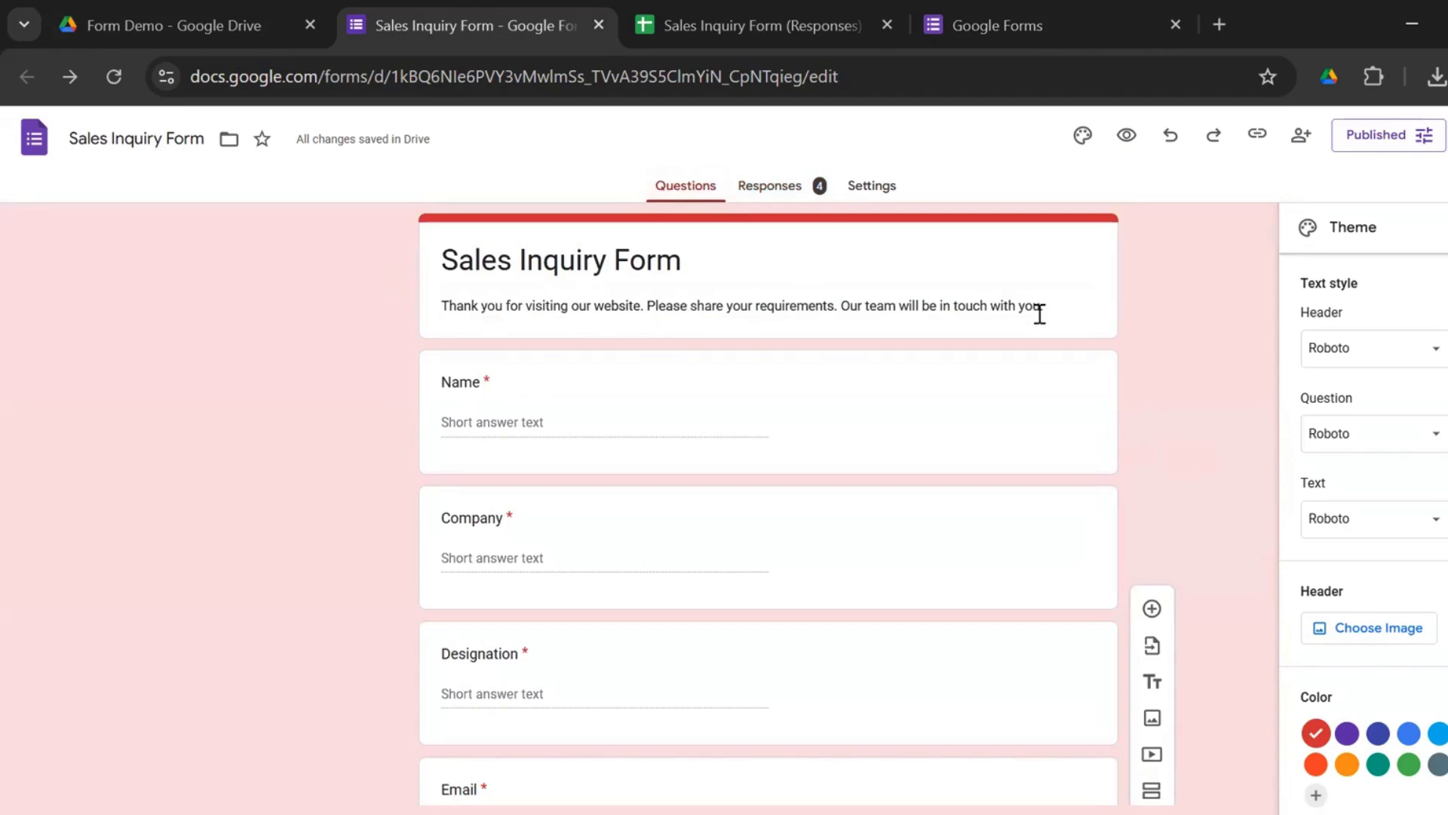
mouse_move(1194, 417)
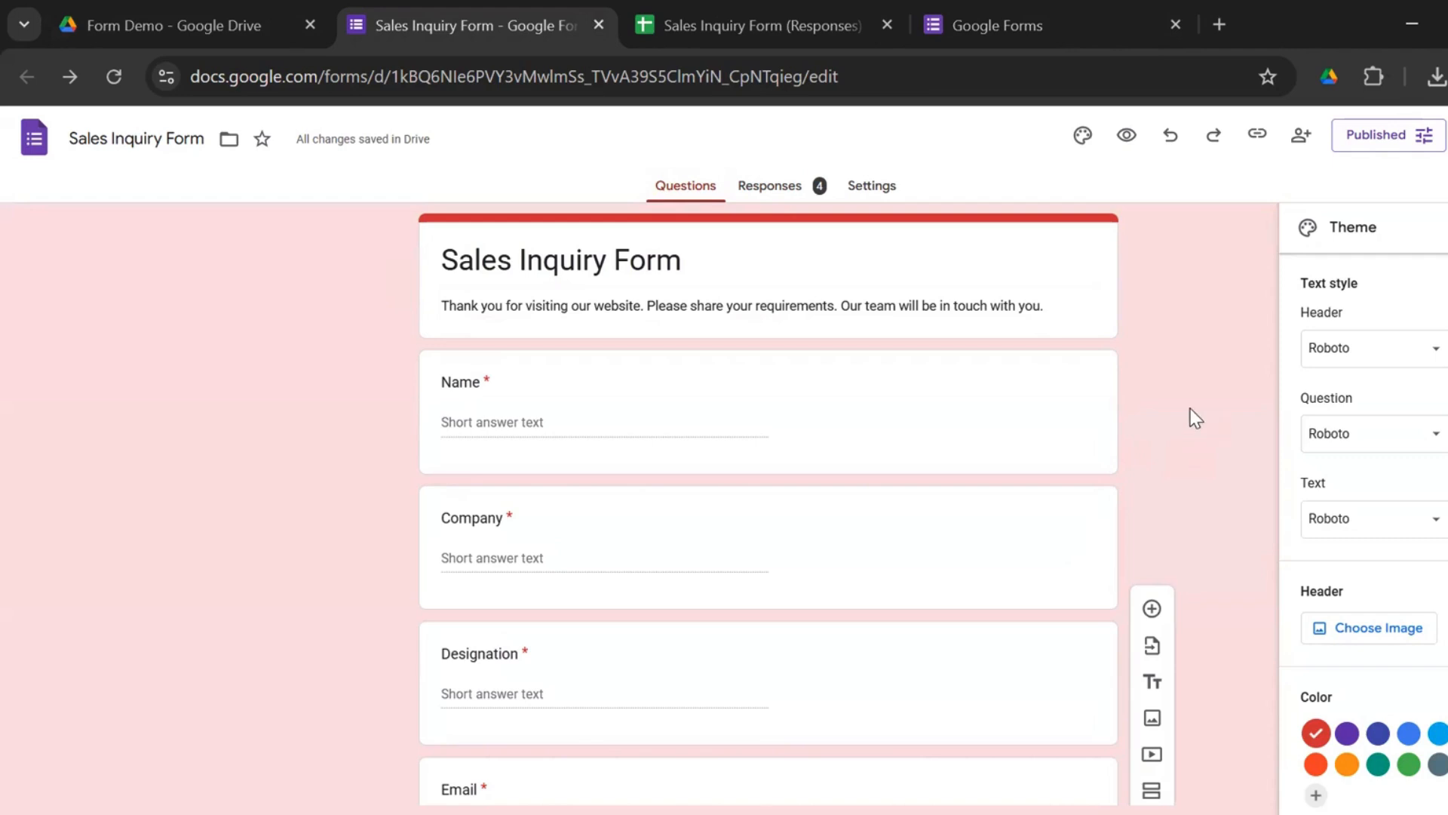
scroll("down", 3)
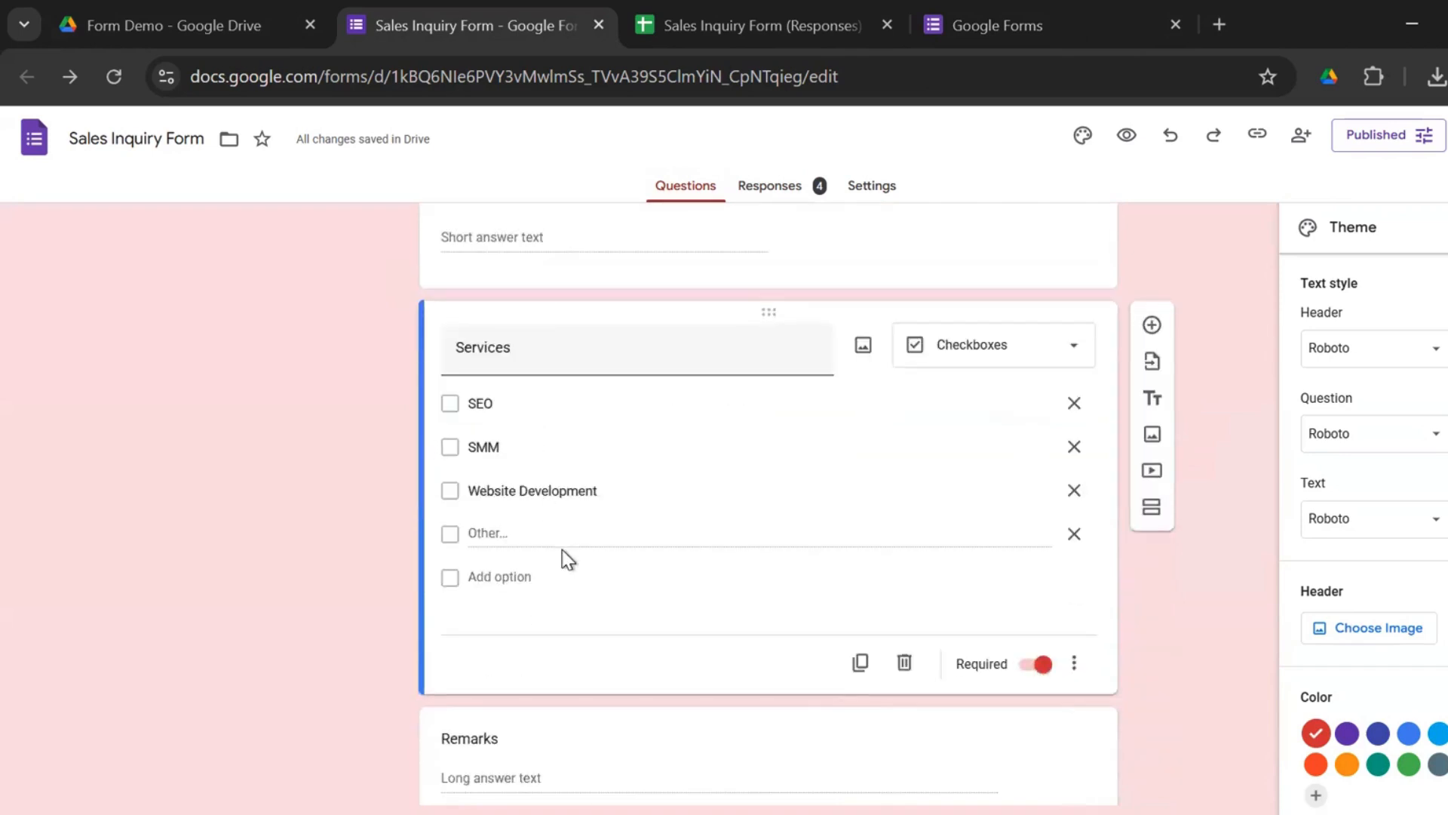
left_click(481, 403)
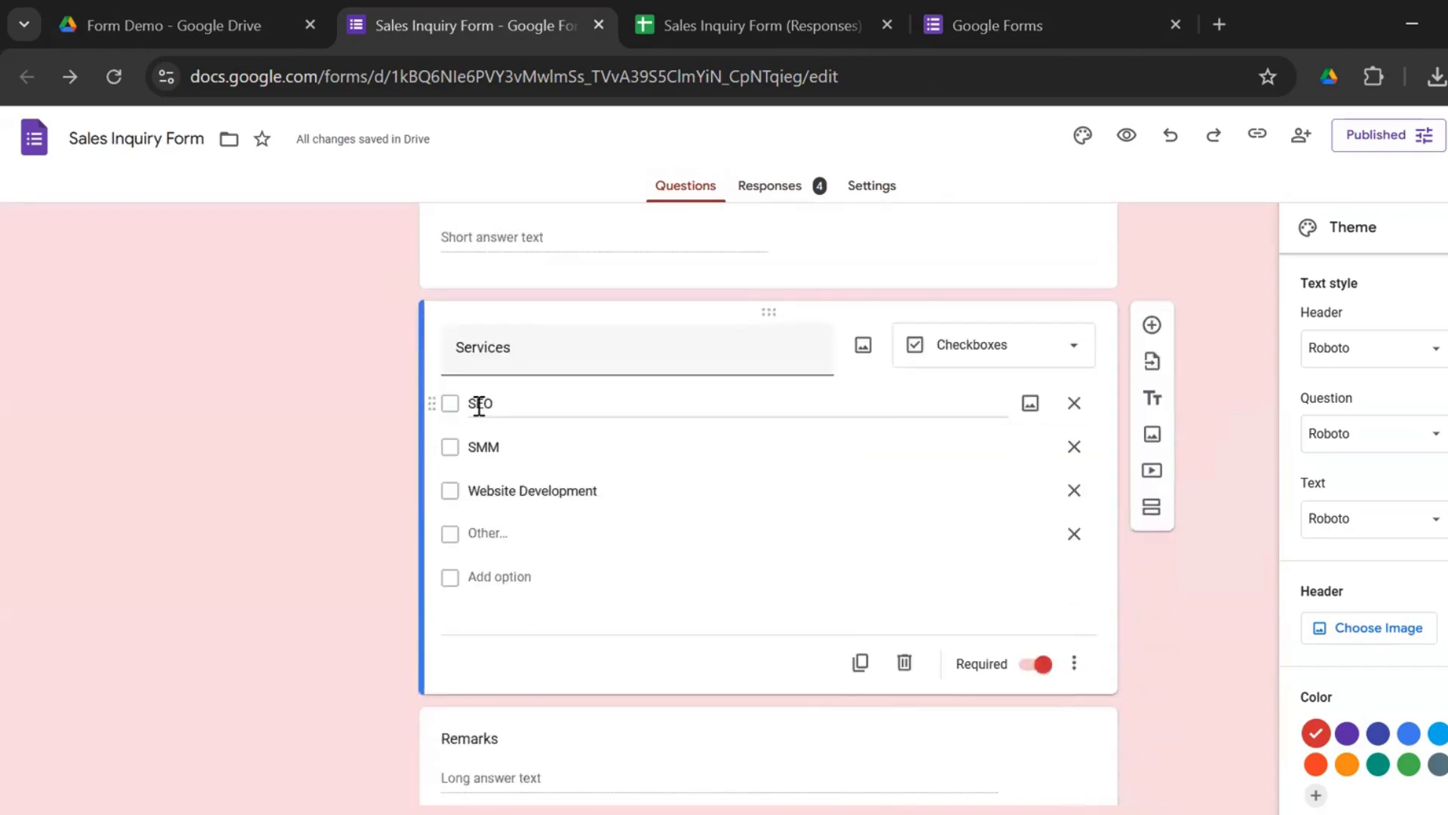
scroll("down", 3)
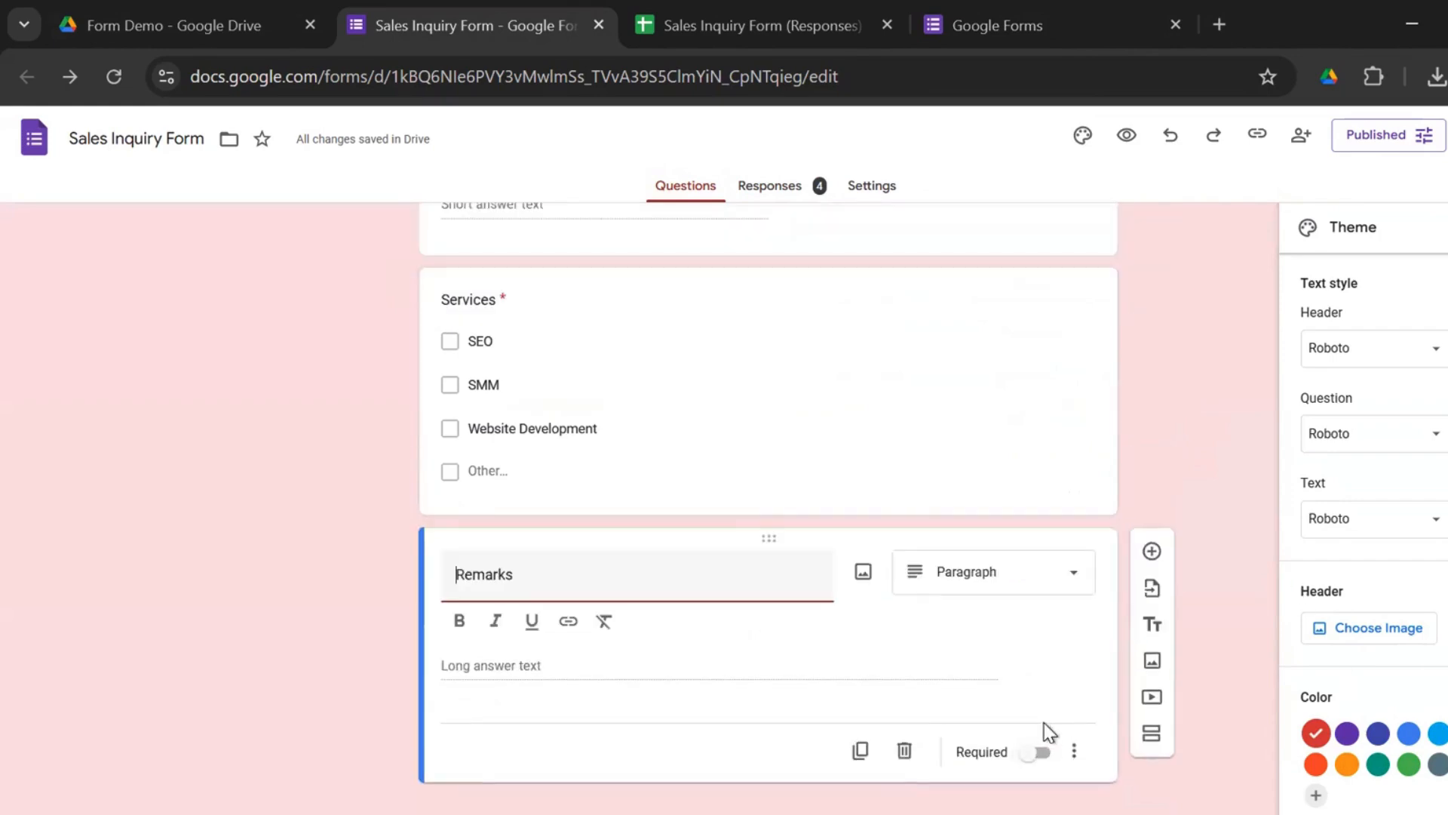
mouse_move(1152, 551)
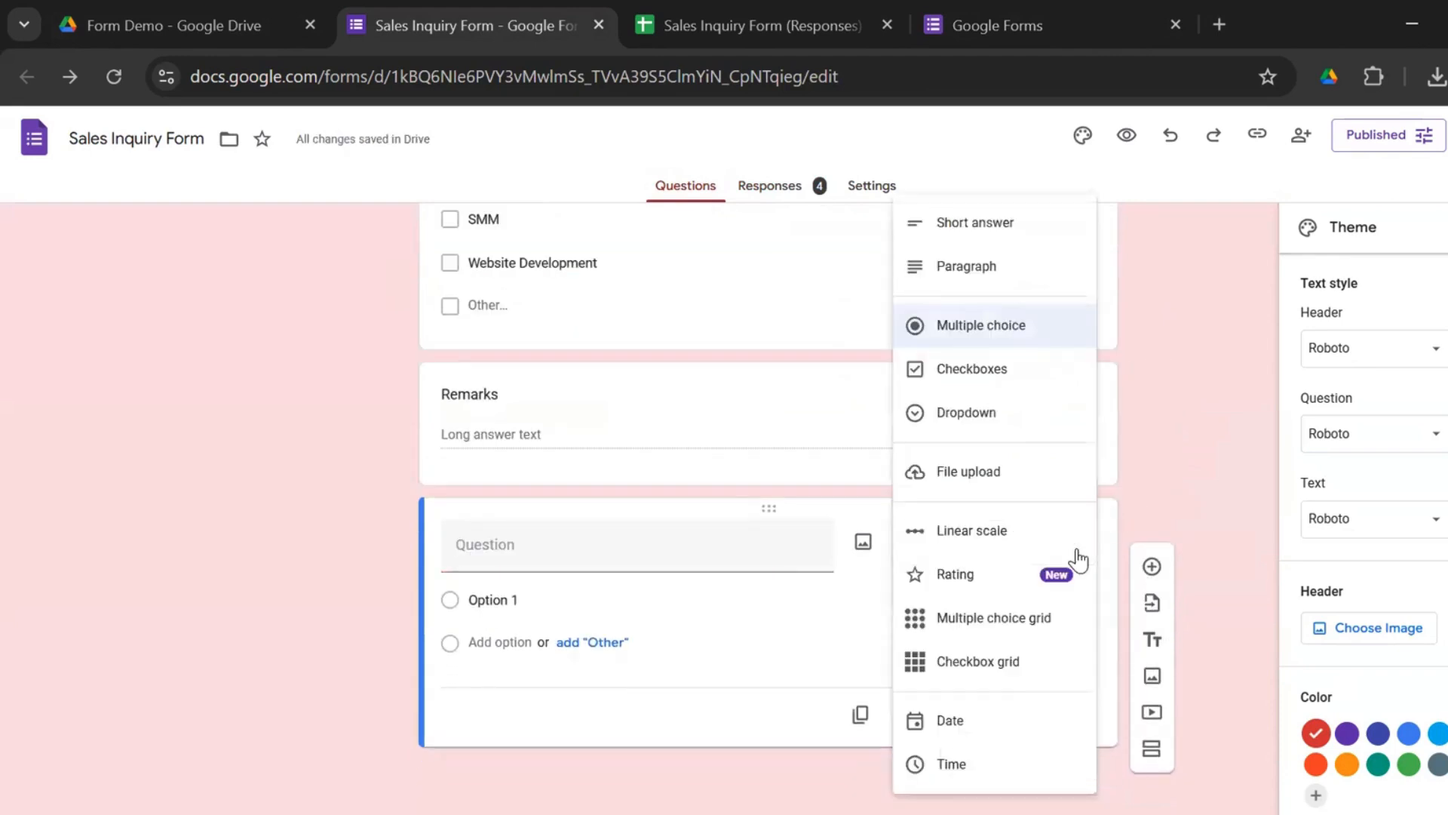
mouse_move(997, 589)
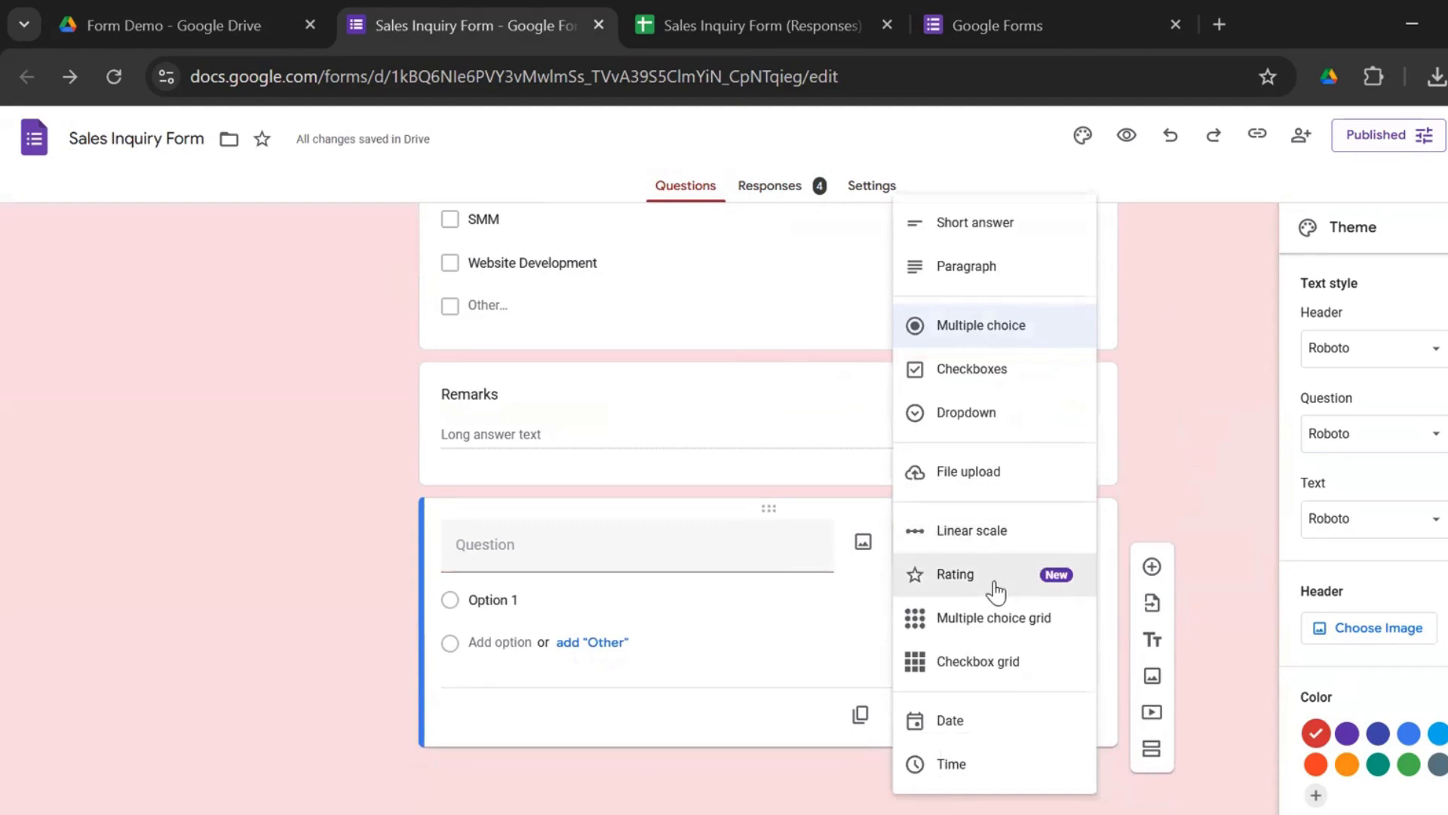
mouse_move(1022, 266)
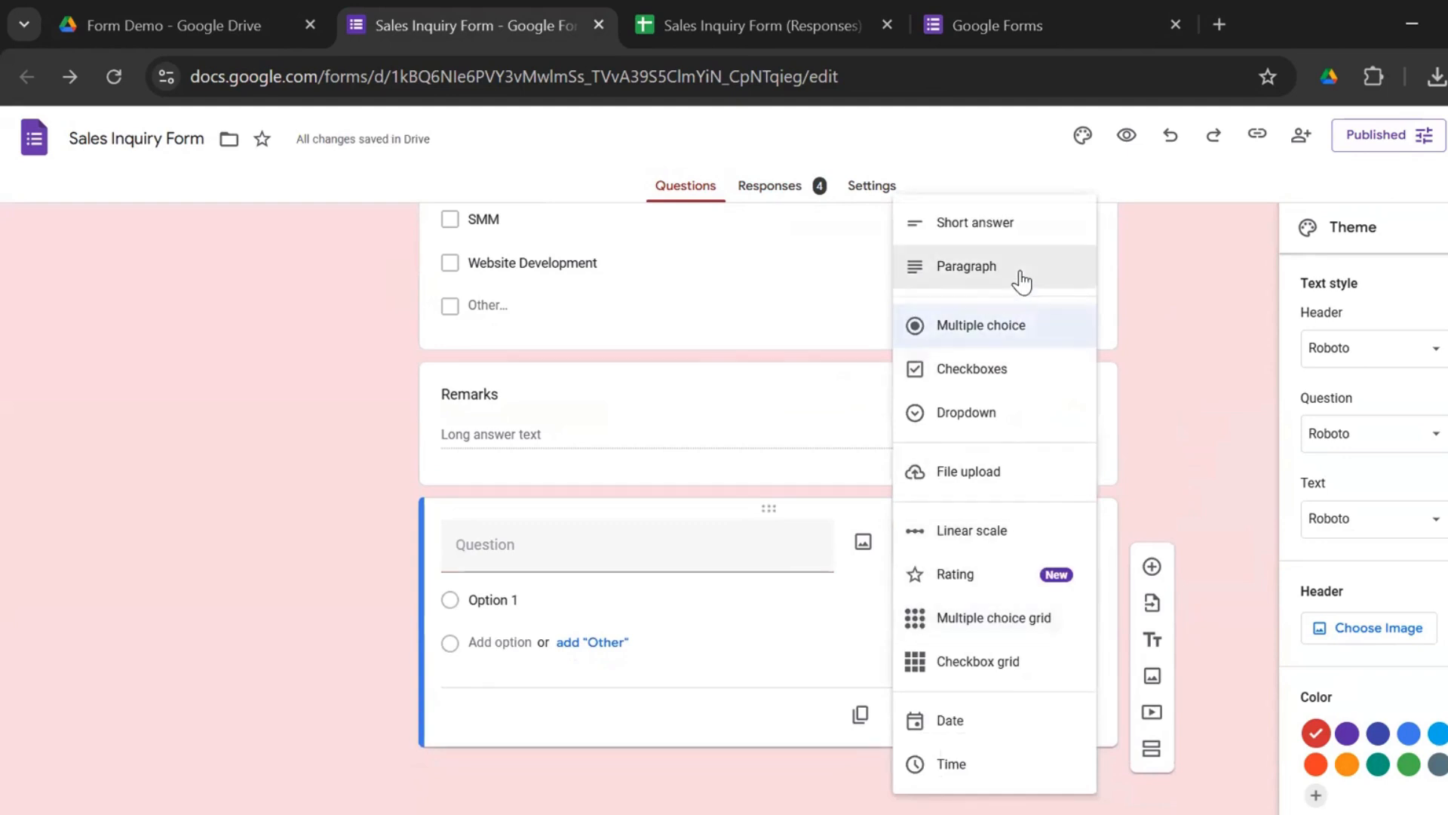
Leave the blank untitled question as multiple choice, then delete it
left_click(976, 324)
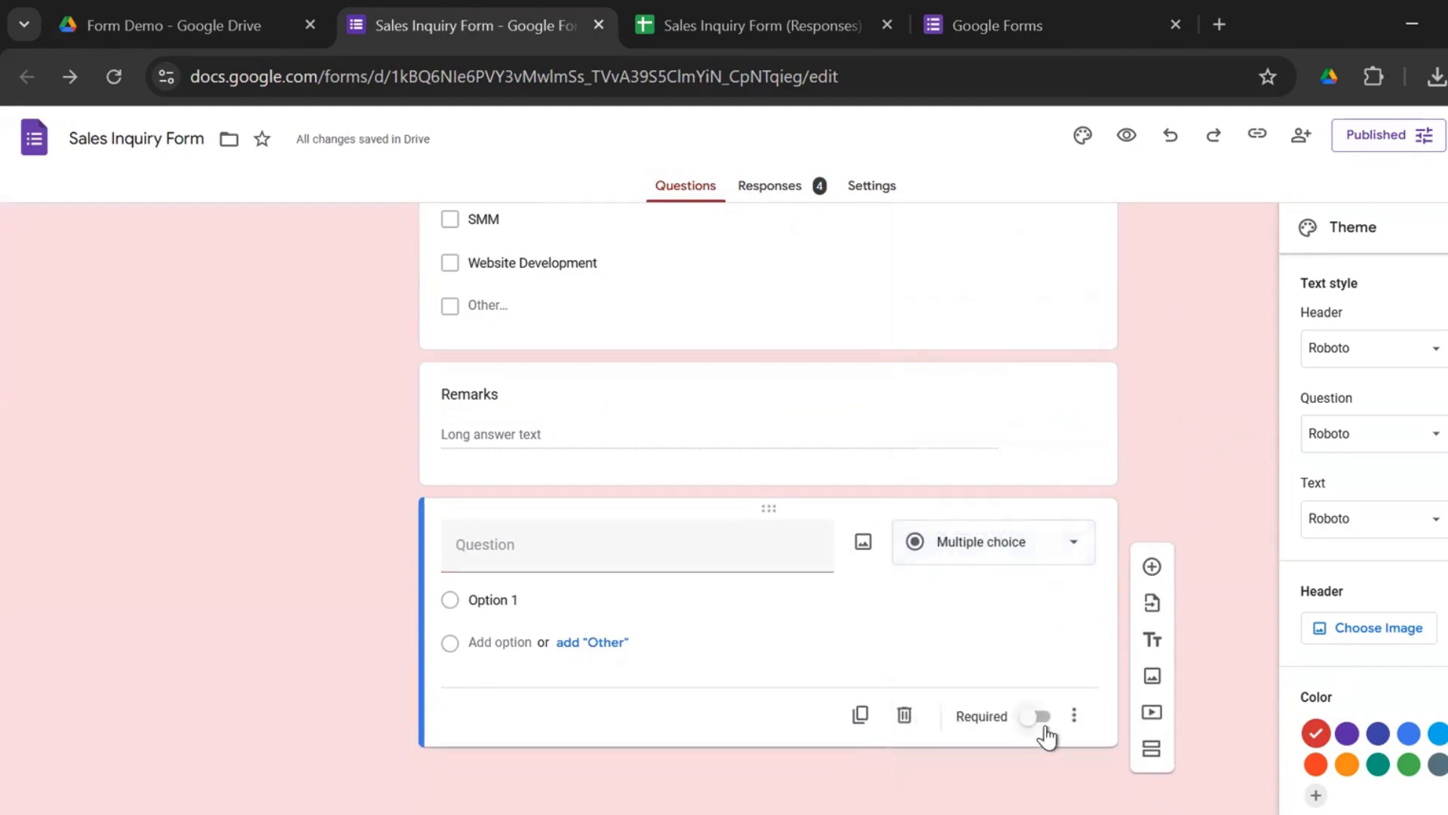
left_click(903, 716)
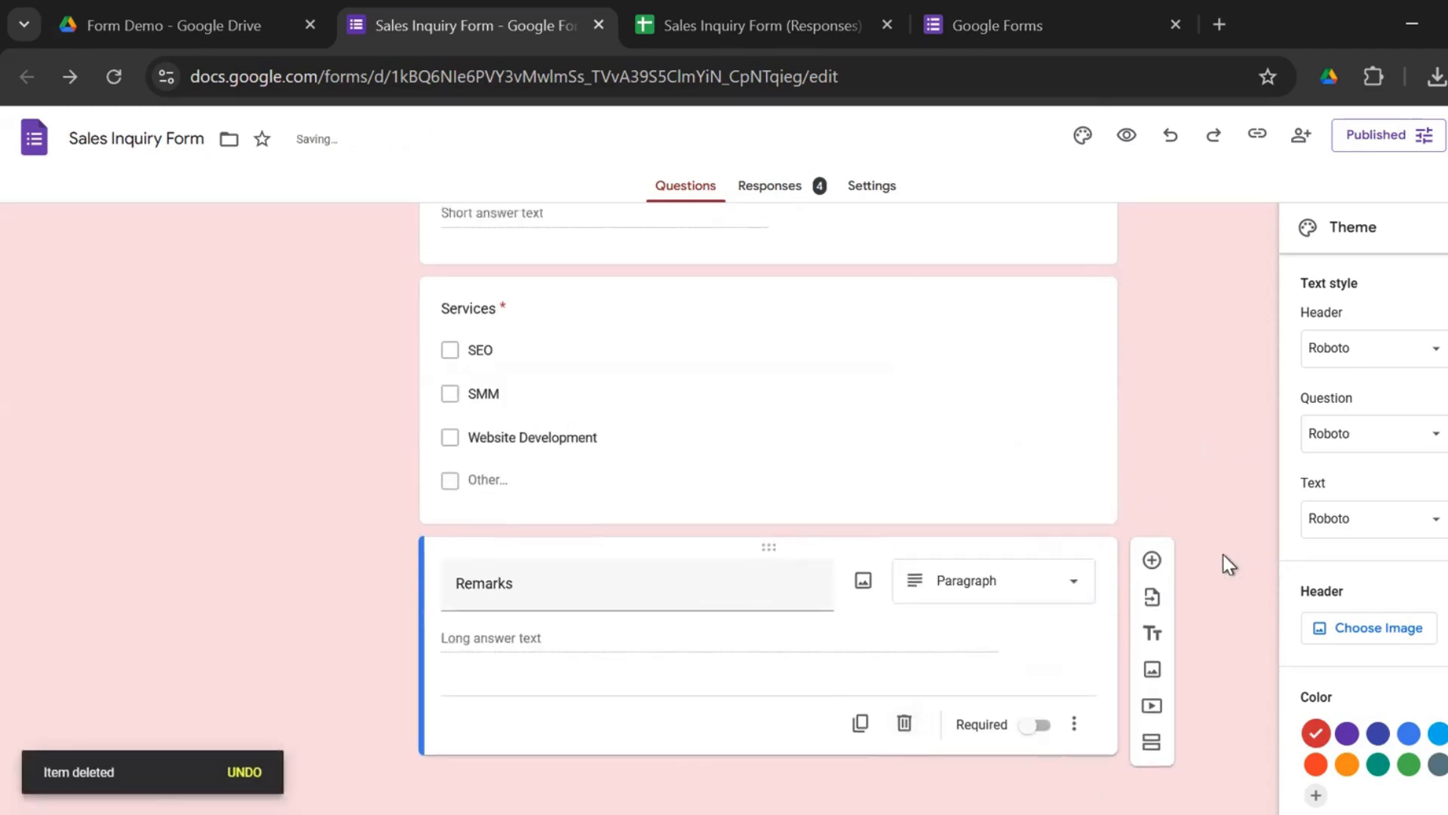
scroll("up", 3)
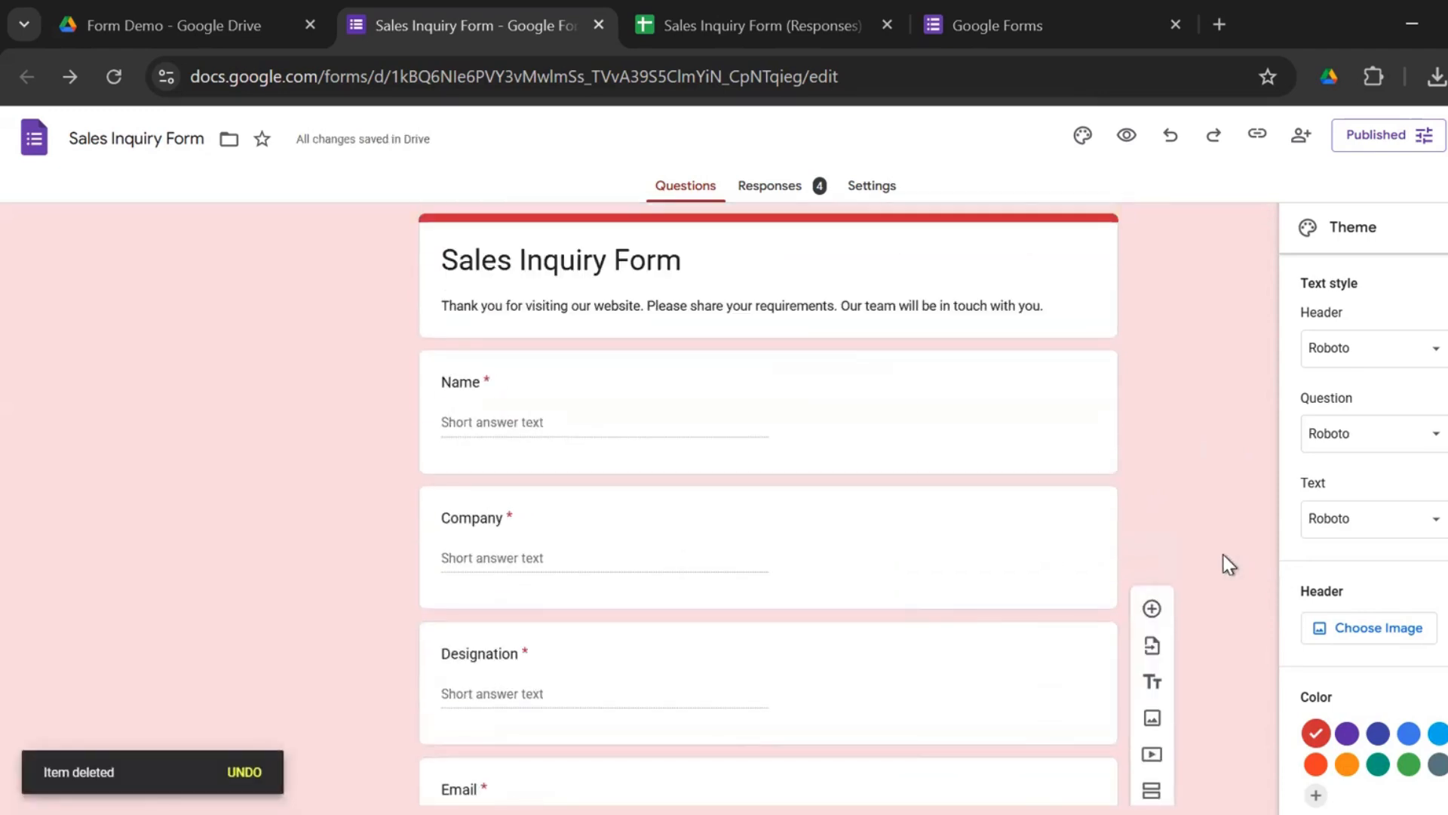
mouse_move(1403, 242)
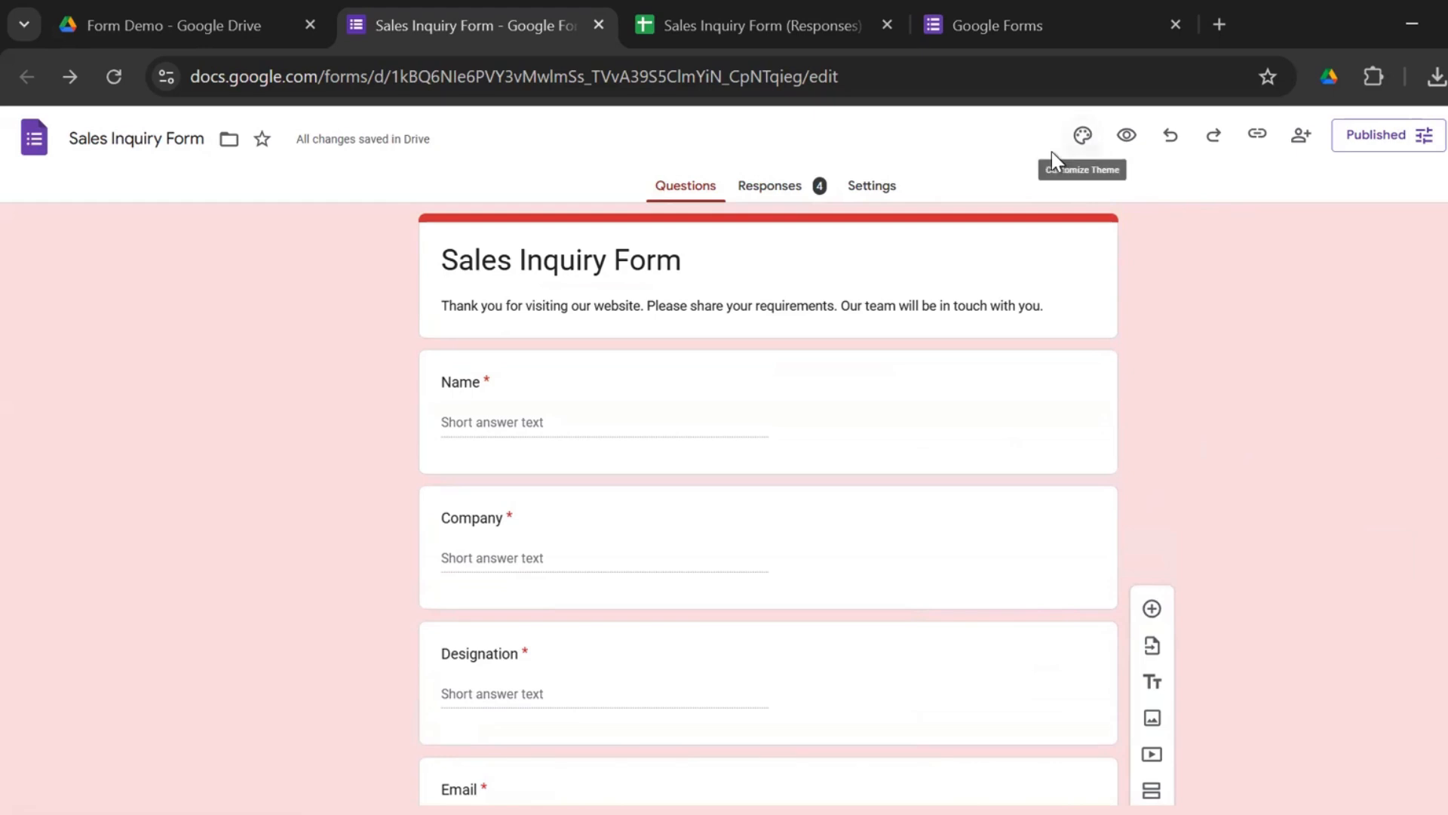
left_click(1083, 135)
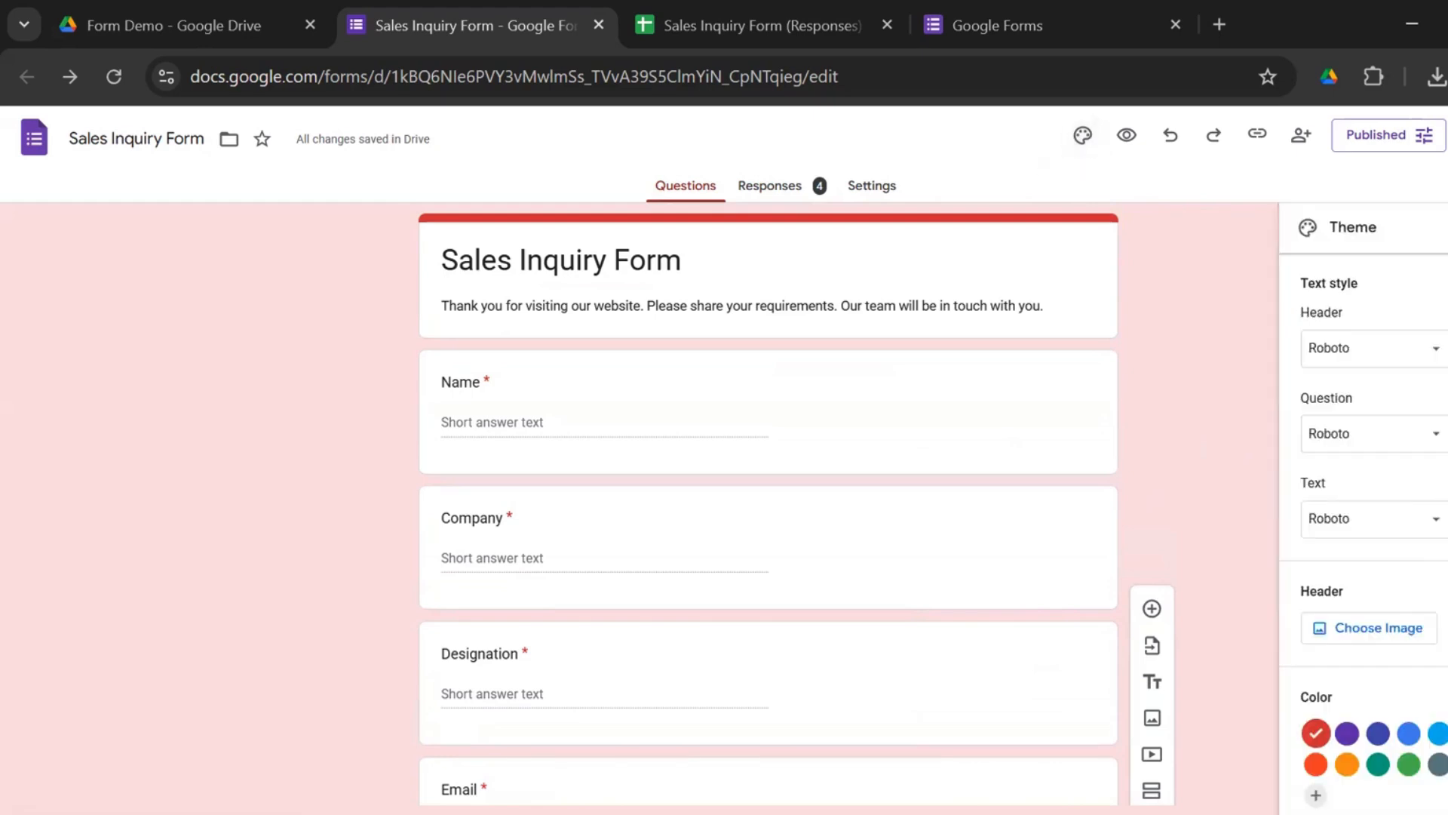
left_click(1346, 643)
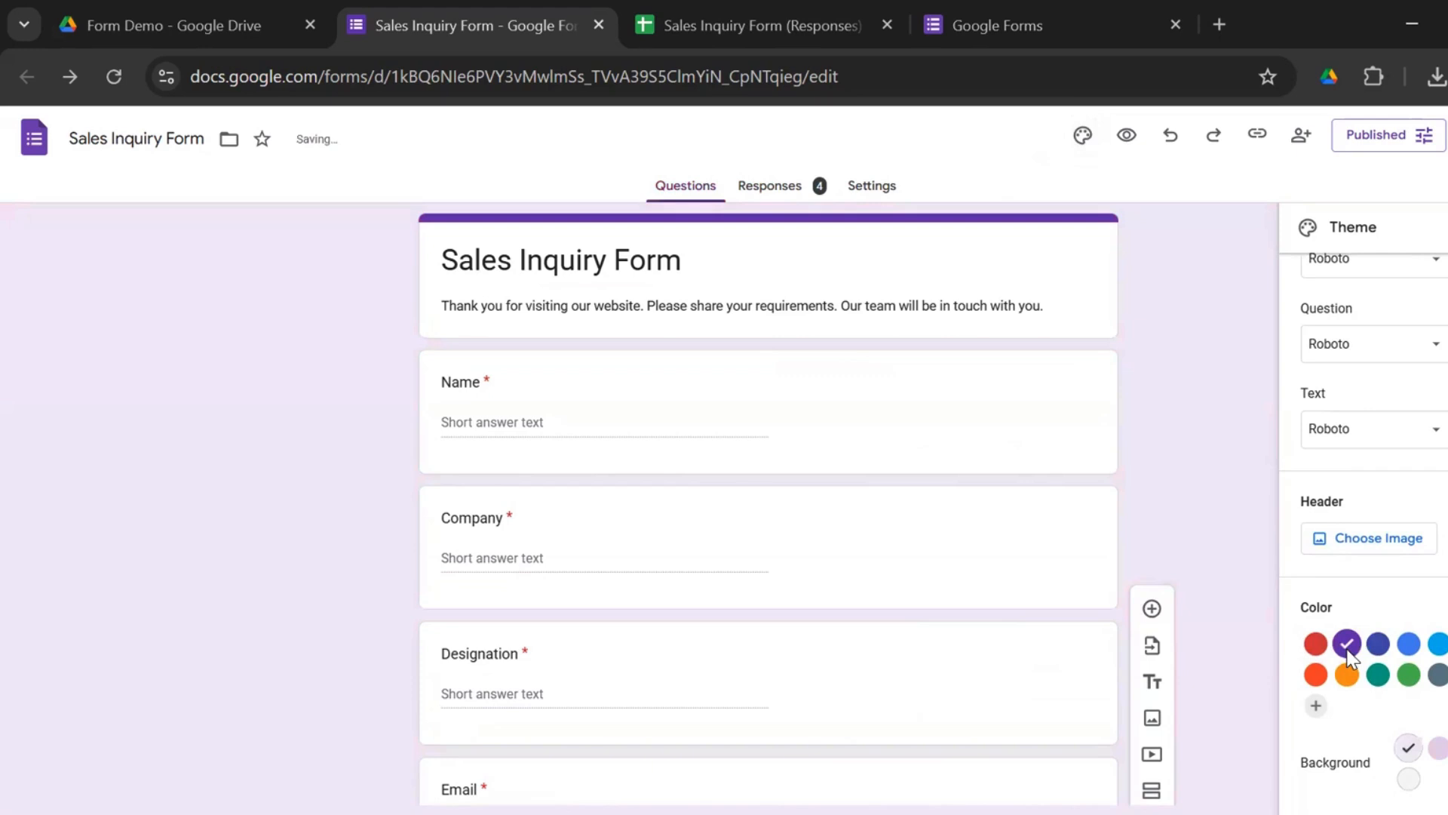
left_click(1377, 644)
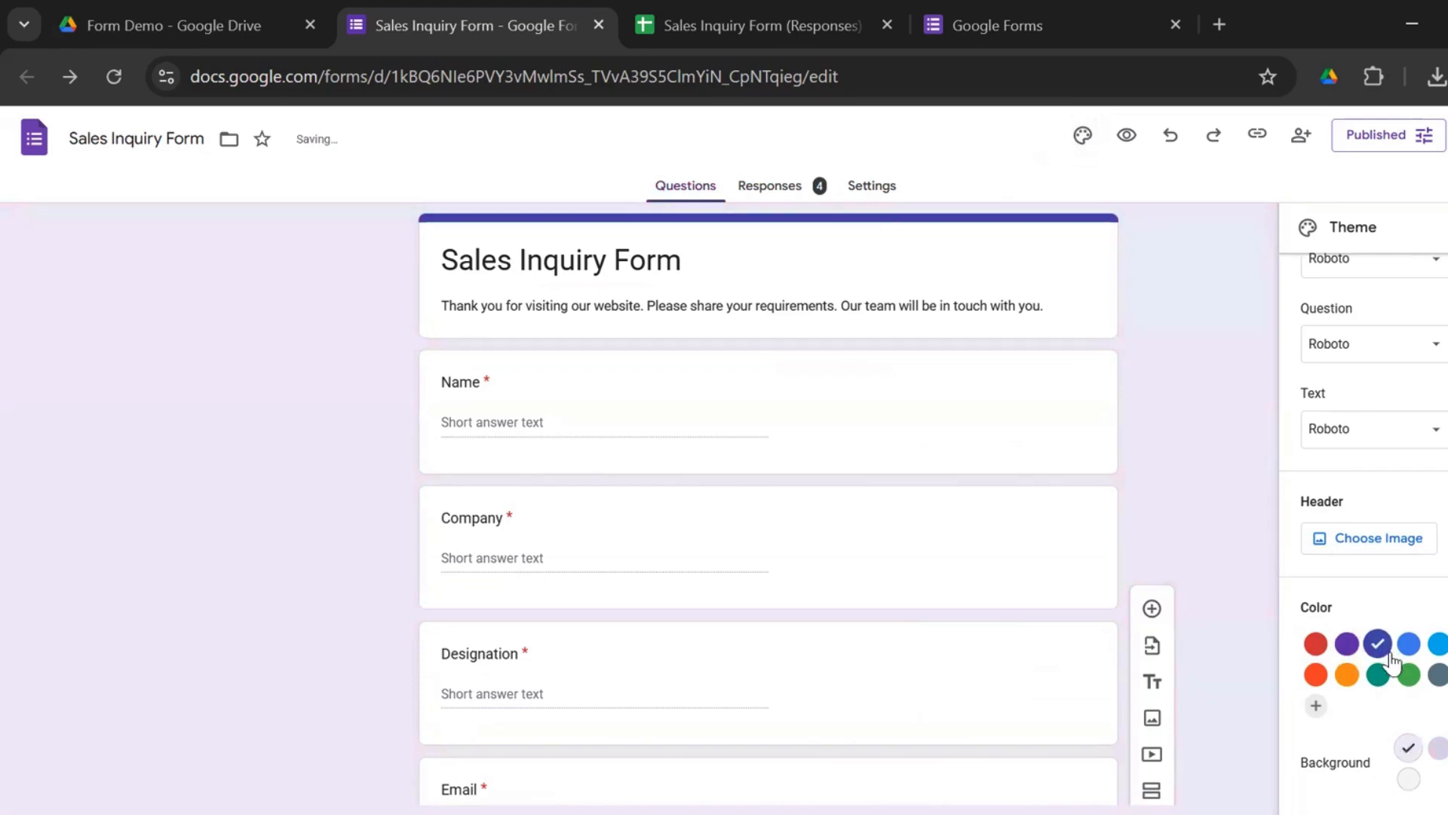
left_click(1316, 643)
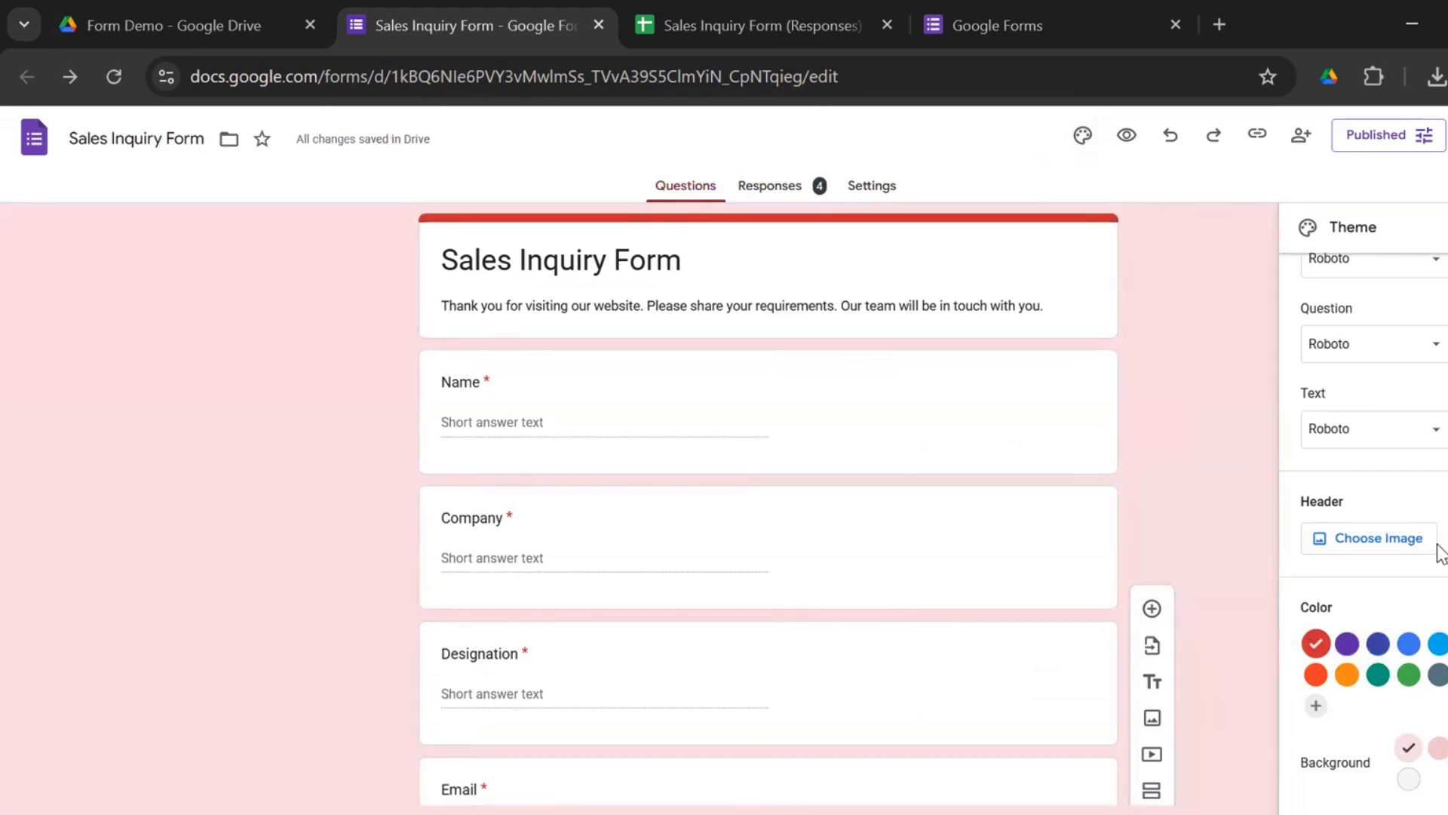
mouse_move(1418, 545)
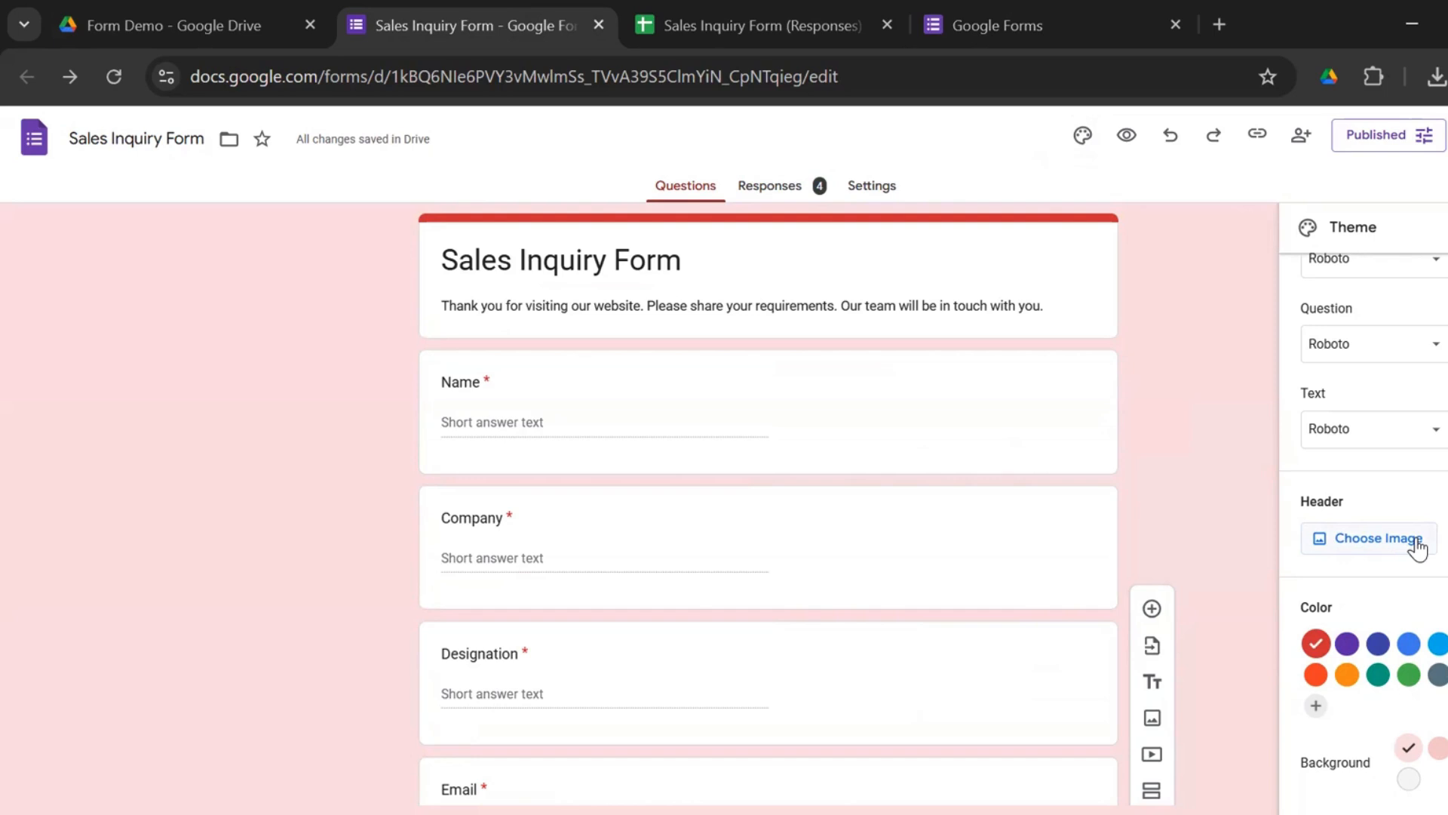
mouse_move(1185, 448)
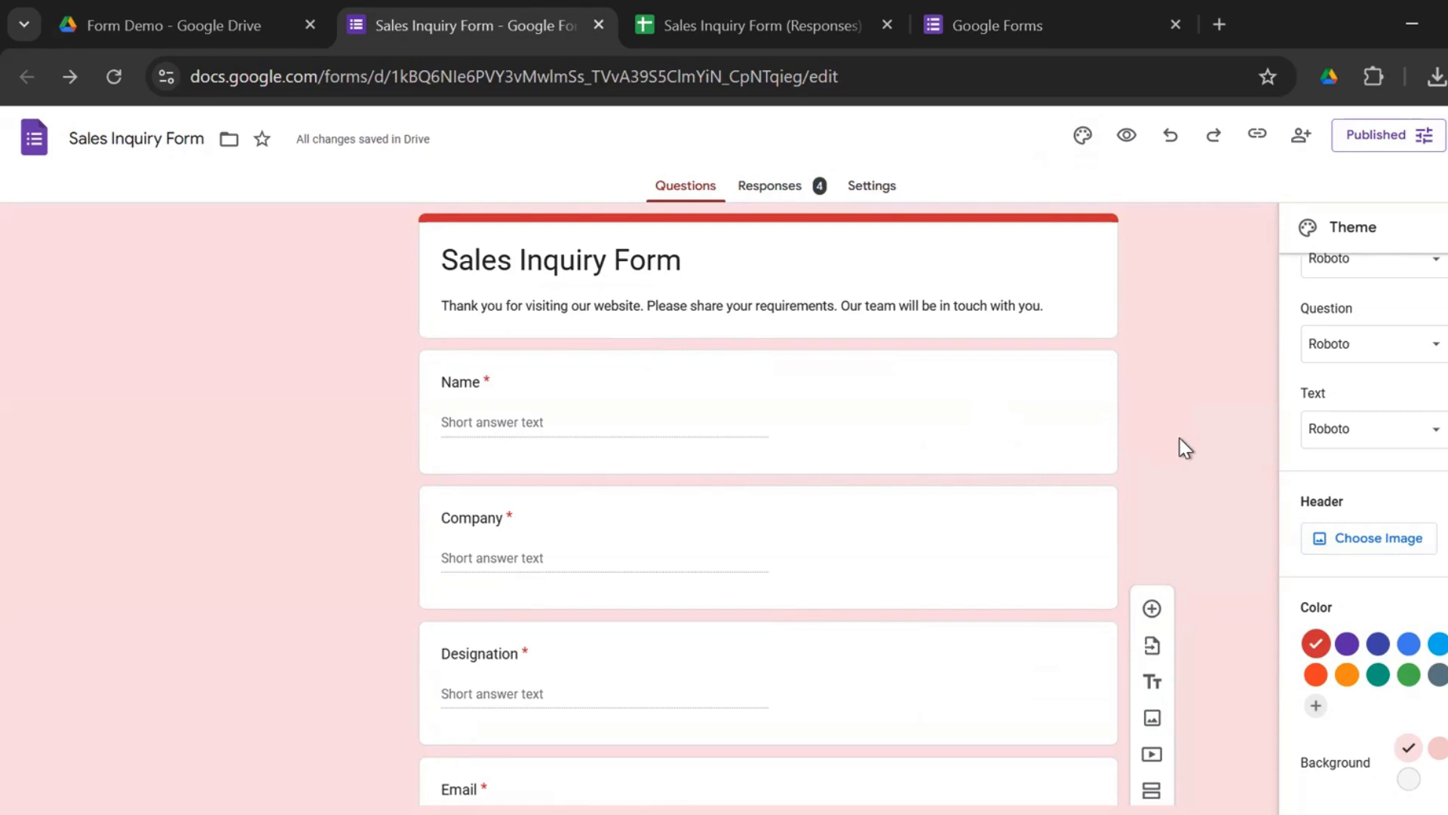
scroll("up", 3)
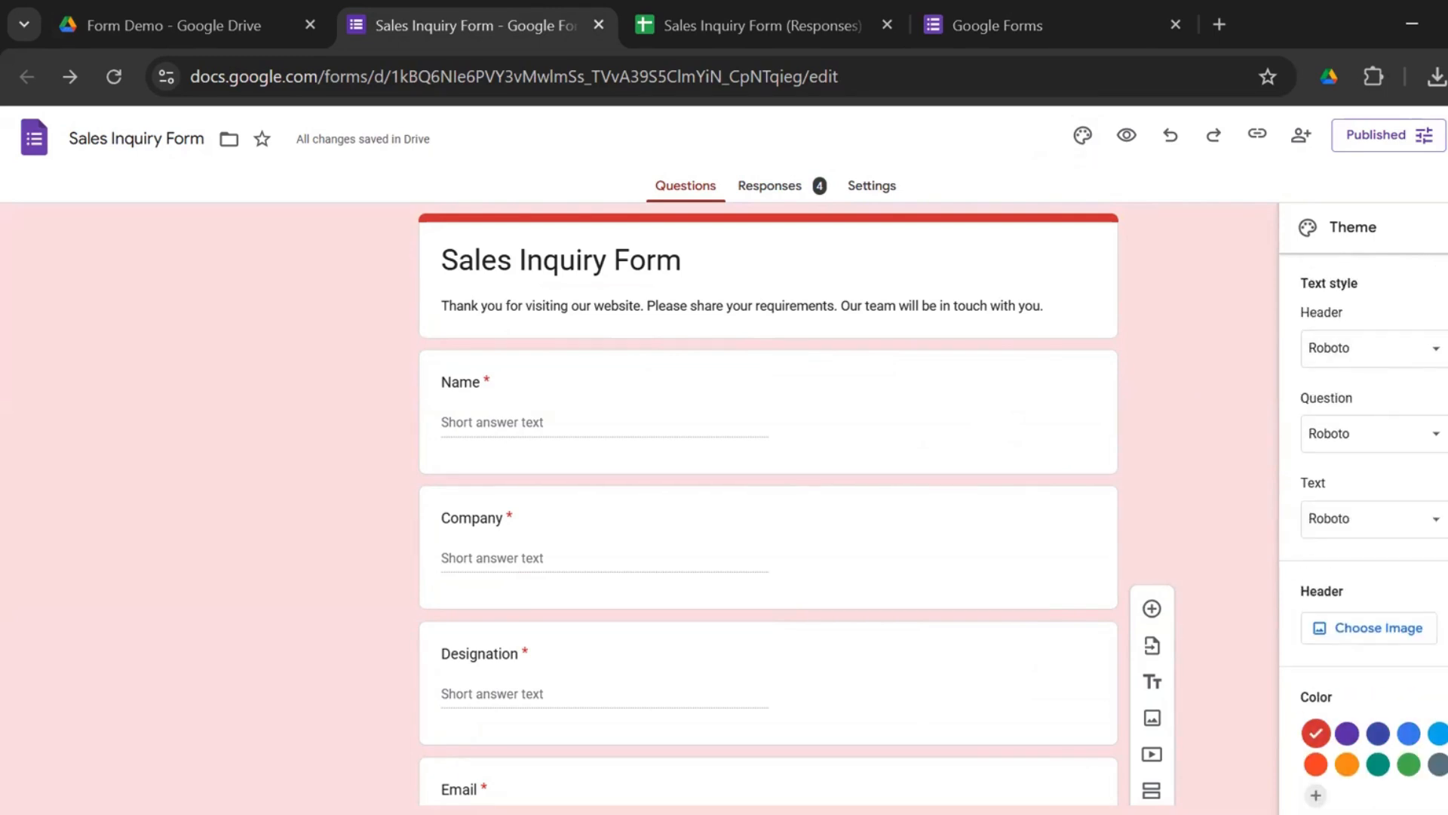
mouse_move(1267, 176)
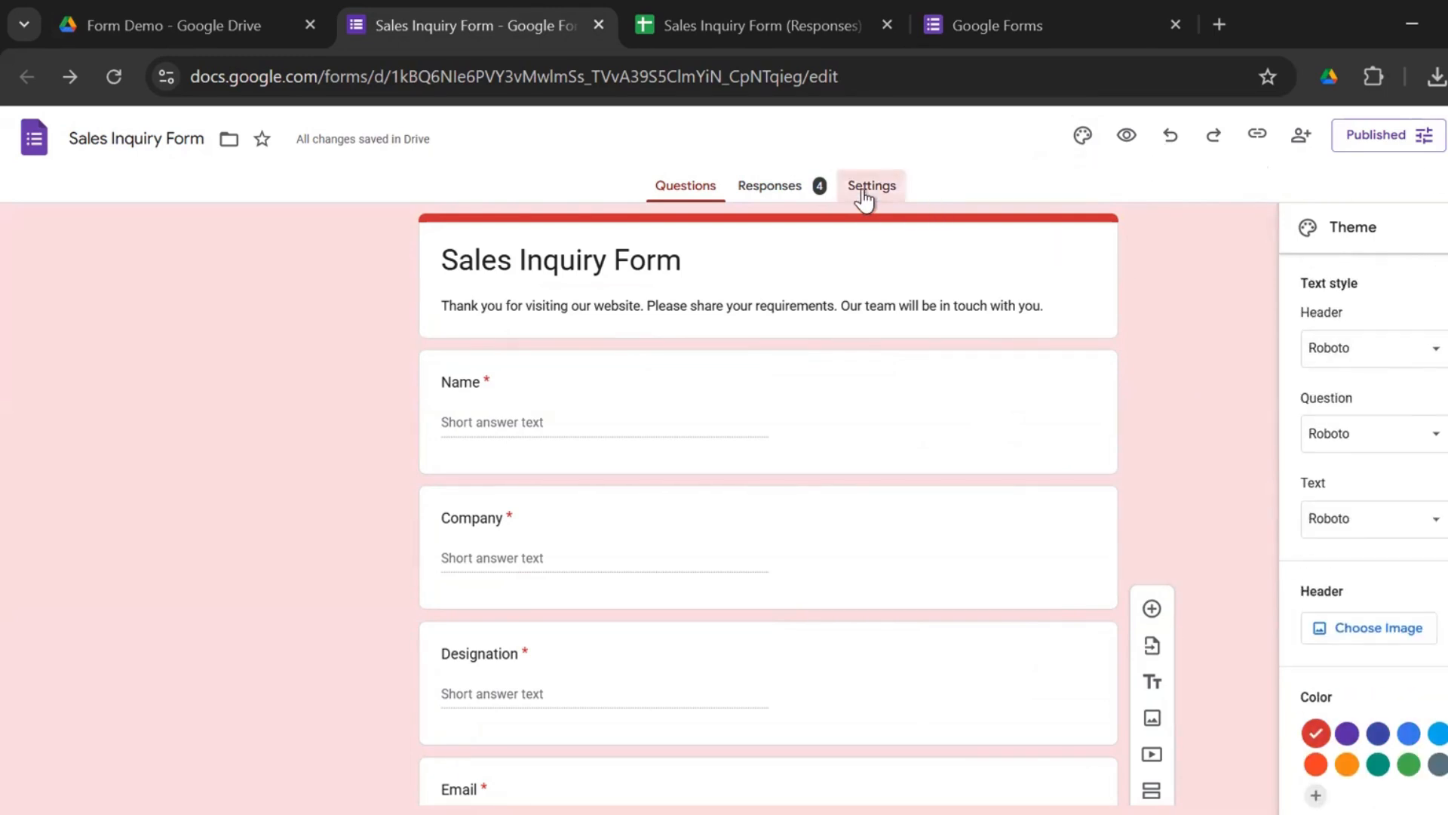
Keep Collect email addresses set to Do not collect in Settings
left_click(871, 185)
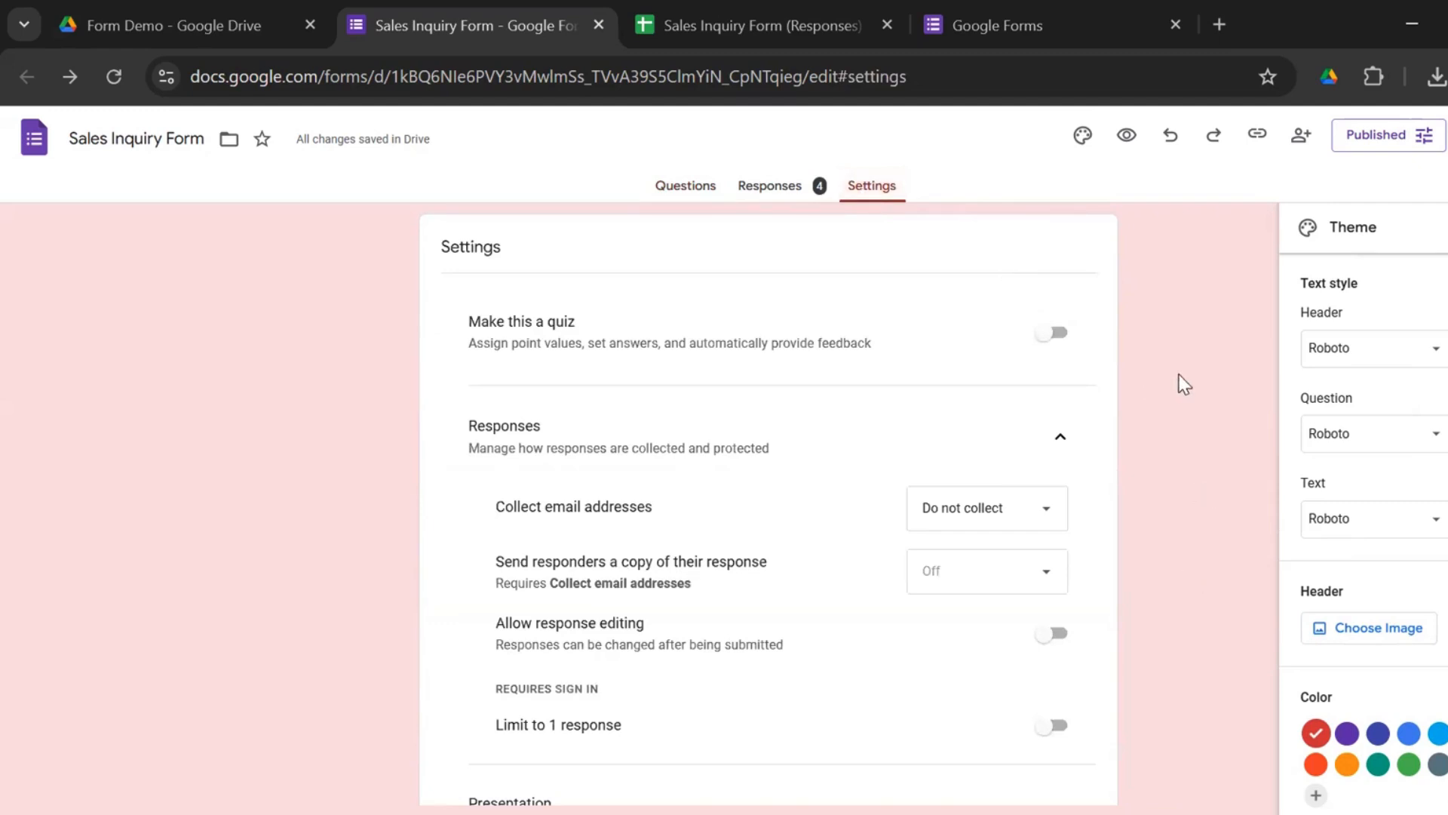
scroll("down", 3)
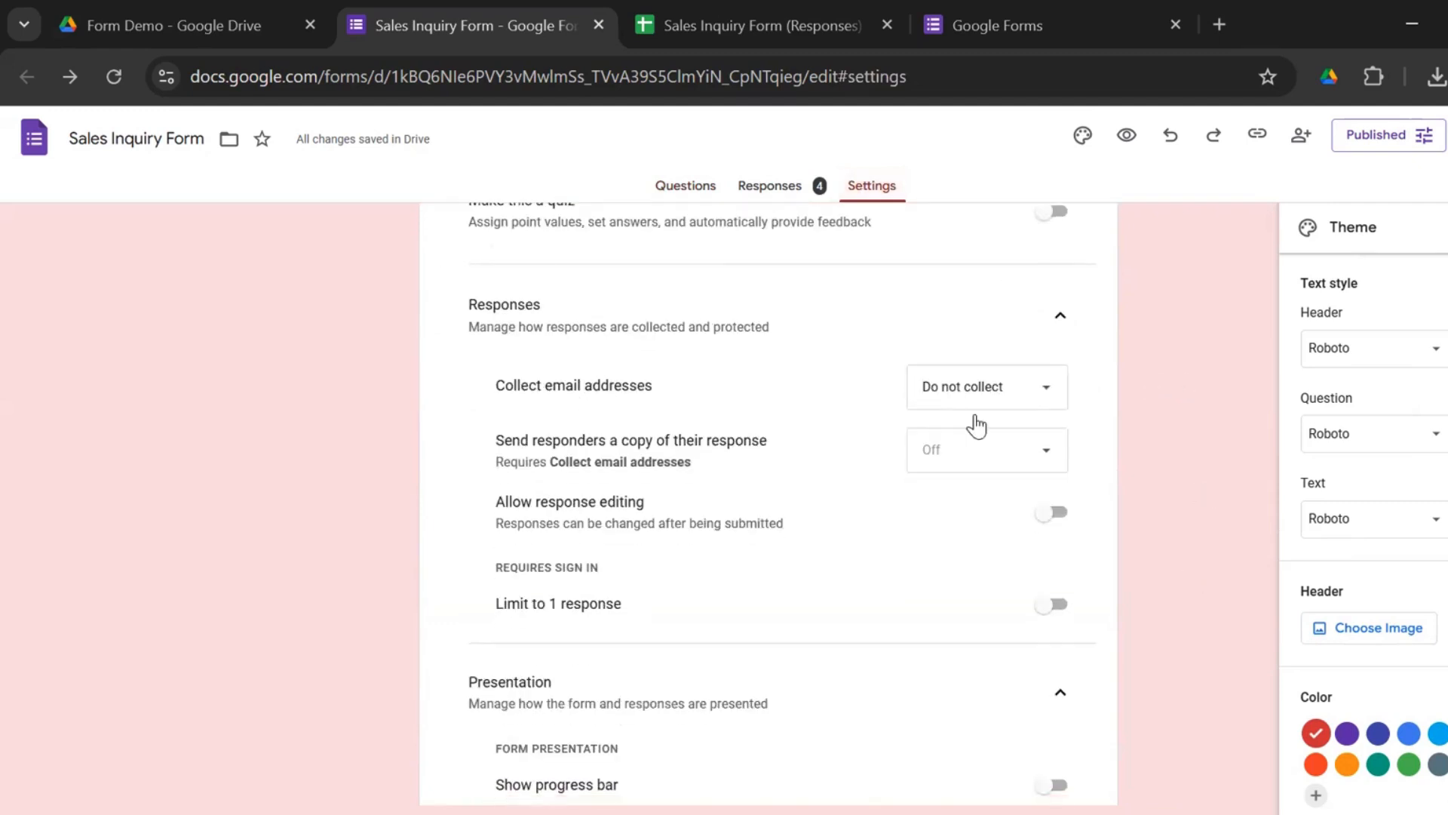
left_click(986, 386)
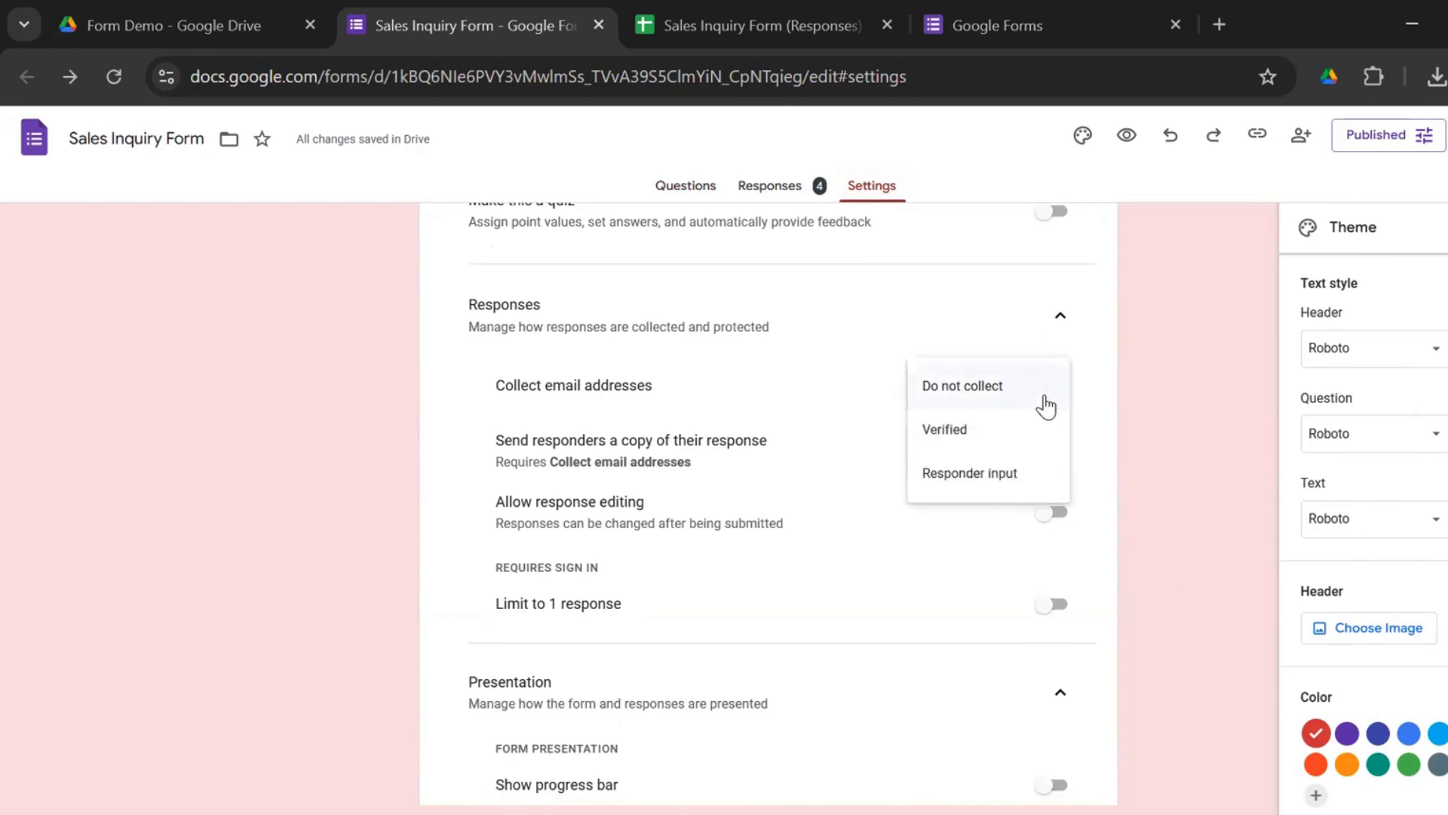
left_click(963, 386)
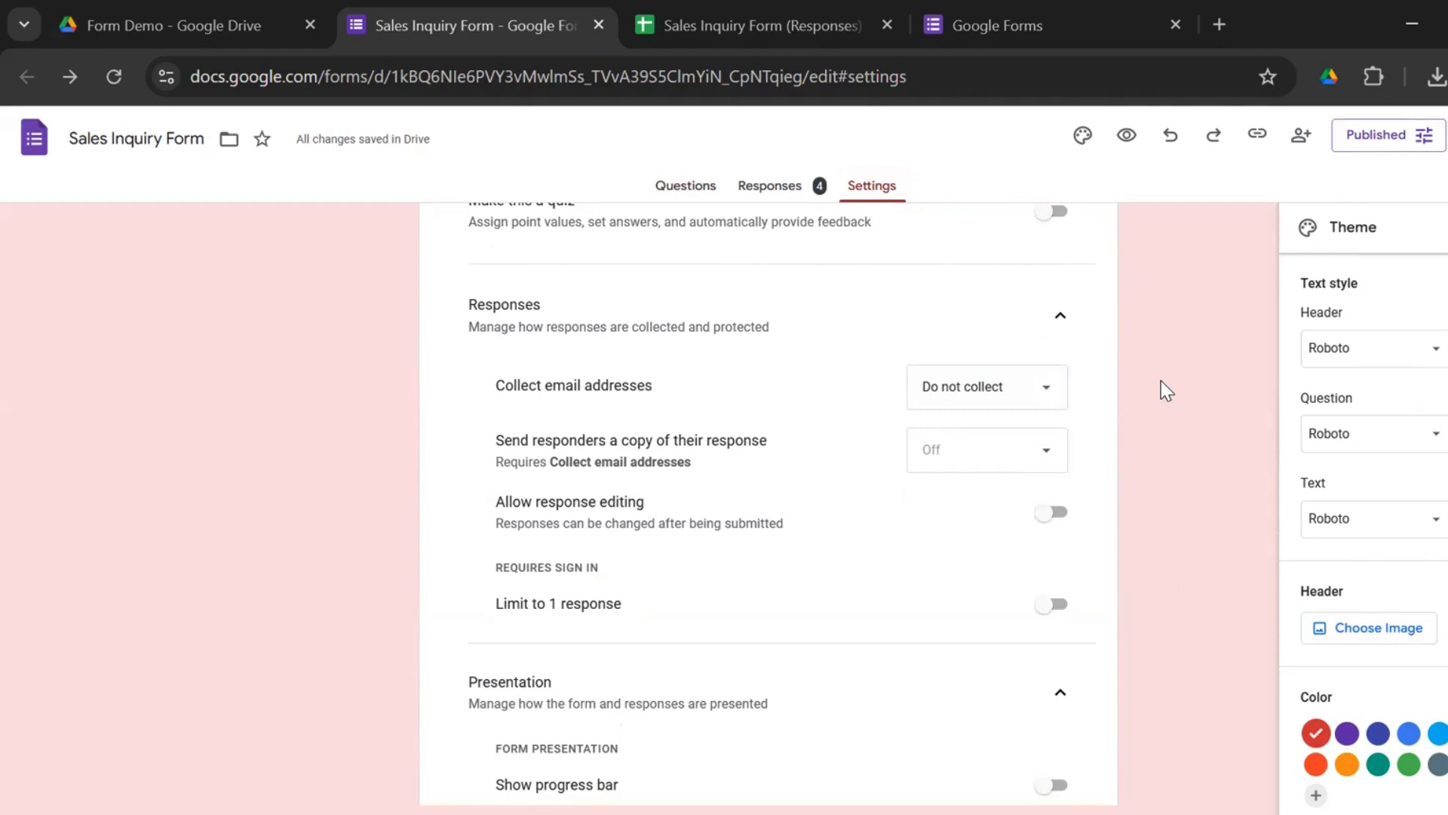
left_click(686, 186)
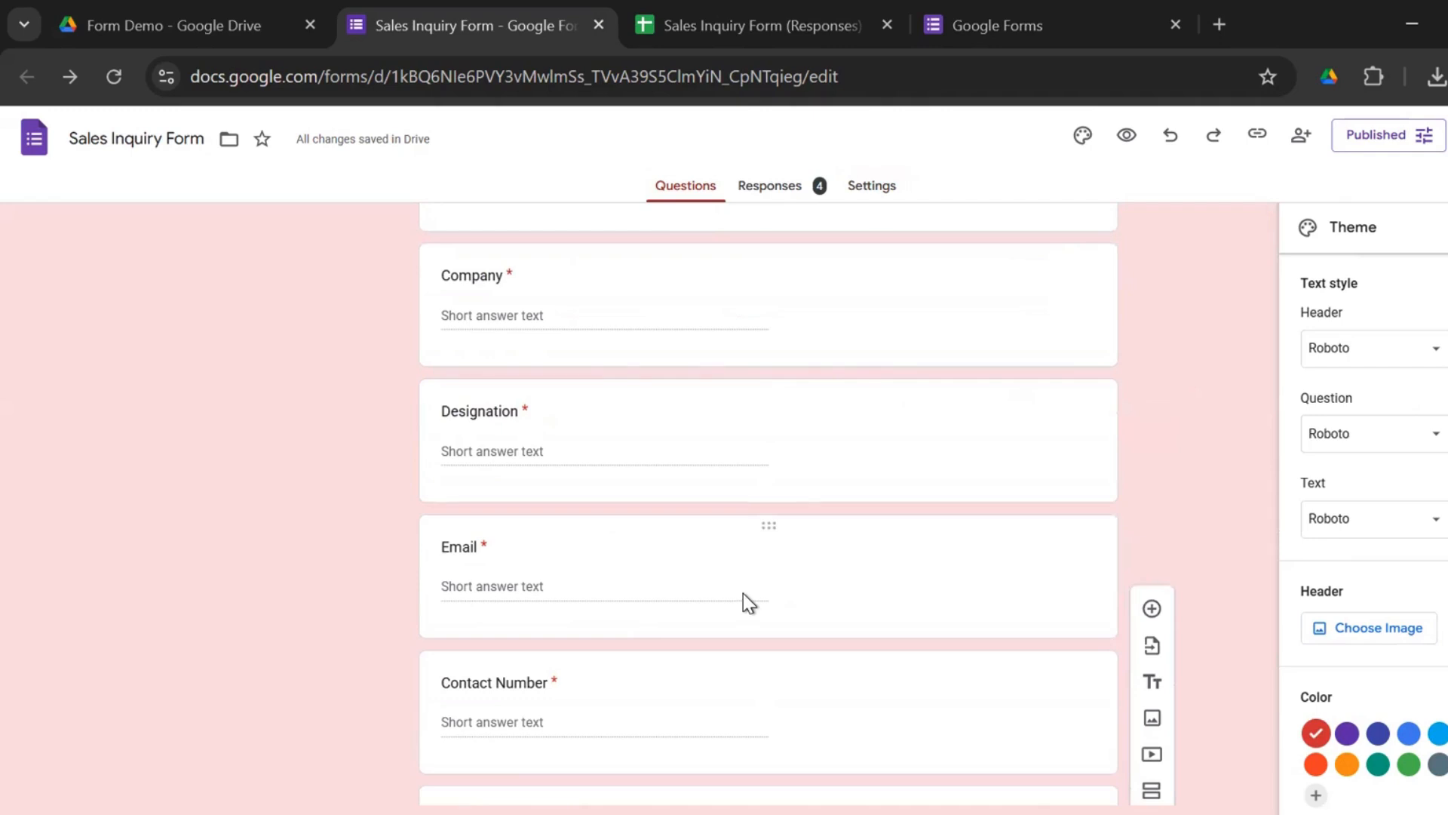
Review the Responses and Presentation settings unchanged, then return to the questions
left_click(871, 185)
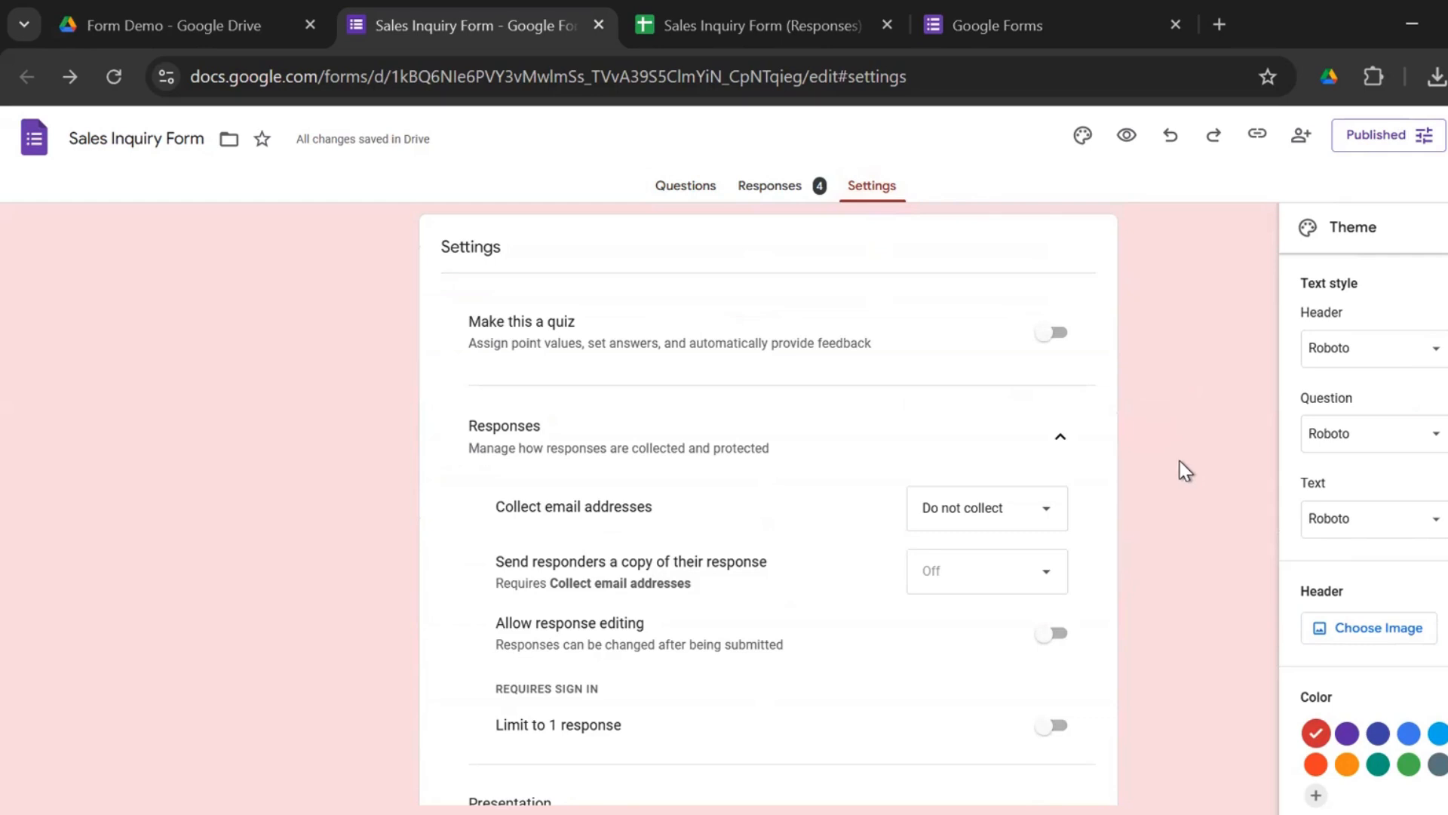
scroll("down", 3)
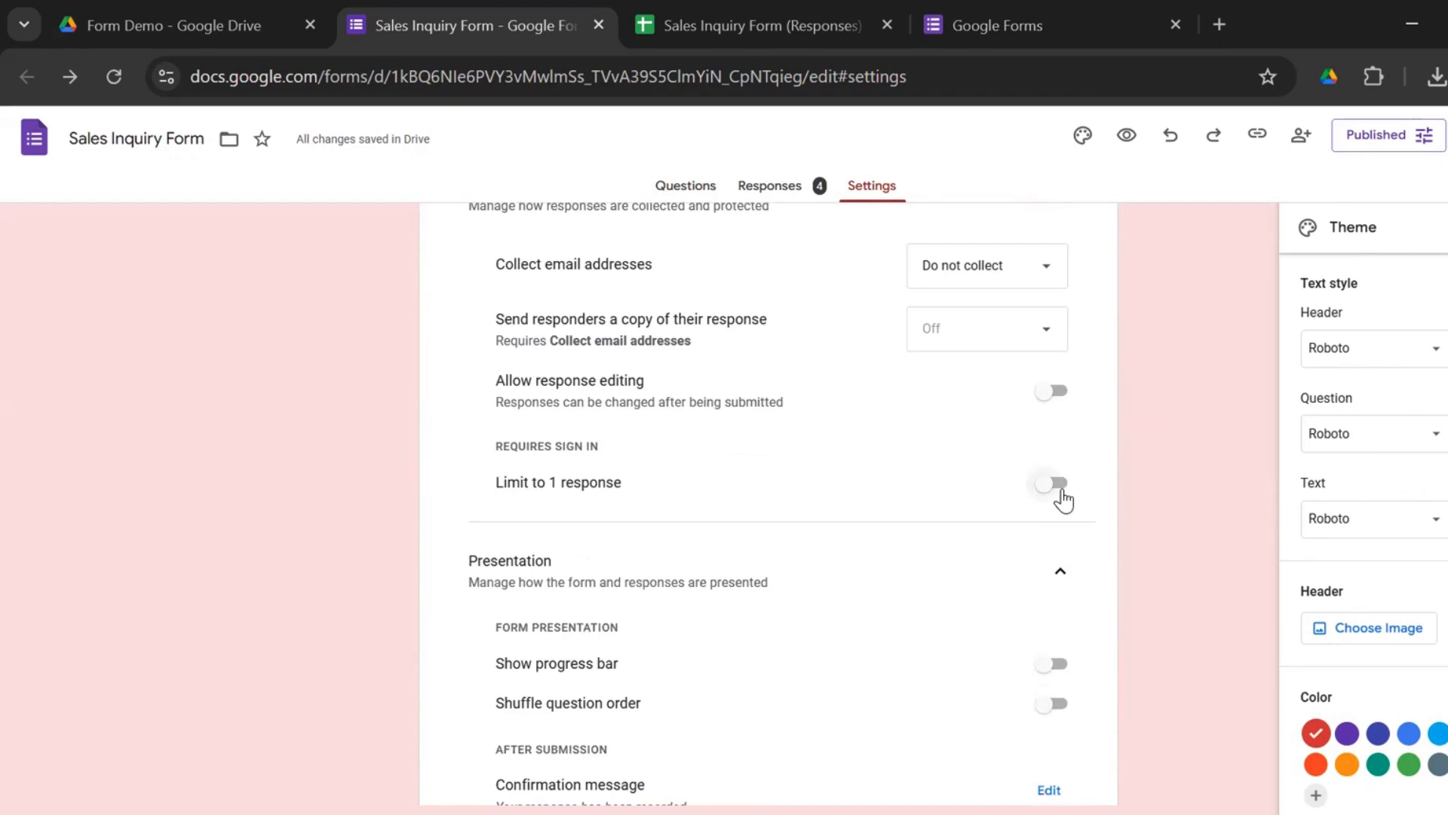
mouse_move(1145, 502)
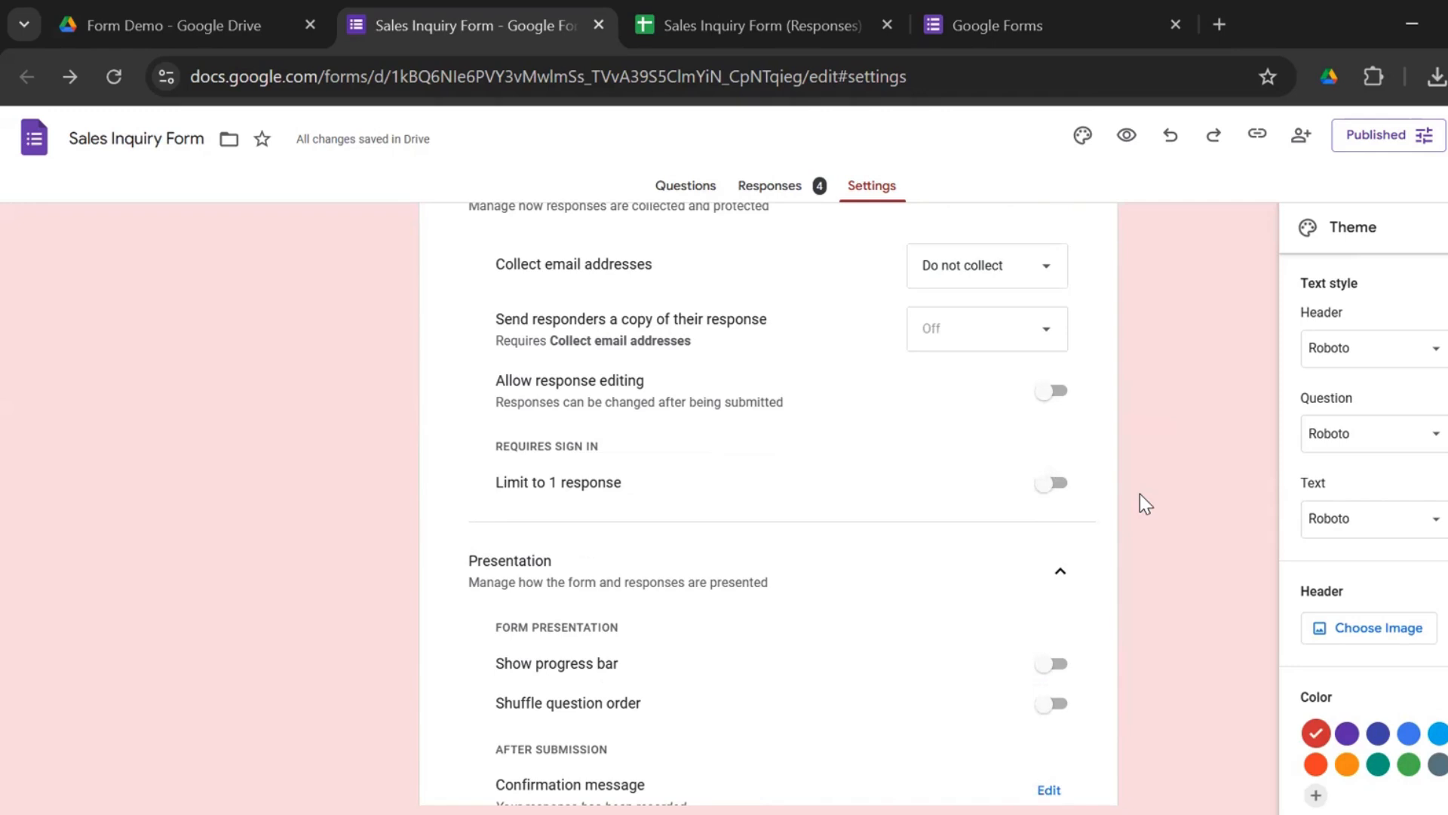
mouse_move(1168, 516)
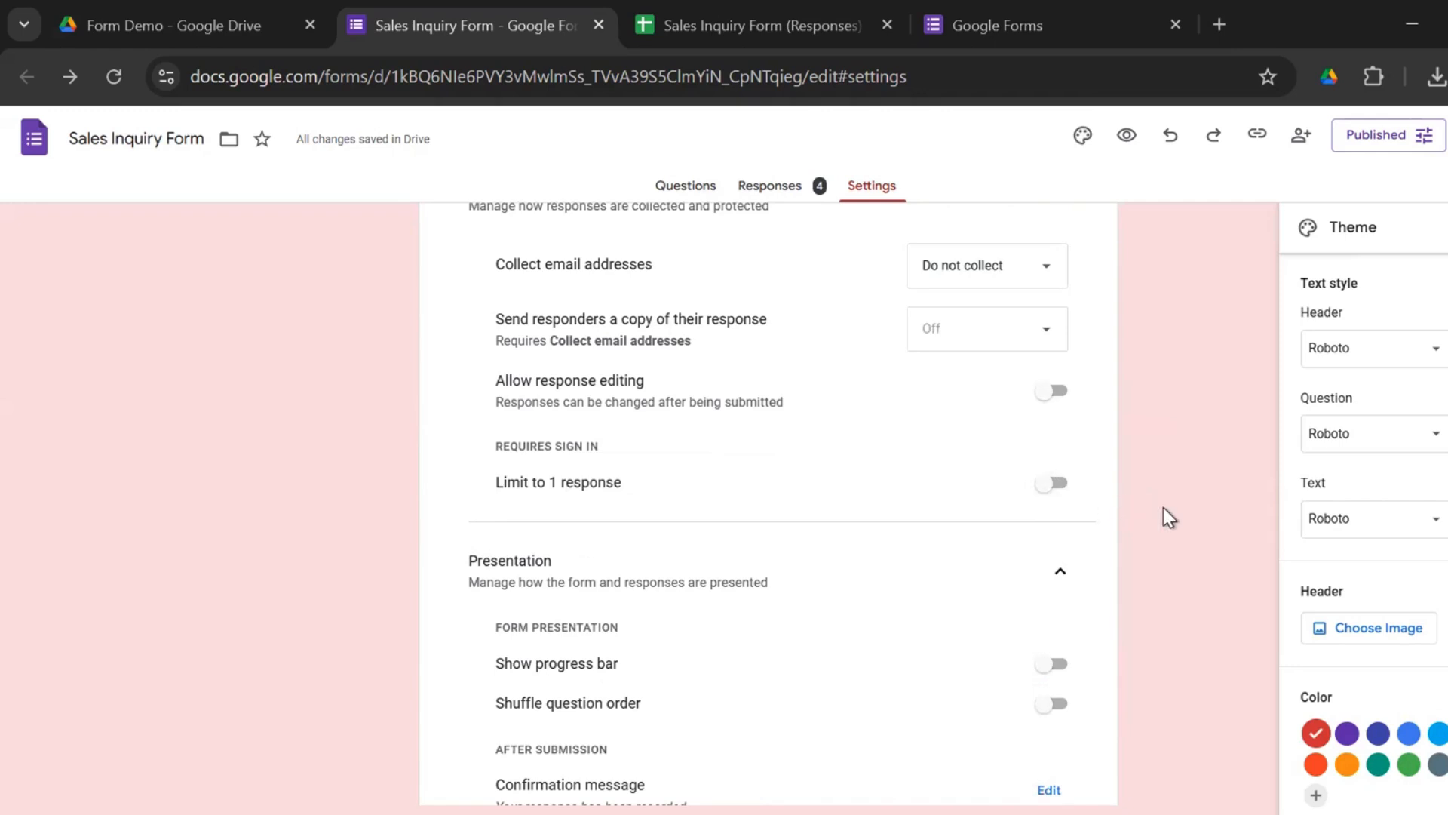
scroll("down", 3)
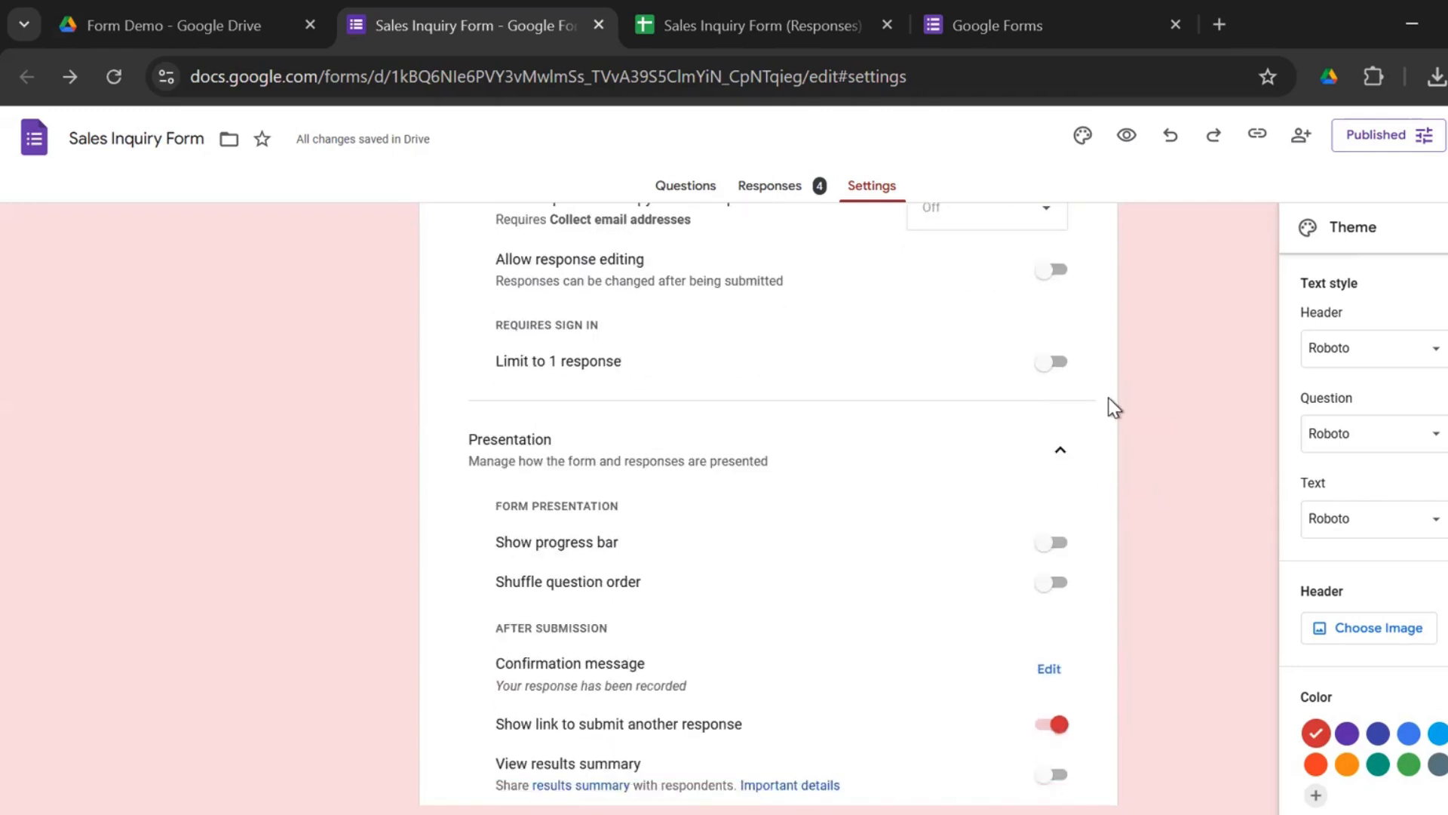
scroll("down", 3)
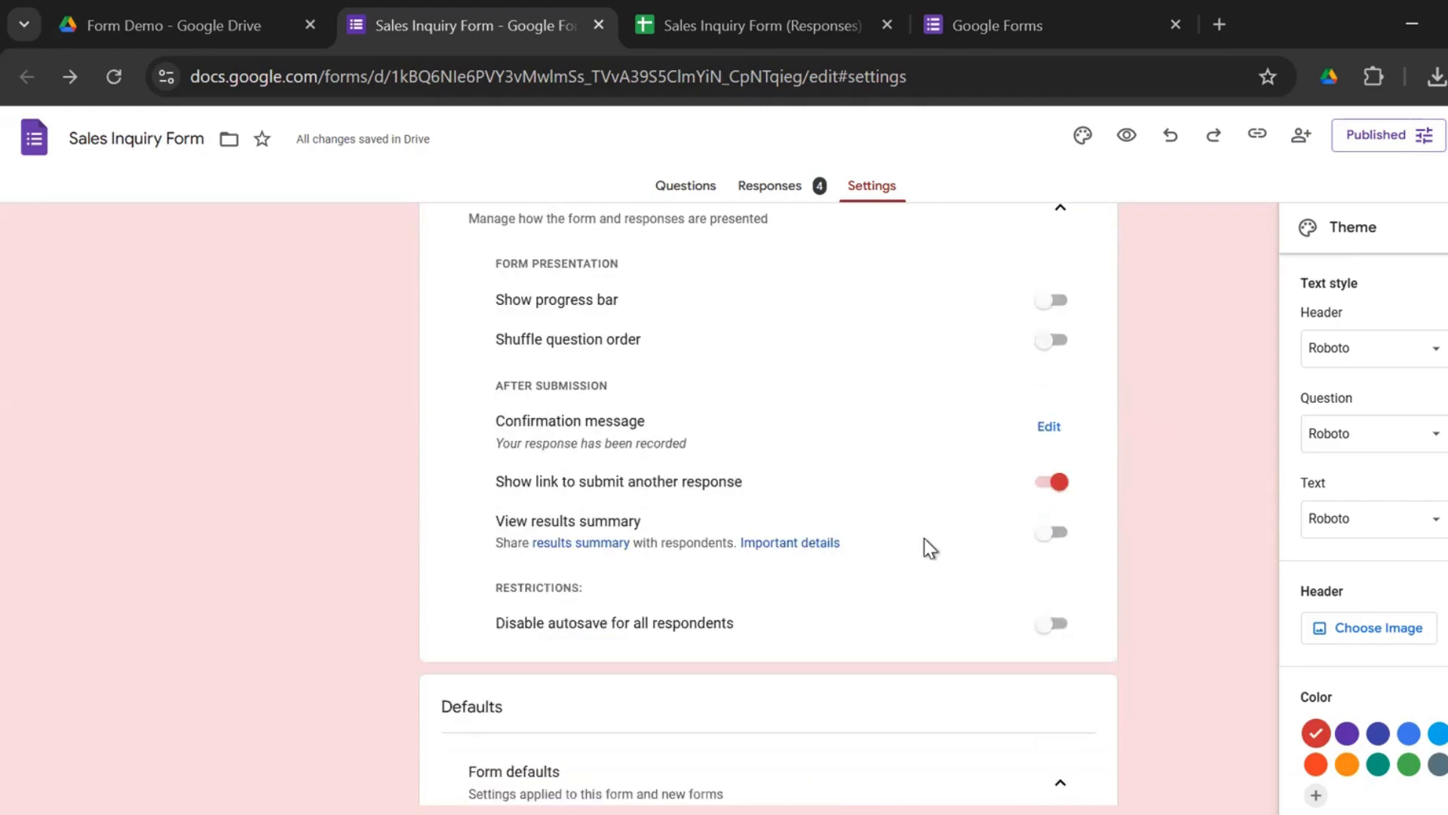
scroll("up", 3)
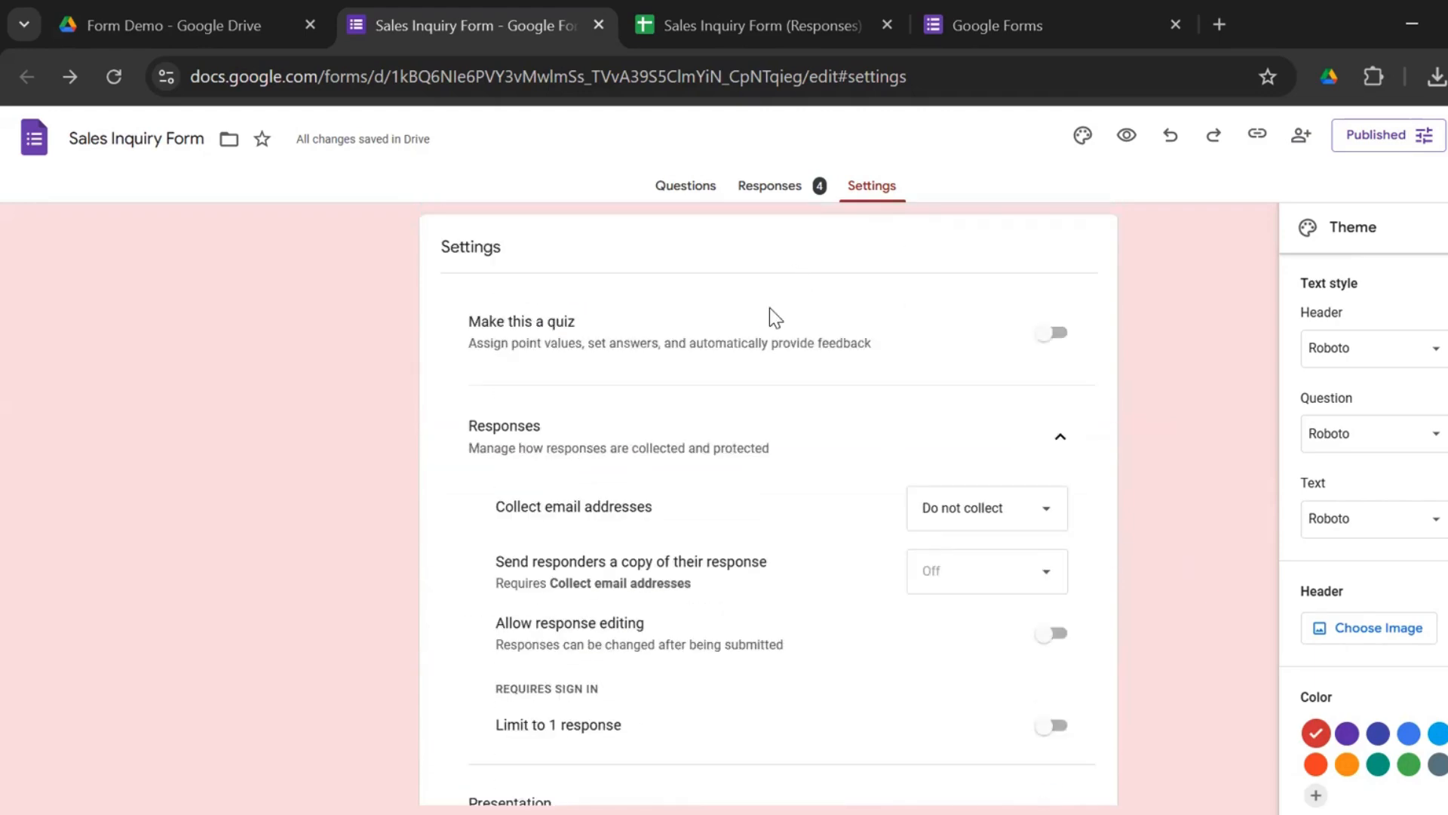
left_click(684, 185)
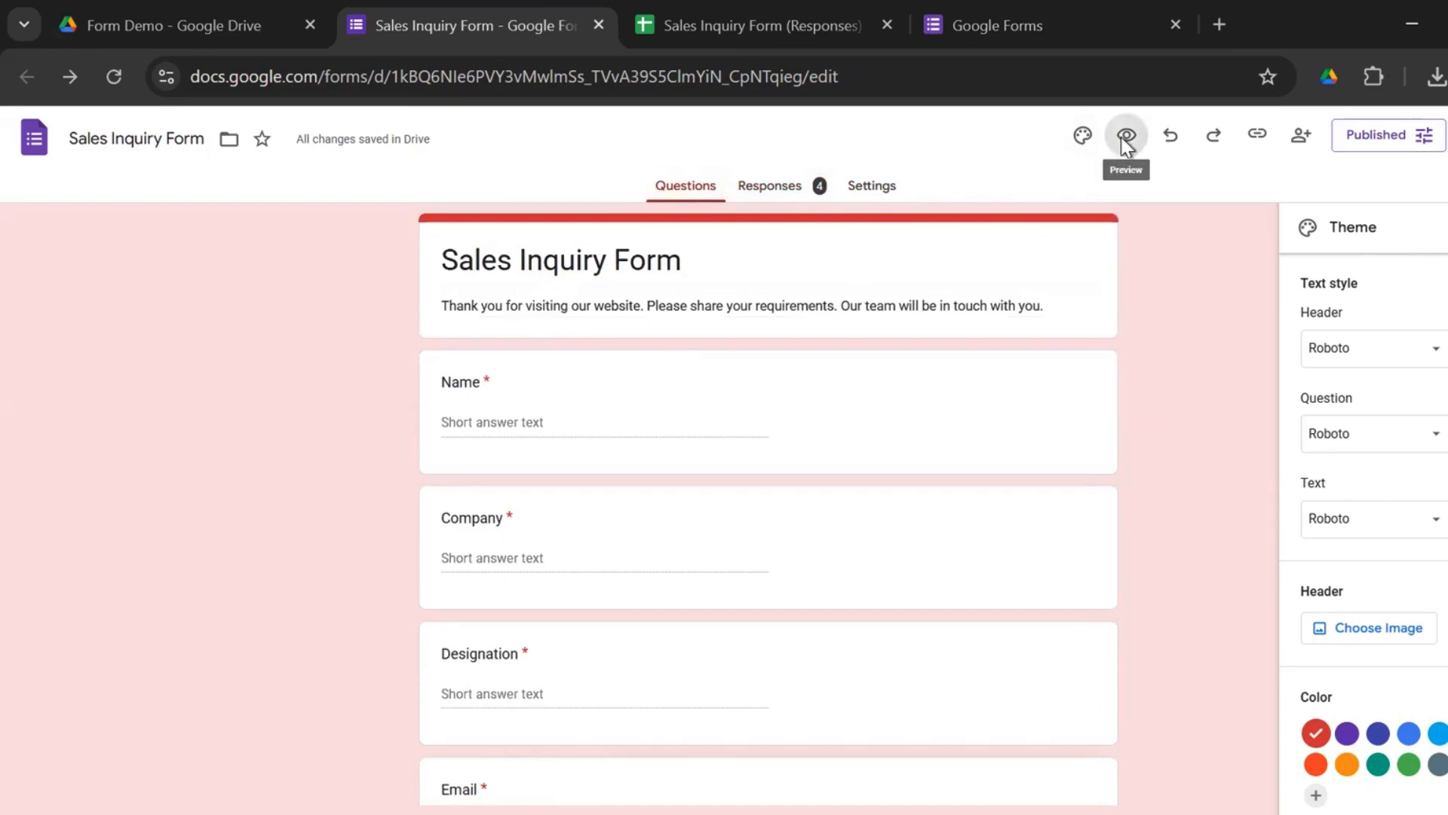
Scroll through the respondent preview of the form, then return to the editor
left_click(1124, 135)
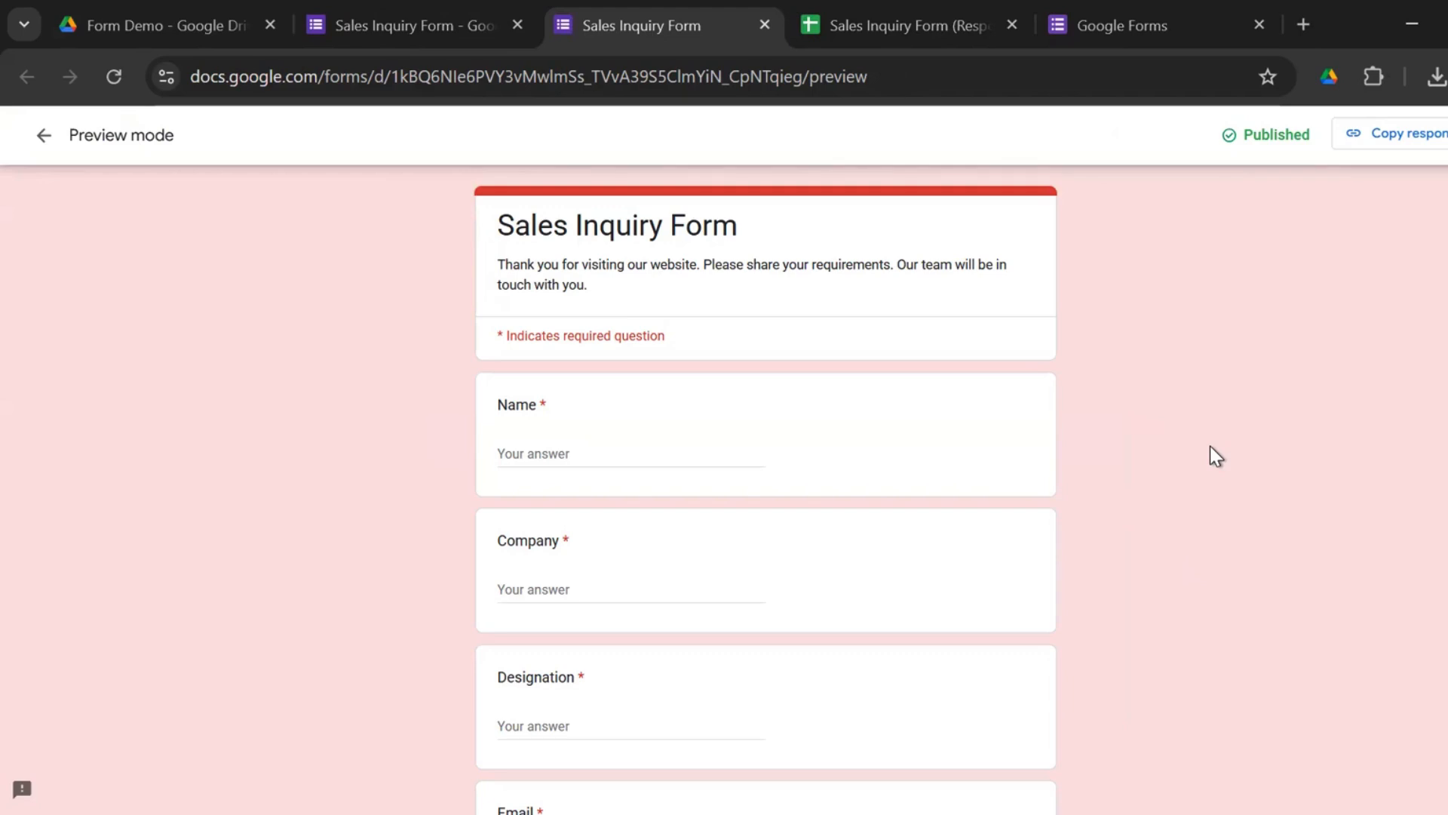
scroll("down", 3)
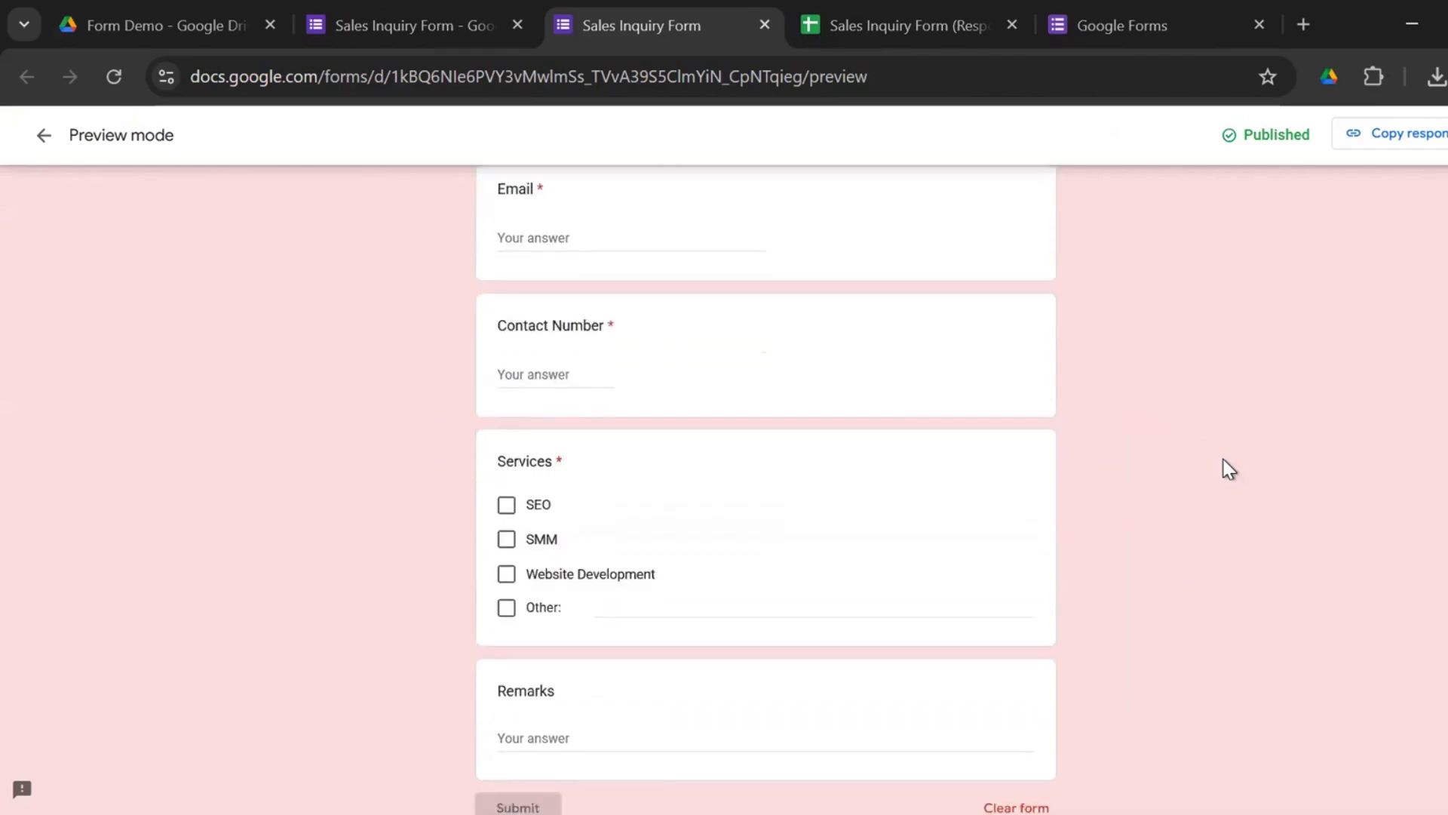
scroll("up", 3)
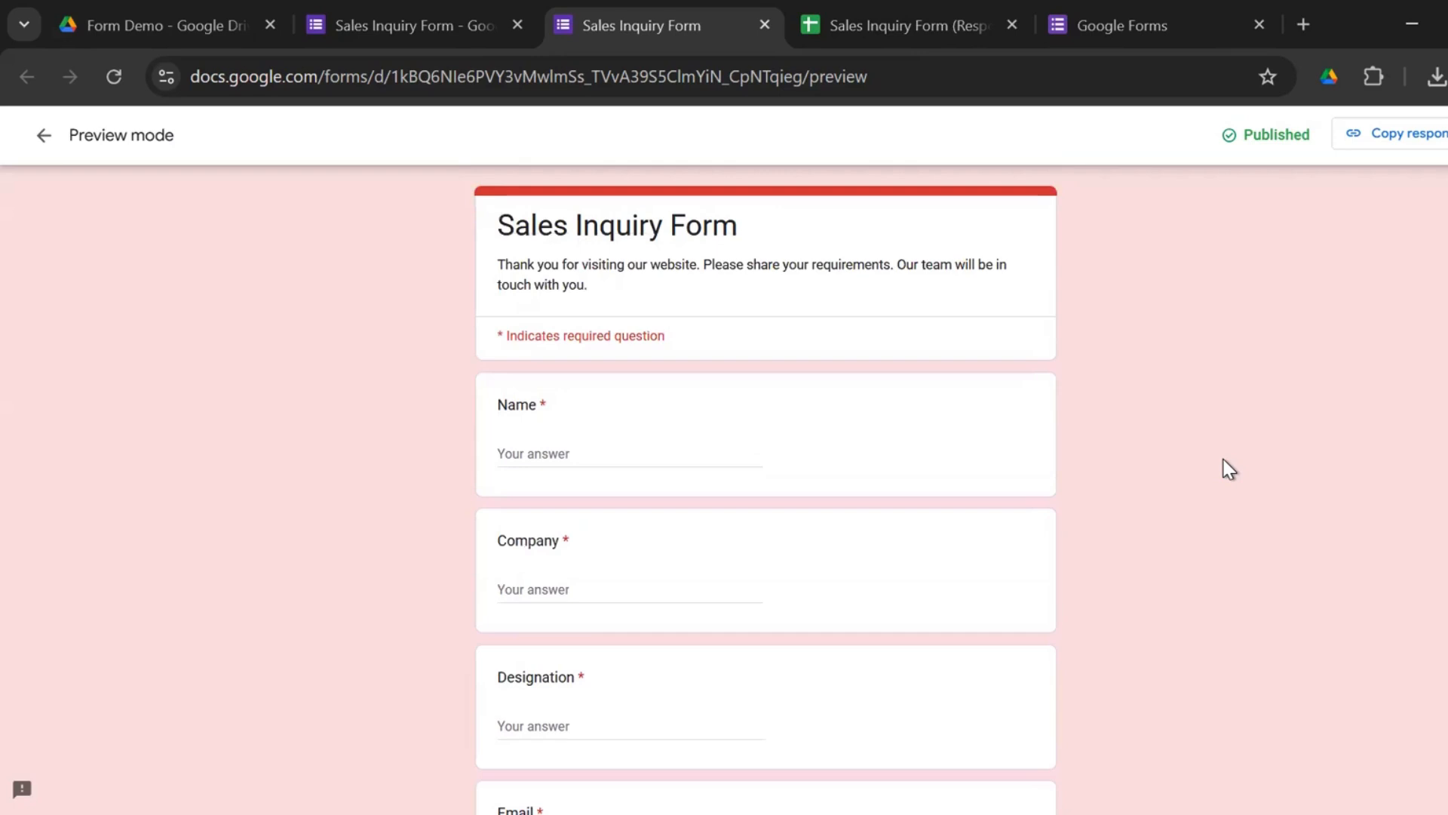
mouse_move(662, 164)
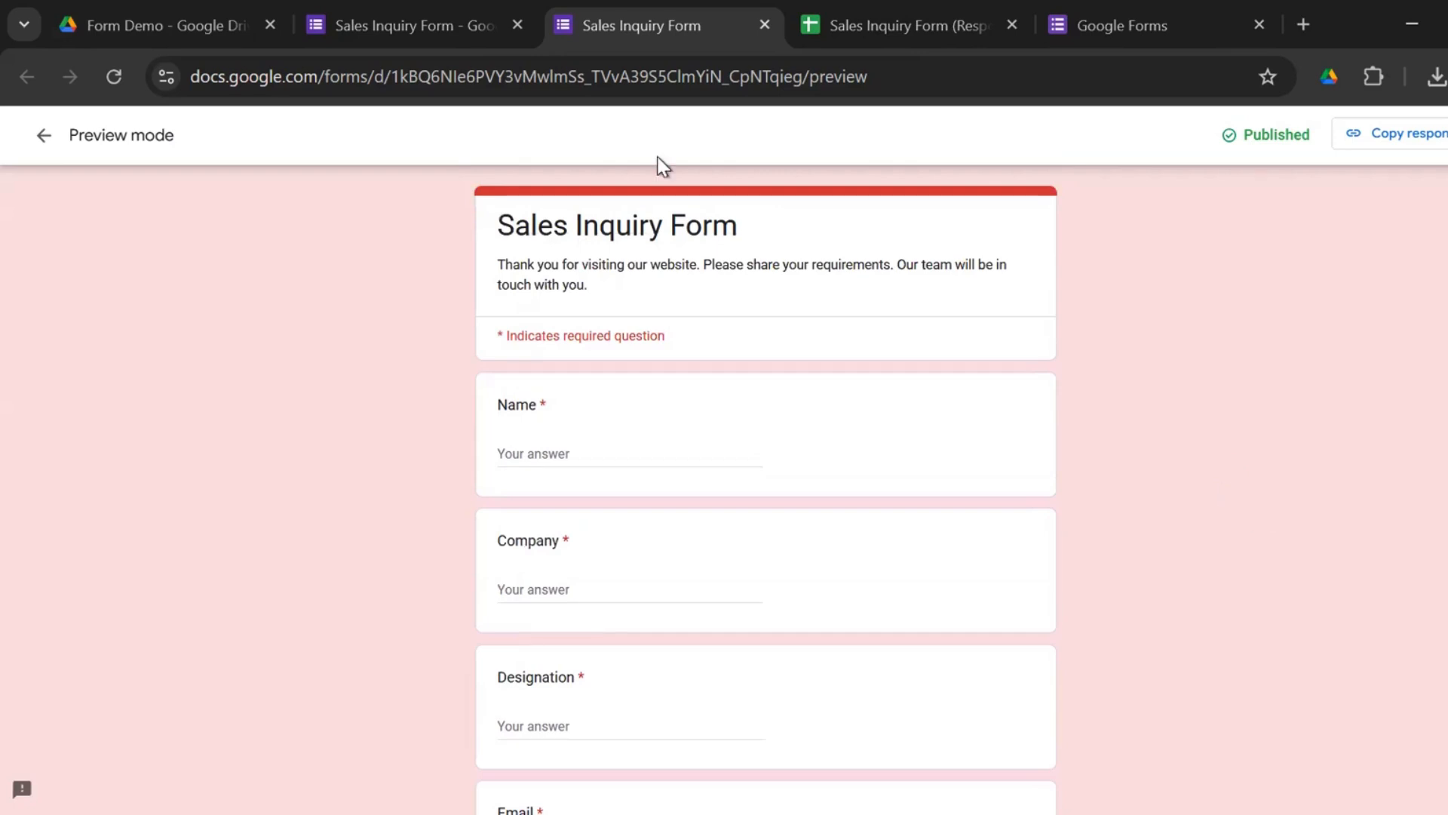
mouse_move(773, 314)
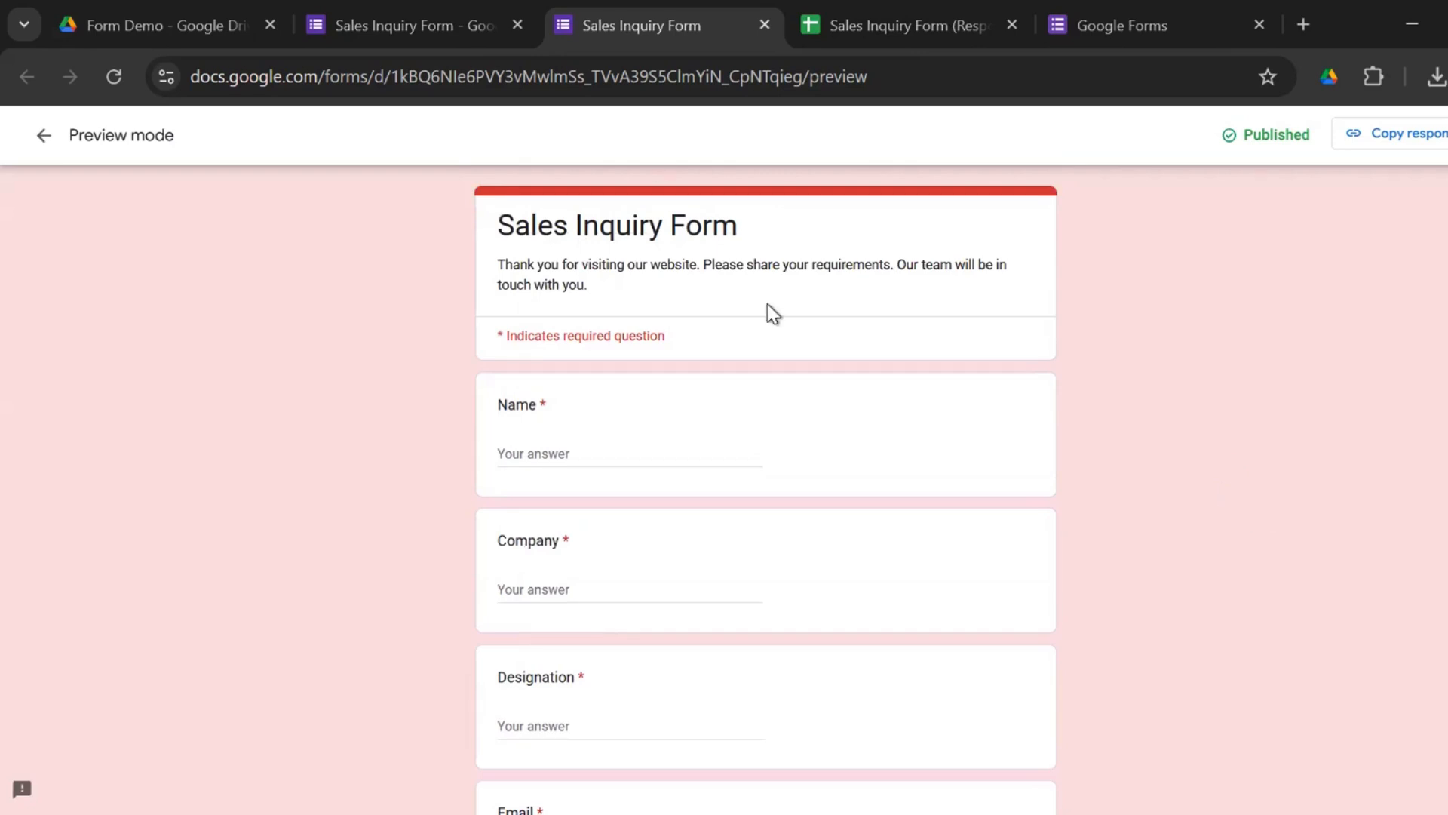
left_click(407, 25)
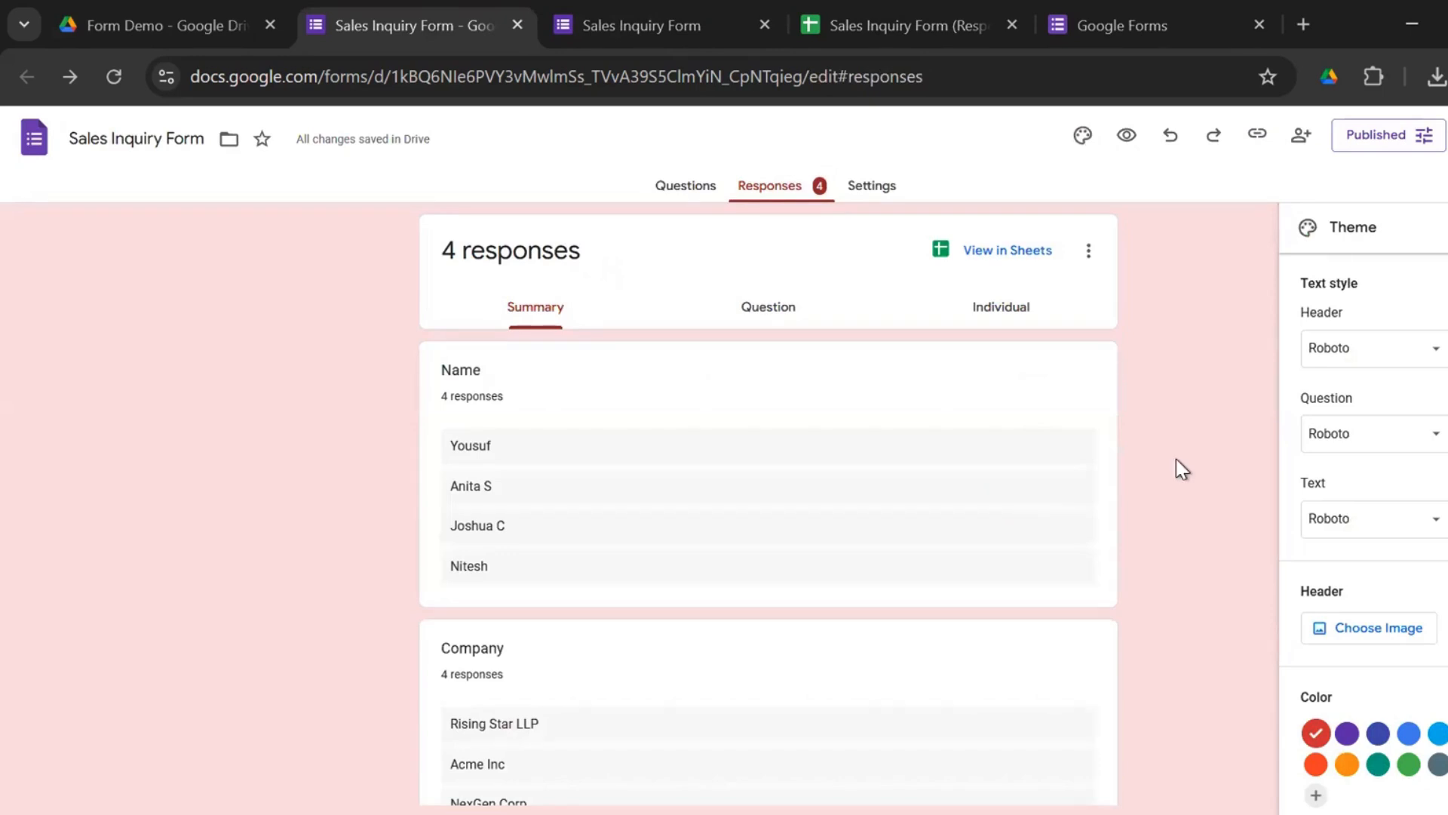
Scroll through the Google Forms response summary for the four submissions
scroll("down", 3)
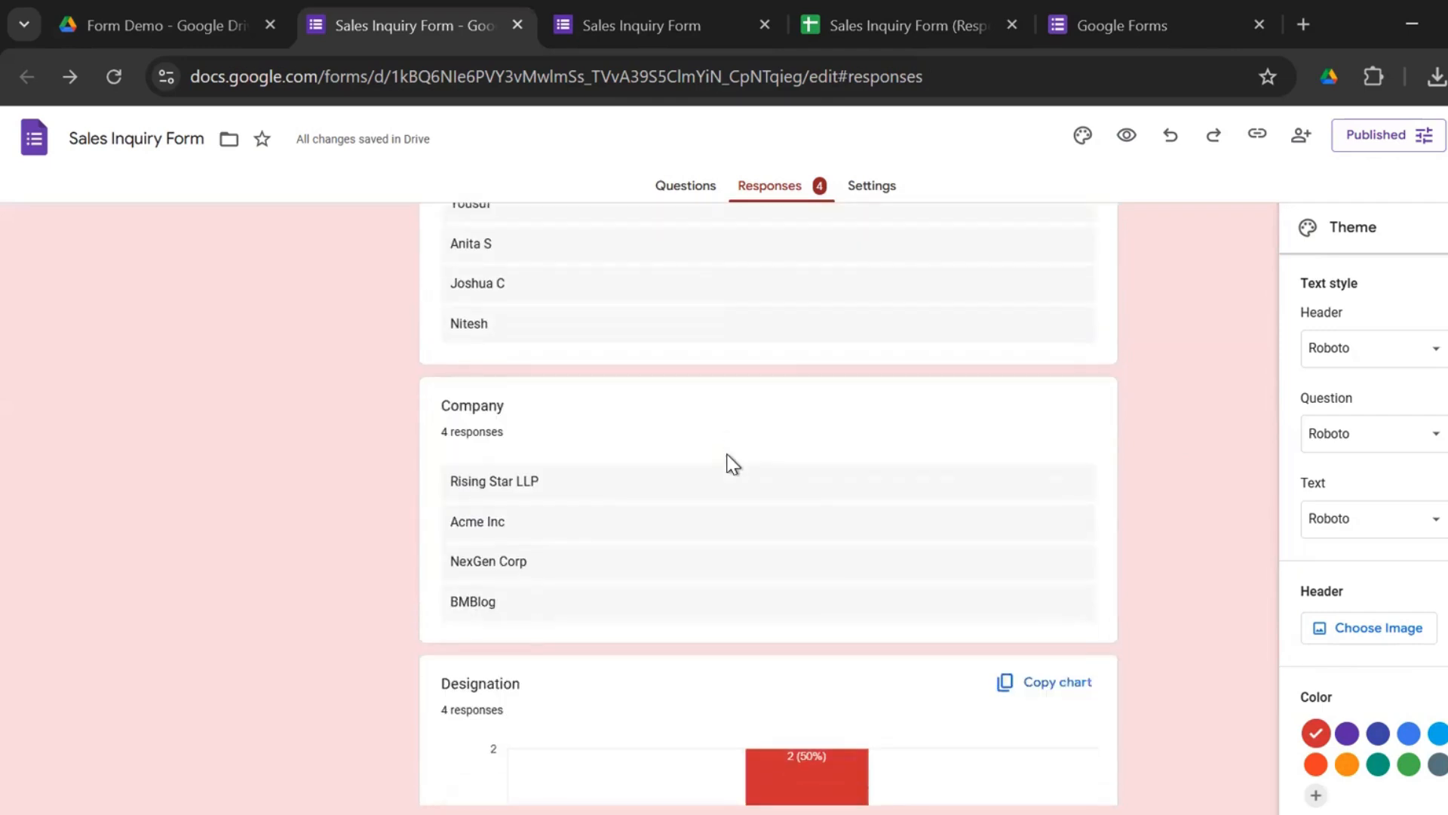
scroll("down", 3)
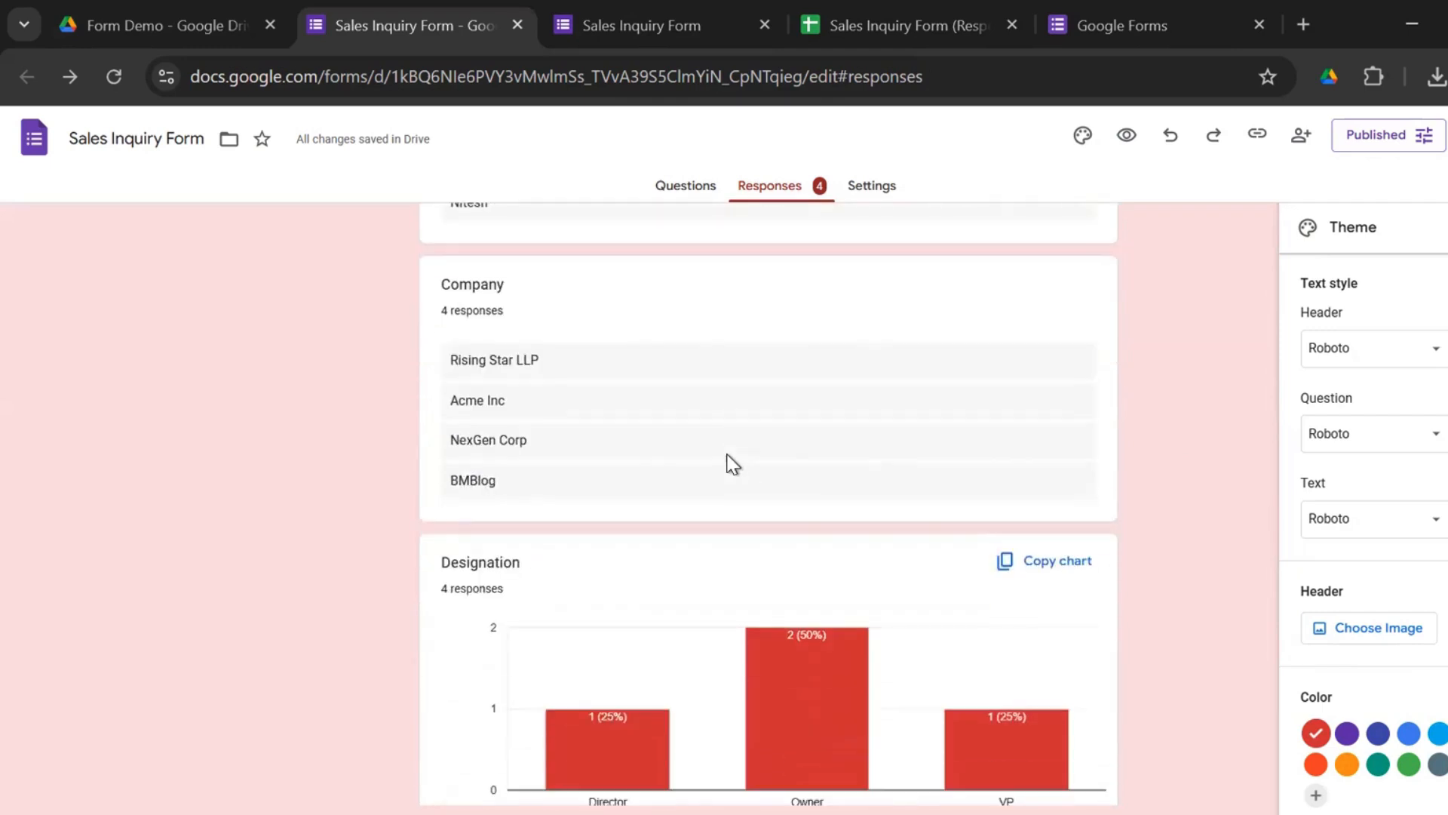
scroll("down", 3)
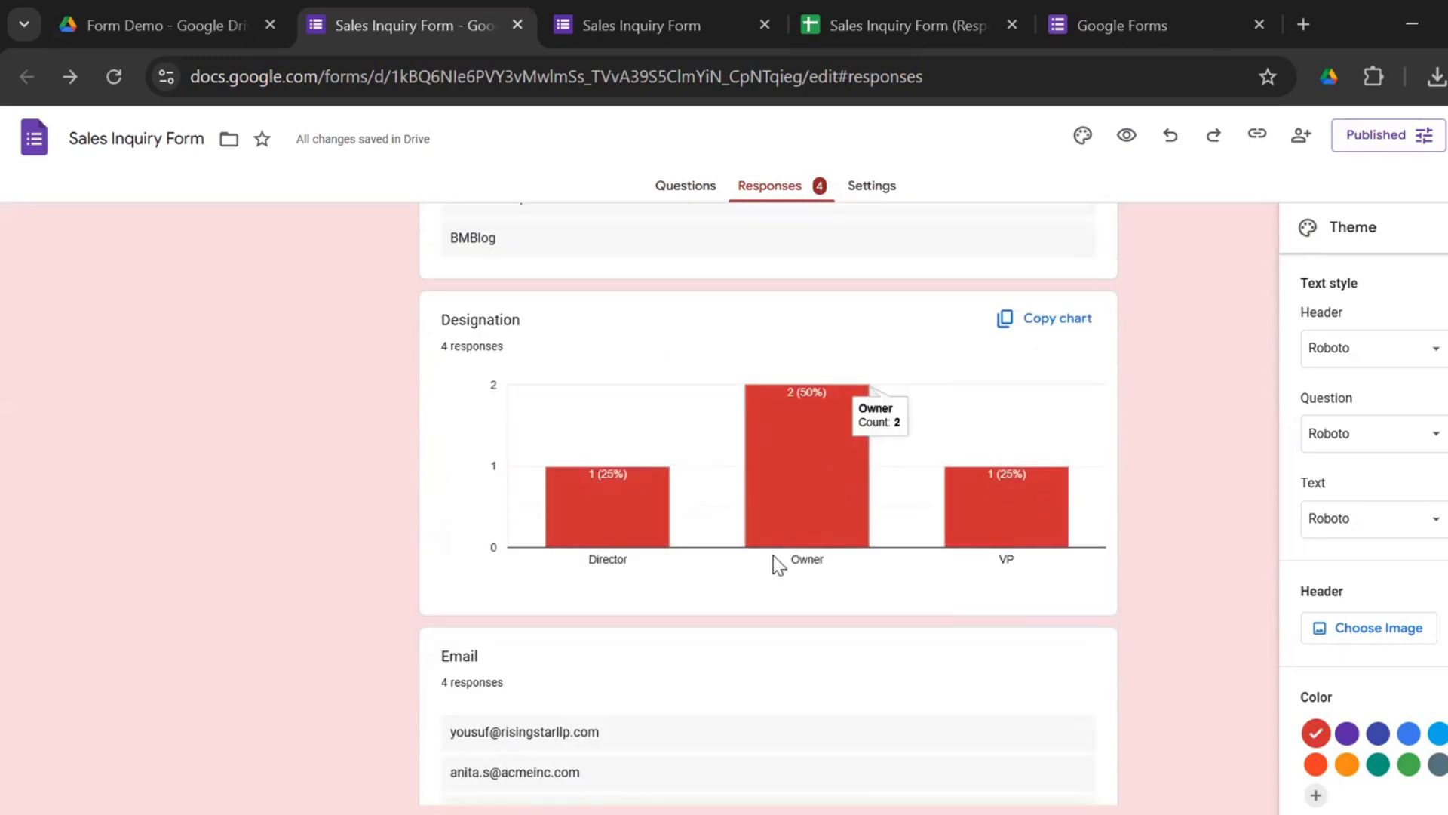
scroll("down", 3)
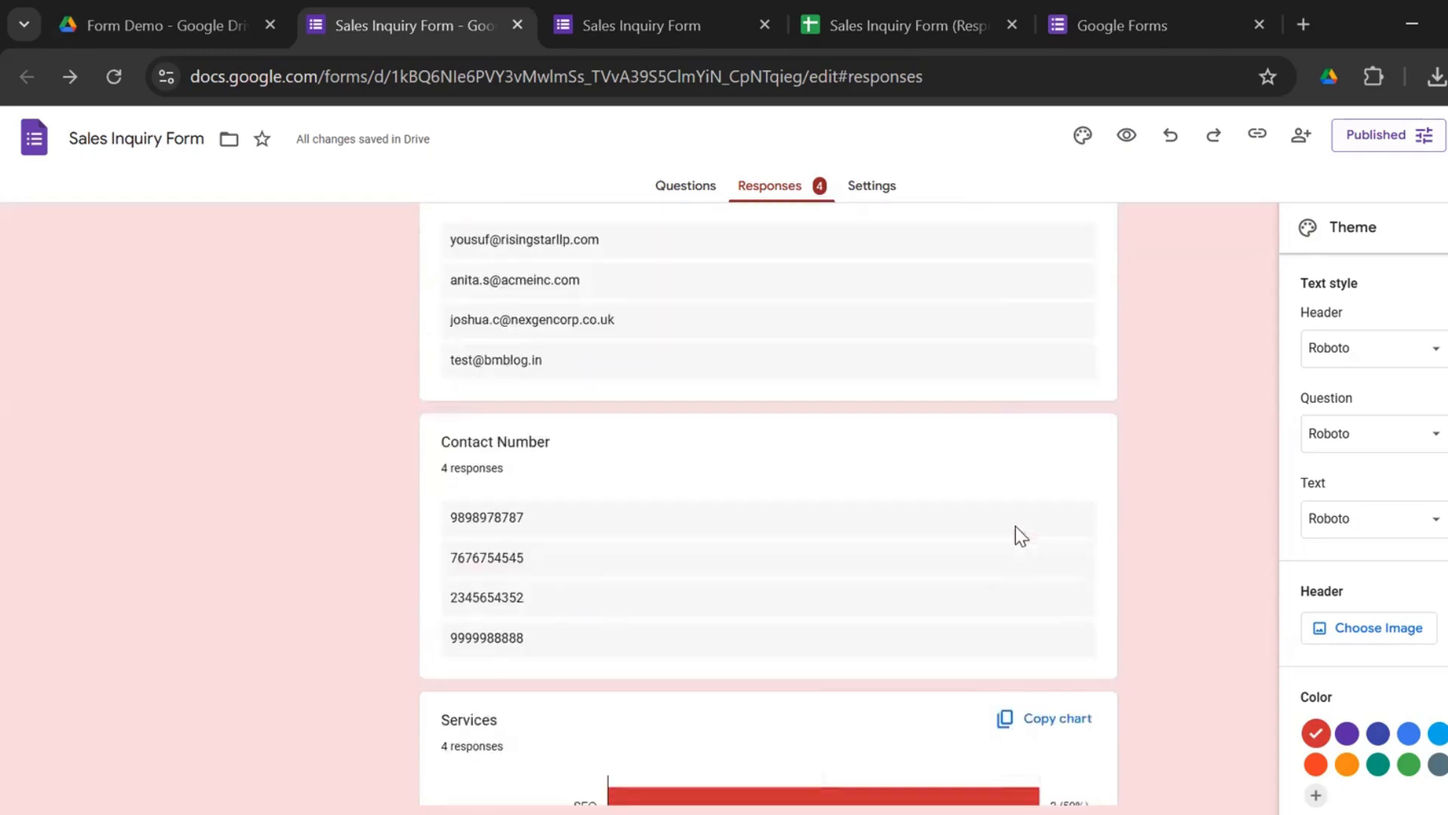
scroll("down", 3)
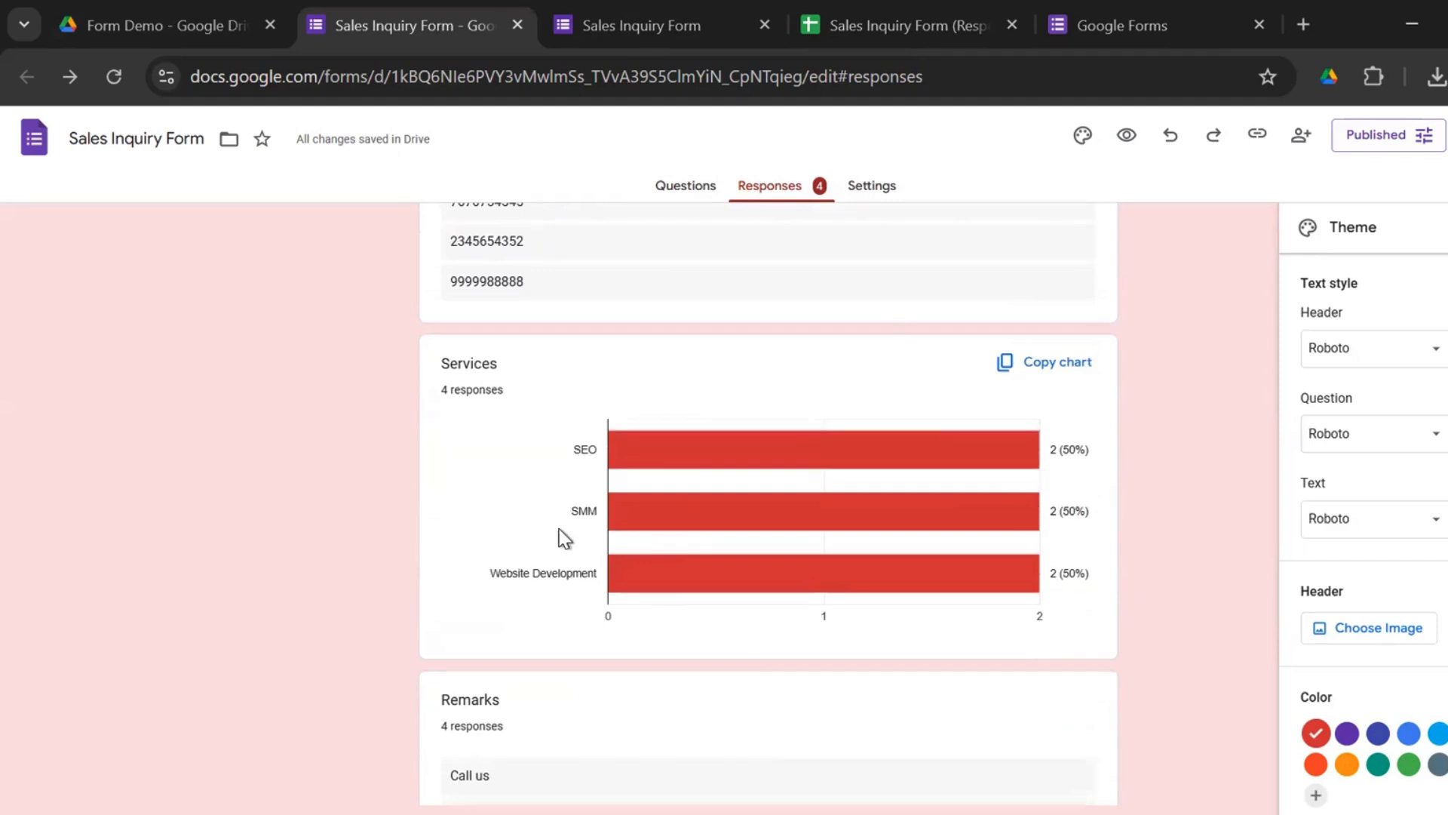
mouse_move(940, 544)
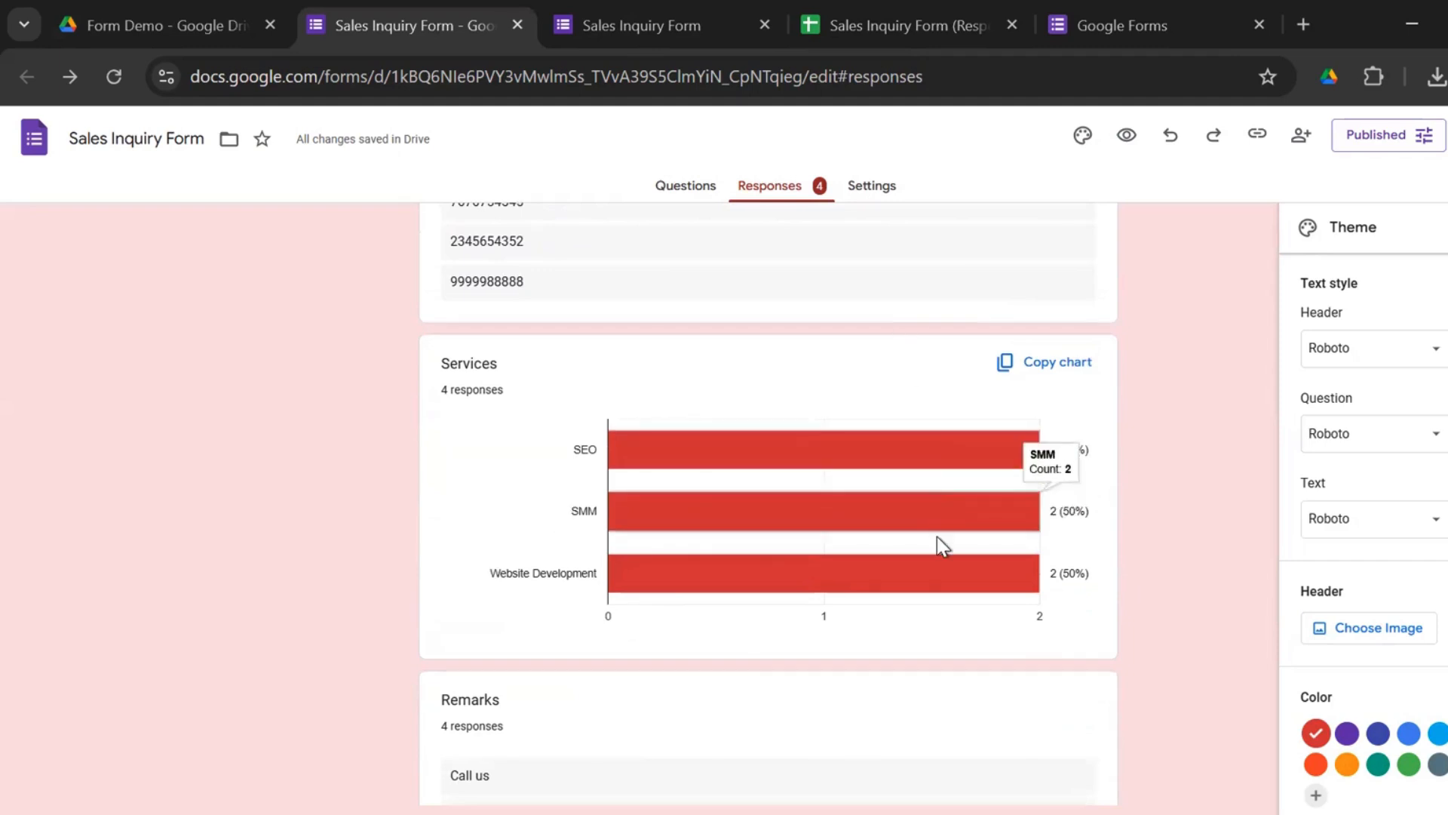
mouse_move(889, 450)
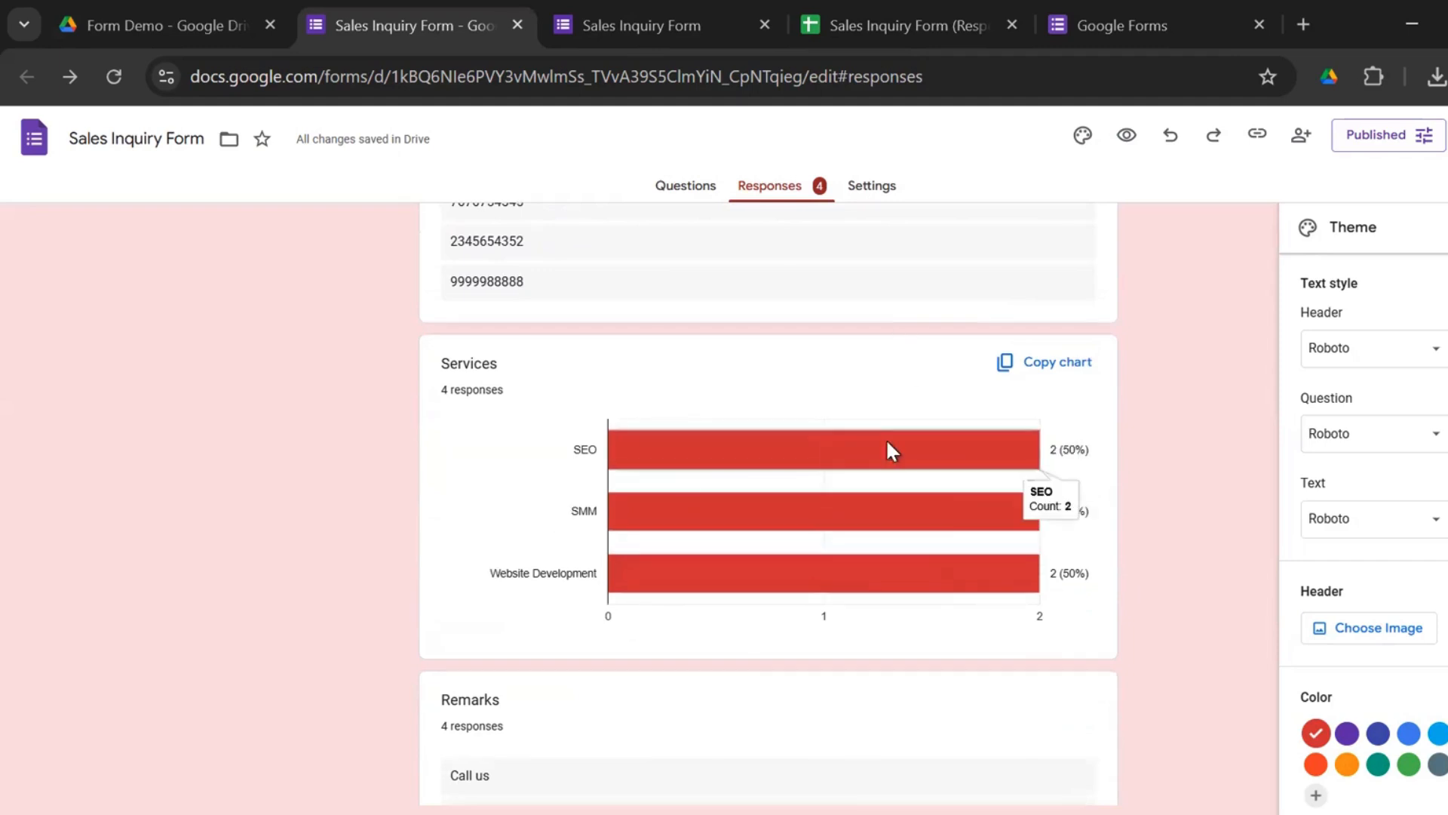
mouse_move(1002, 621)
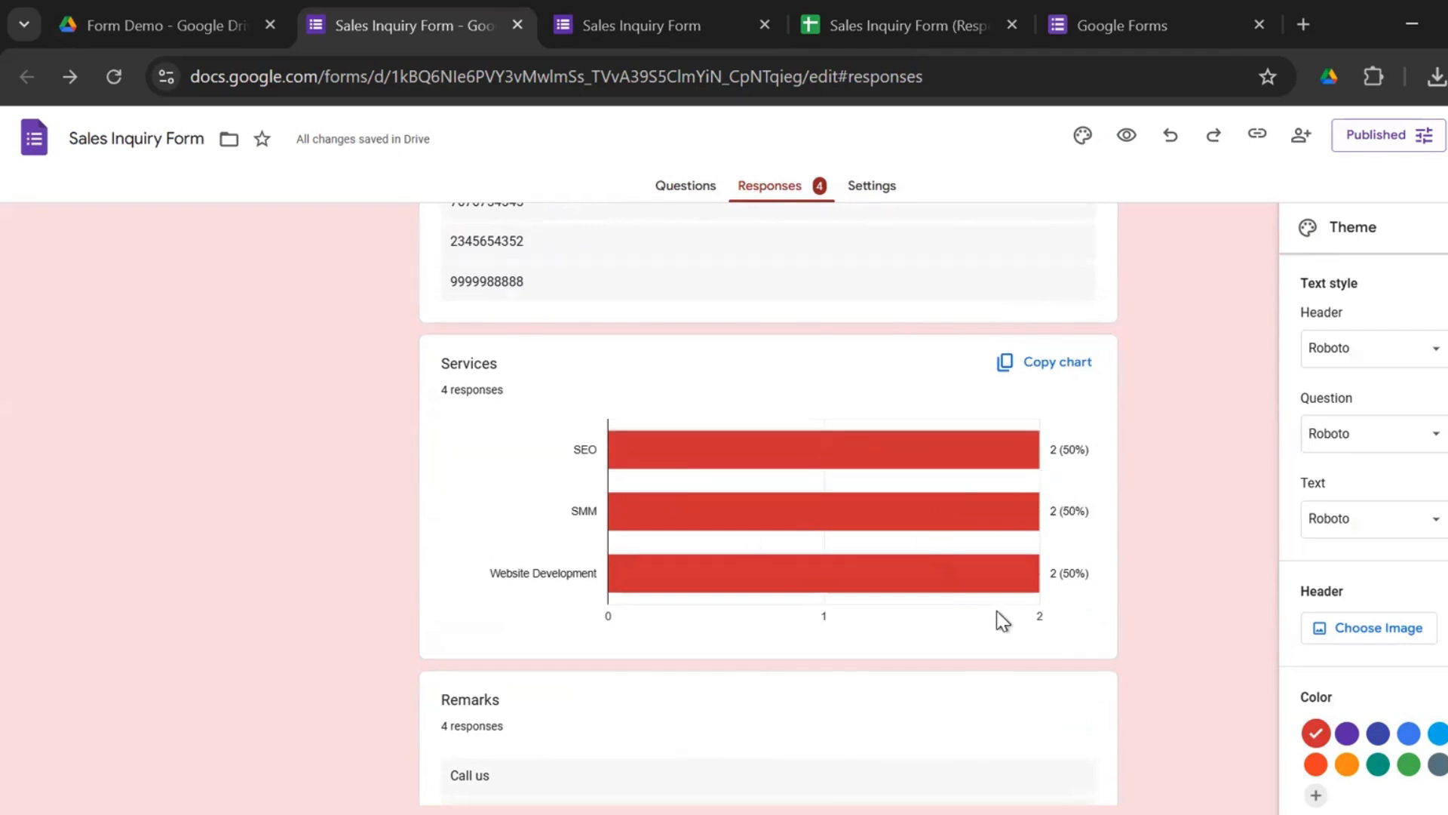
scroll("up", 3)
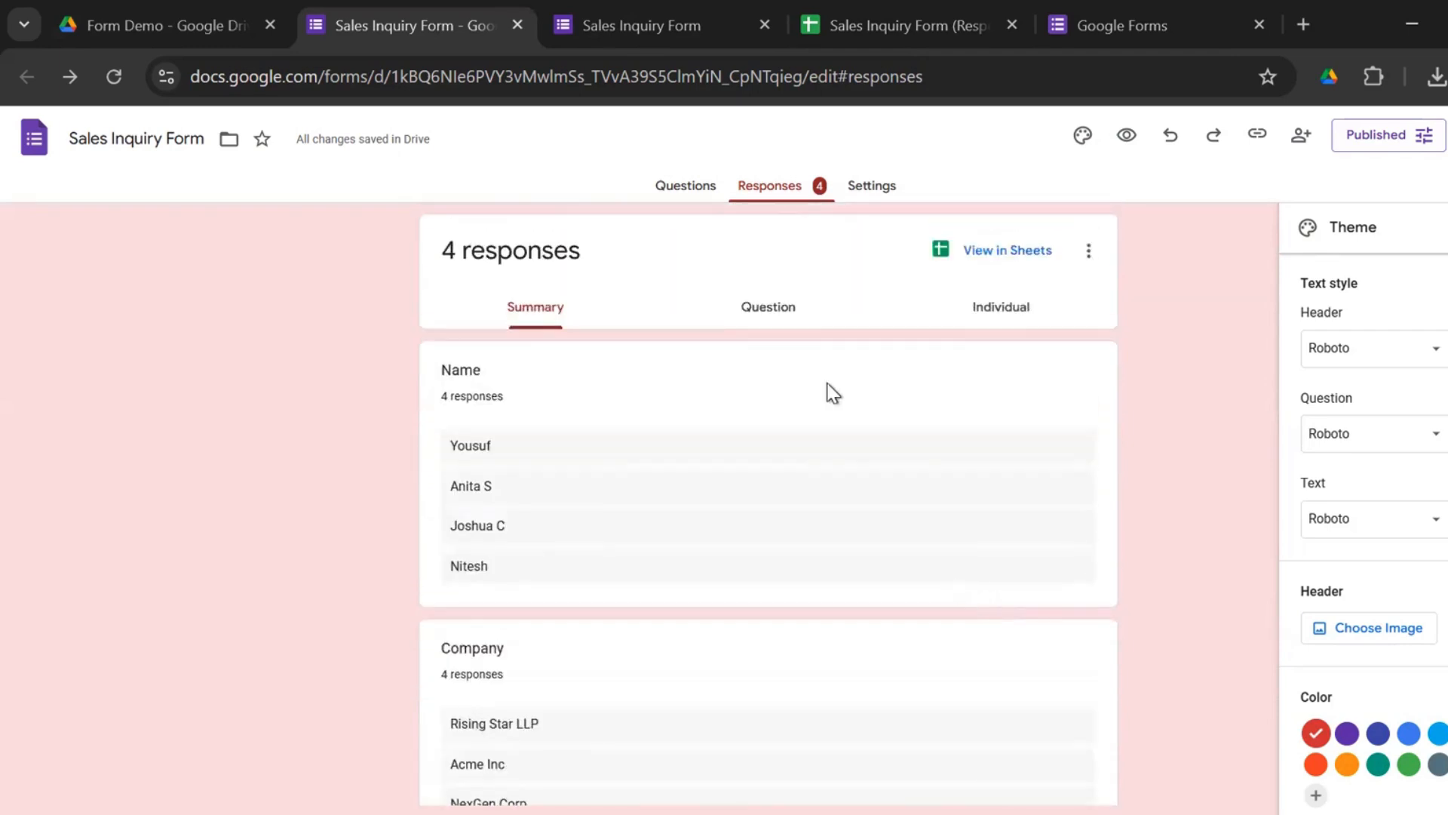
View responses by question, advance to Designation, then open them in Google Sheets
left_click(768, 307)
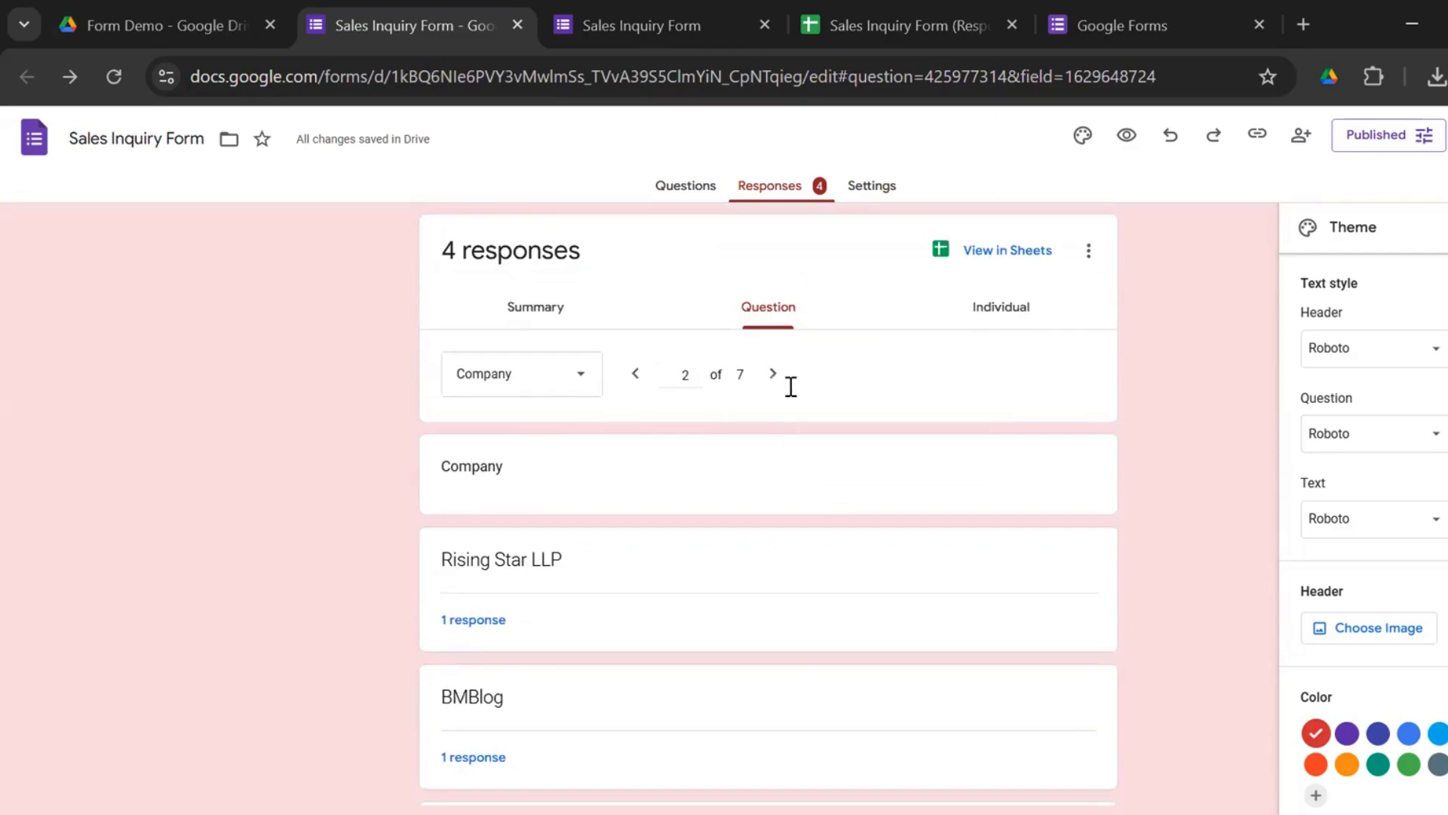
mouse_move(774, 374)
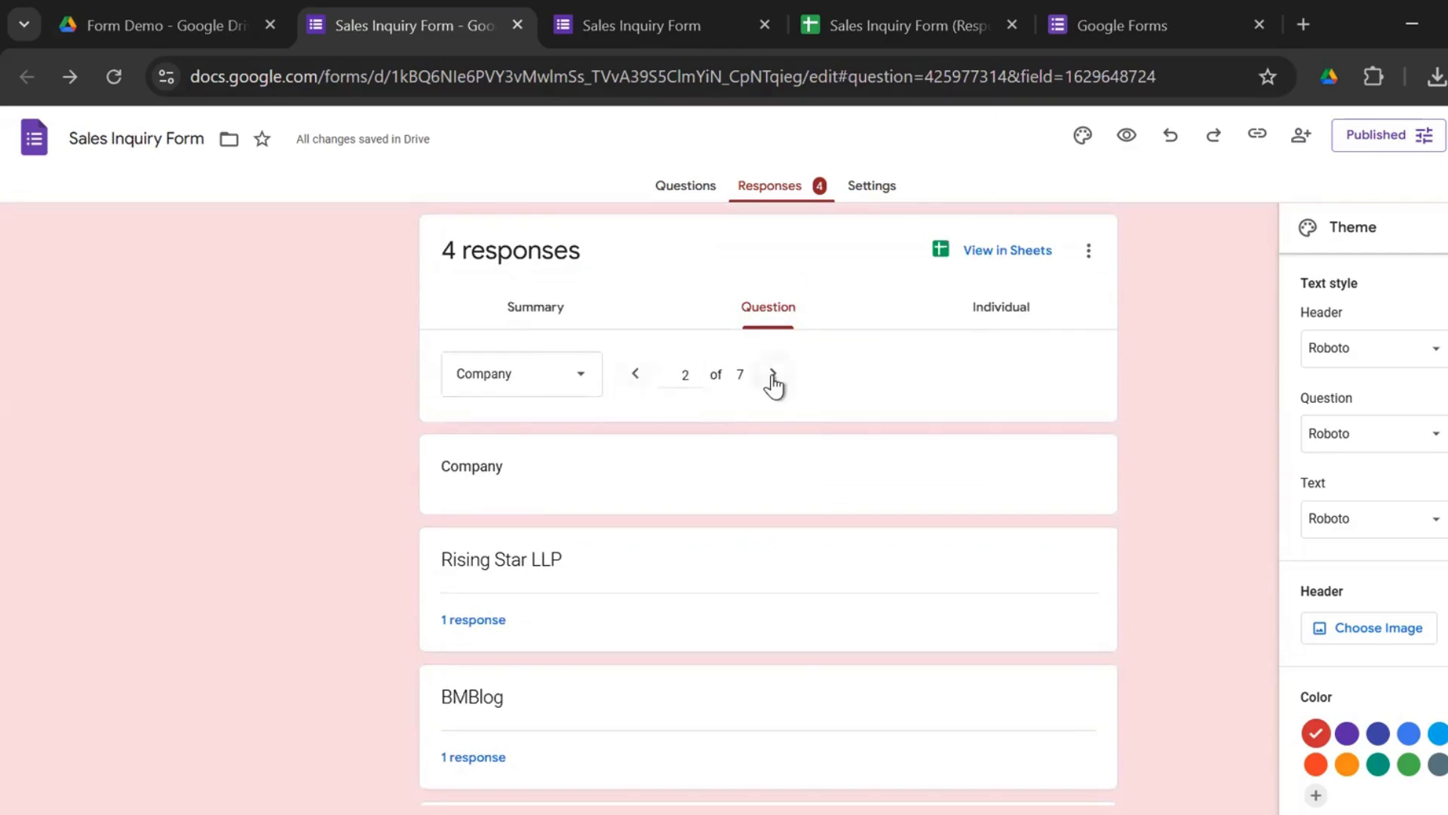
left_click(773, 374)
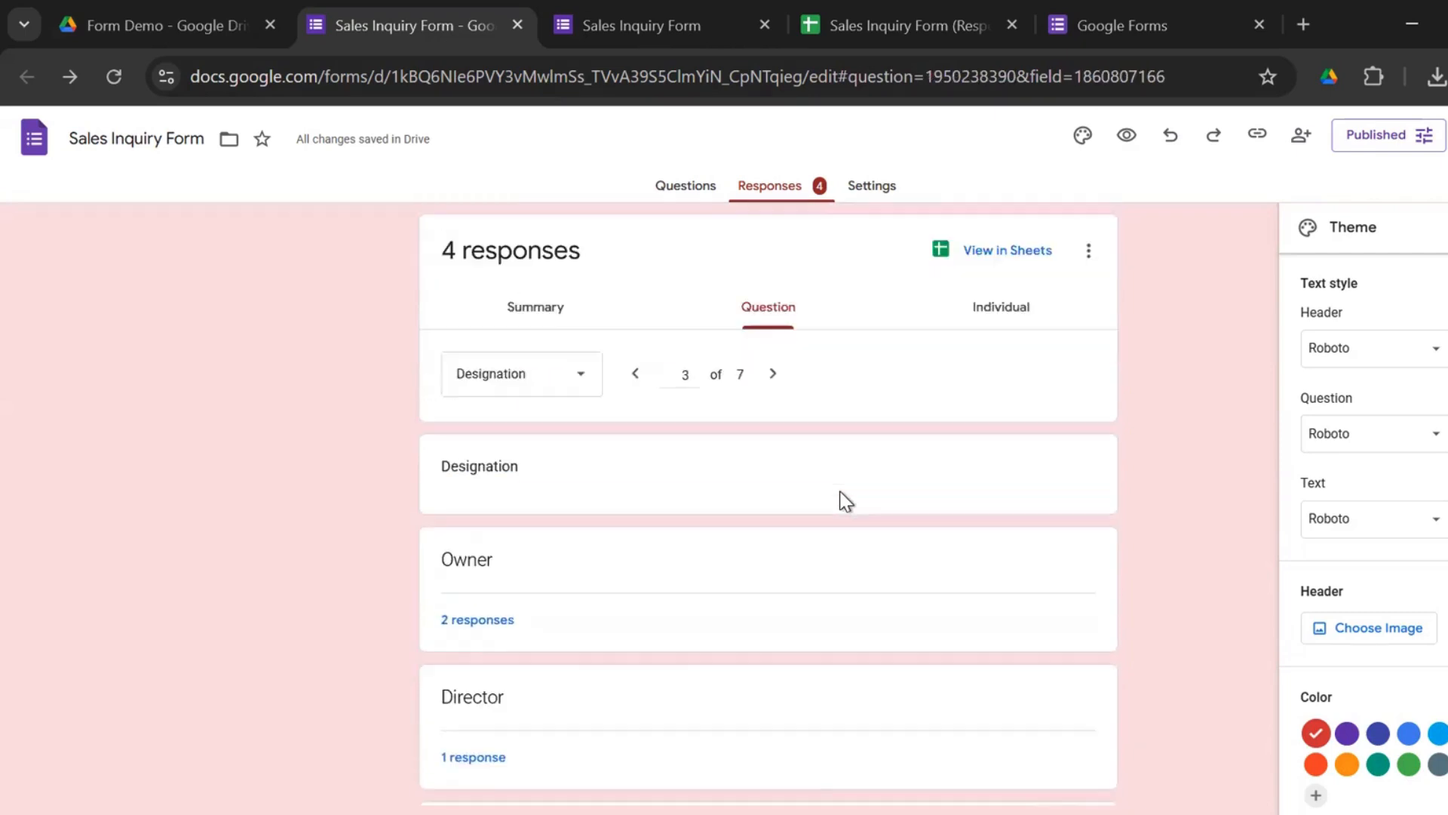
mouse_move(1008, 250)
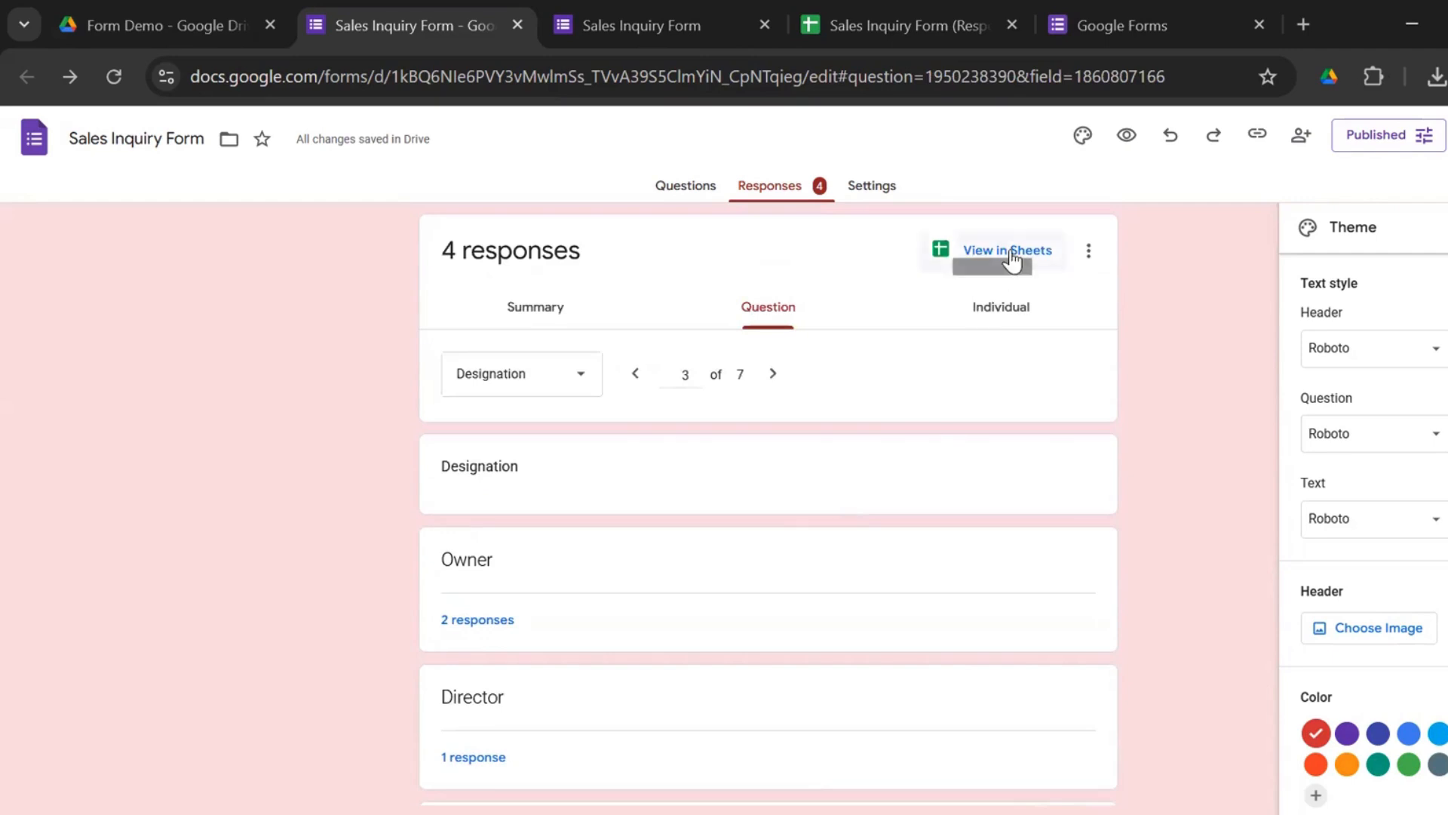
left_click(1006, 251)
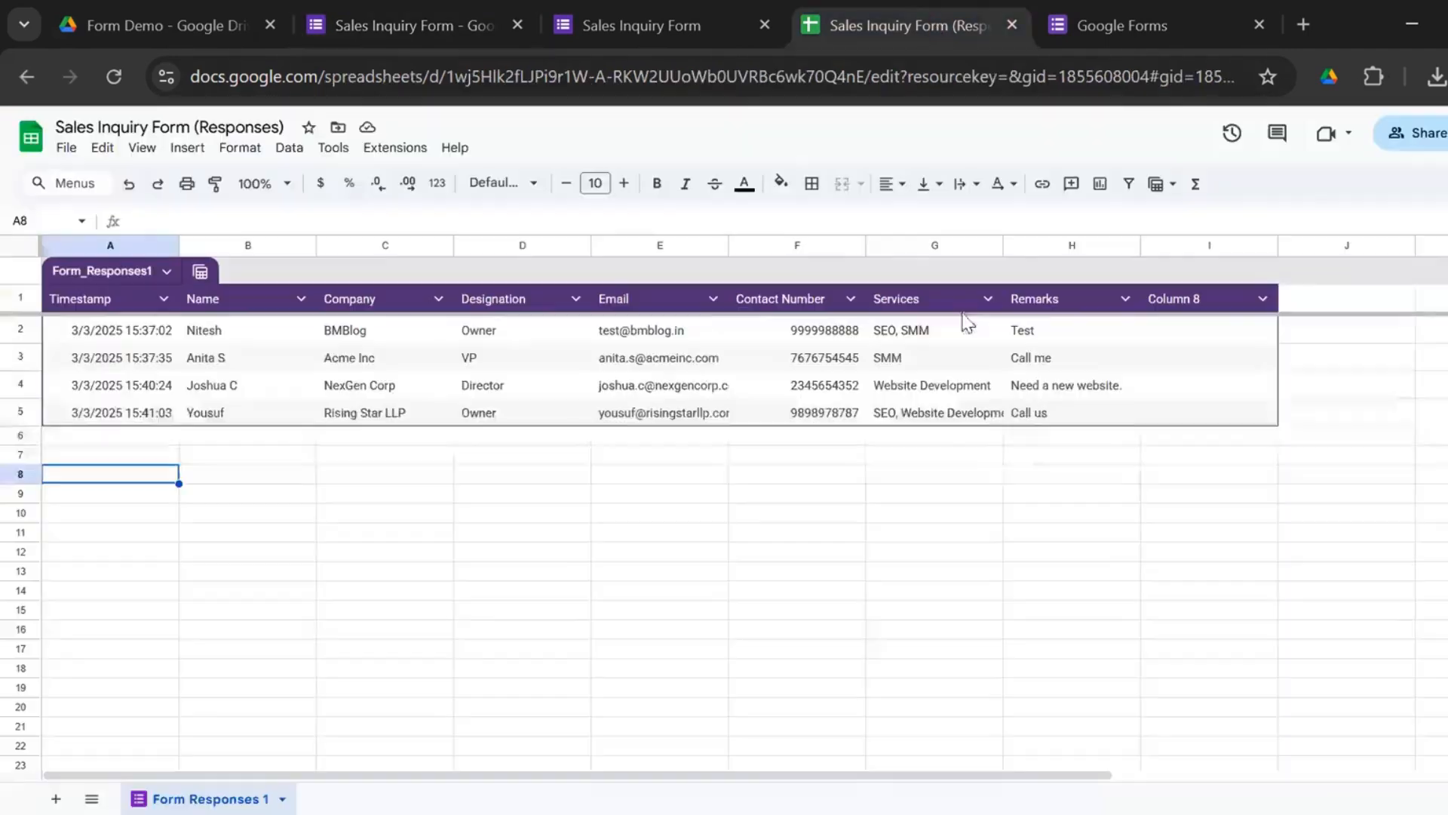
mouse_move(1106, 166)
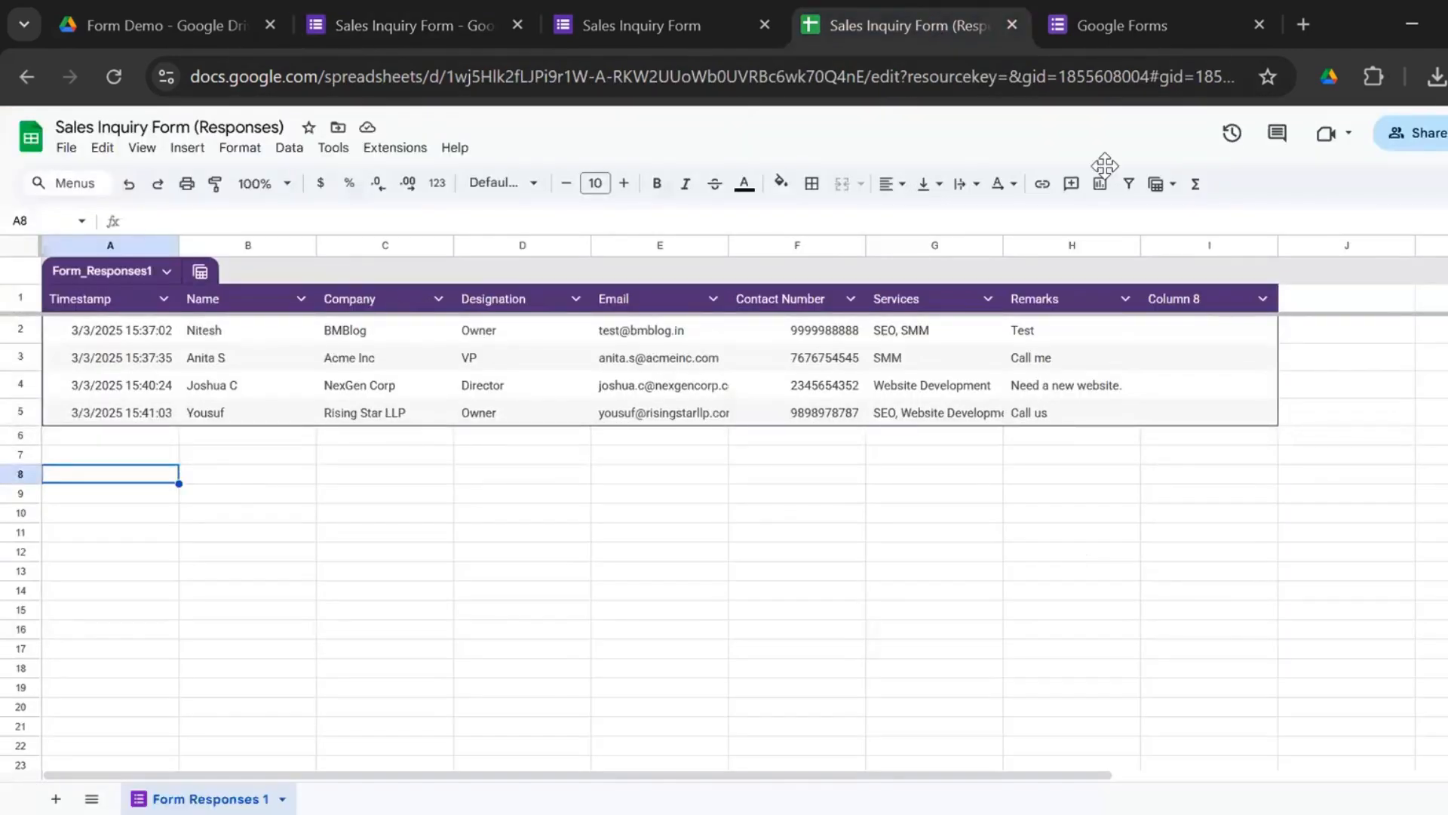
mouse_move(978, 596)
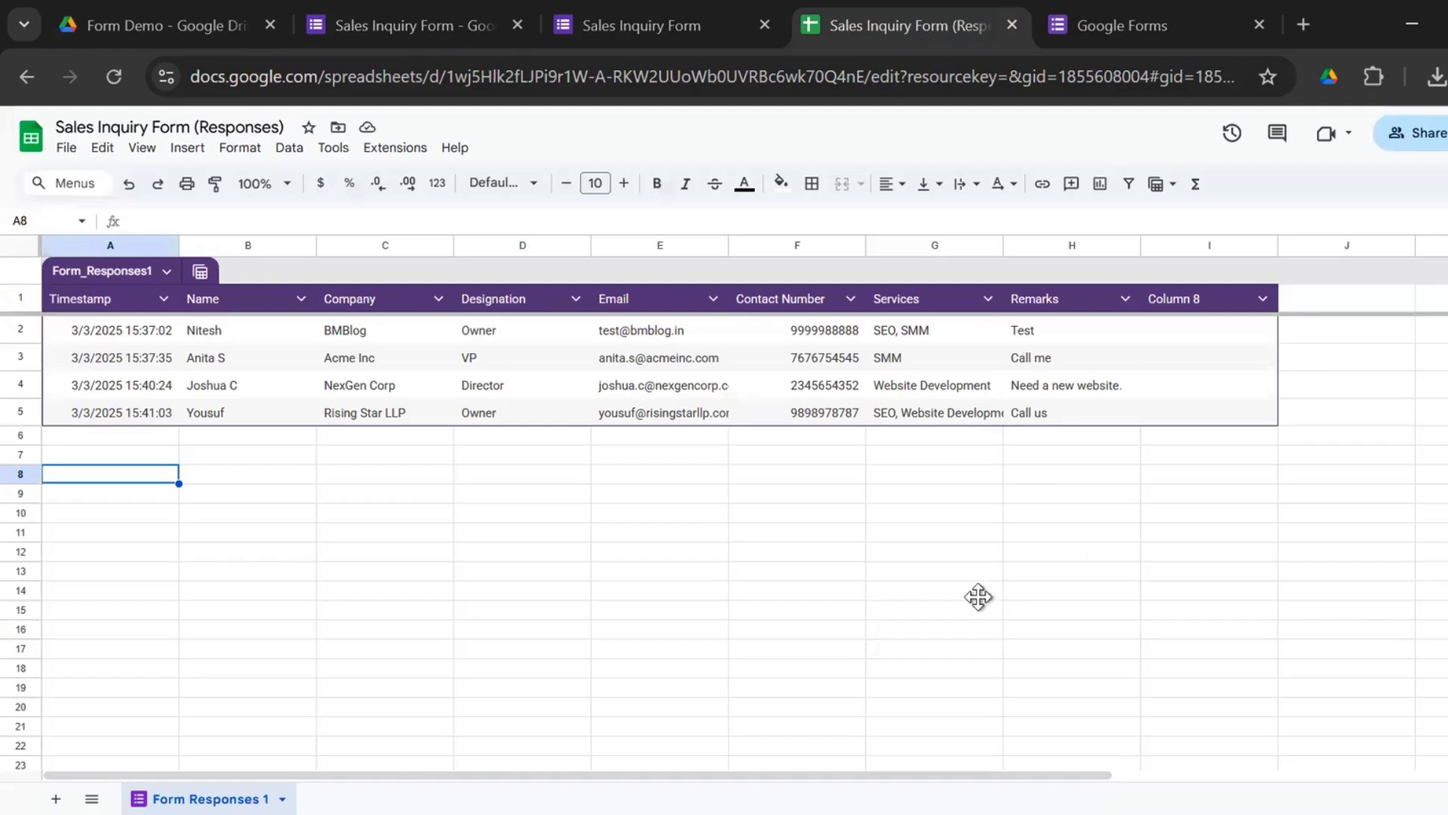
mouse_move(901, 614)
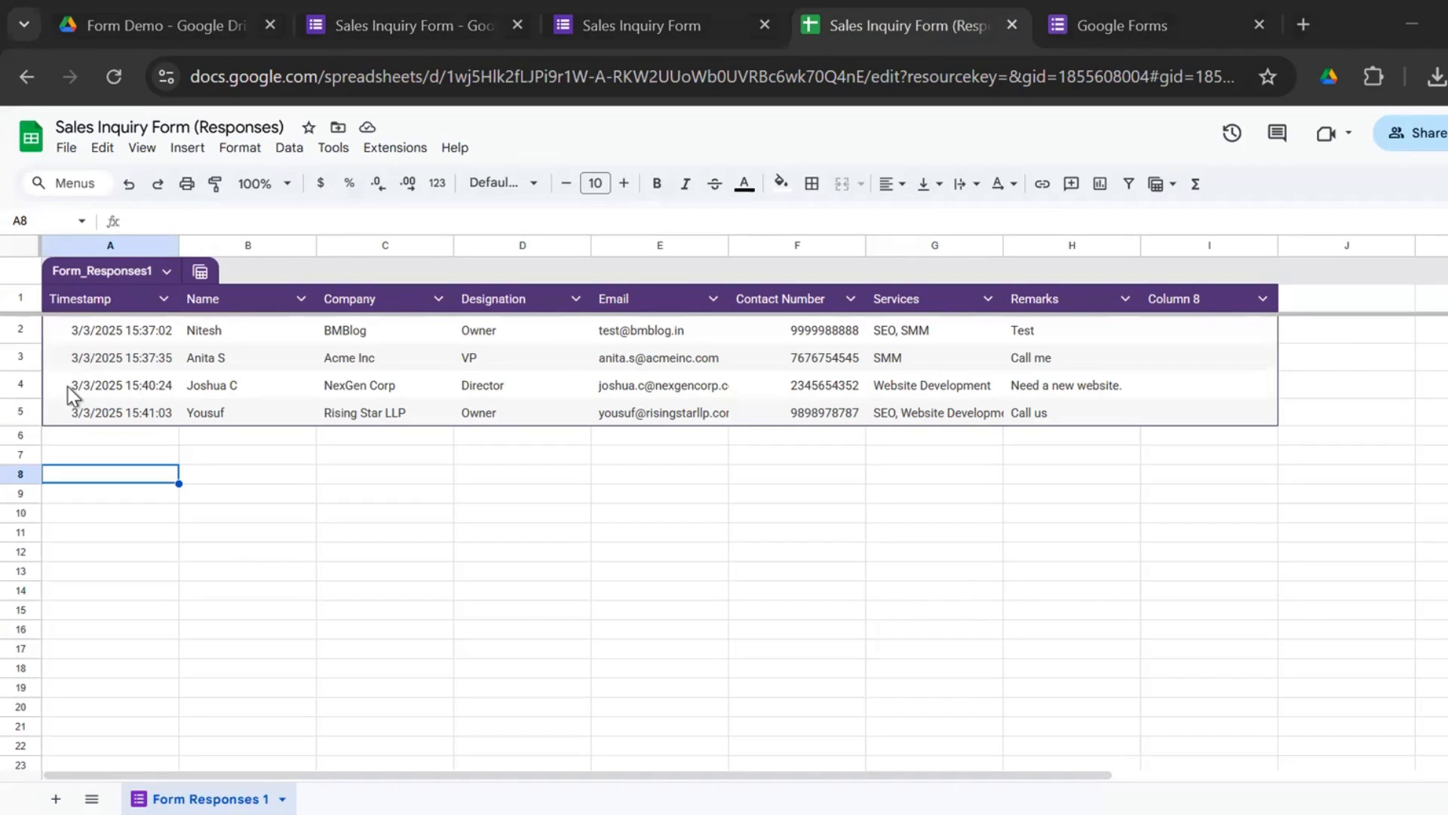
mouse_move(1193, 336)
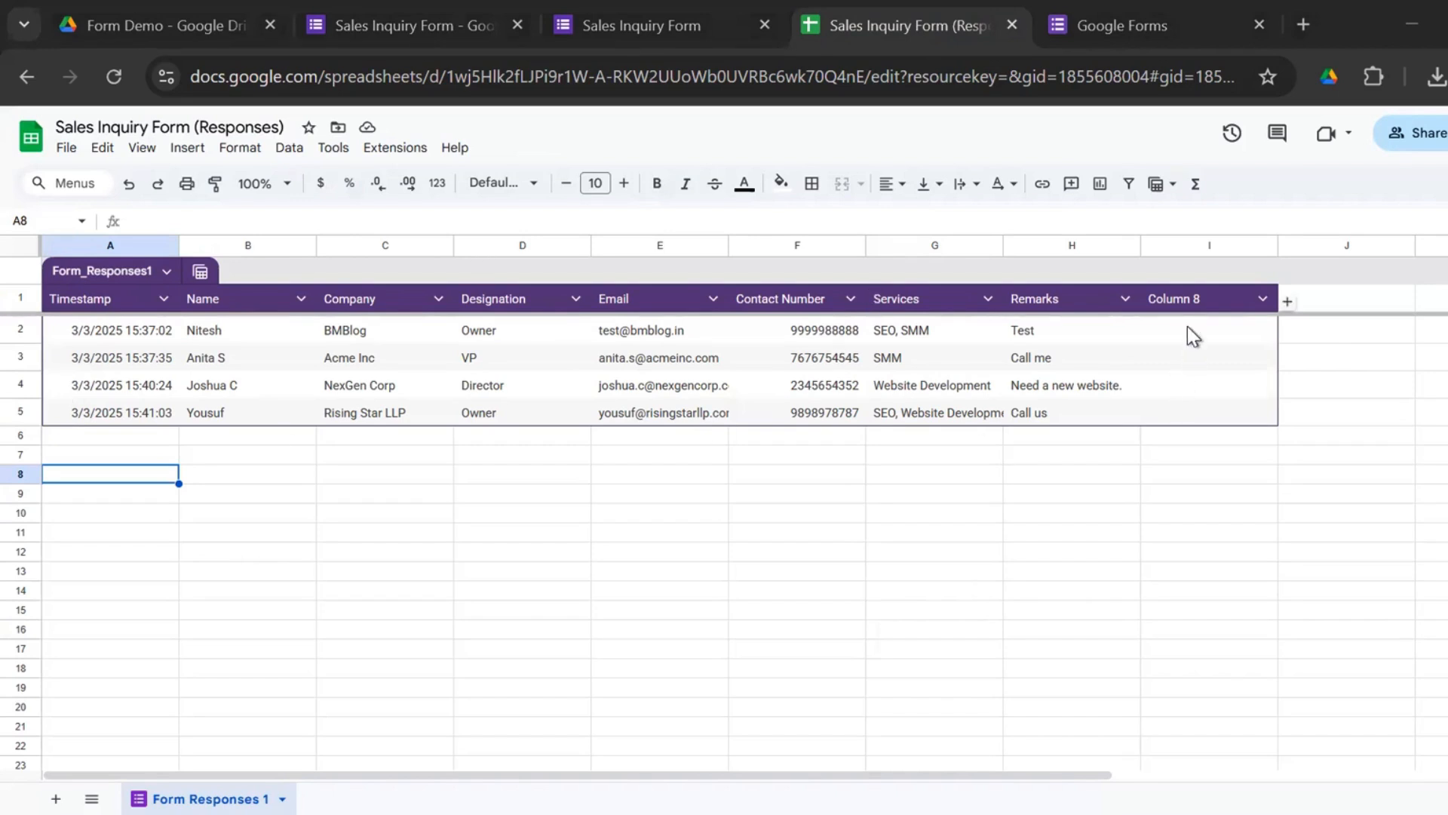
mouse_move(1440, 328)
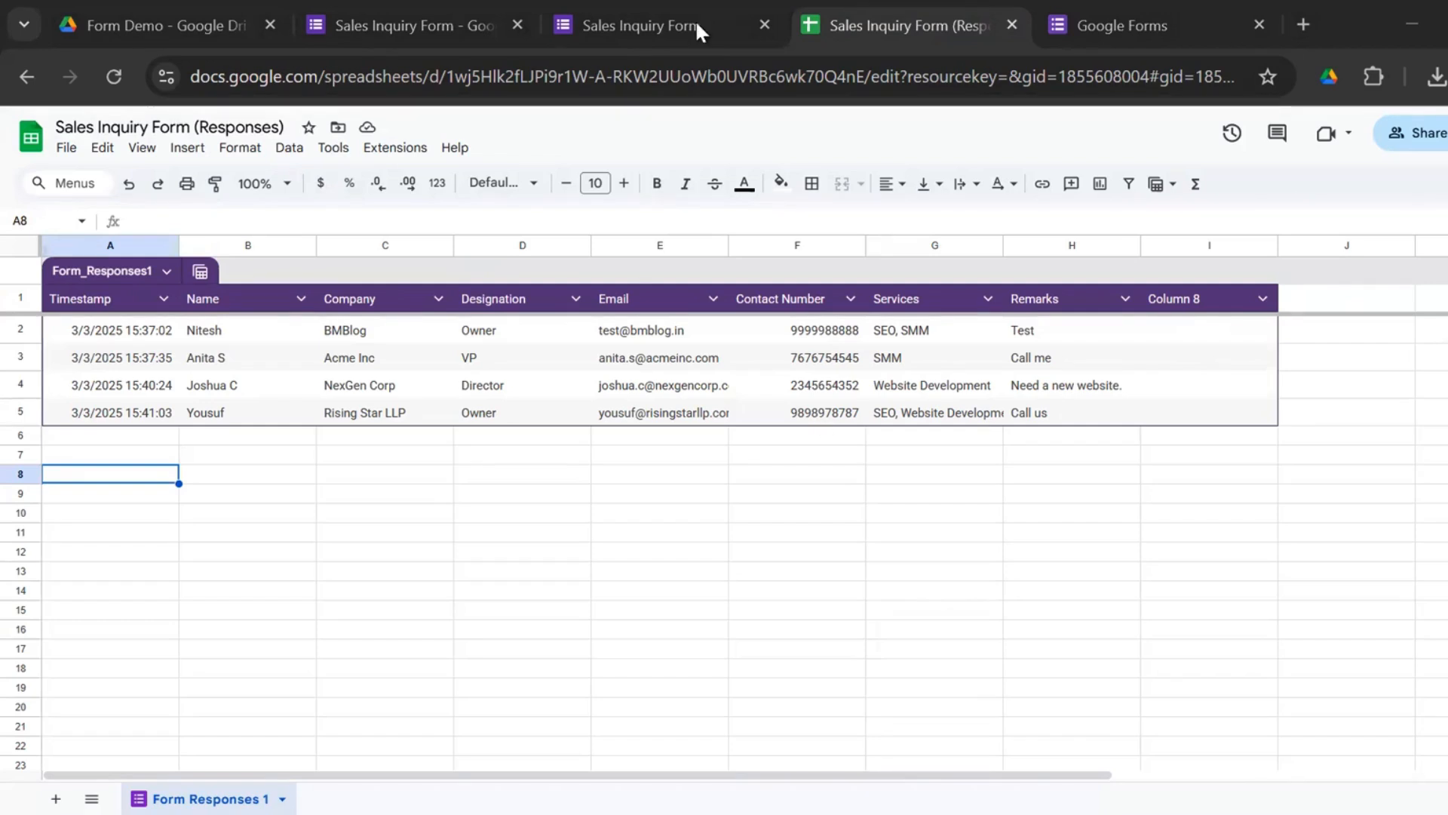
Return from the Form Responses 1 sheet to the Sales Inquiry Form preview tab
left_click(632, 25)
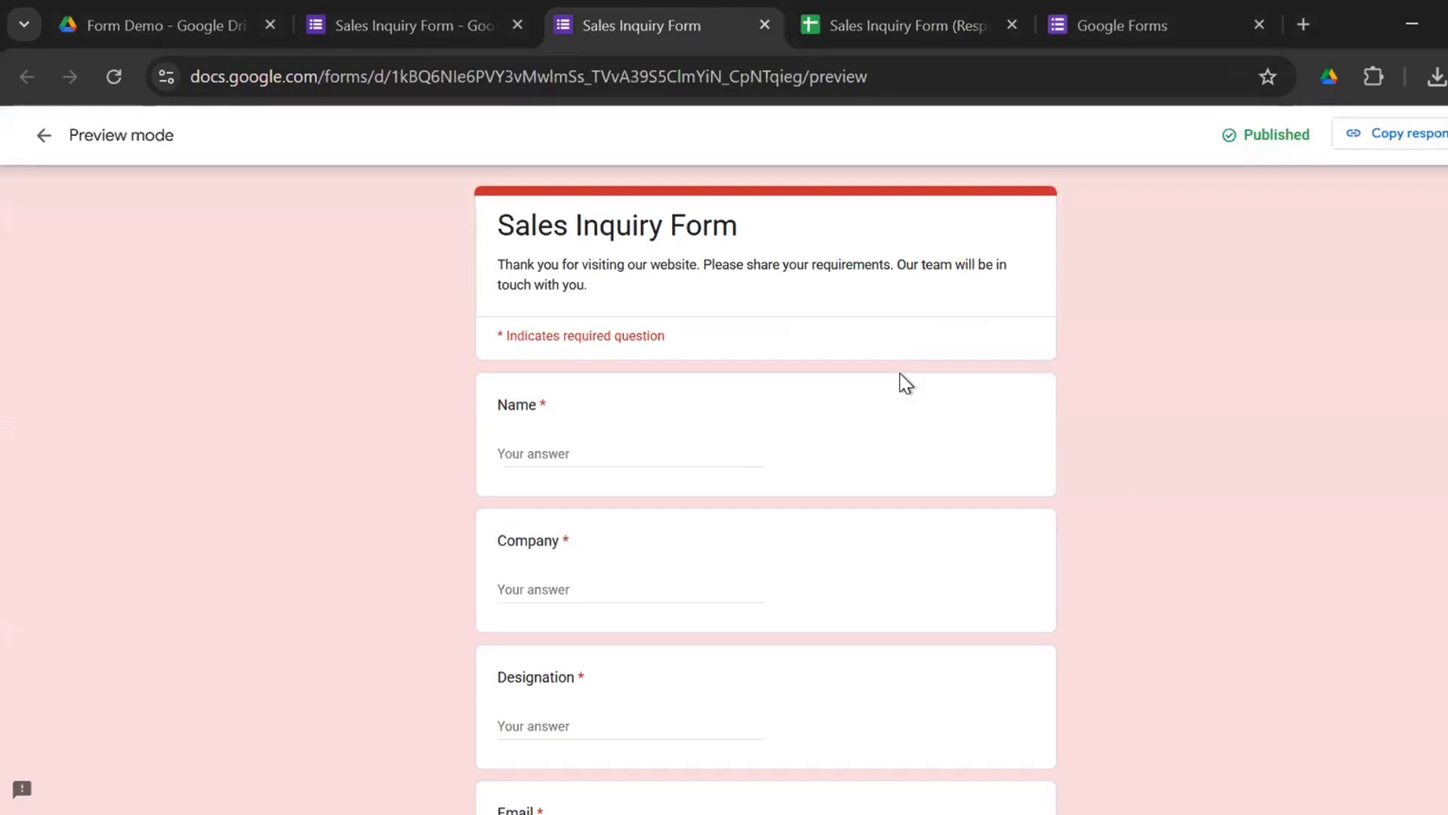
mouse_move(436, 12)
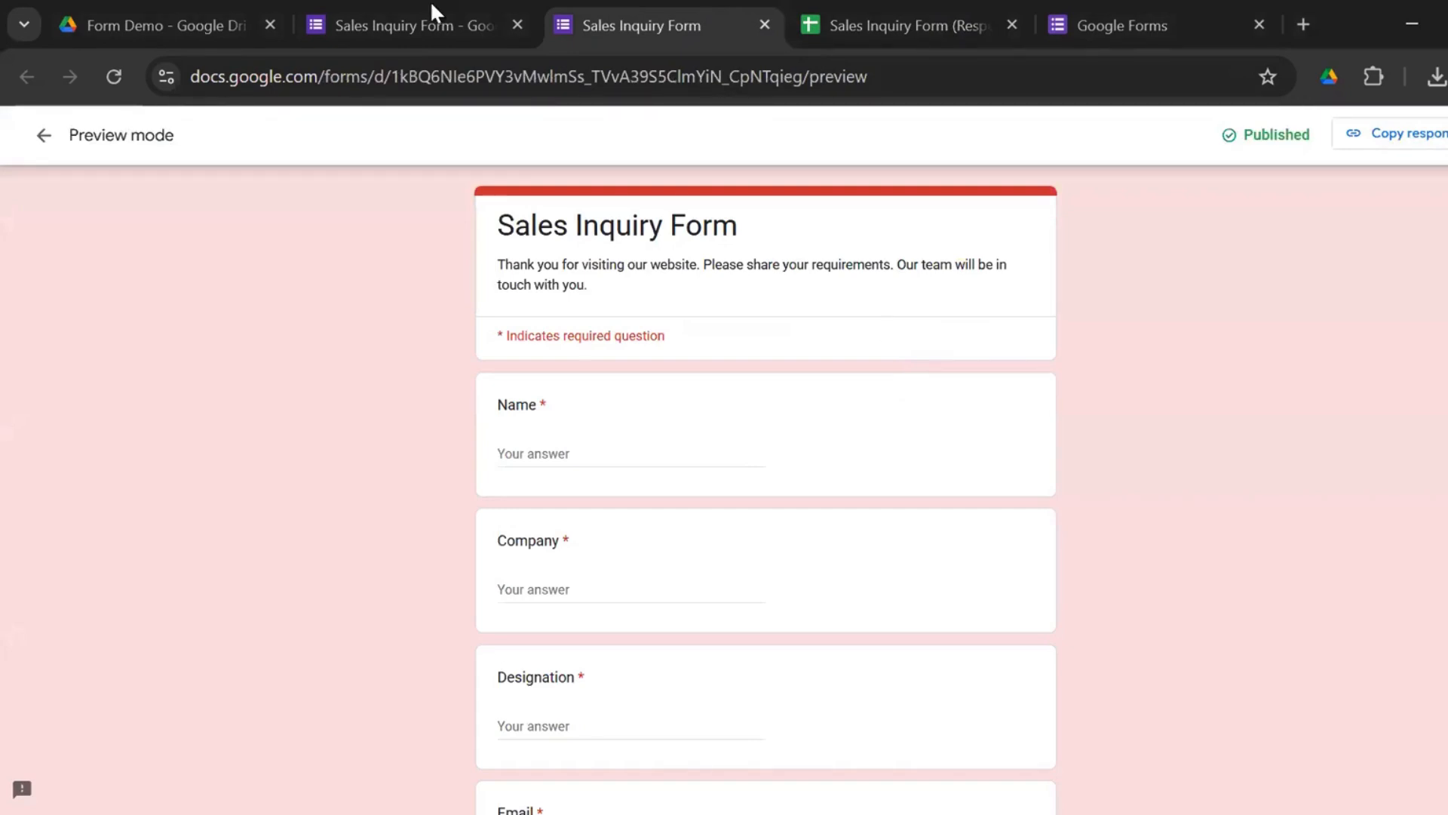
Glance at the Google Forms template gallery and responses sheet, then return to the form preview
left_click(1123, 25)
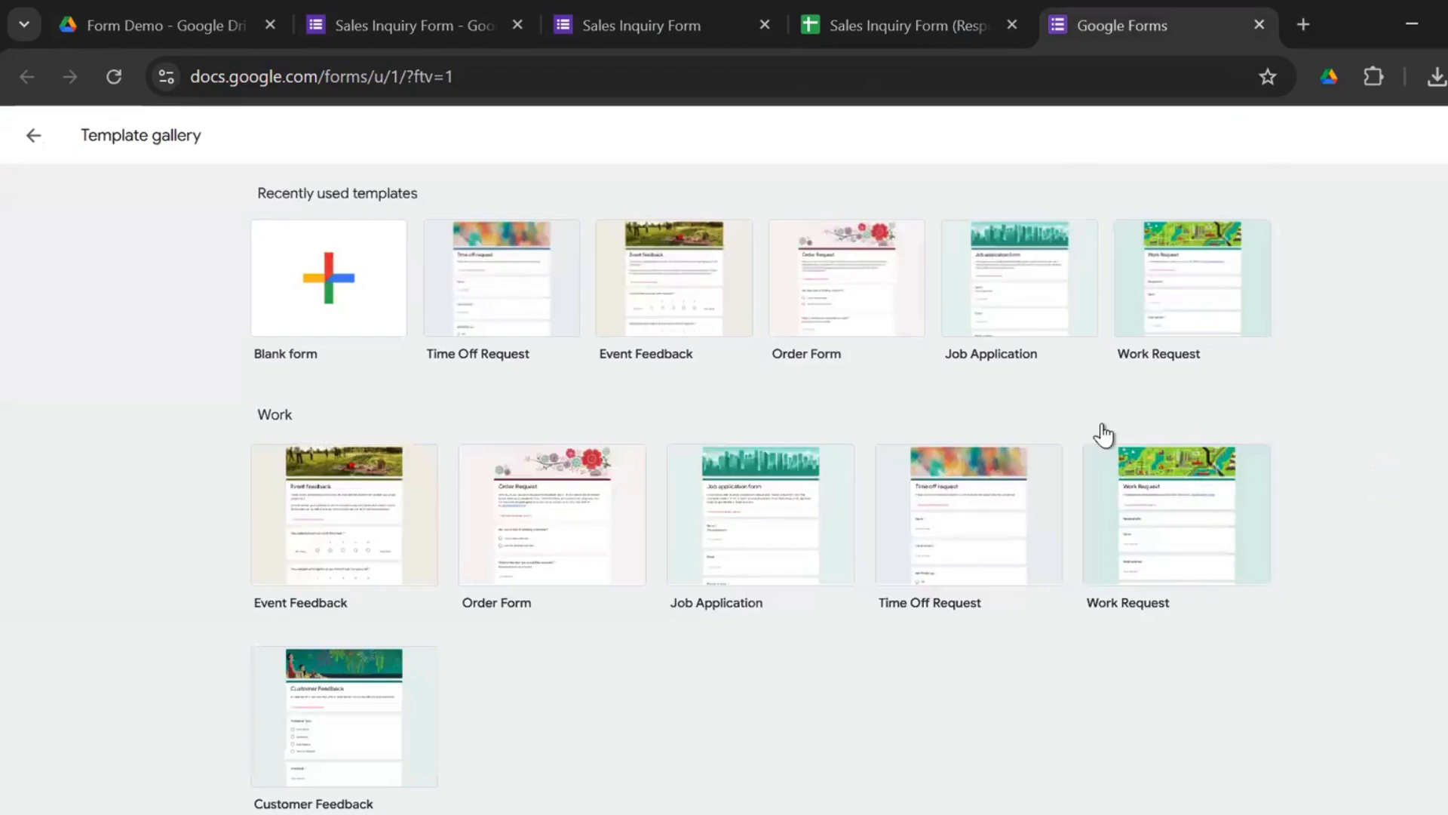
scroll("down", 3)
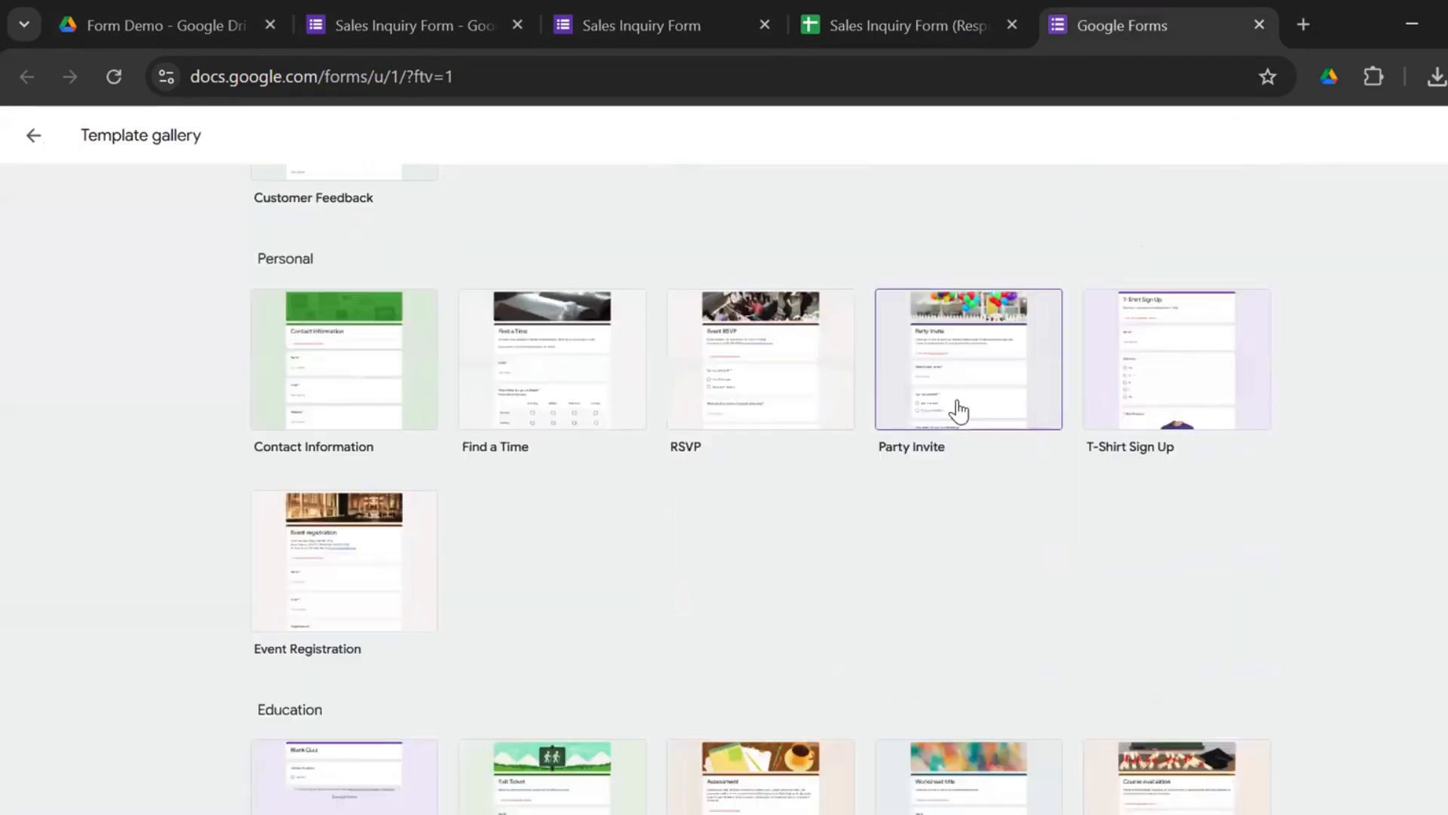
scroll("up", 3)
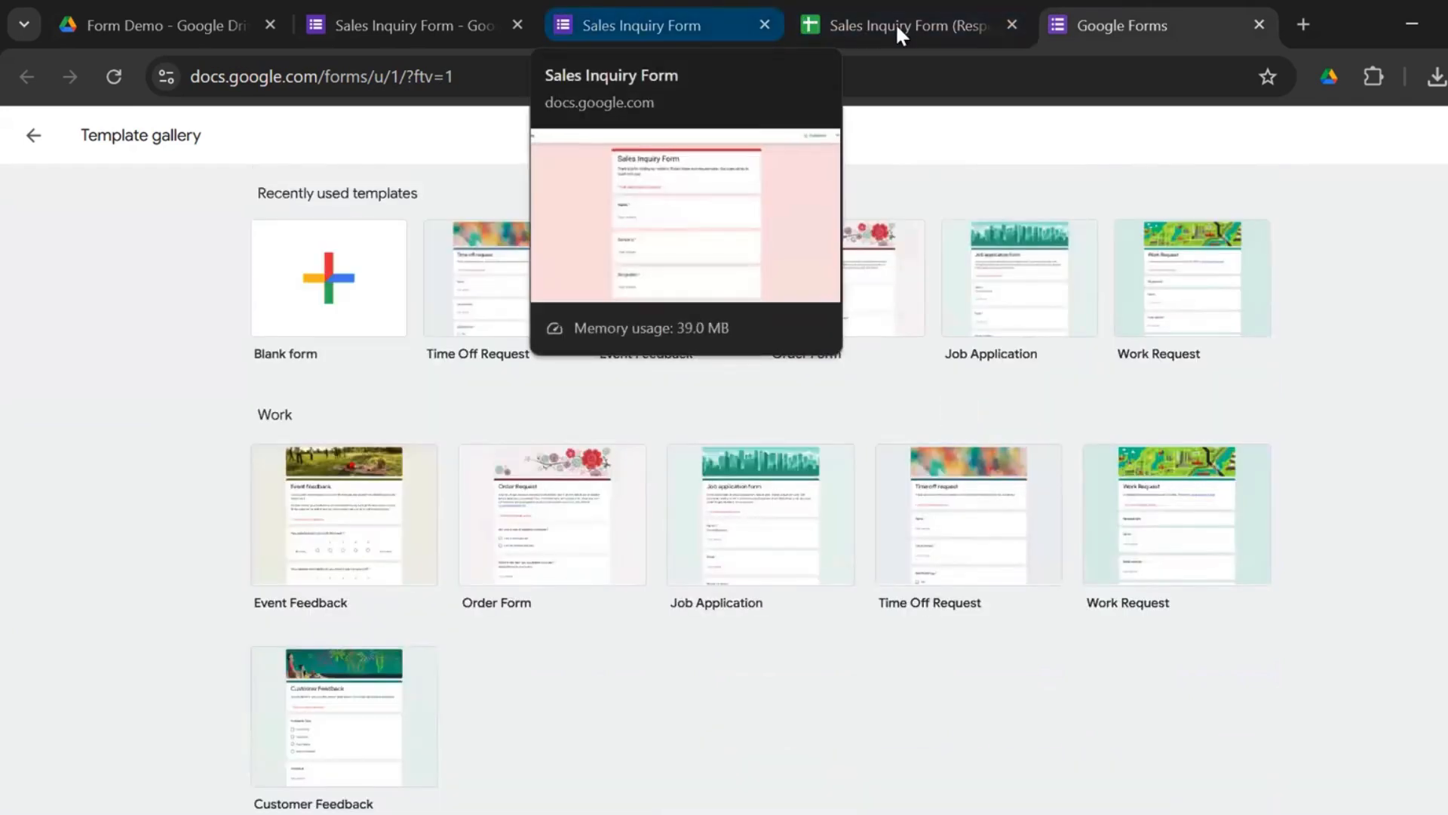
left_click(909, 25)
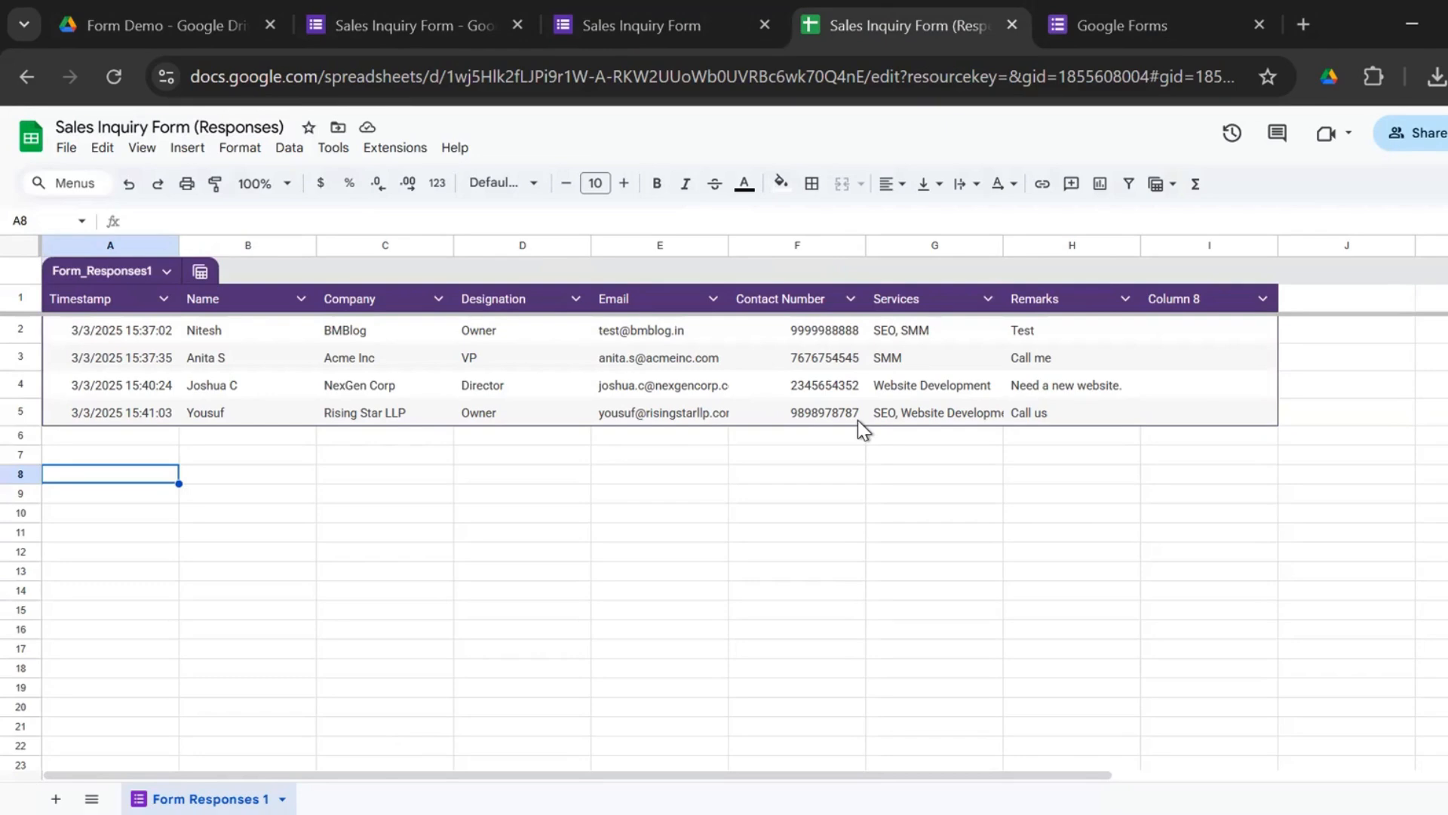
left_click(637, 25)
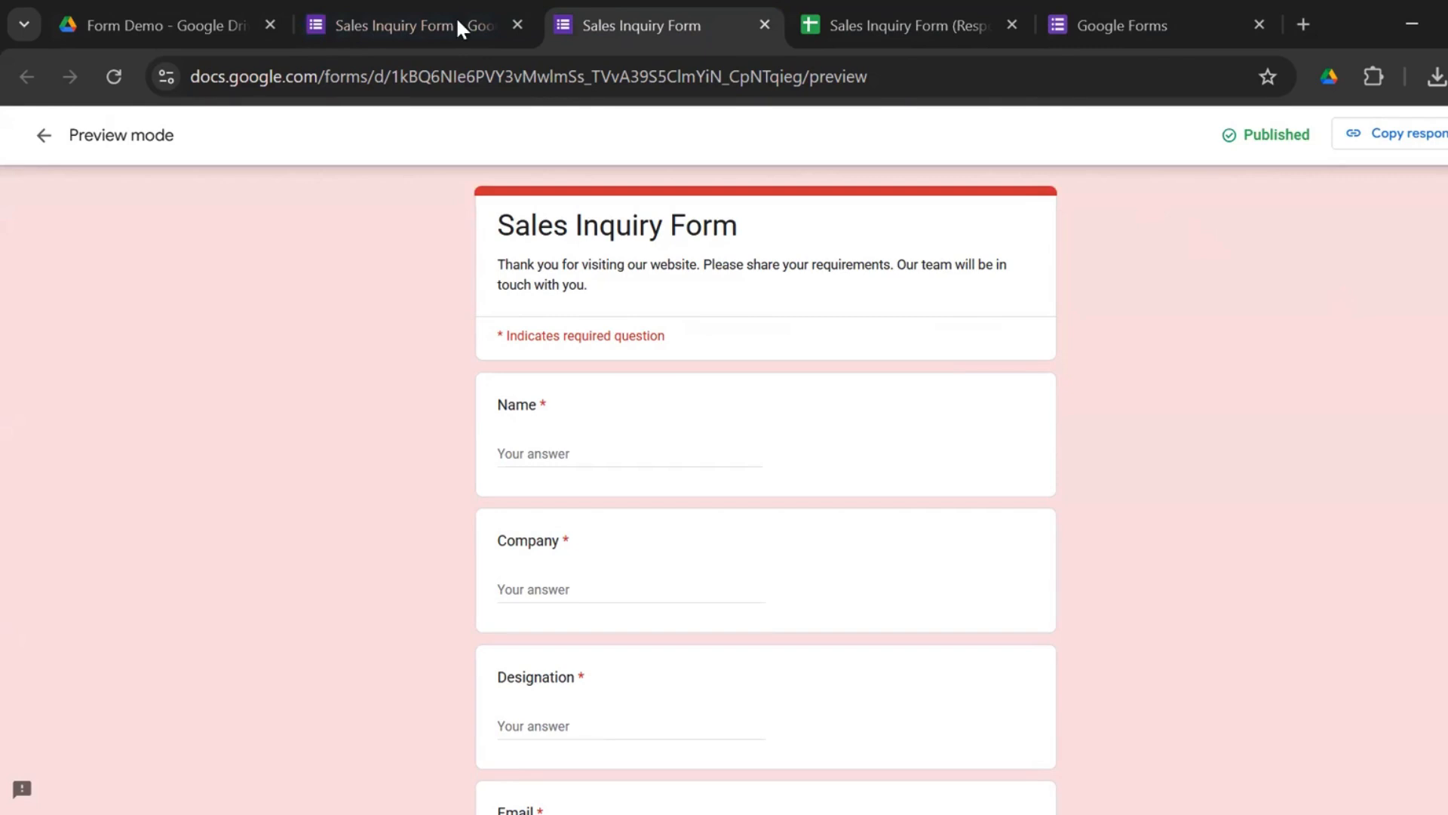
mouse_move(383, 307)
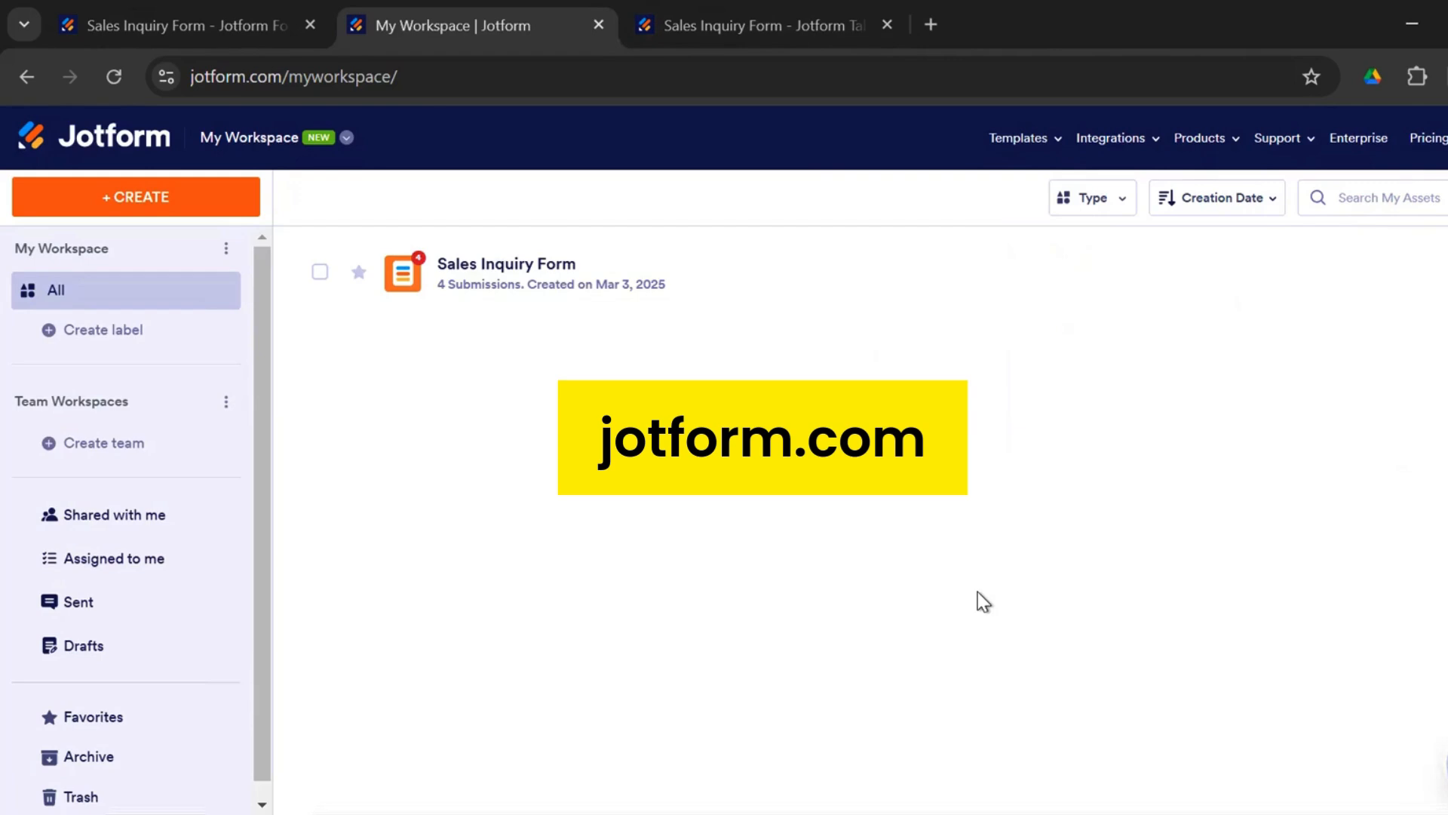
mouse_move(402, 282)
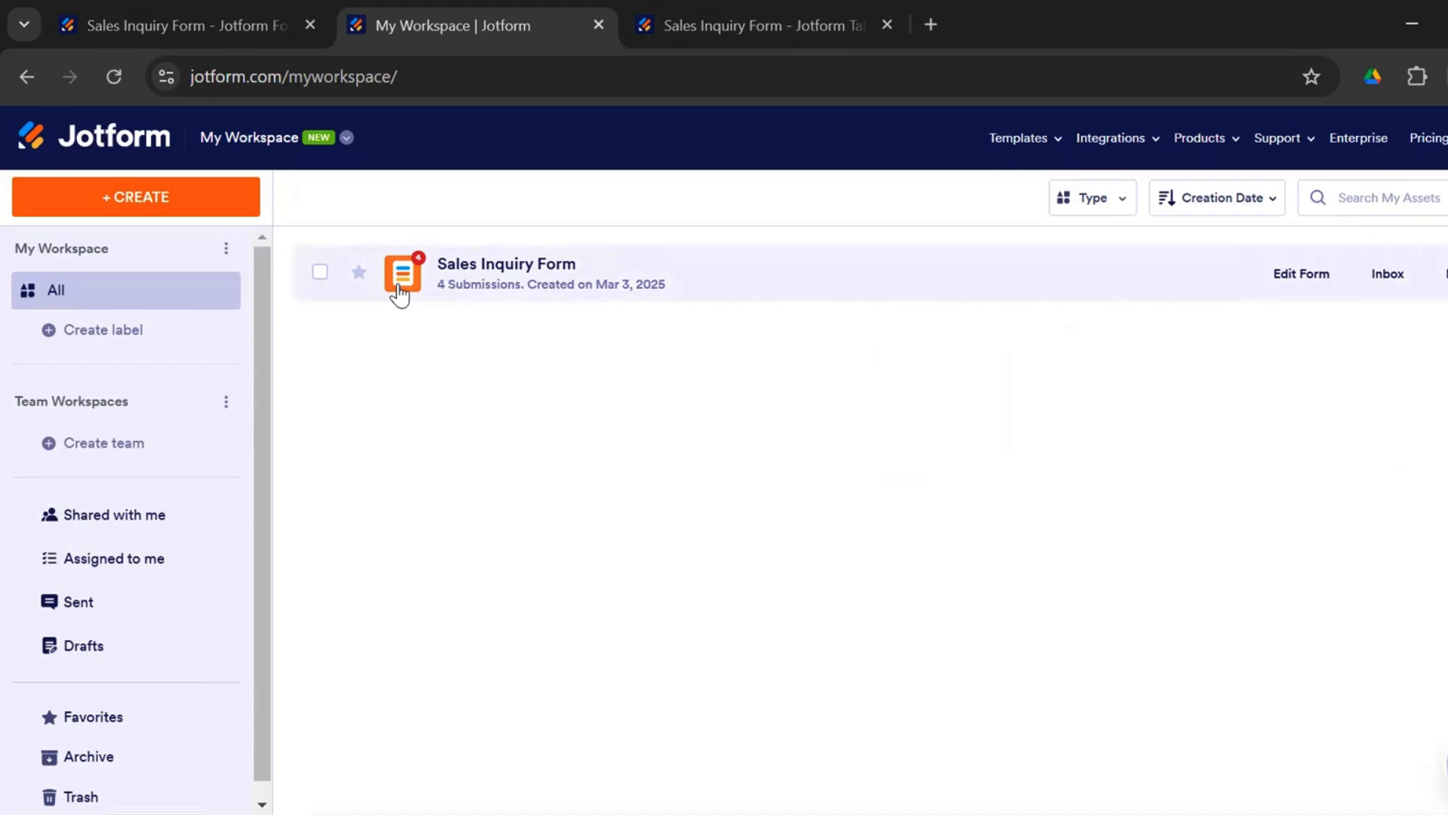
mouse_move(135, 196)
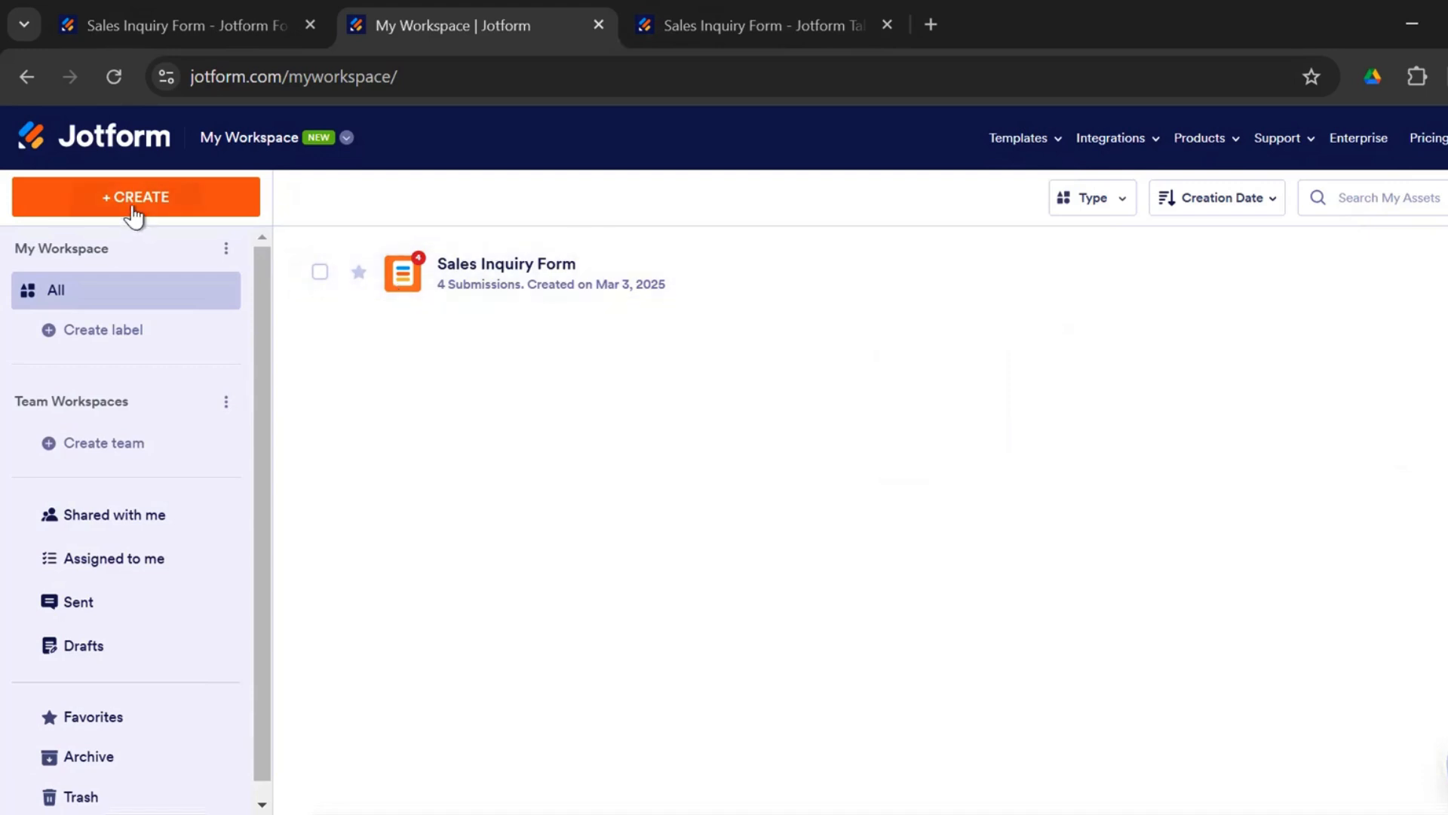
Choose + CREATE and then Form in My Workspace to reach Create a Form
left_click(136, 197)
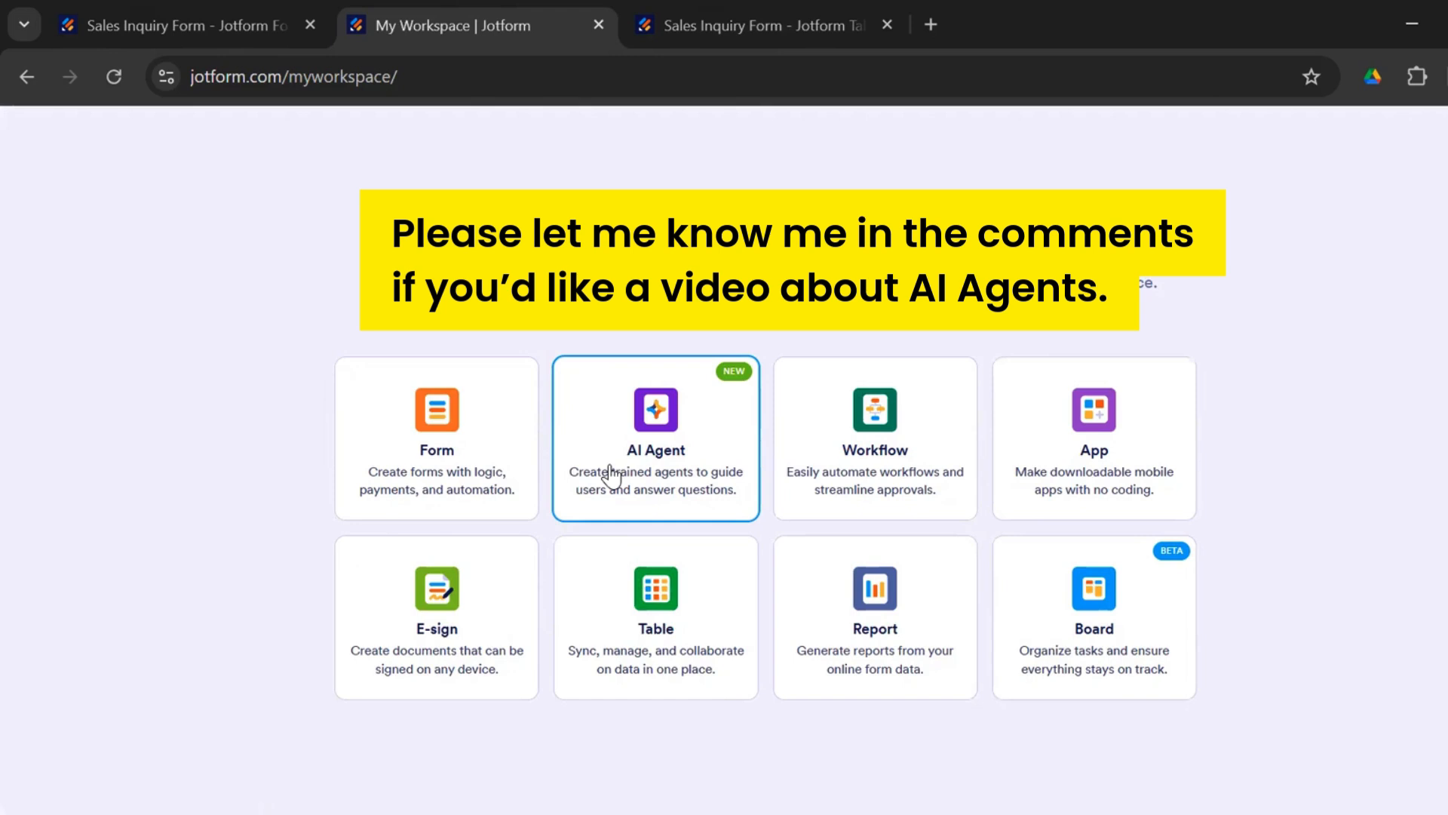
mouse_move(873, 476)
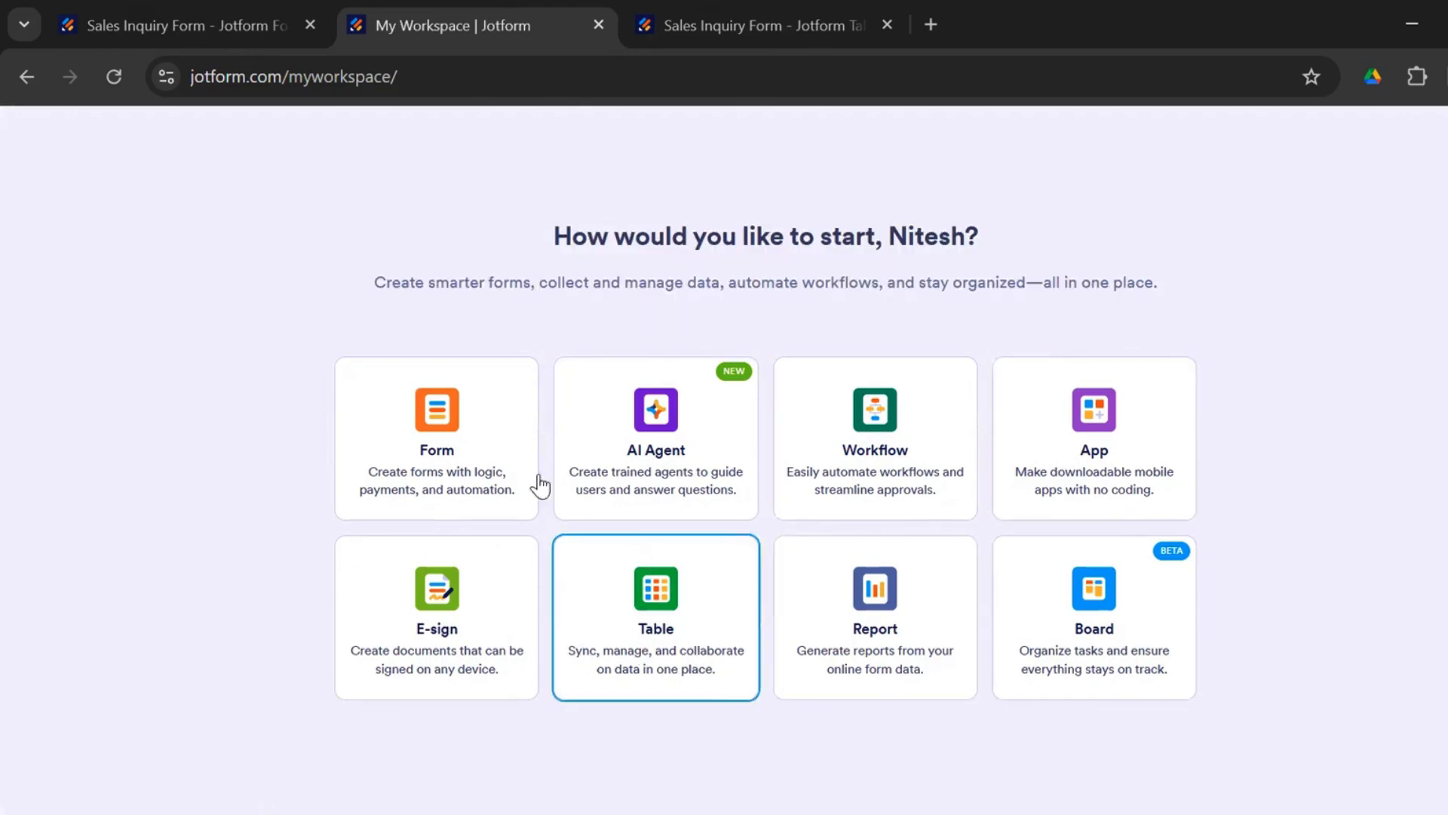
left_click(436, 437)
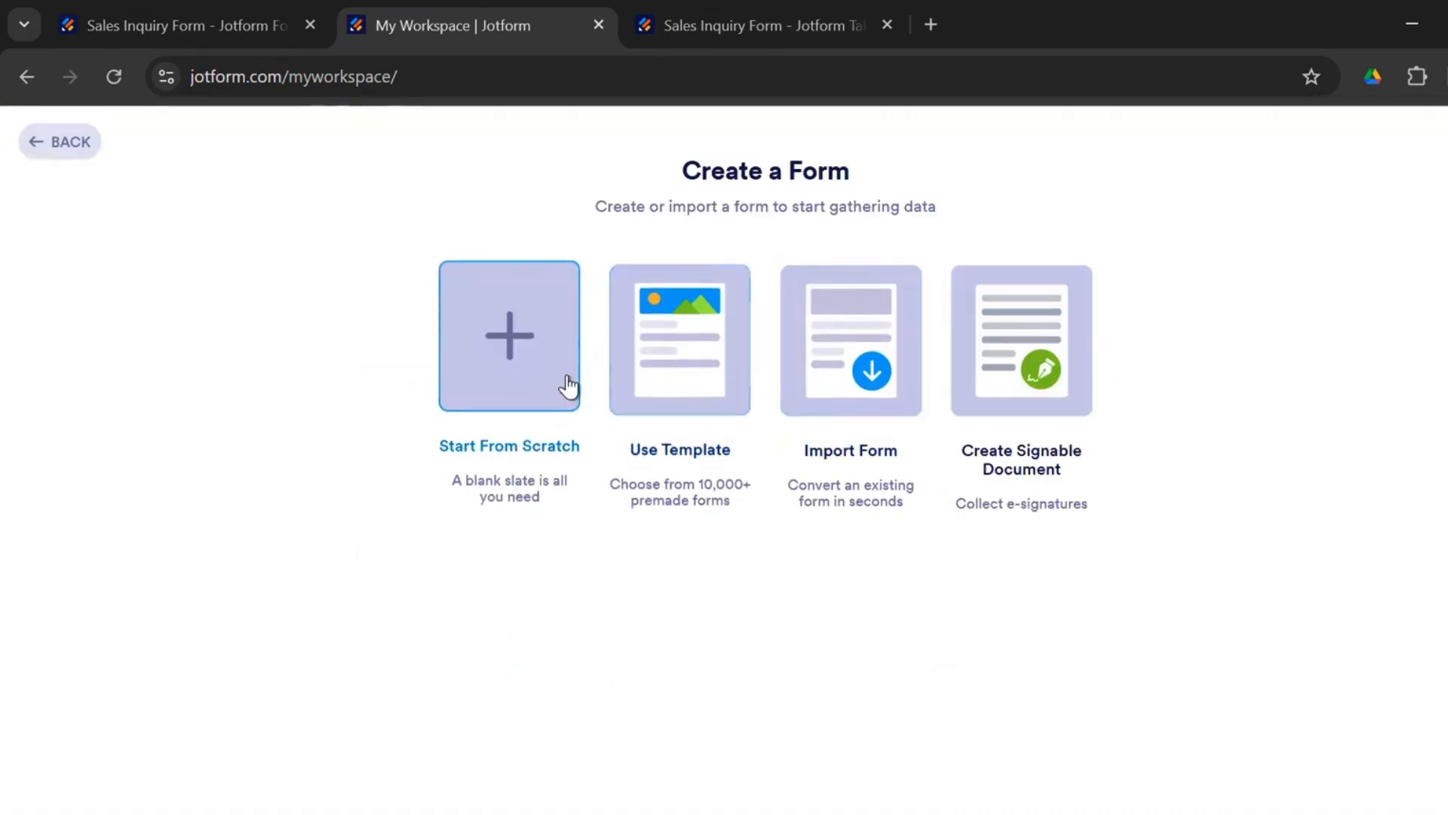
mouse_move(679, 374)
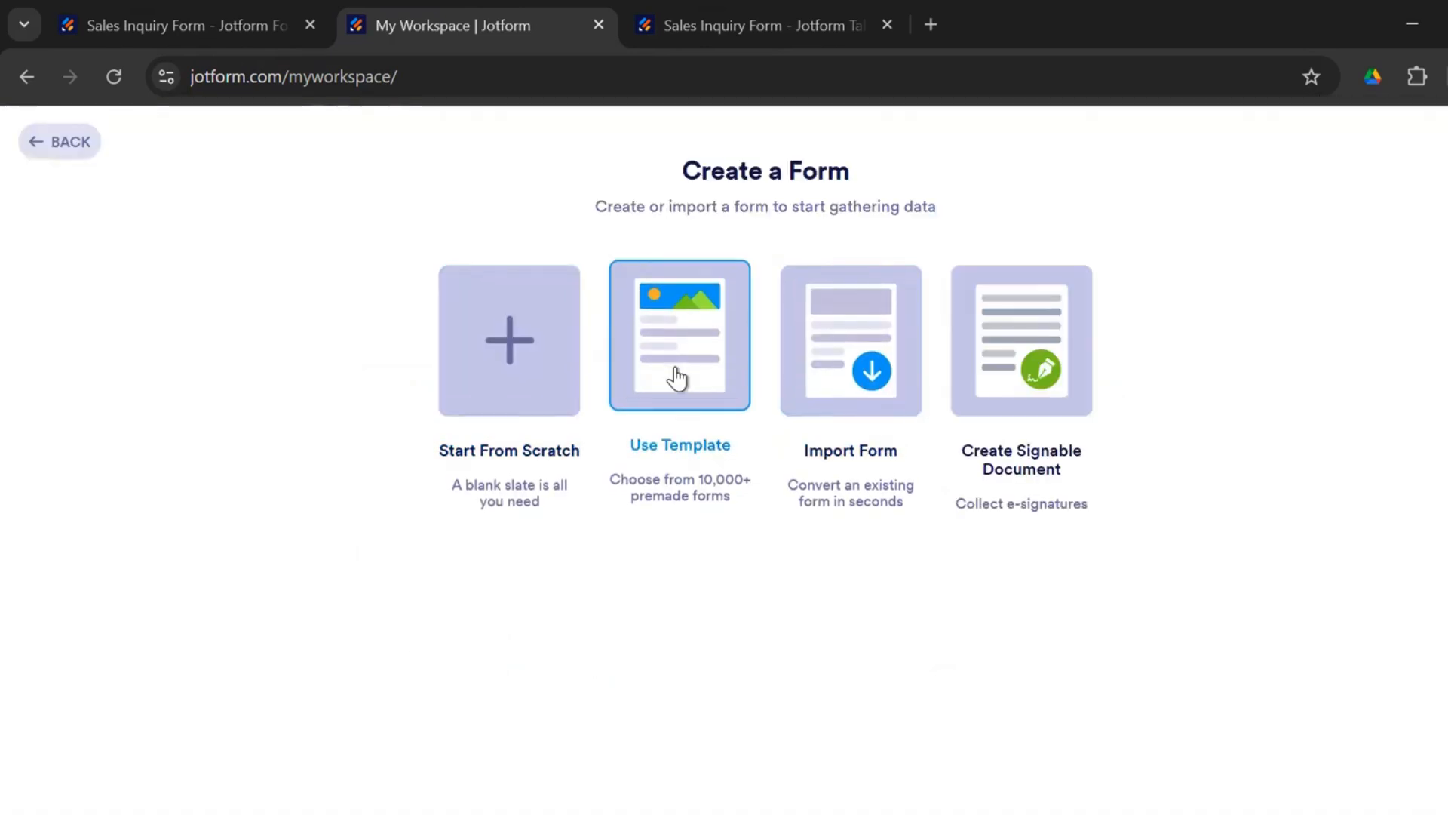
mouse_move(684, 502)
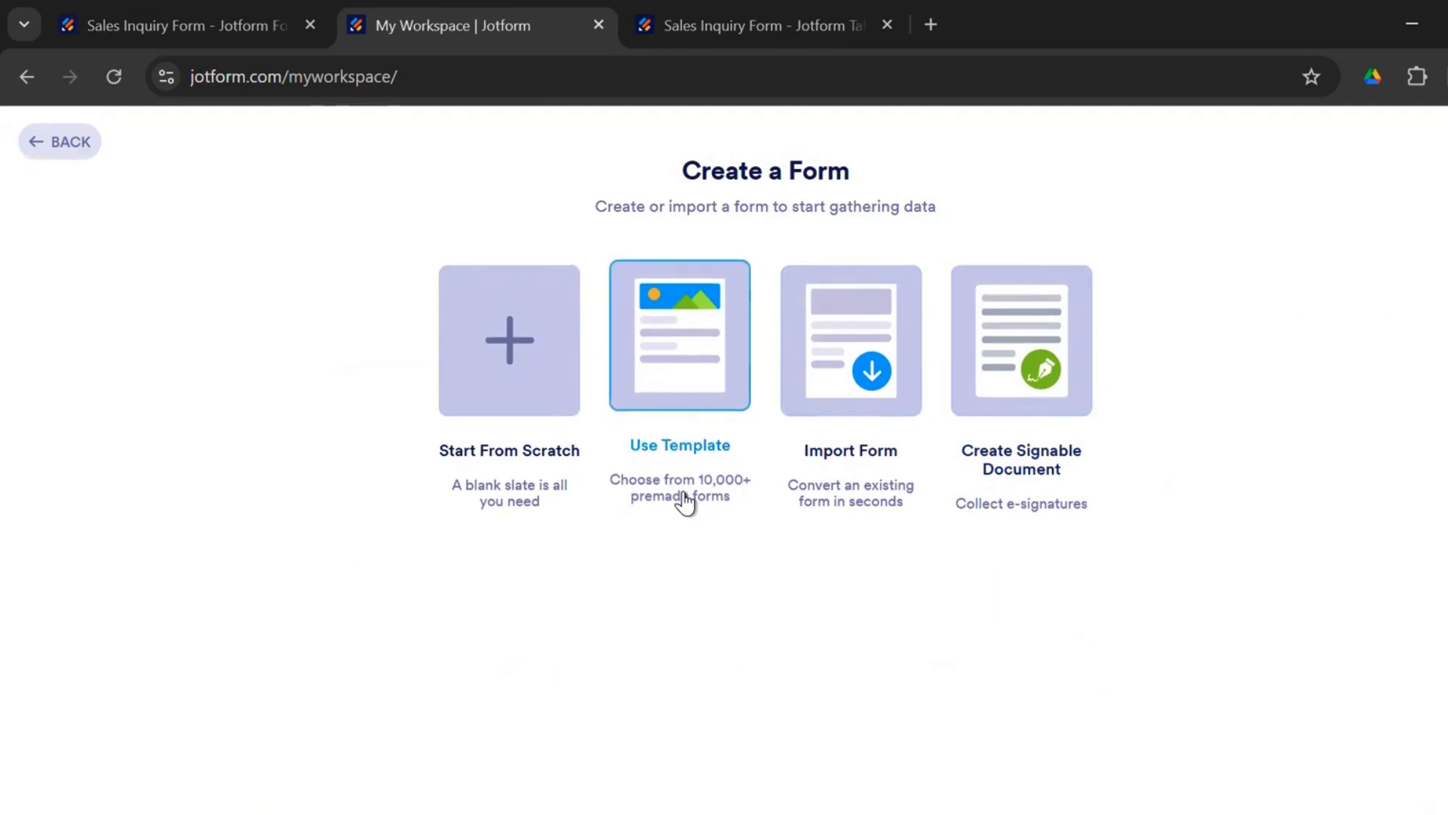
mouse_move(714, 608)
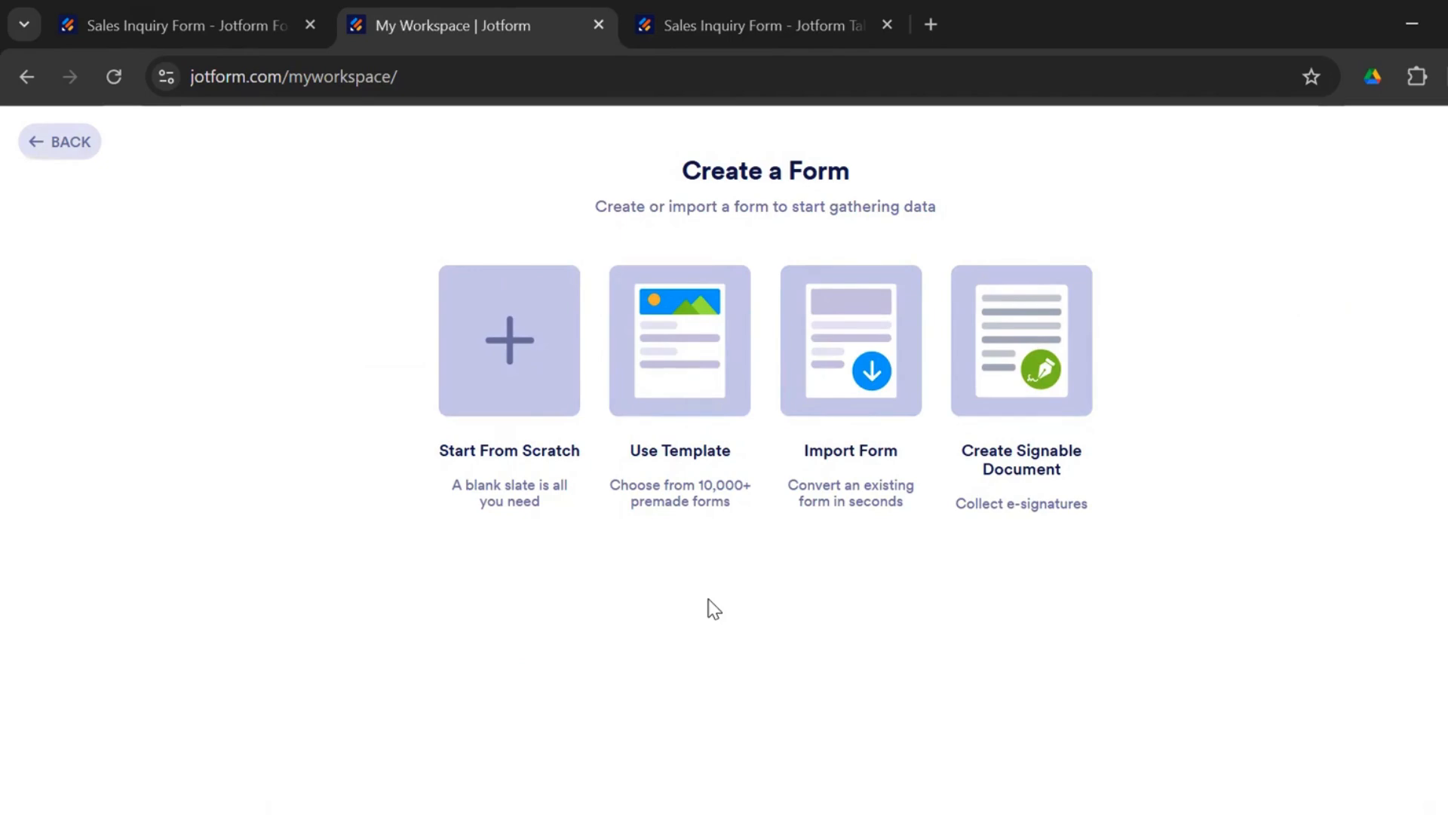
mouse_move(212, 362)
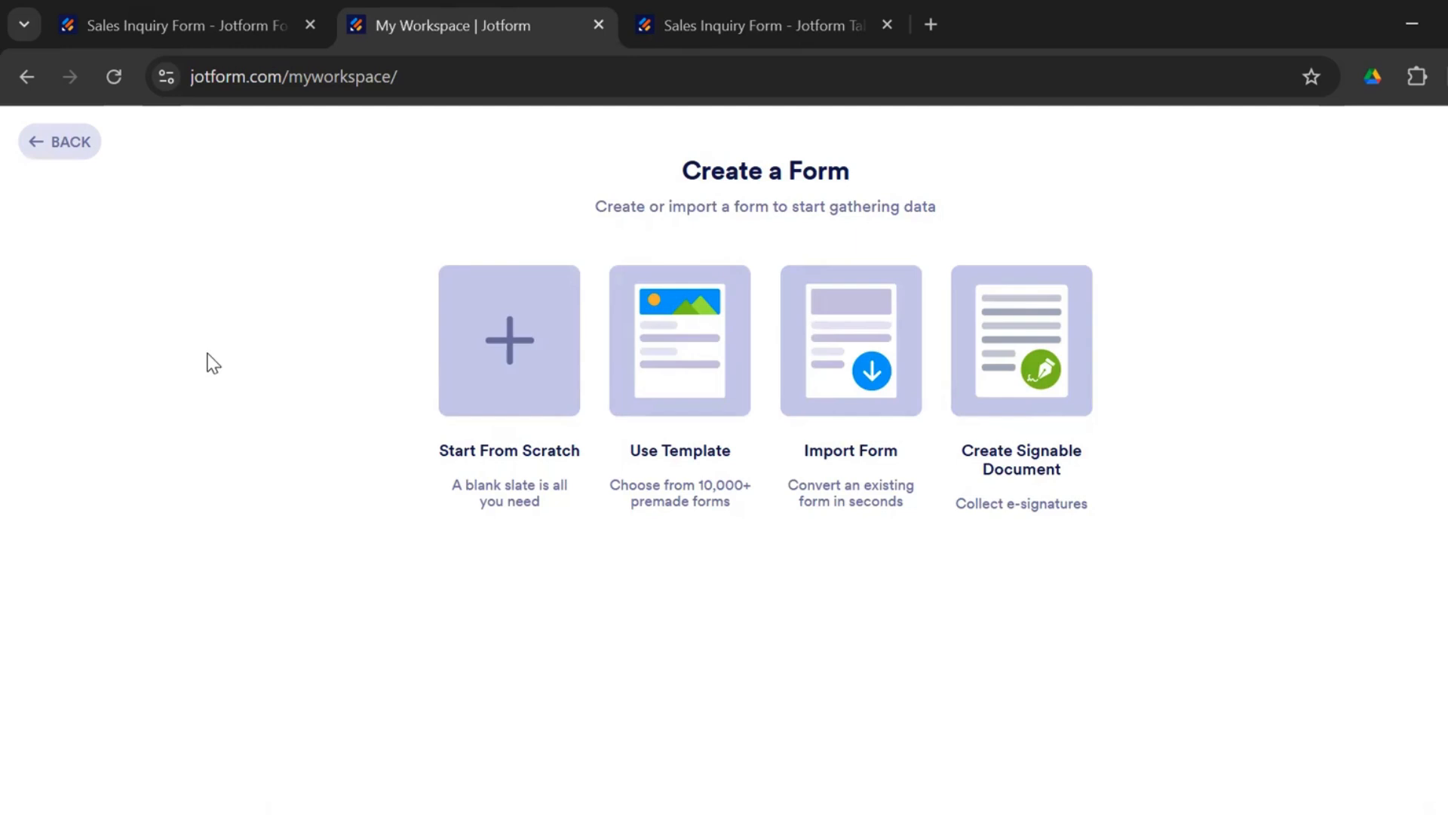
left_click(175, 25)
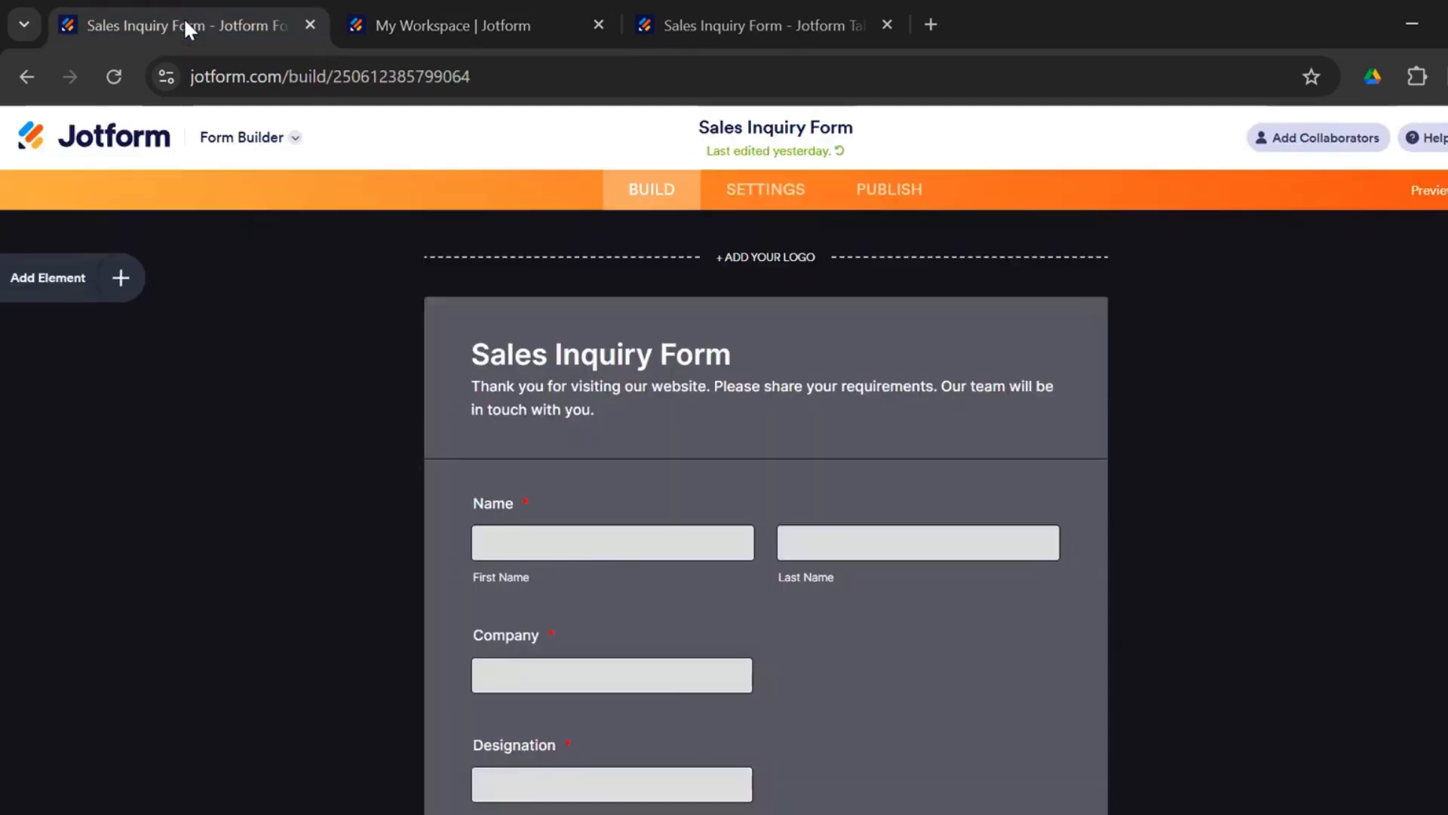
mouse_move(296, 565)
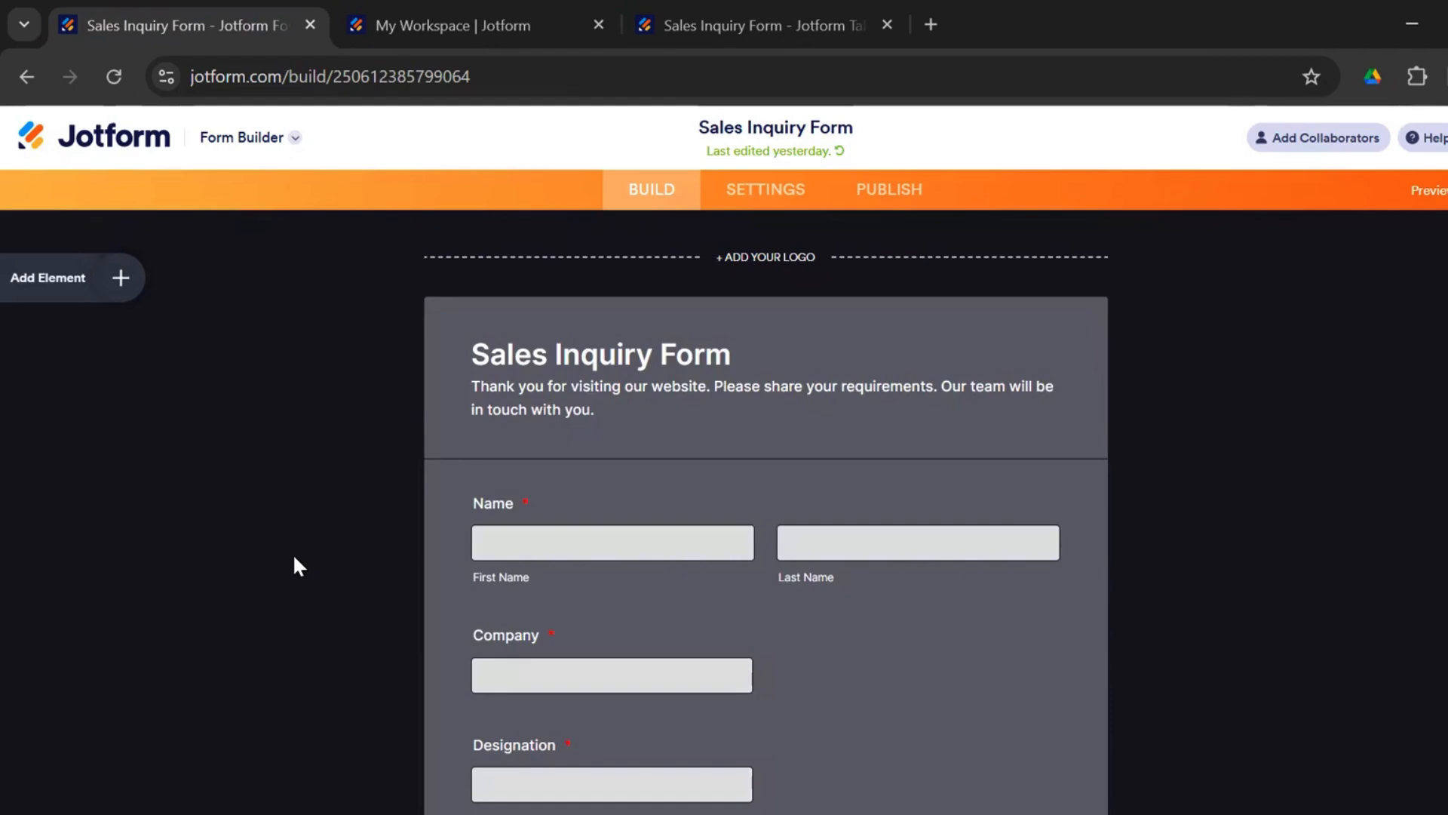
mouse_move(661, 231)
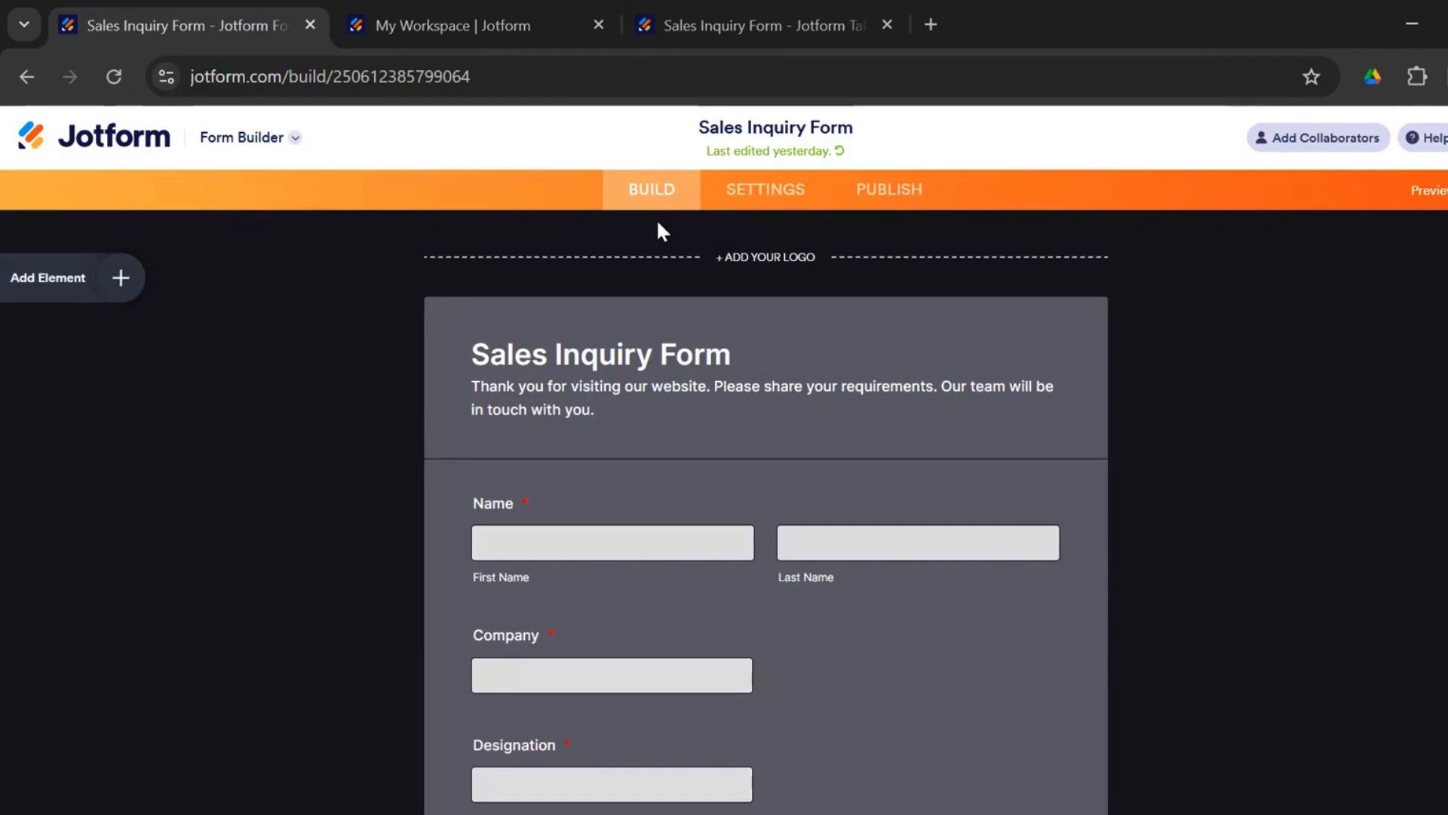
mouse_move(987, 408)
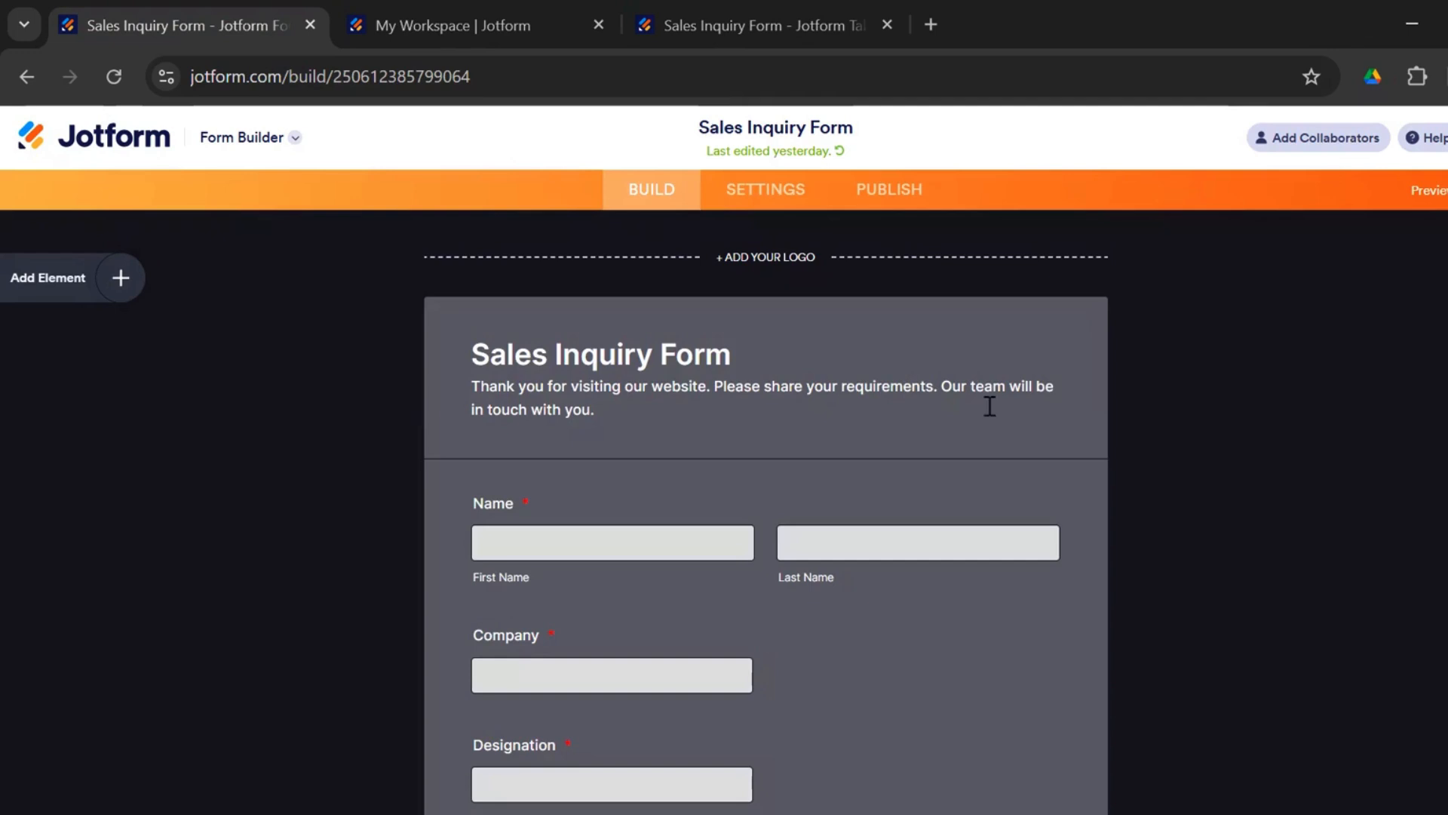
mouse_move(988, 462)
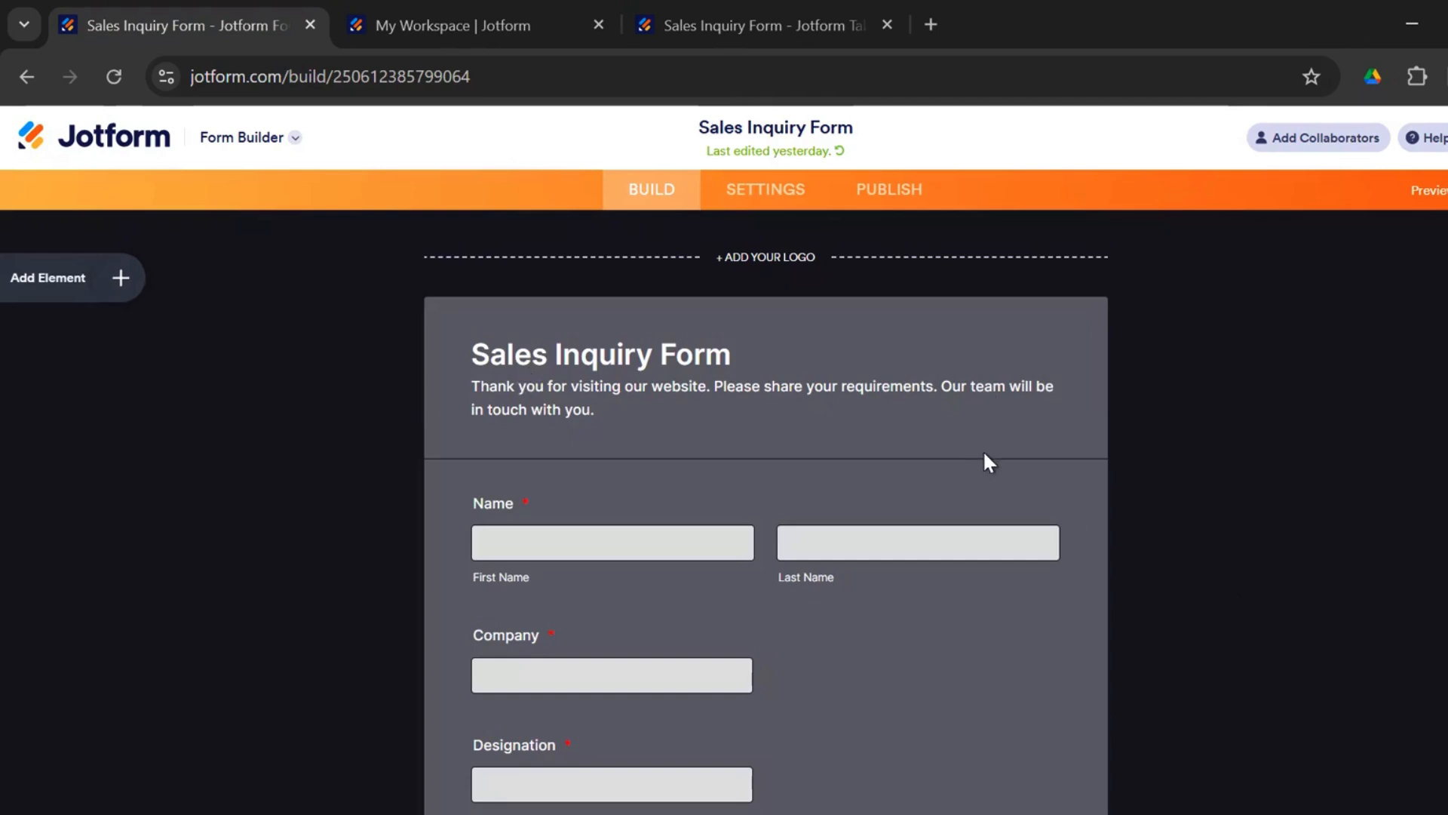
mouse_move(970, 490)
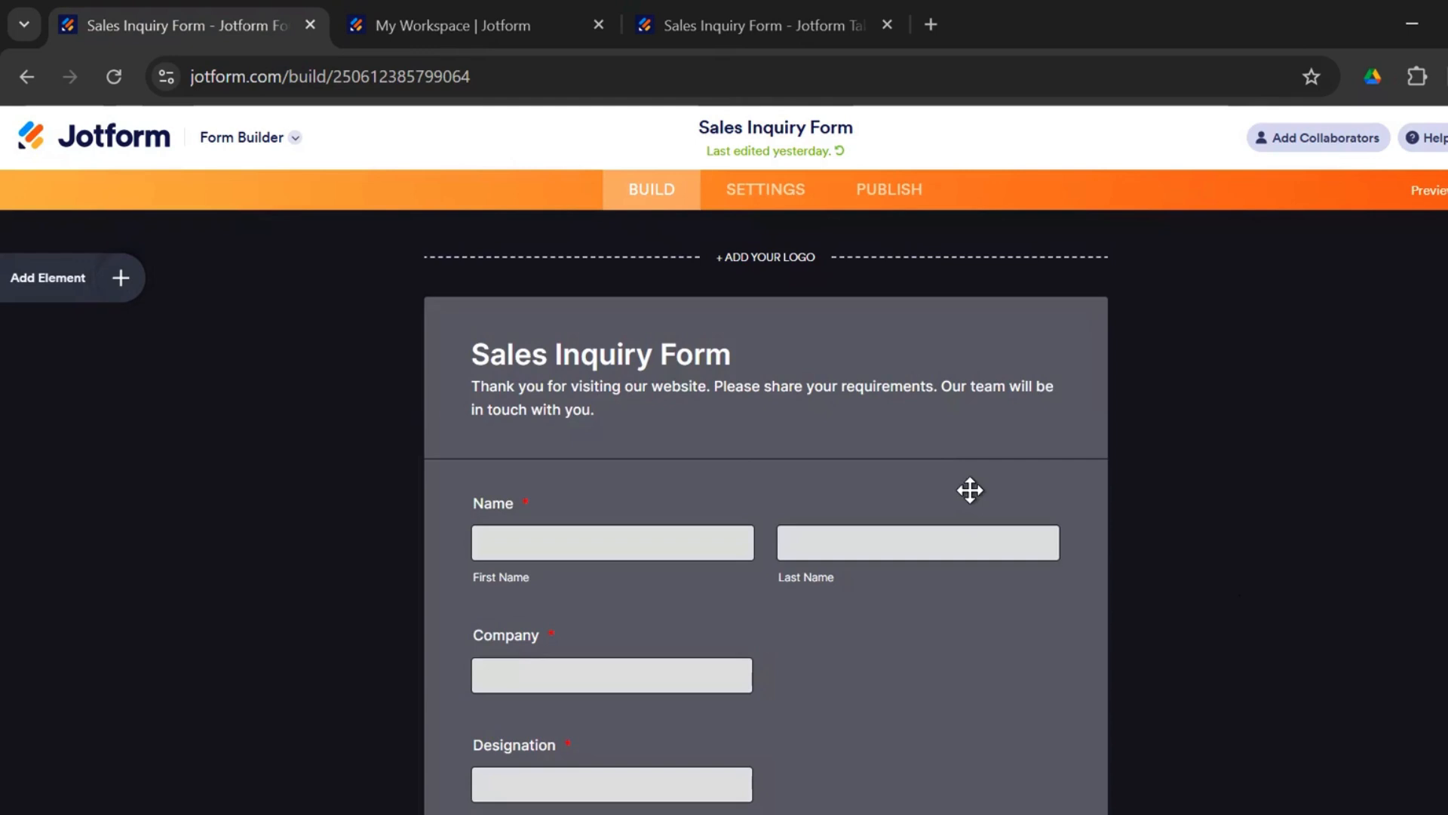
scroll("down", 3)
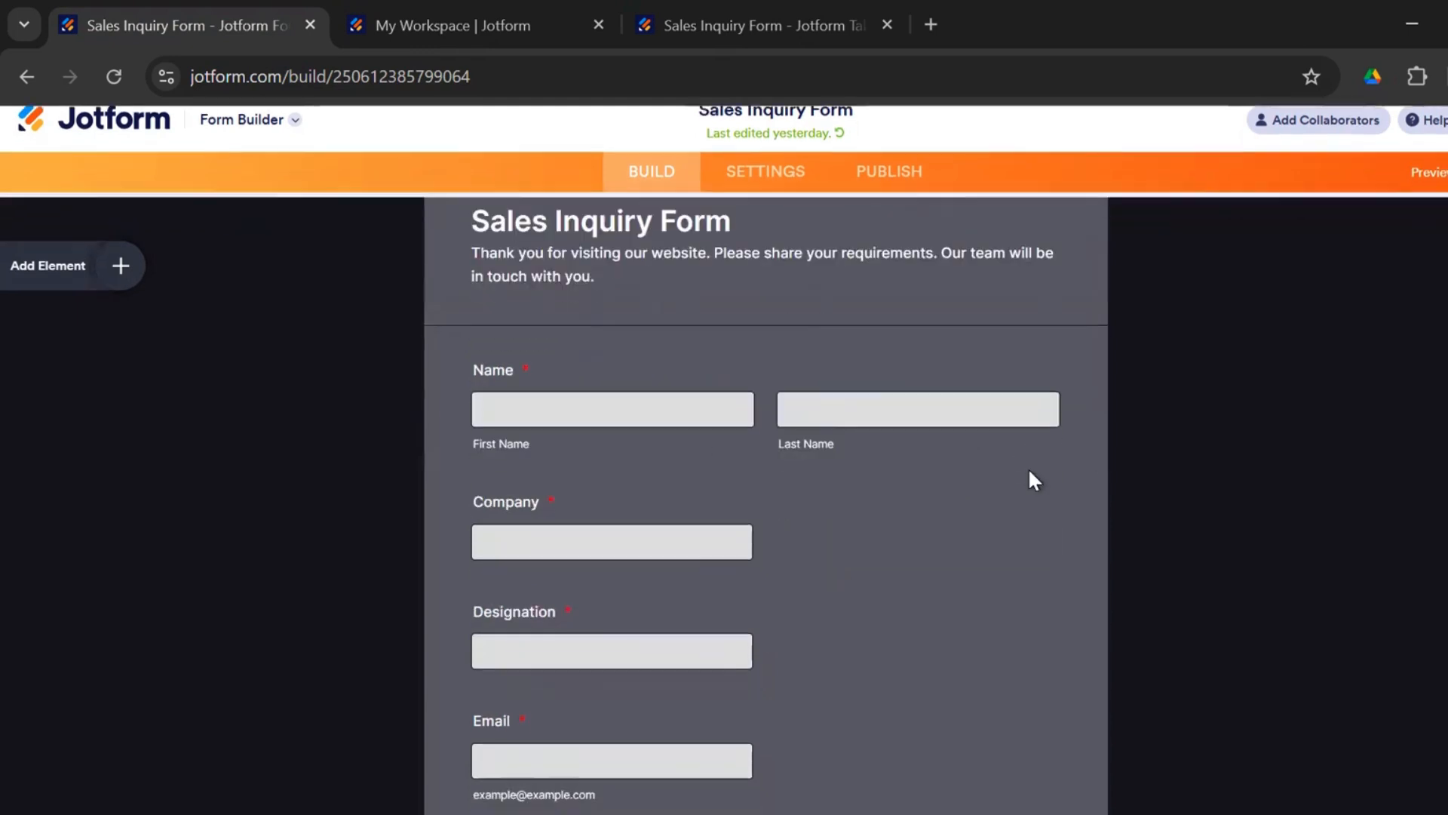
scroll("down", 3)
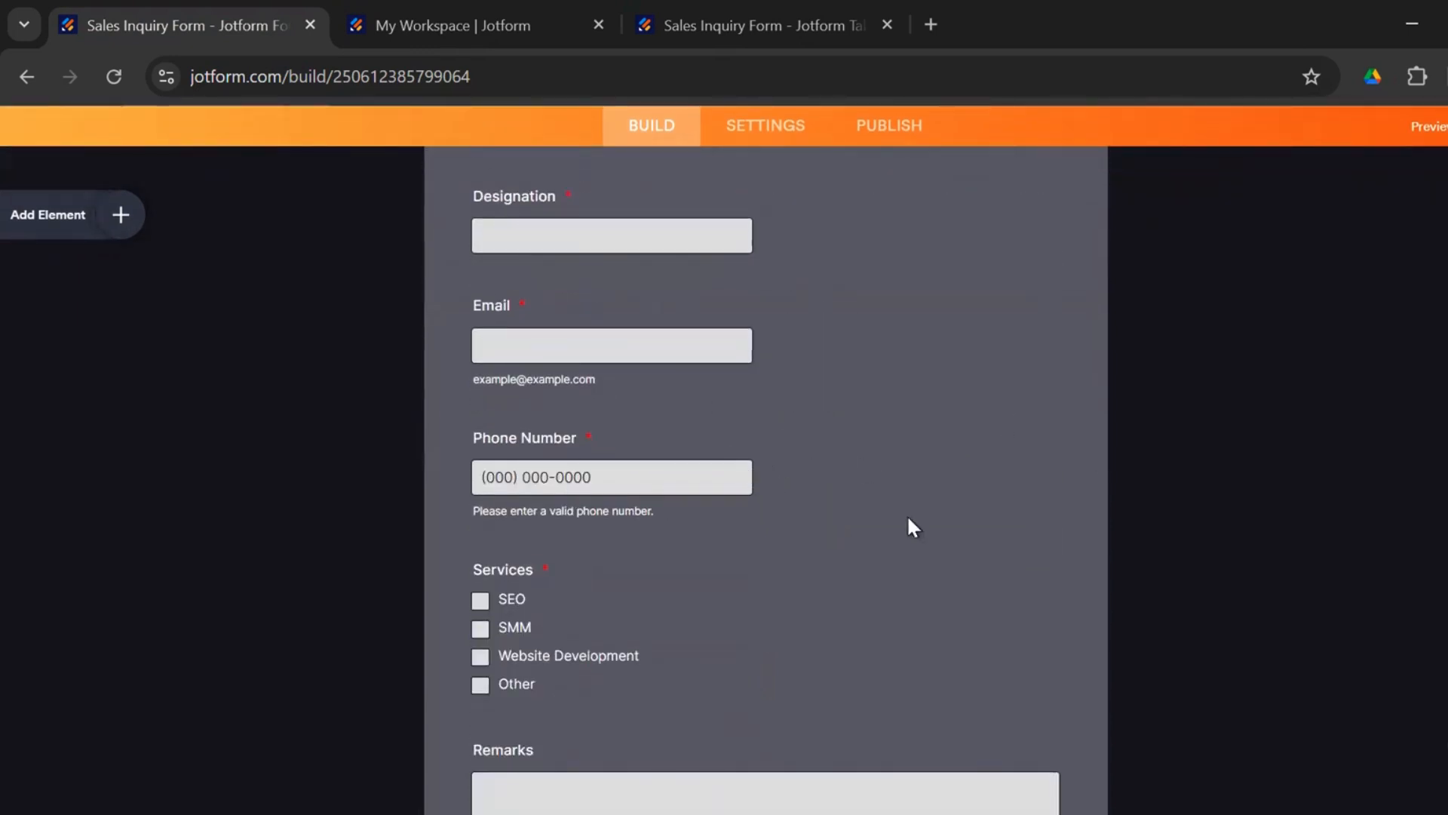
scroll("down", 3)
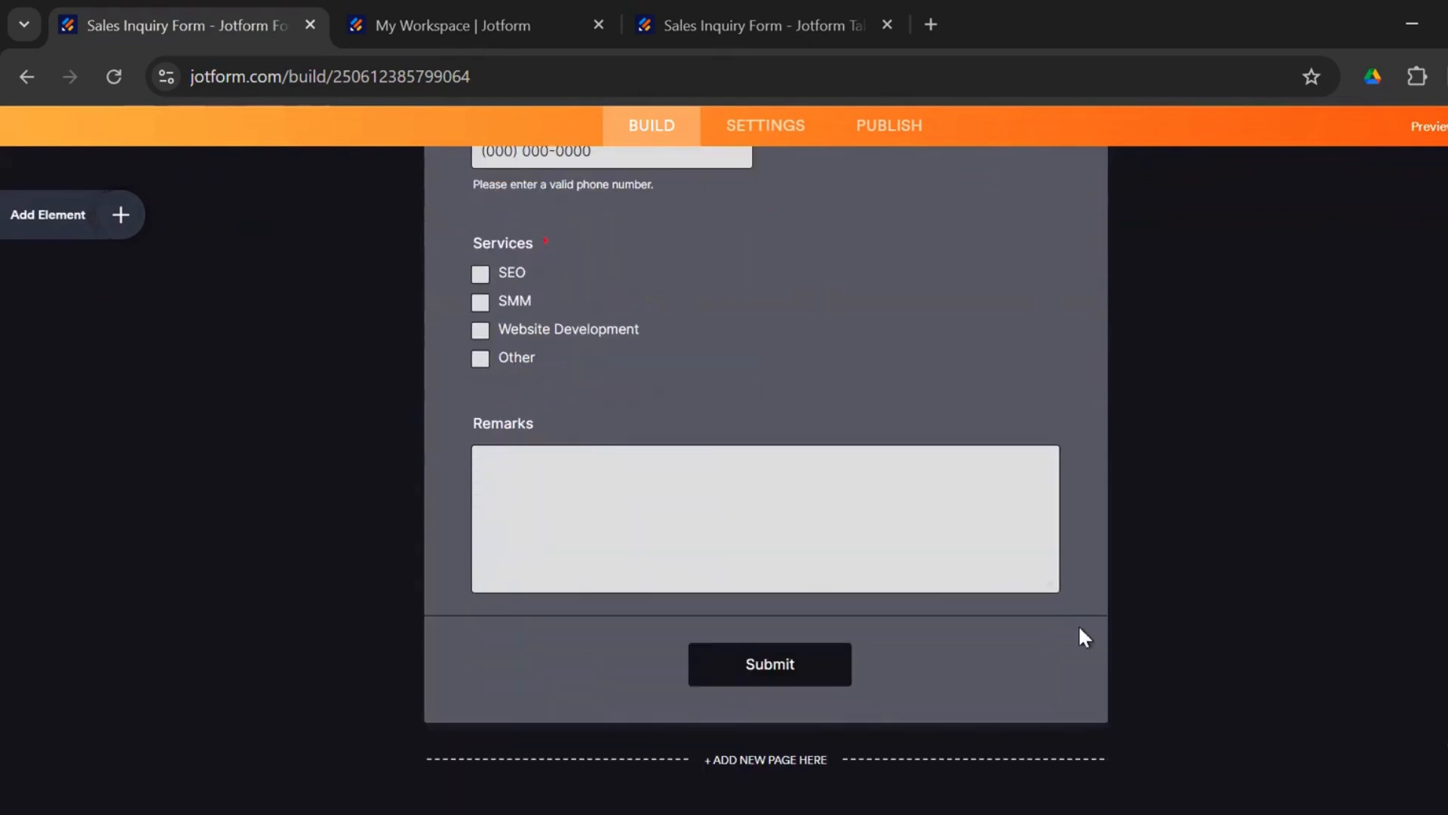
scroll("up", 3)
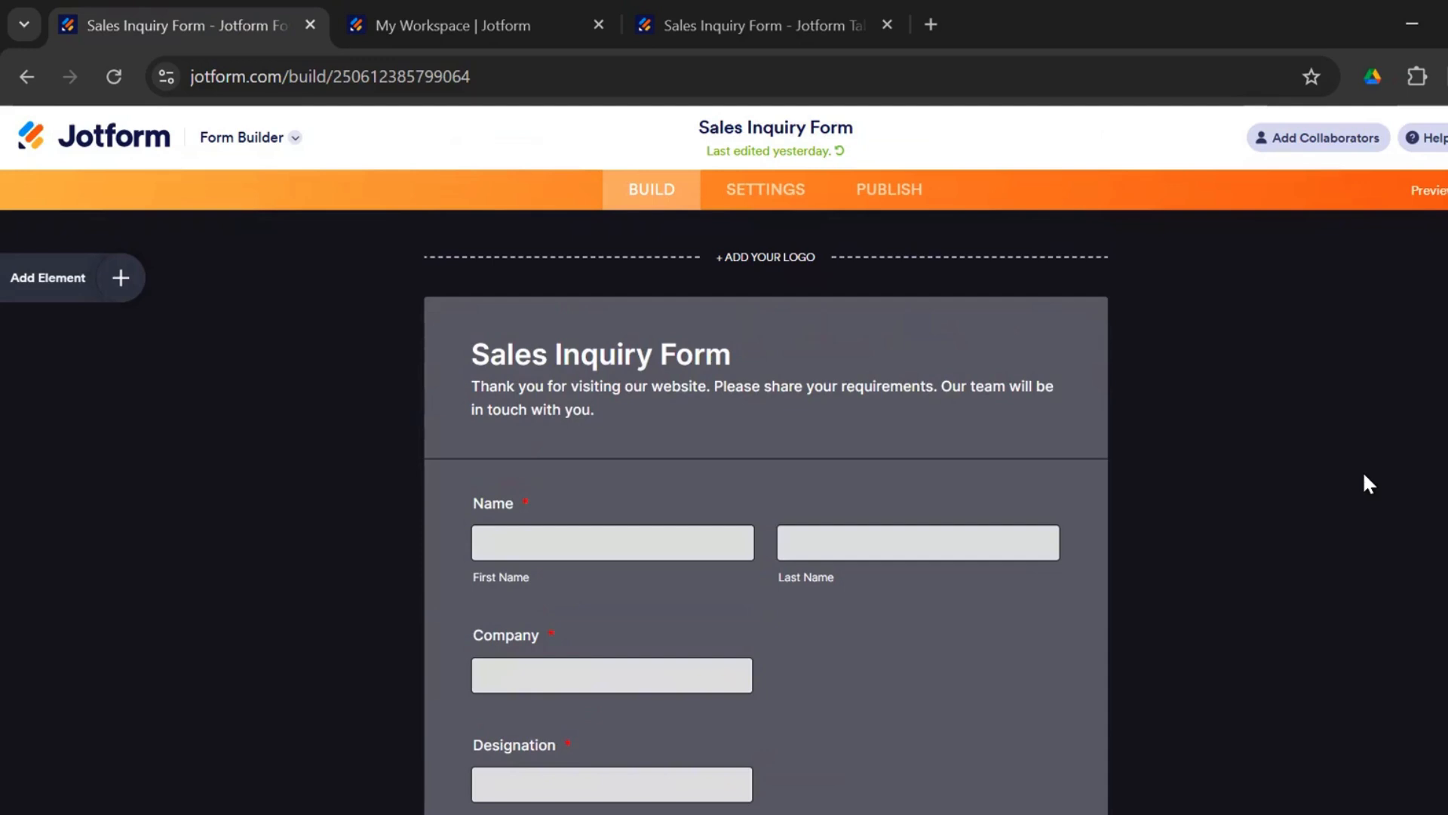
mouse_move(121, 279)
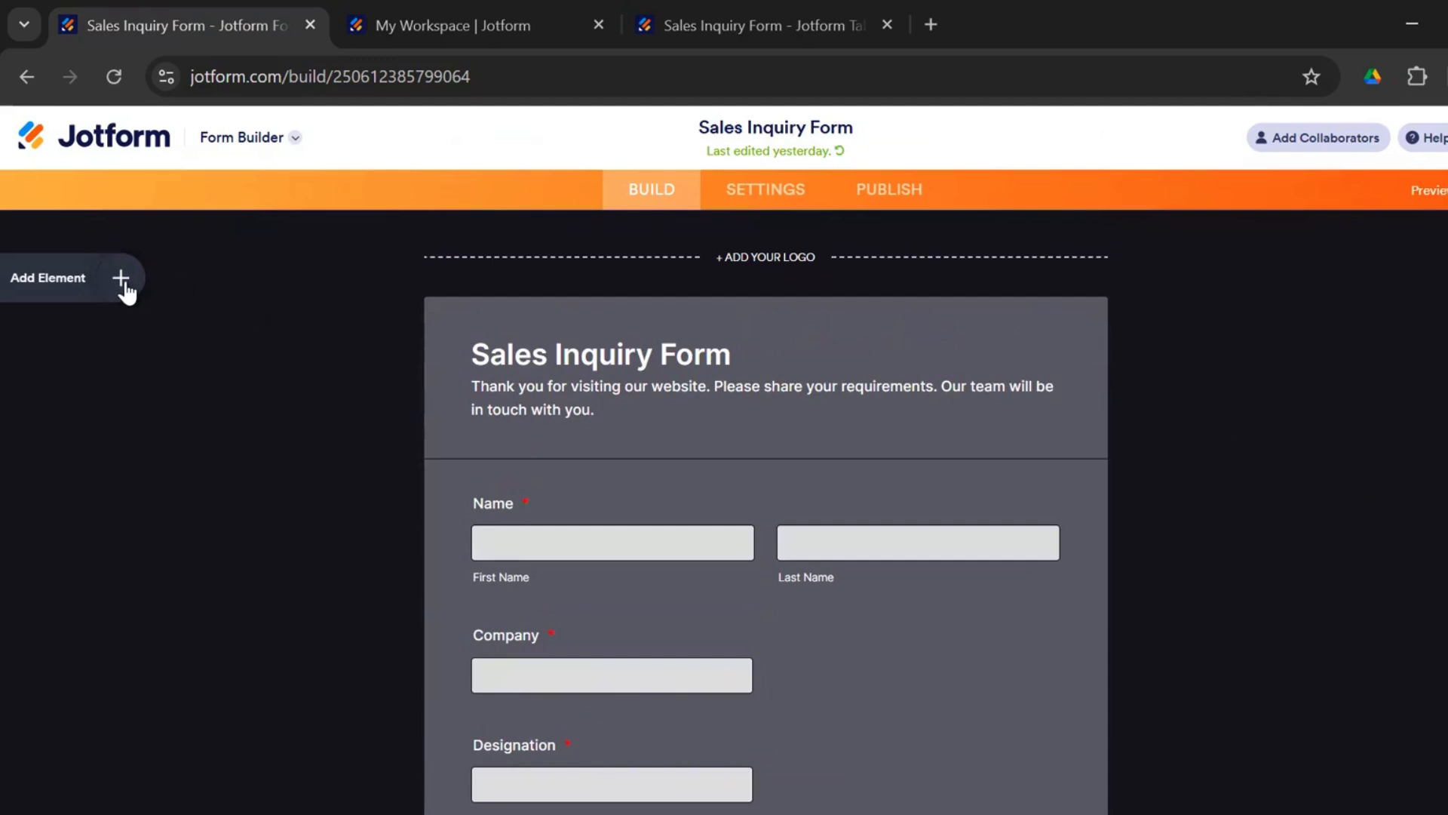
left_click(120, 277)
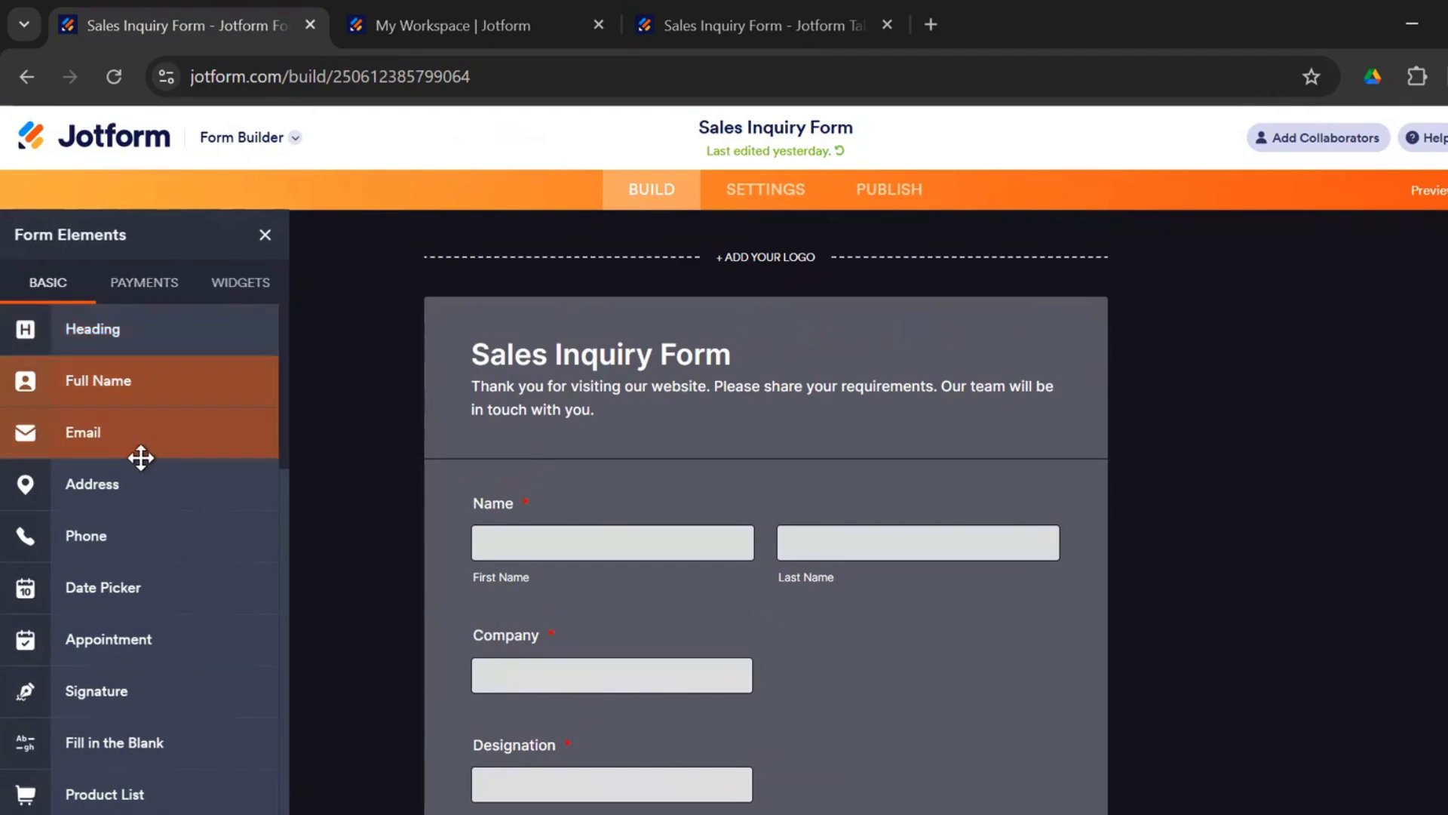
scroll("down", 3)
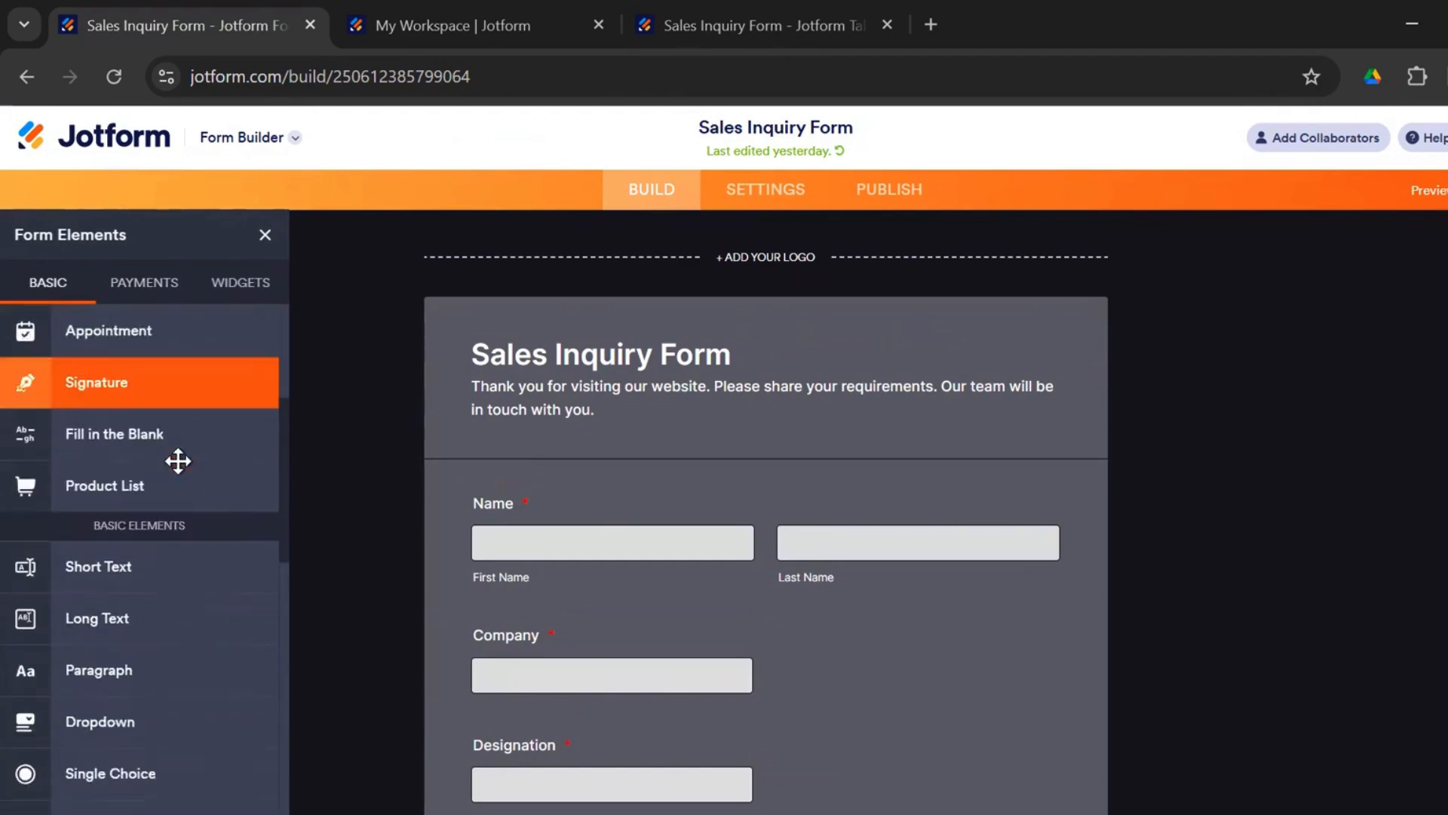
scroll("down", 3)
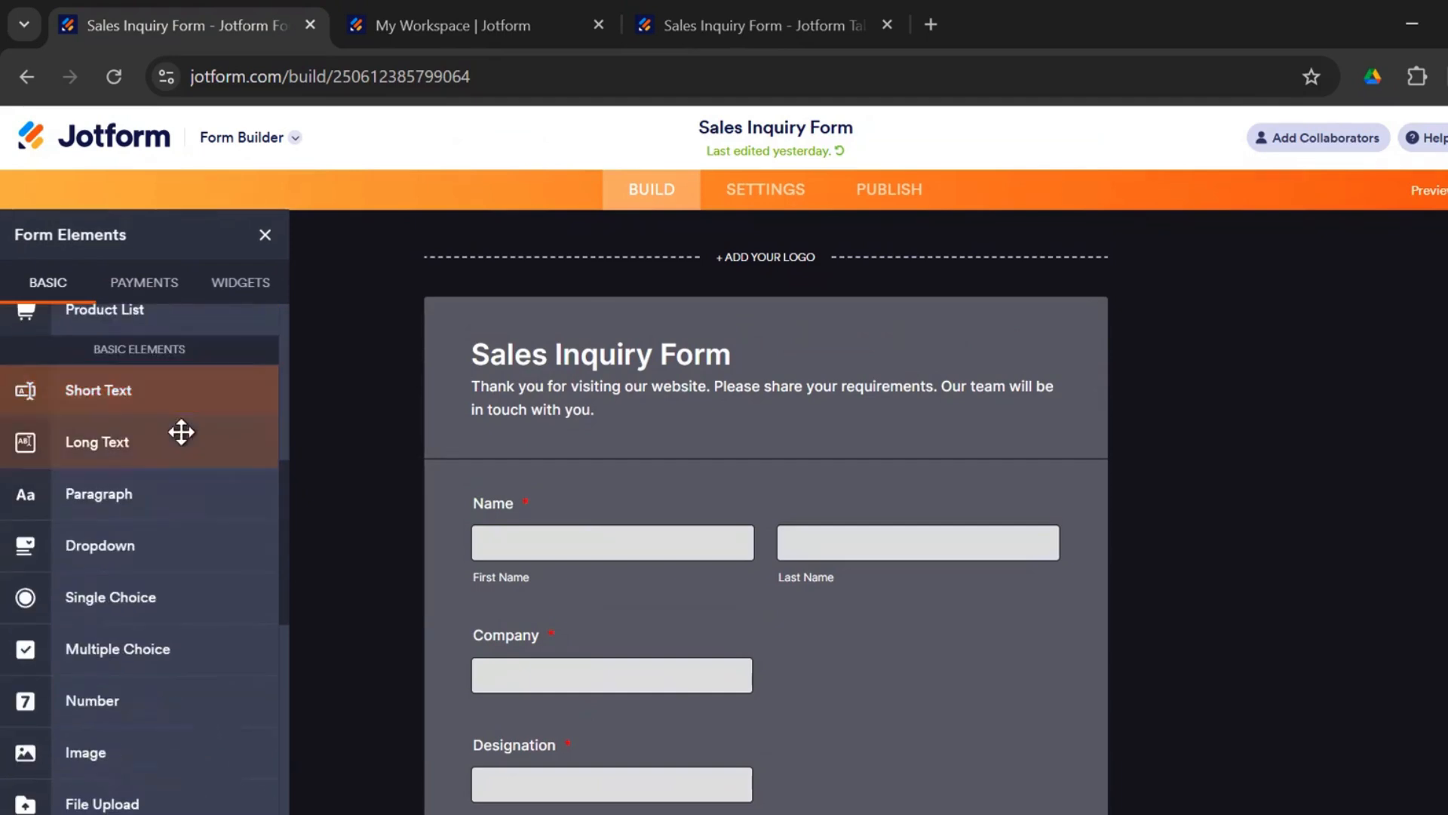
scroll("down", 3)
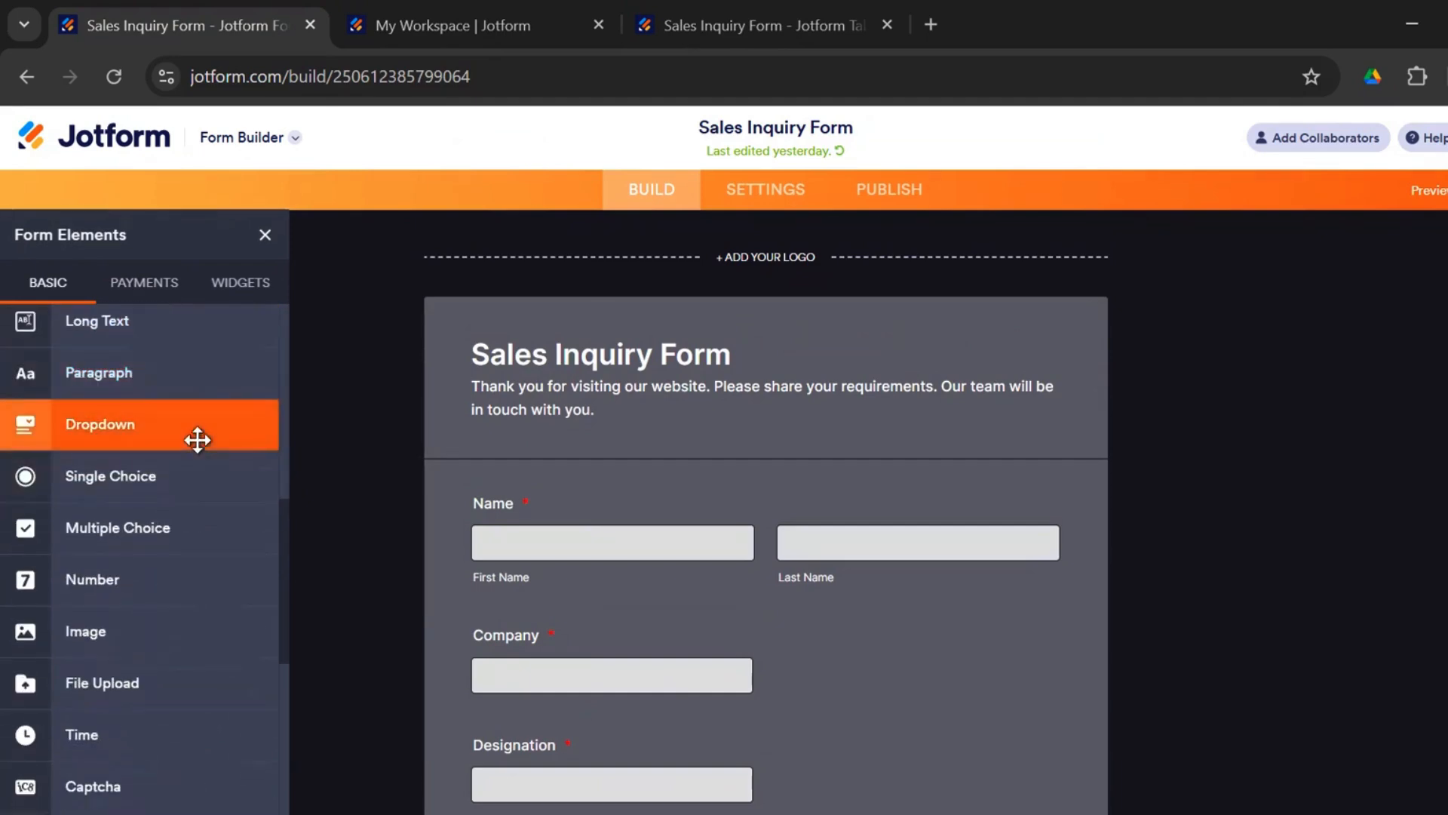
scroll("down", 3)
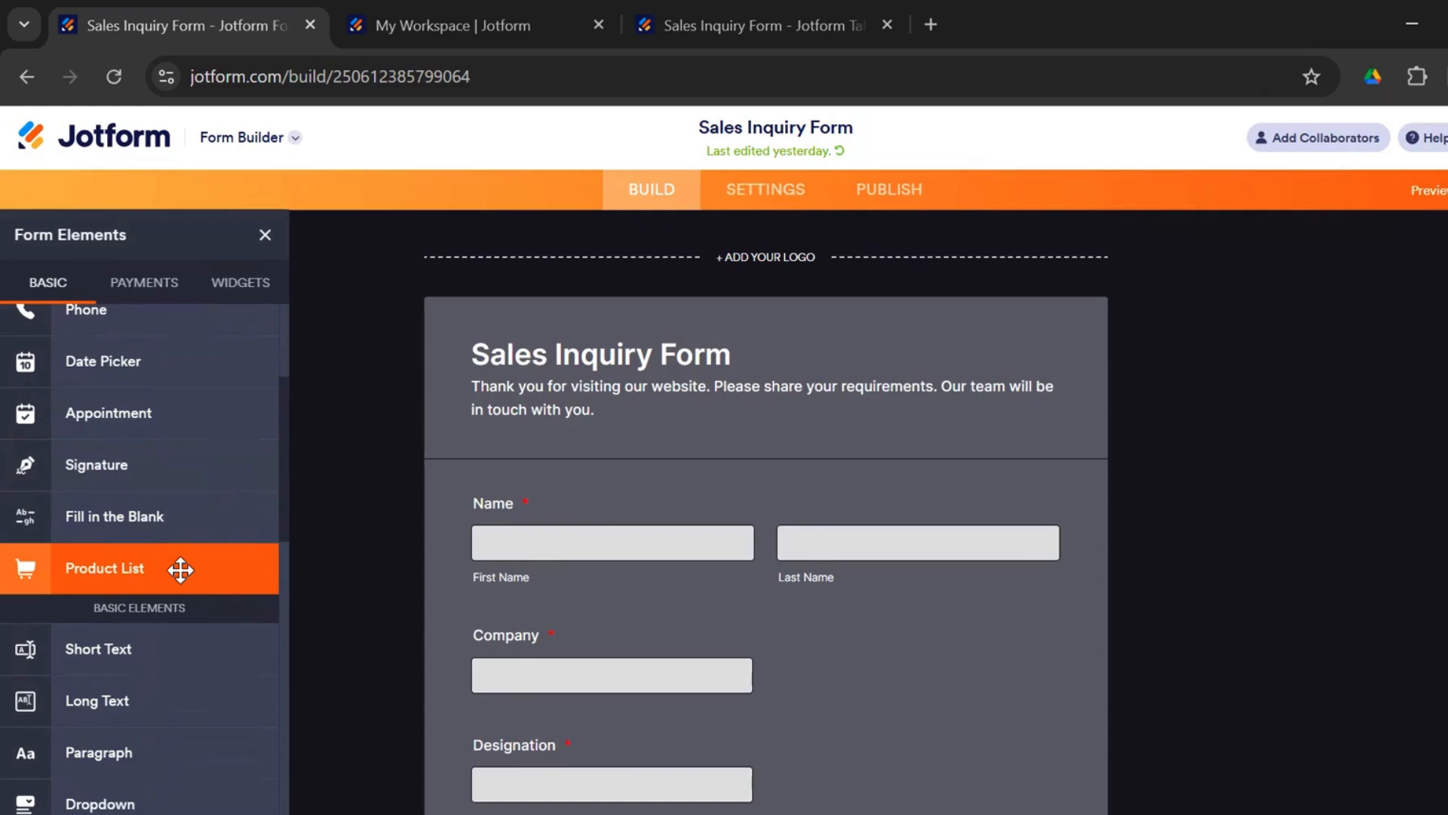
mouse_move(165, 303)
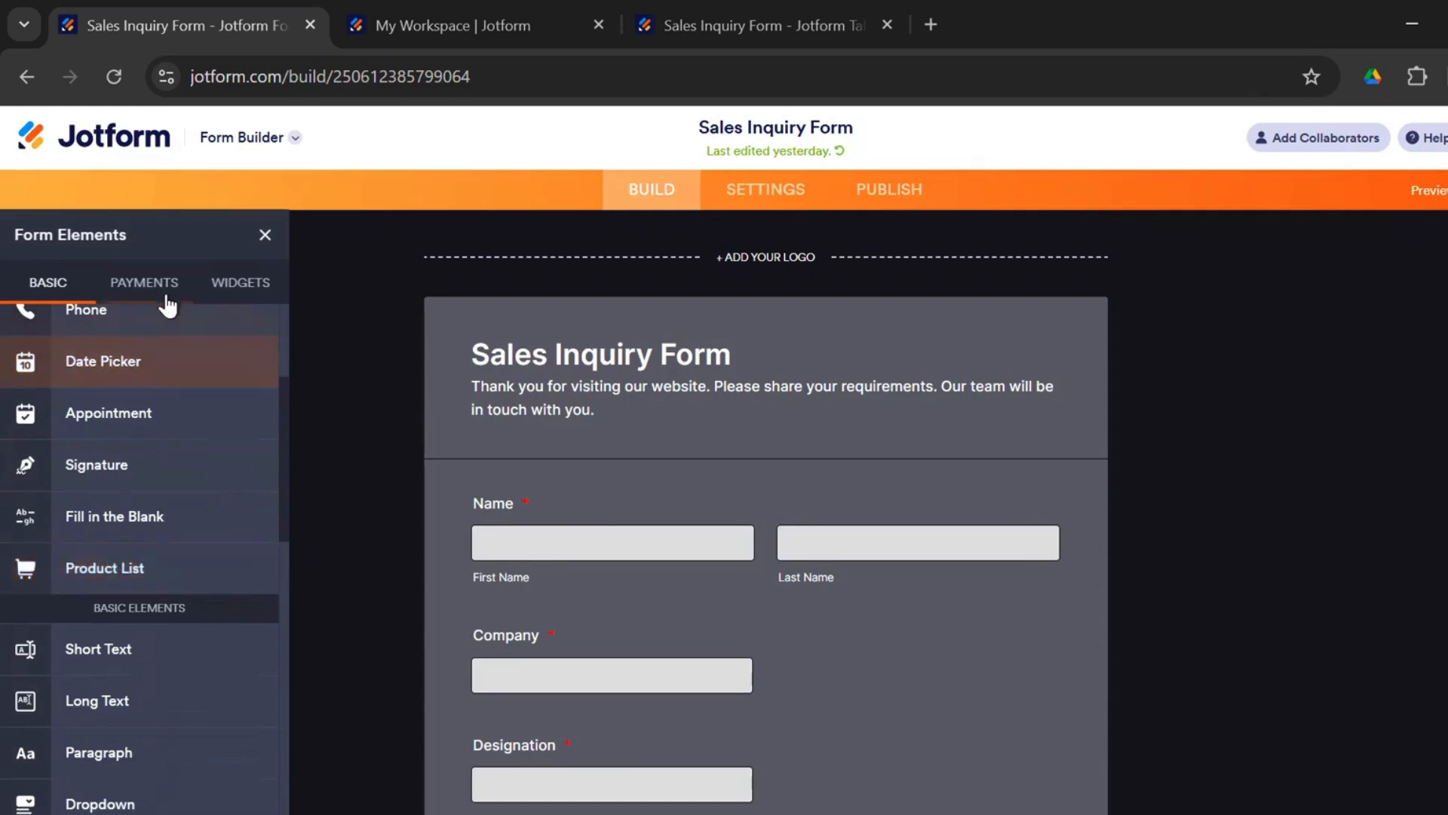
left_click(239, 283)
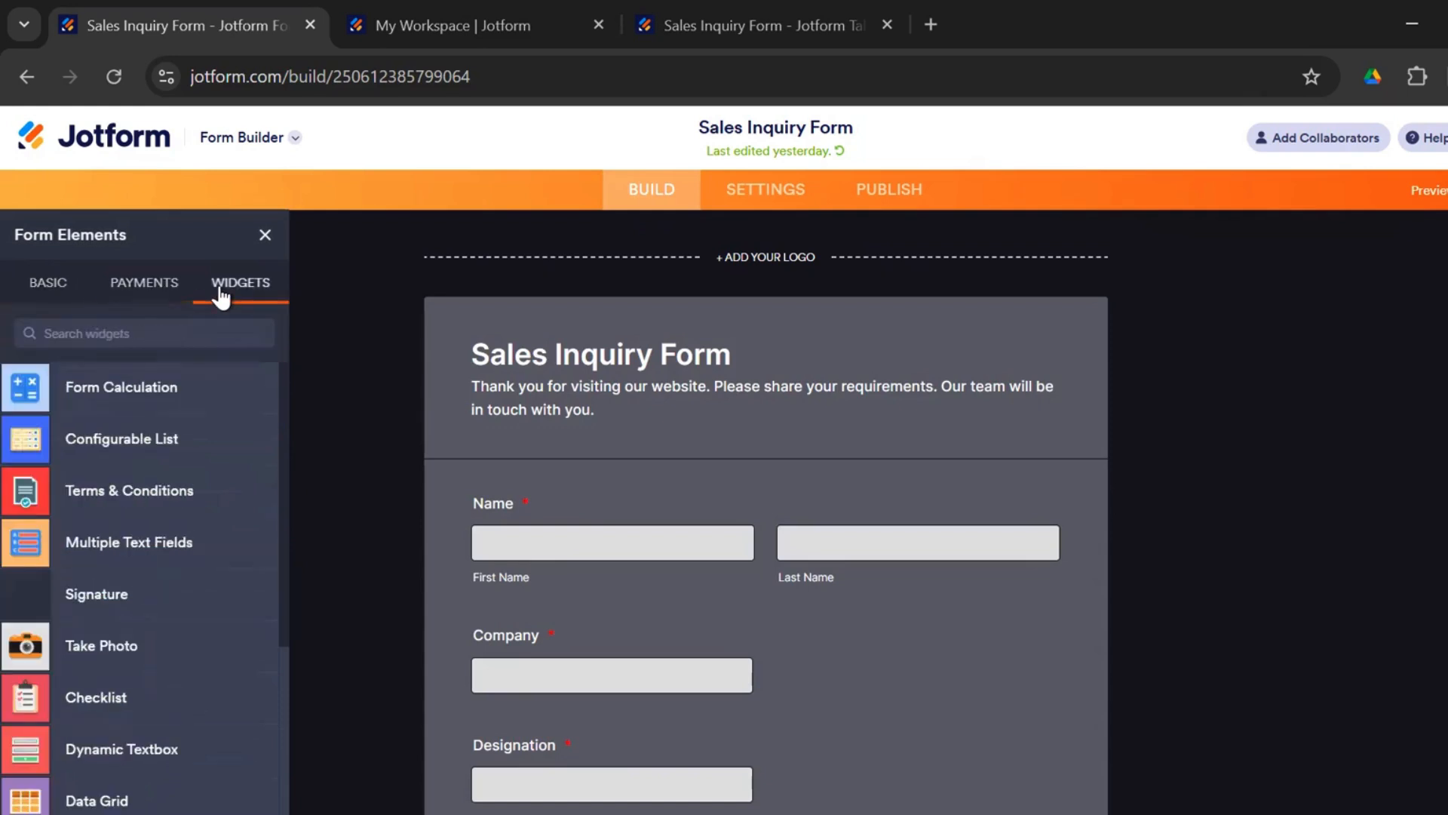
mouse_move(1213, 519)
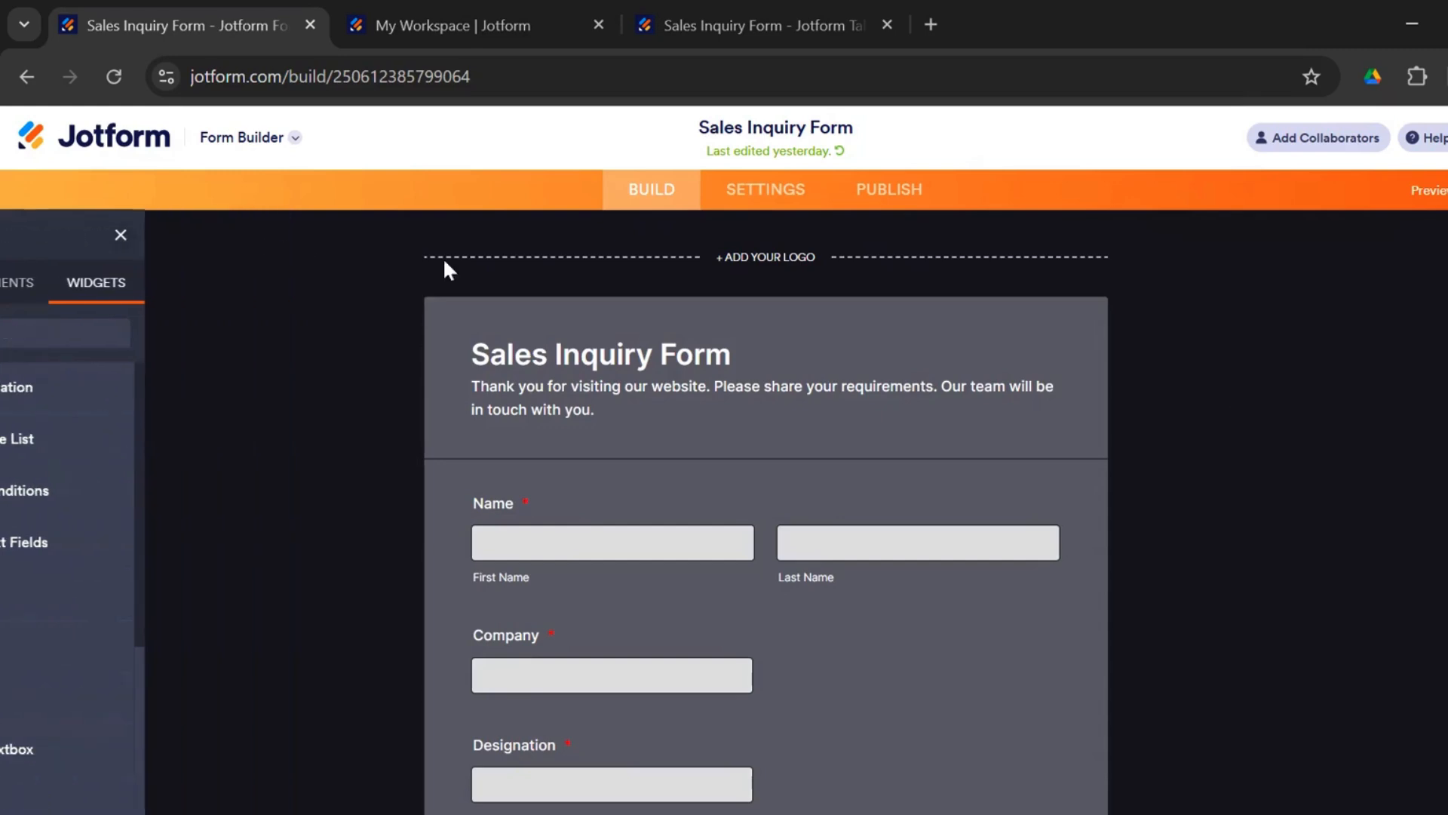
left_click(119, 235)
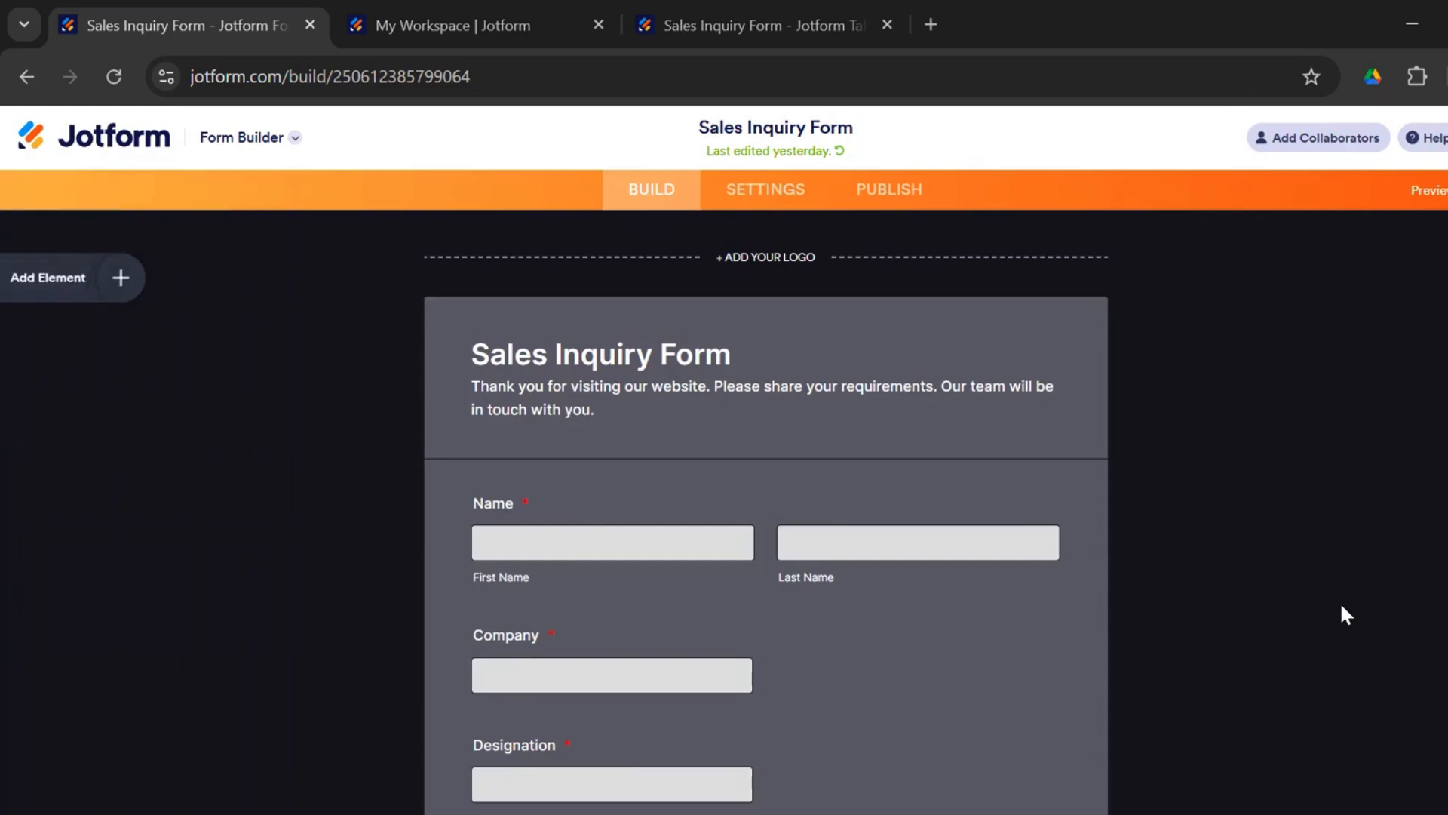
scroll("down", 3)
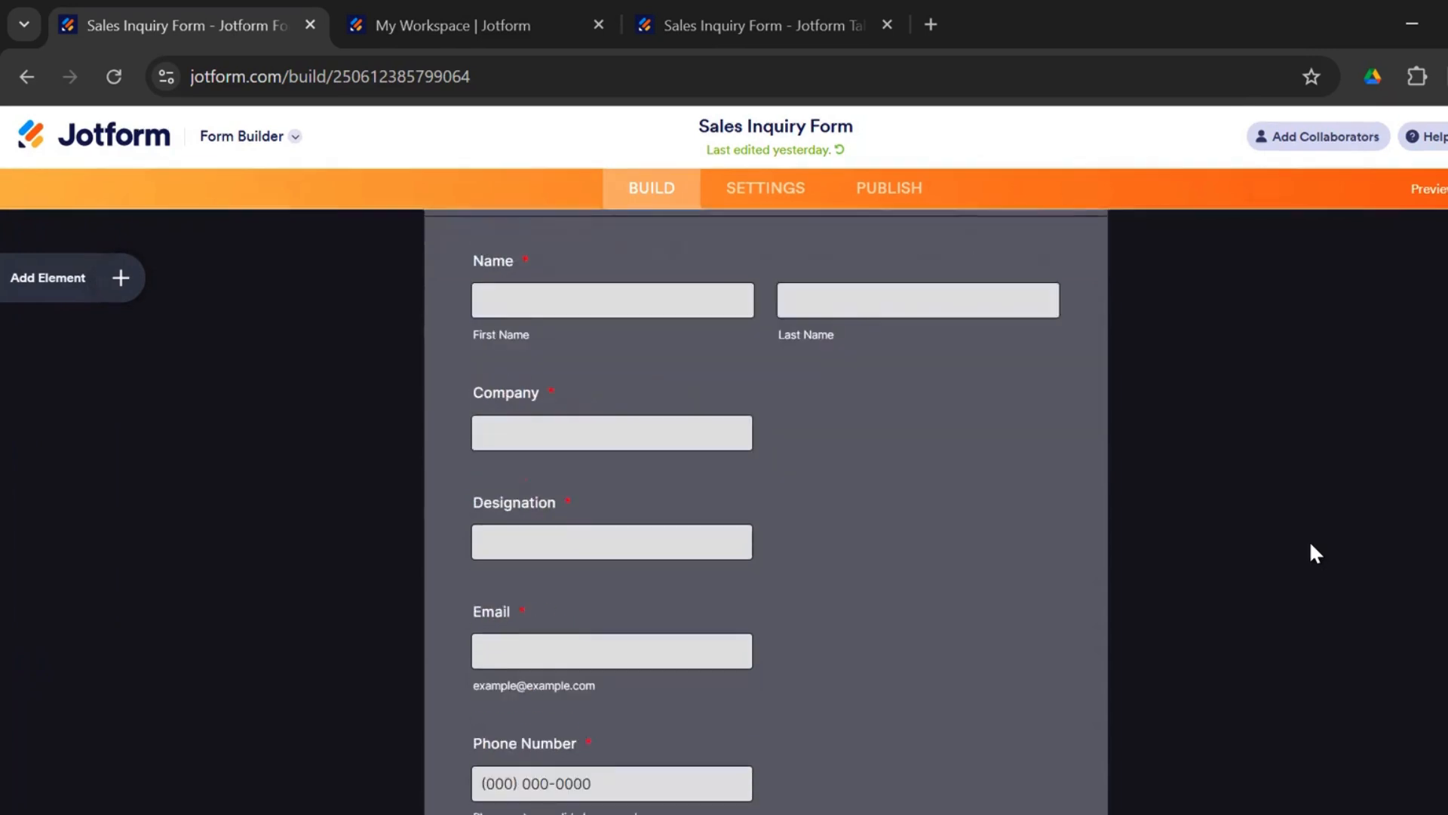
scroll("up", 3)
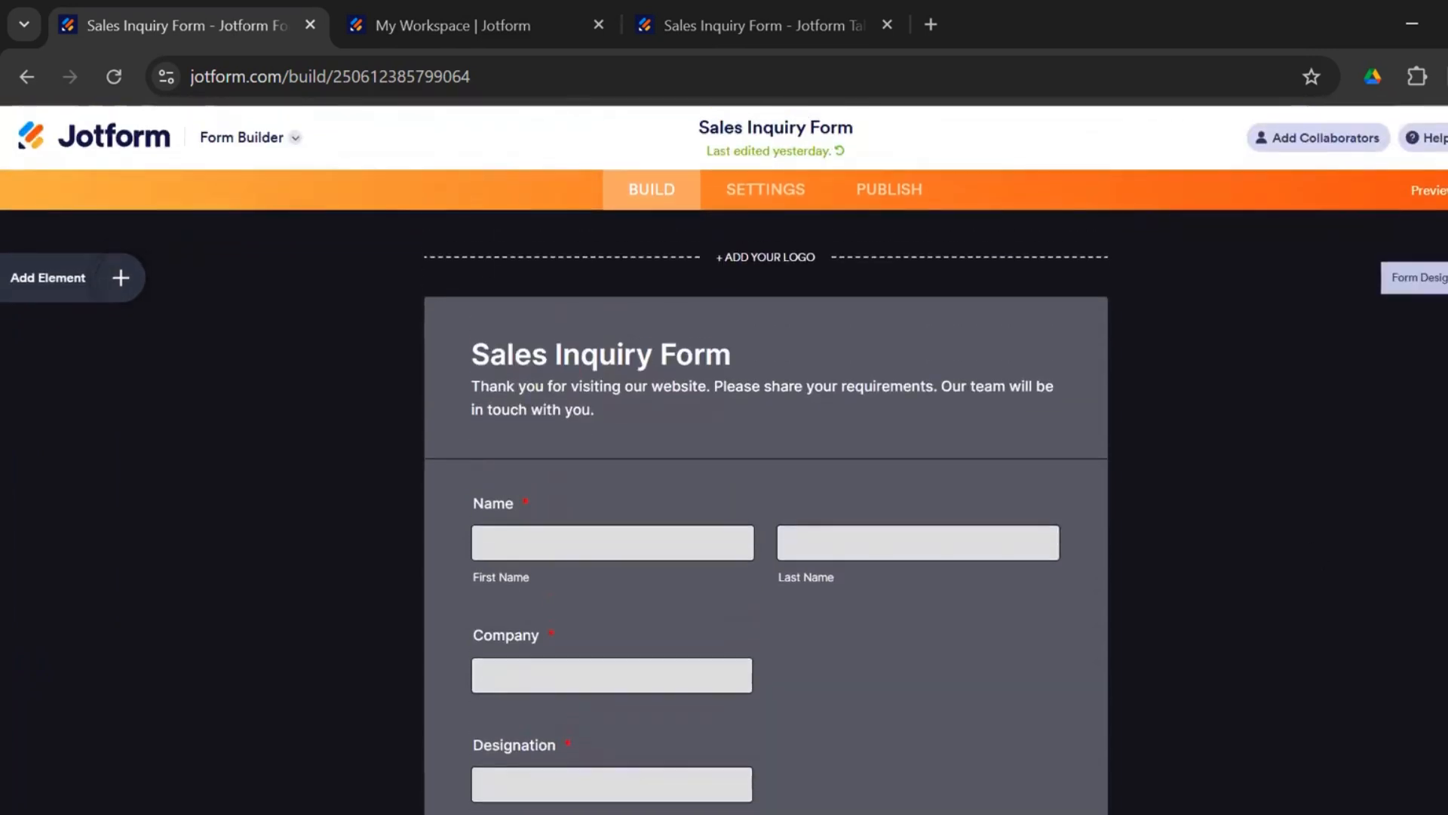
In Form Designer, try the light teal colour scheme, then revert to the original dark scheme
left_click(1419, 277)
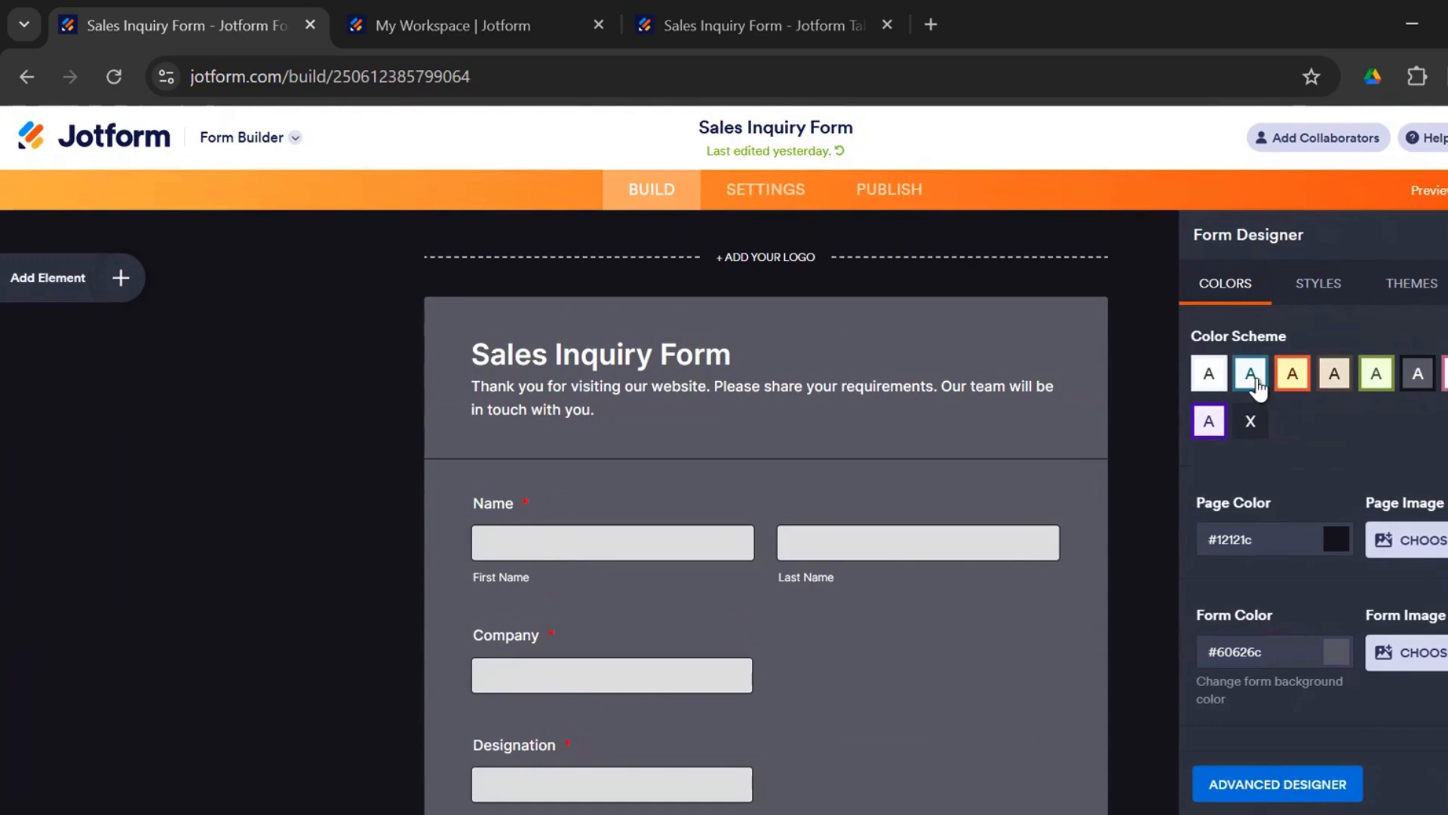
left_click(1292, 373)
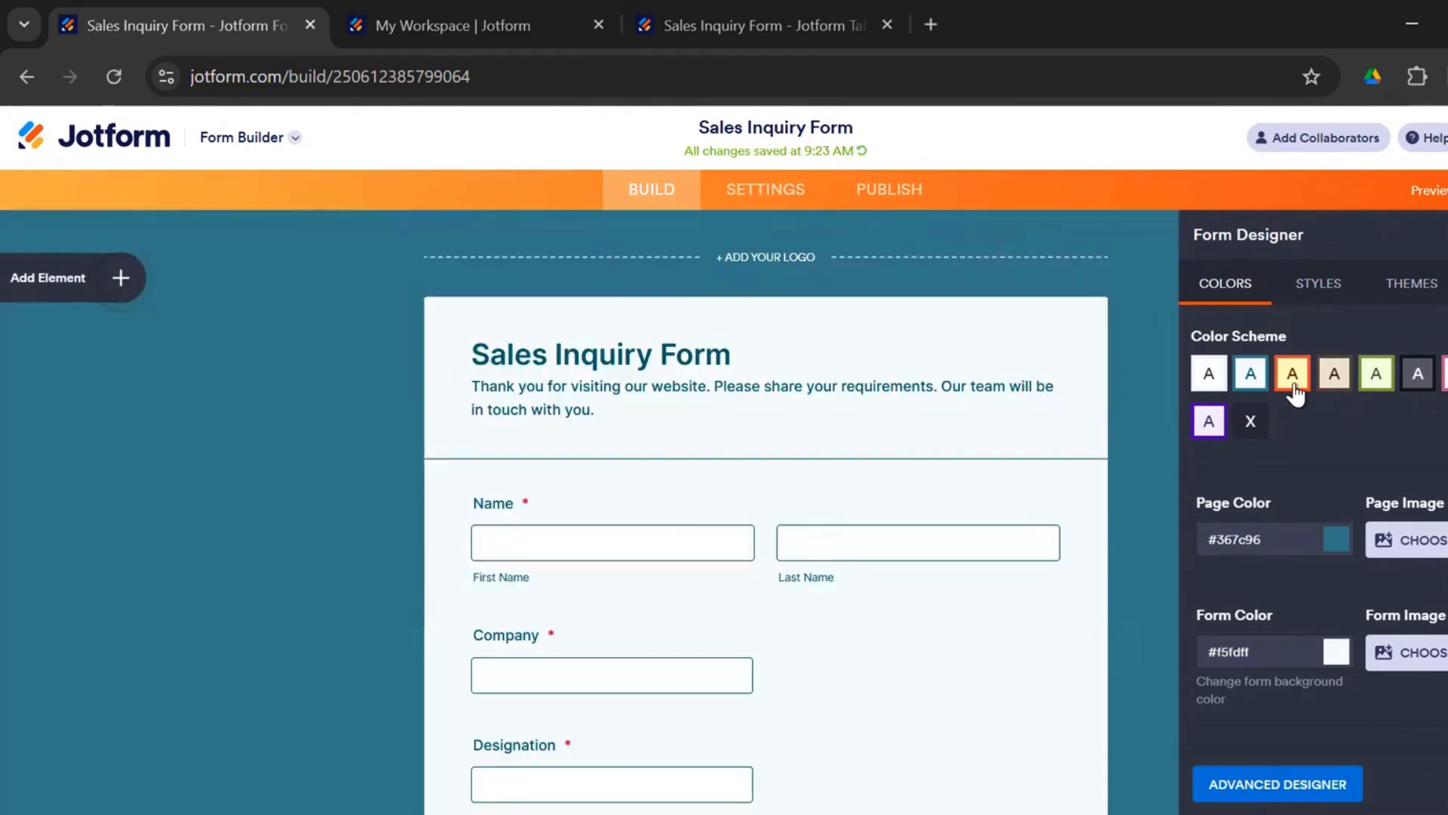
left_click(1416, 373)
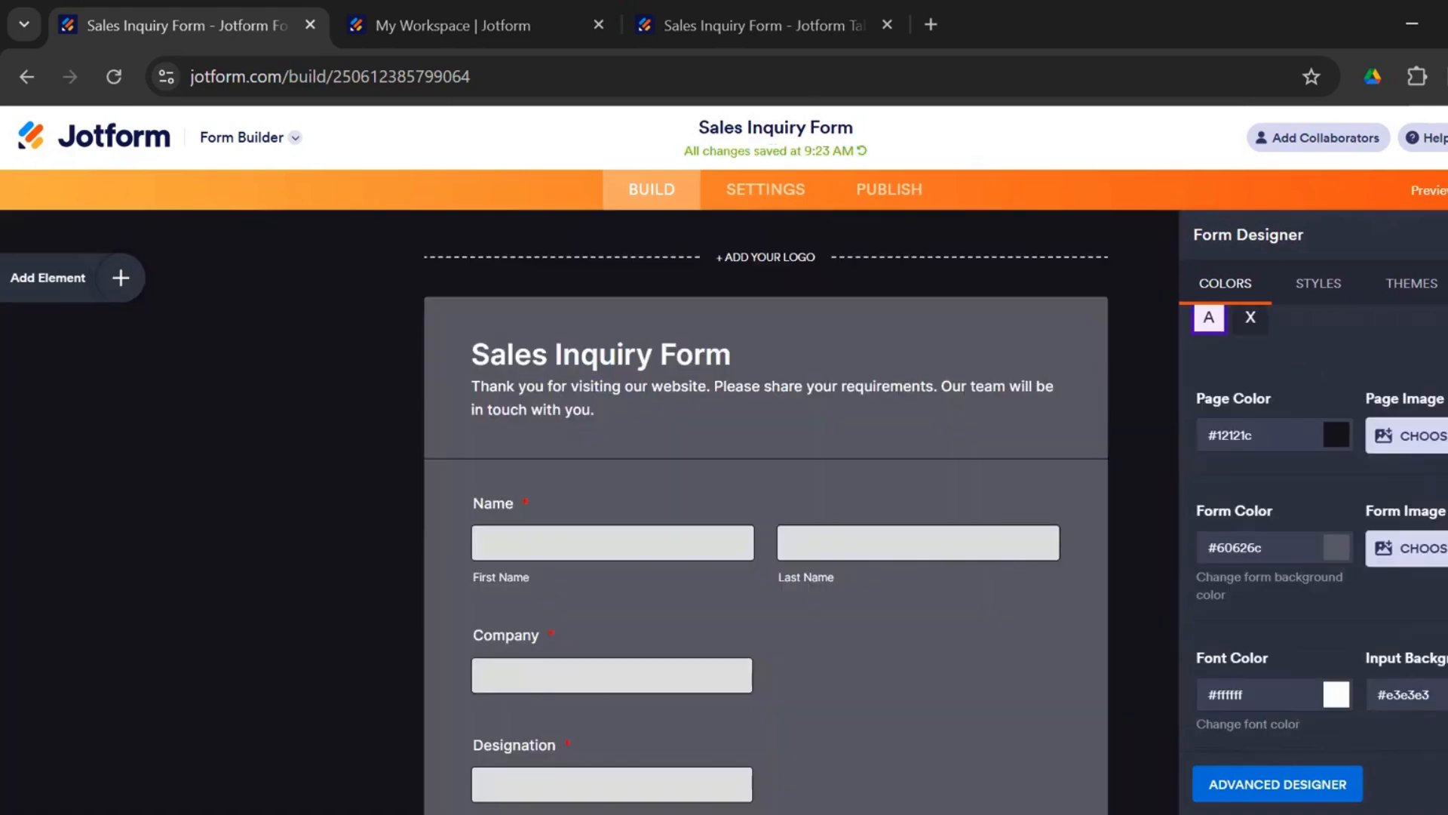
left_click(1277, 782)
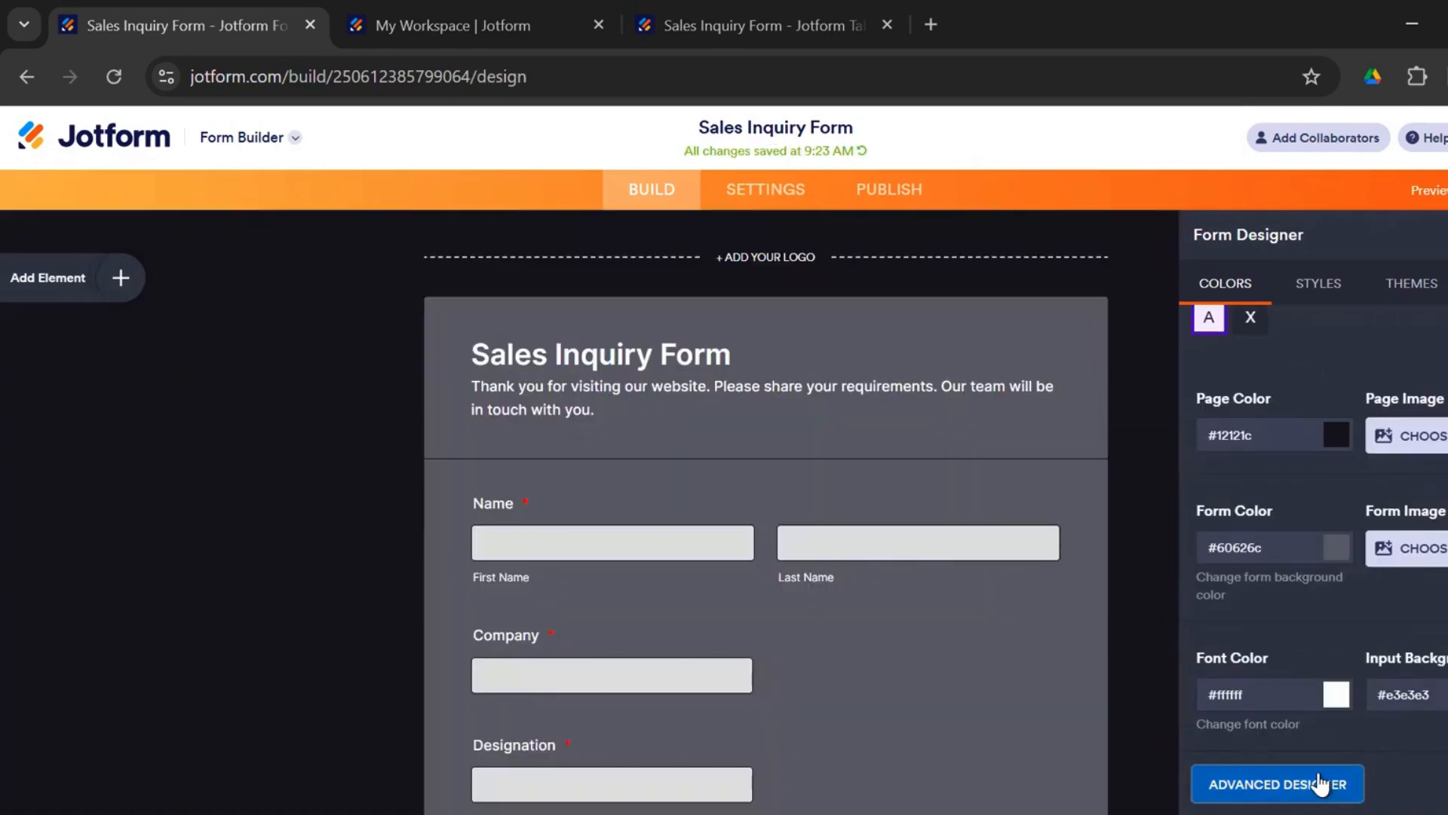
In Advanced Designer, toggle the colour scheme and layout sections, then open the empty CSS editor
left_click(1277, 783)
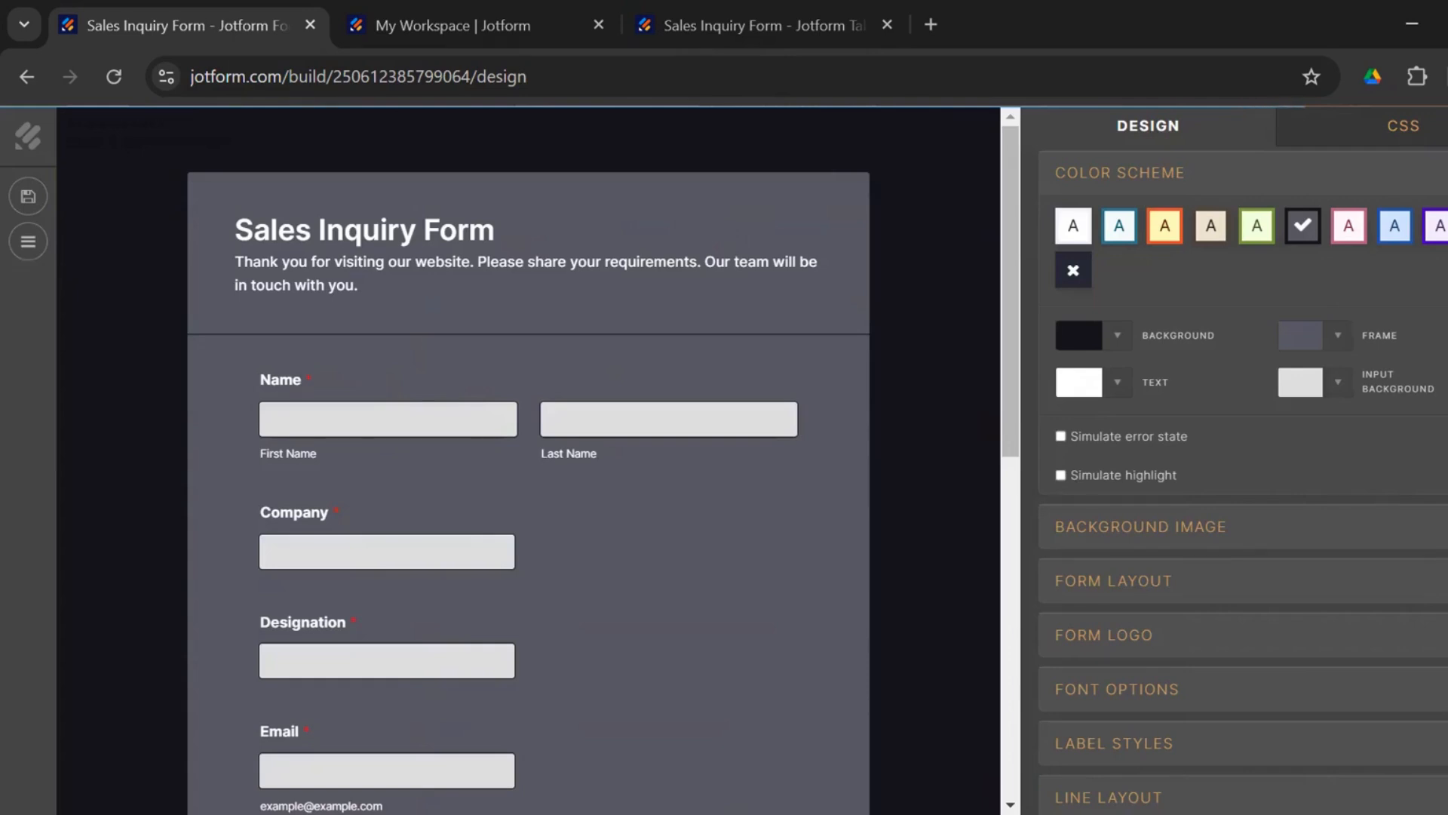
left_click(1119, 172)
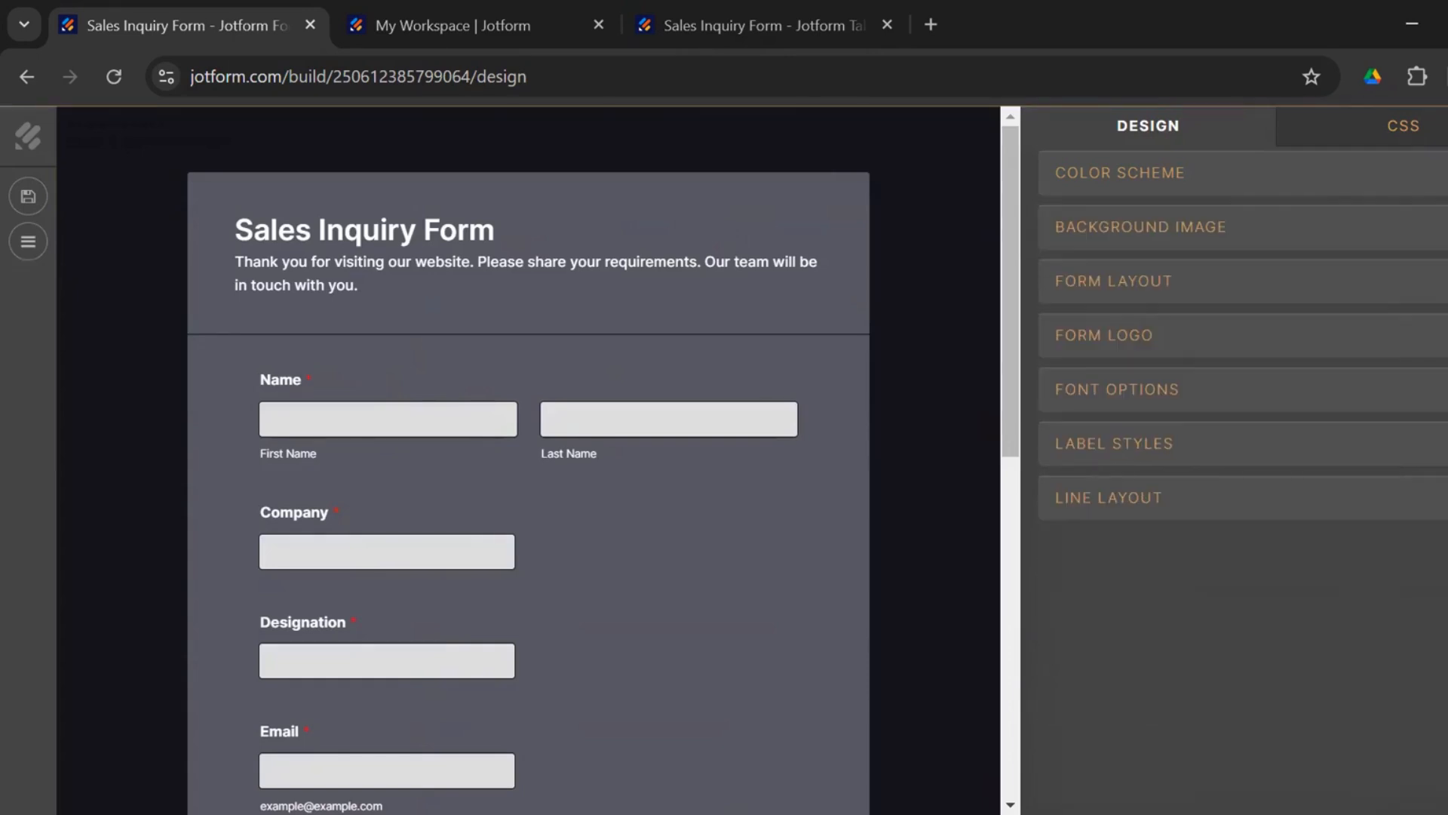
left_click(1113, 280)
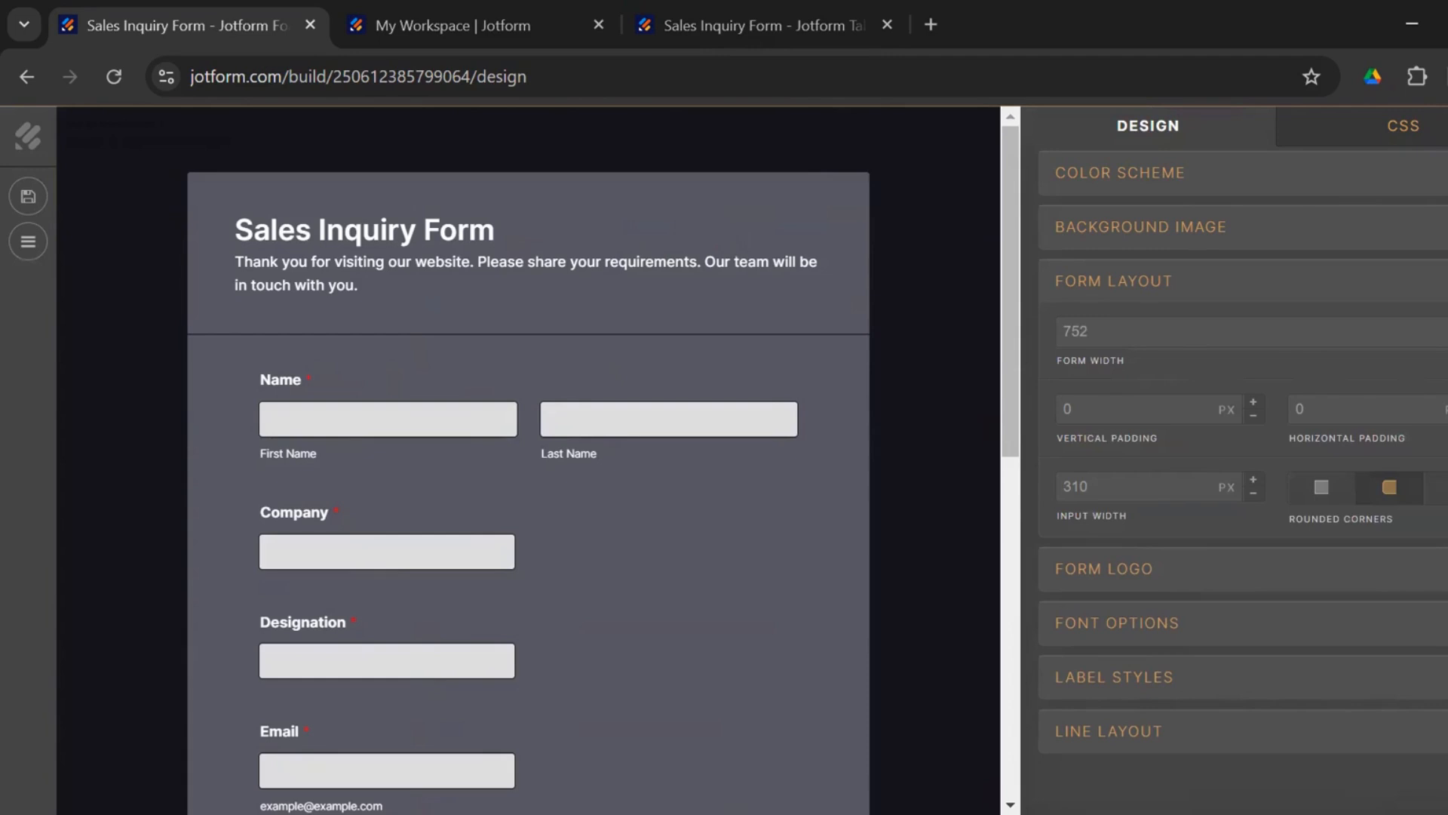
left_click(1112, 281)
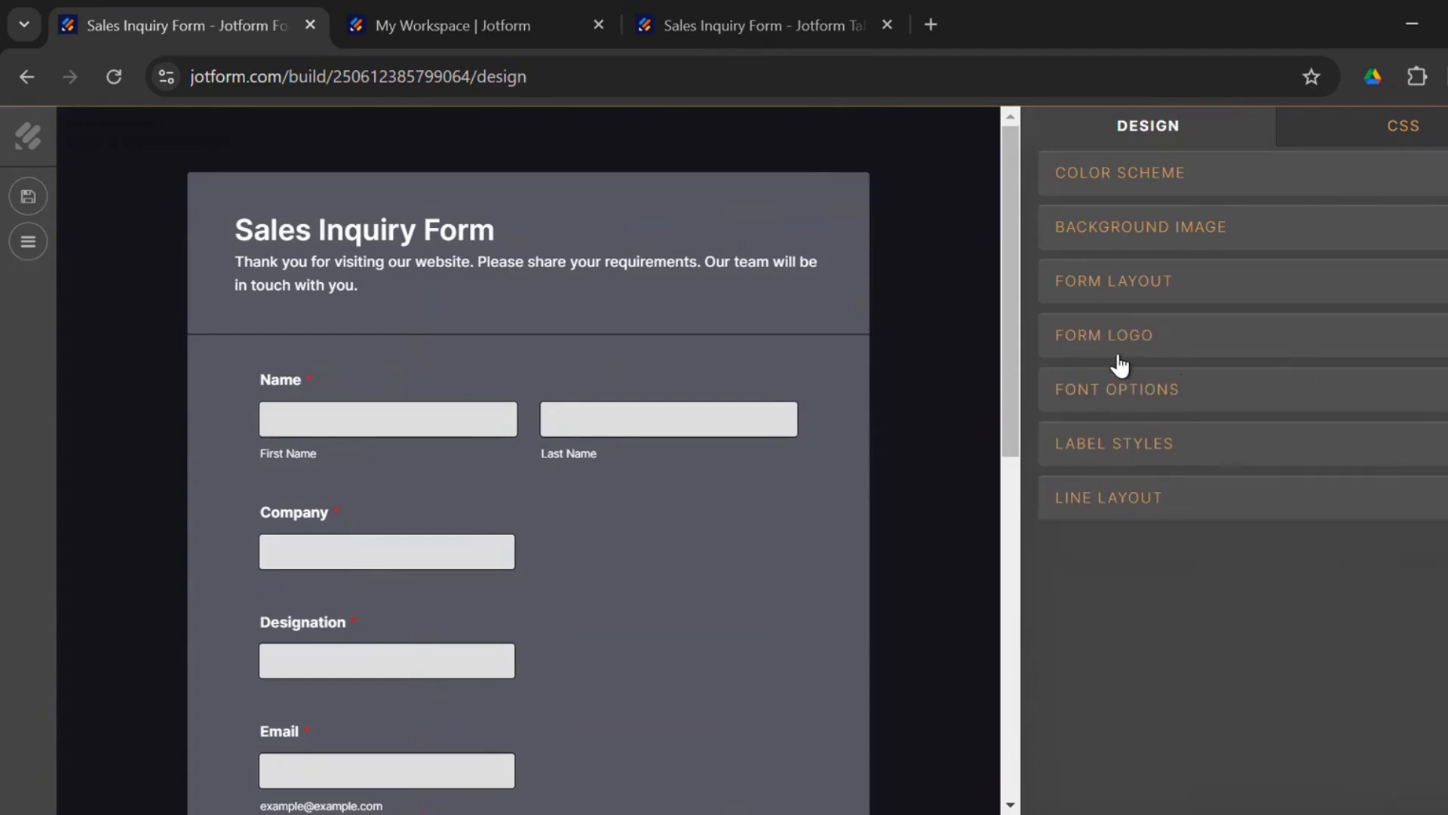
mouse_move(1351, 674)
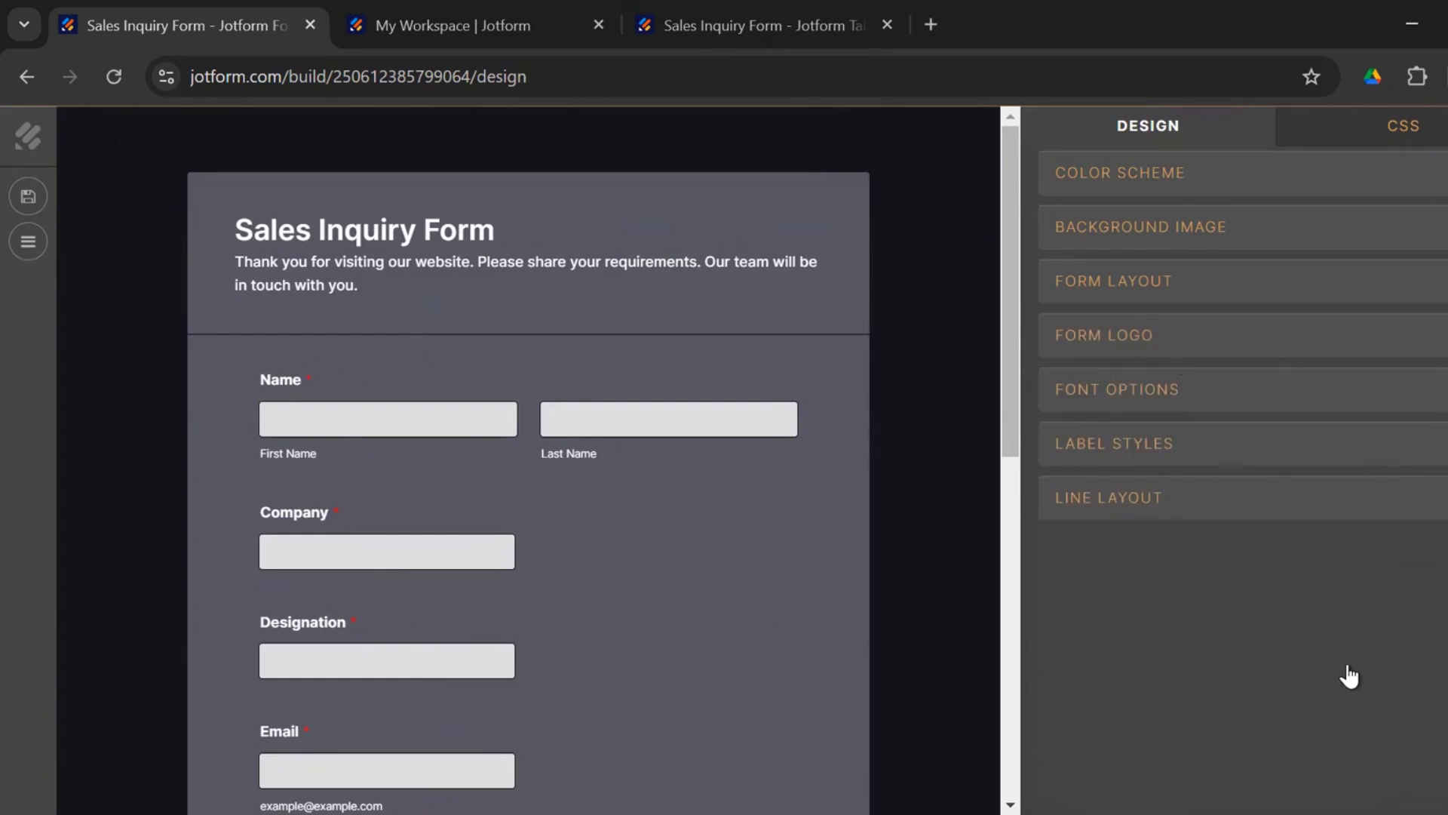
mouse_move(976, 431)
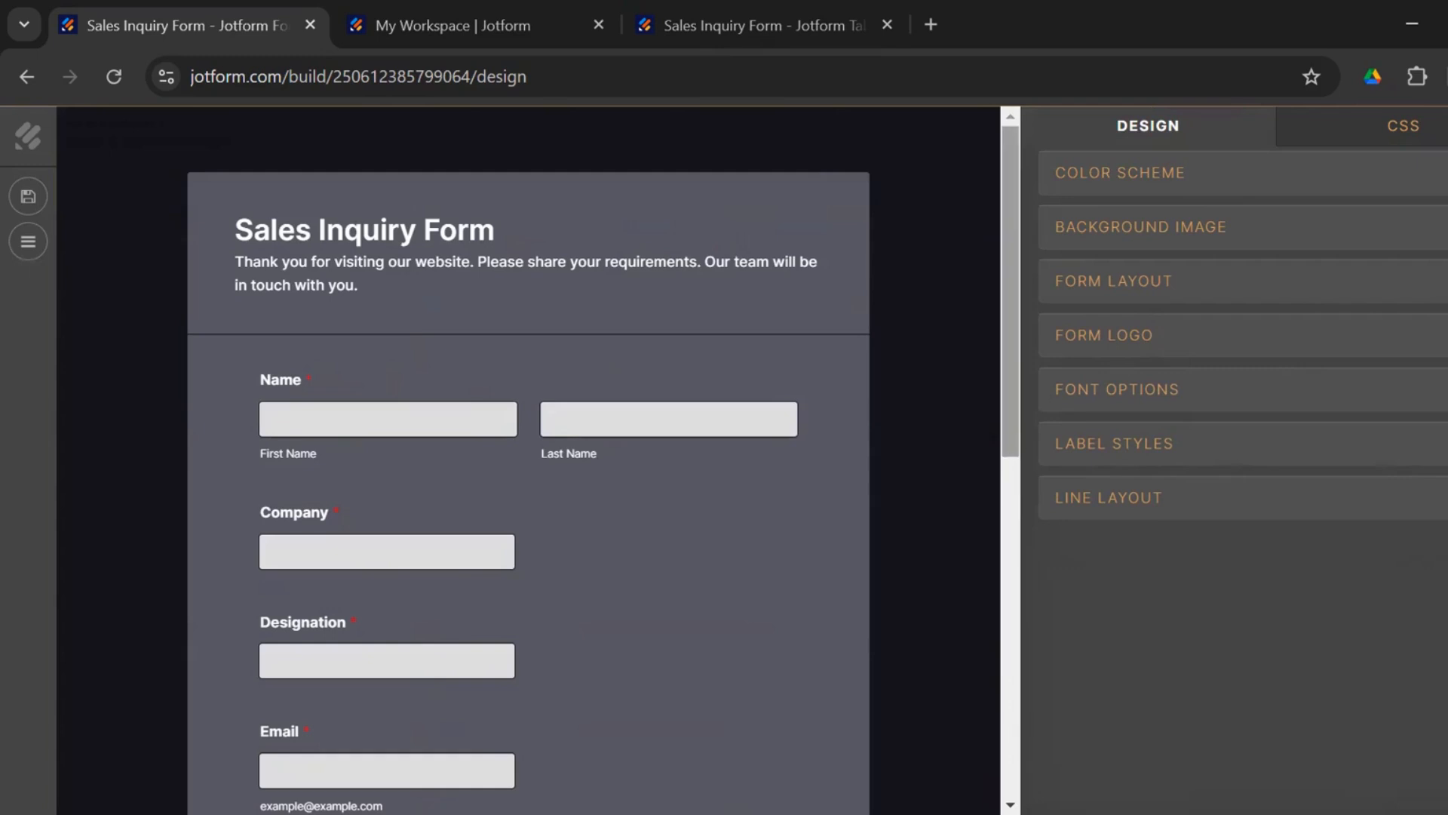
left_click(1402, 126)
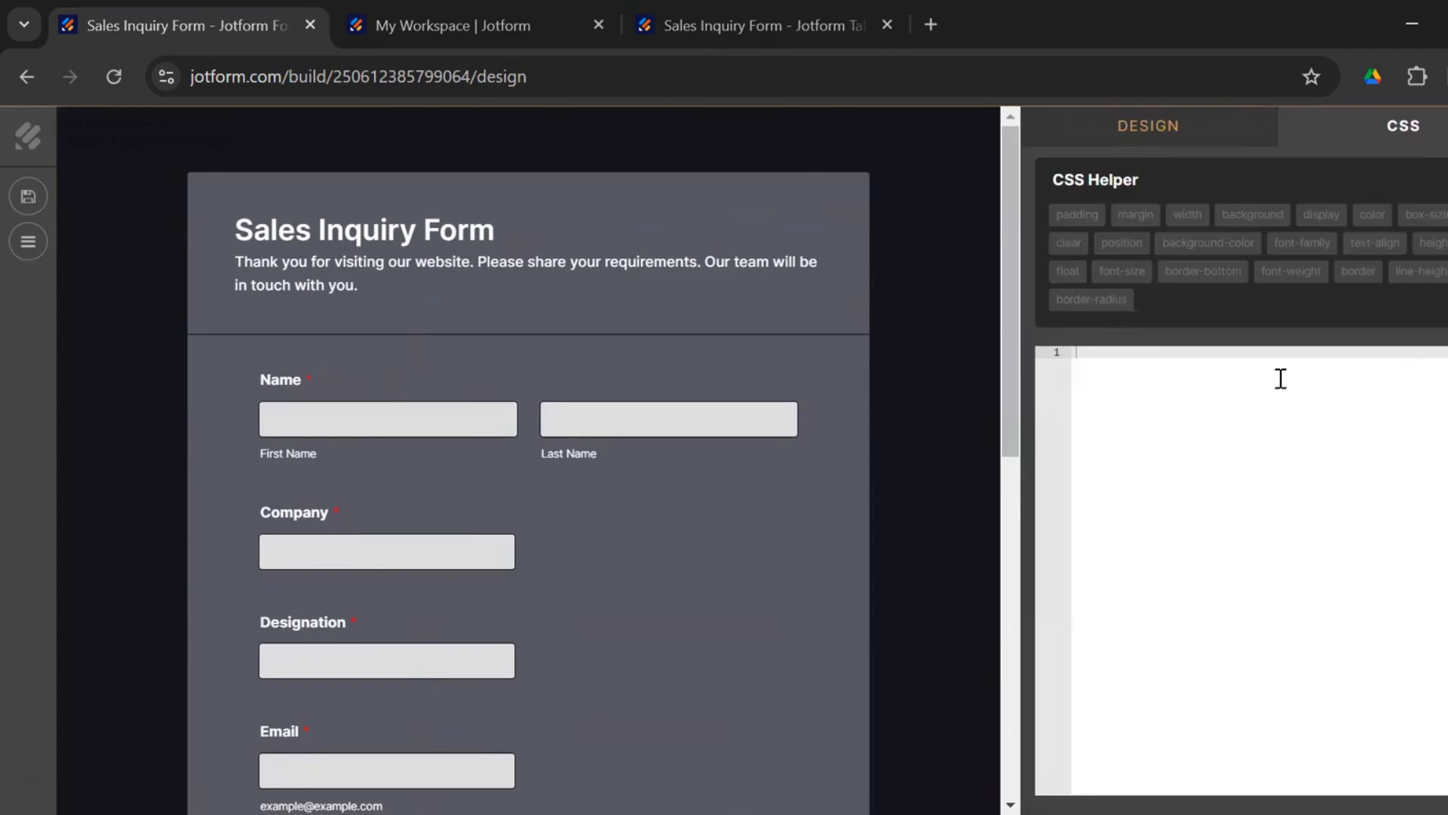
mouse_move(1251, 374)
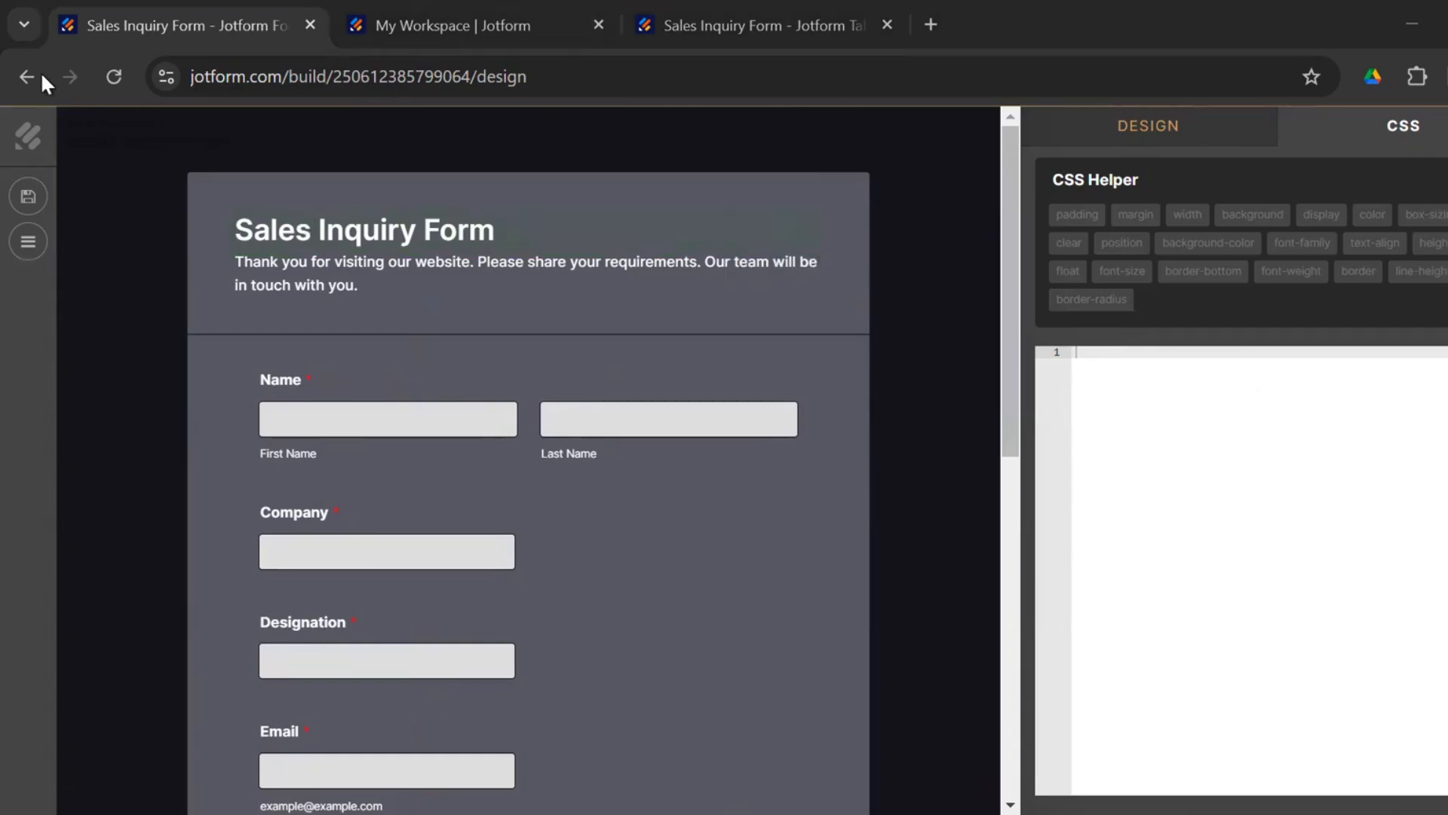
Return to the form builder and browse the Styles, Themes and Classic/Card layout options
left_click(28, 77)
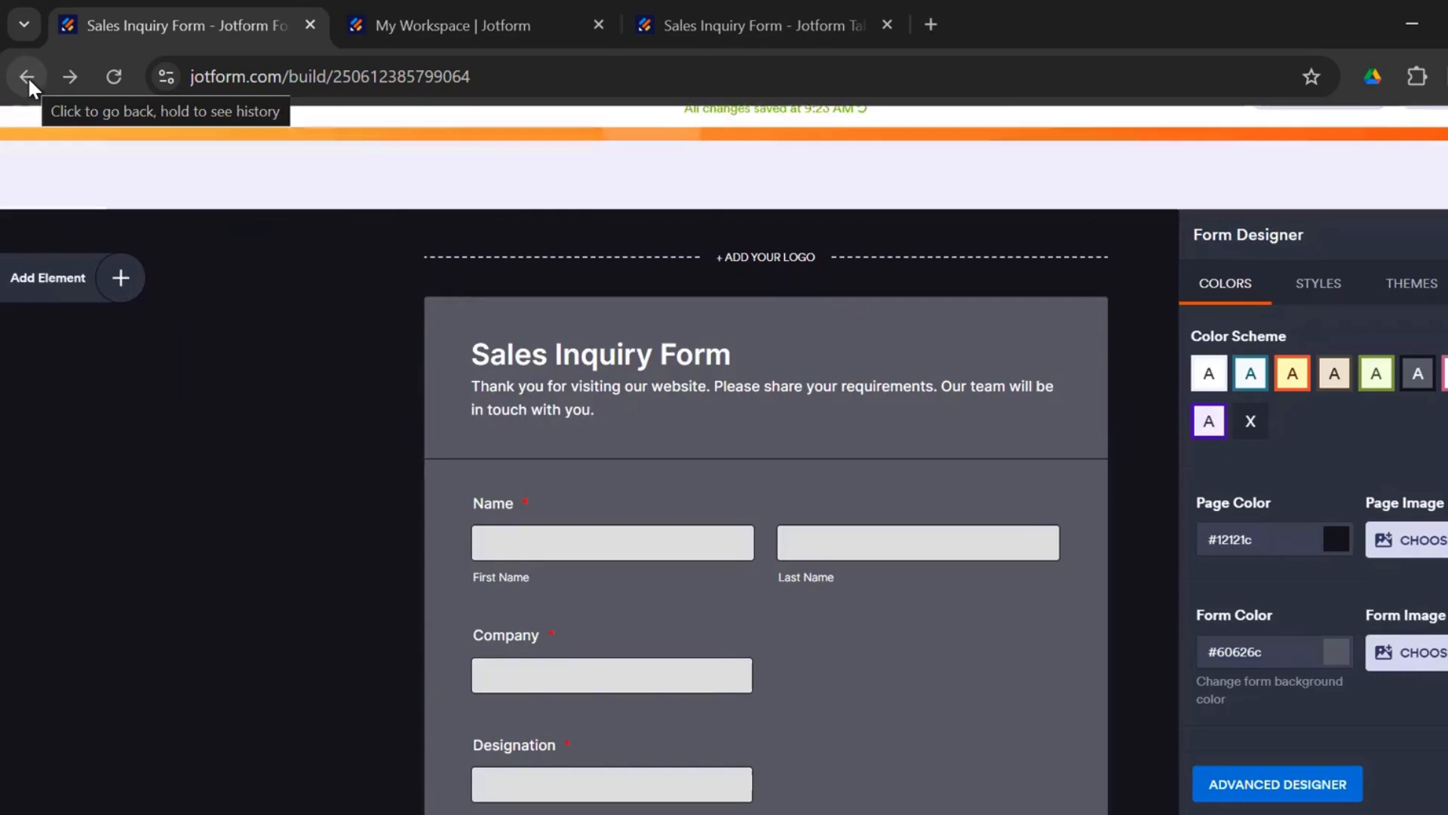
mouse_move(1318, 284)
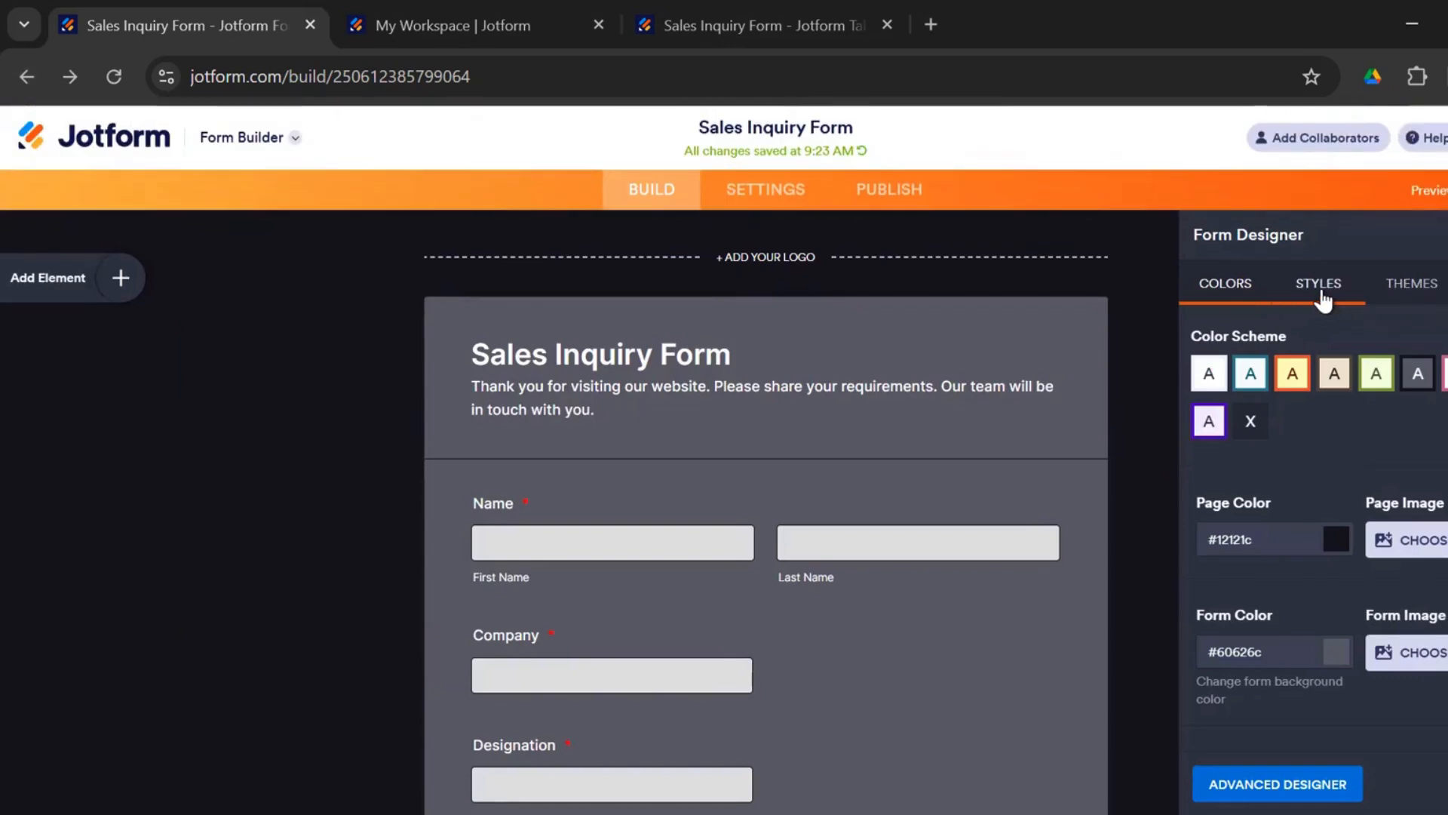
left_click(1318, 284)
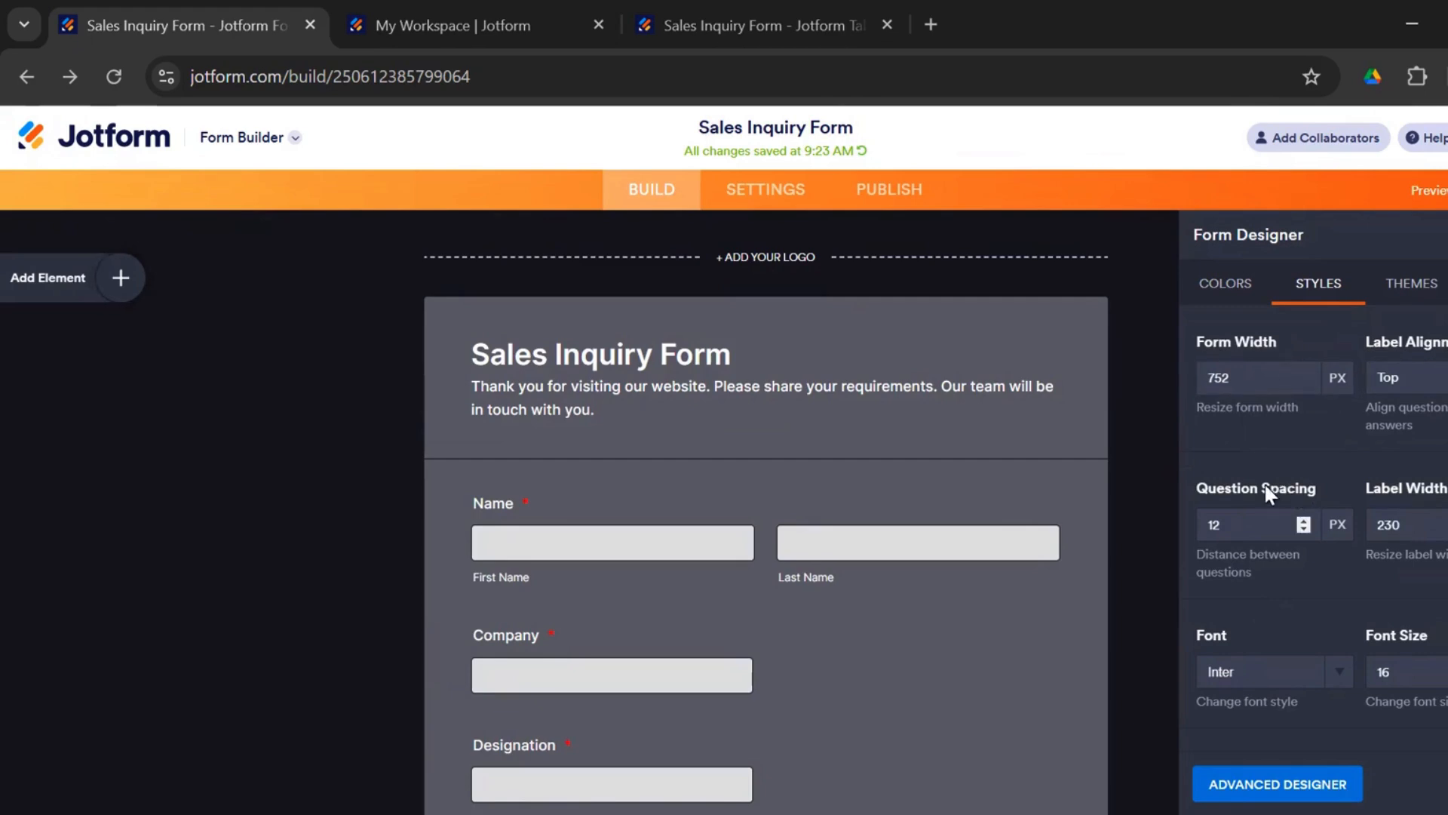
mouse_move(1411, 283)
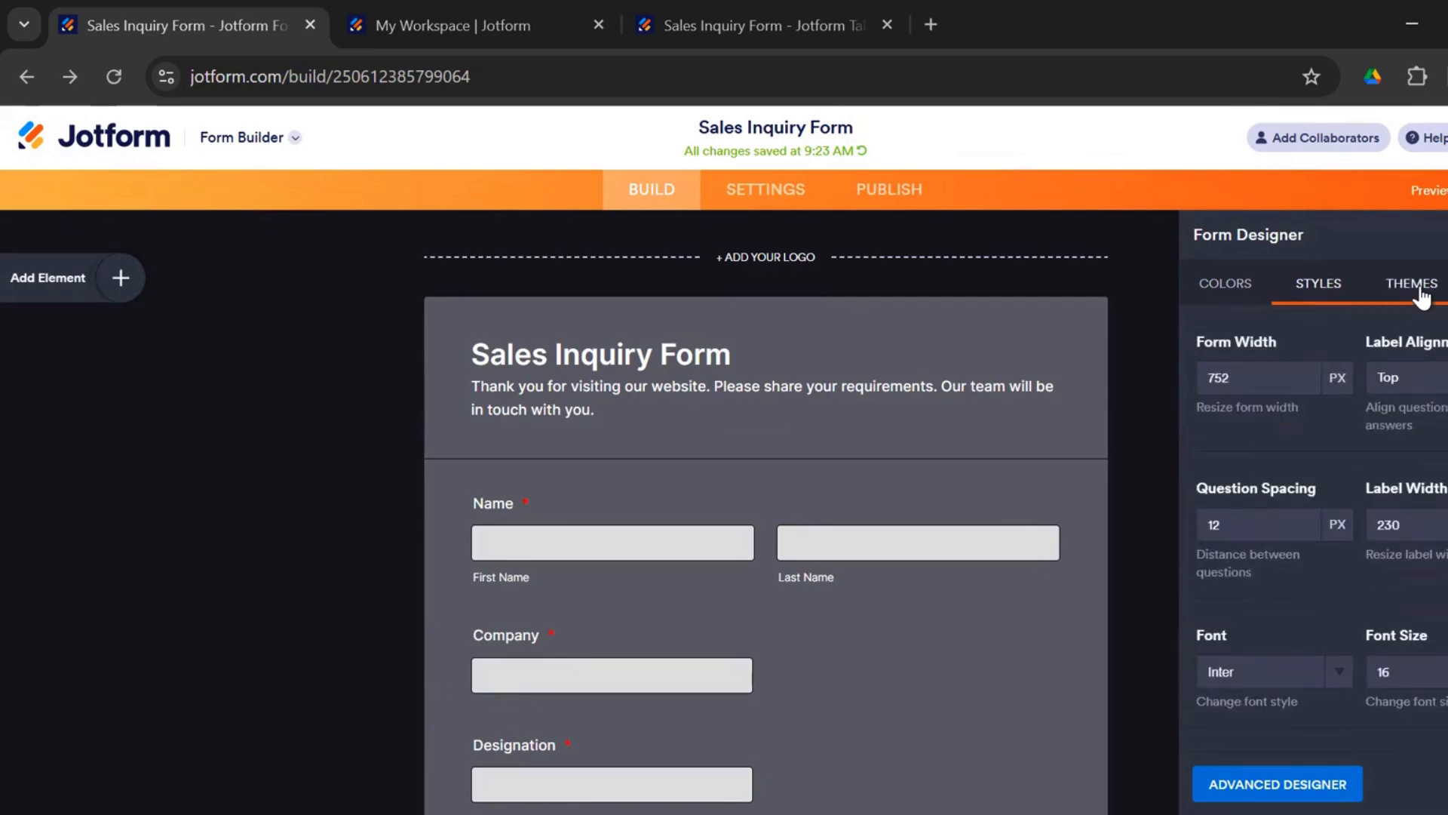
left_click(1411, 283)
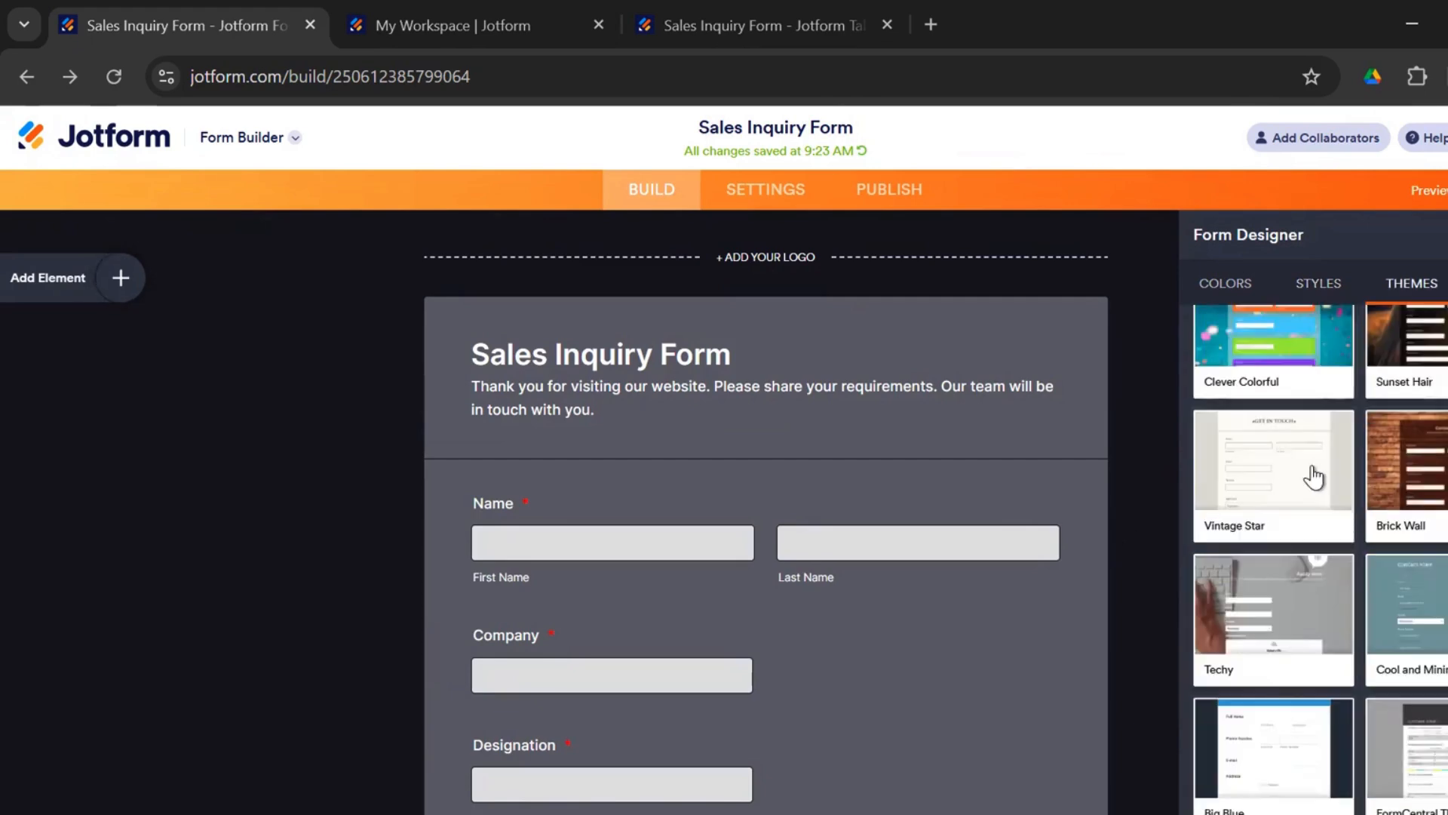
left_click(1318, 283)
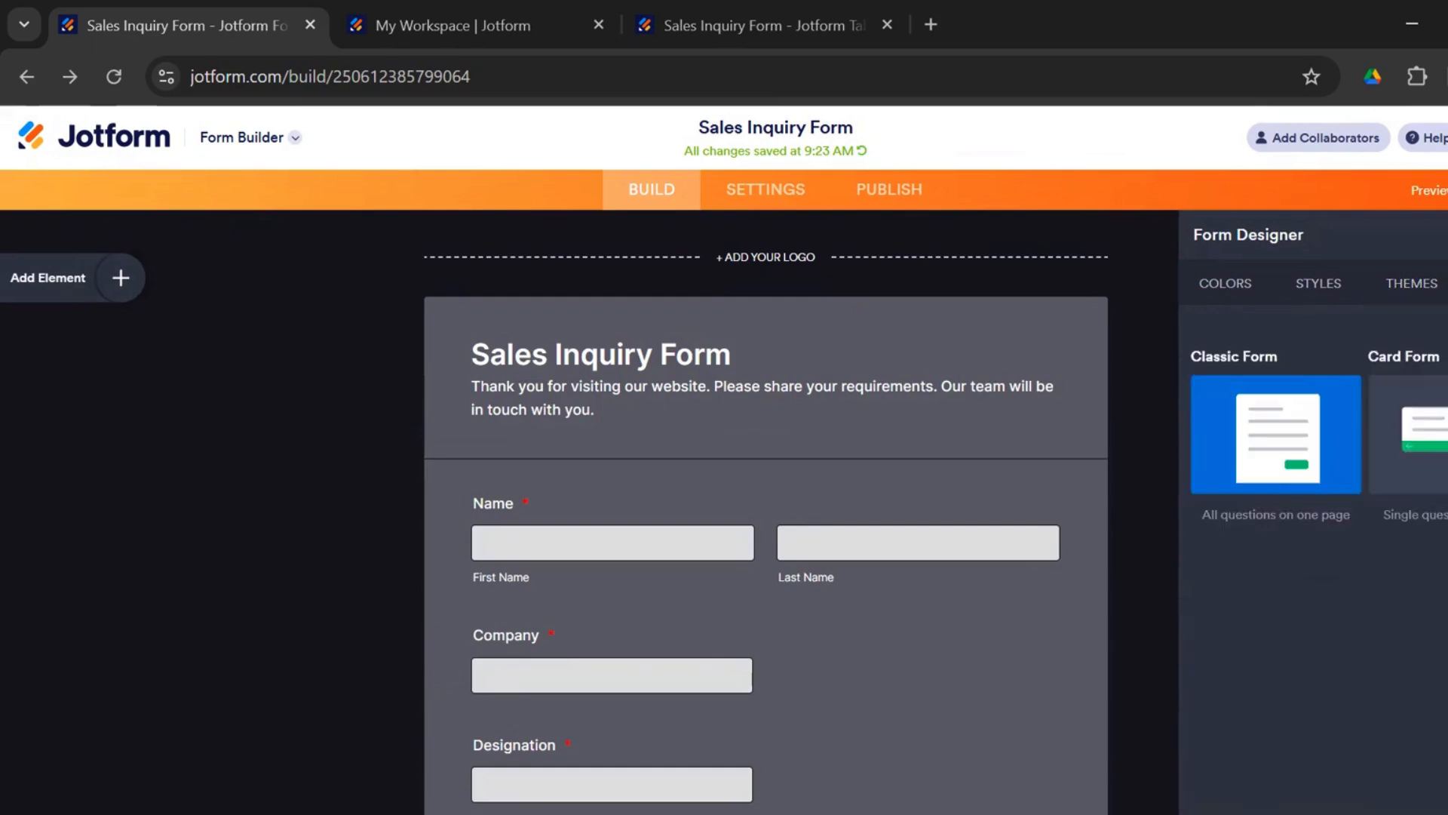
mouse_move(1178, 587)
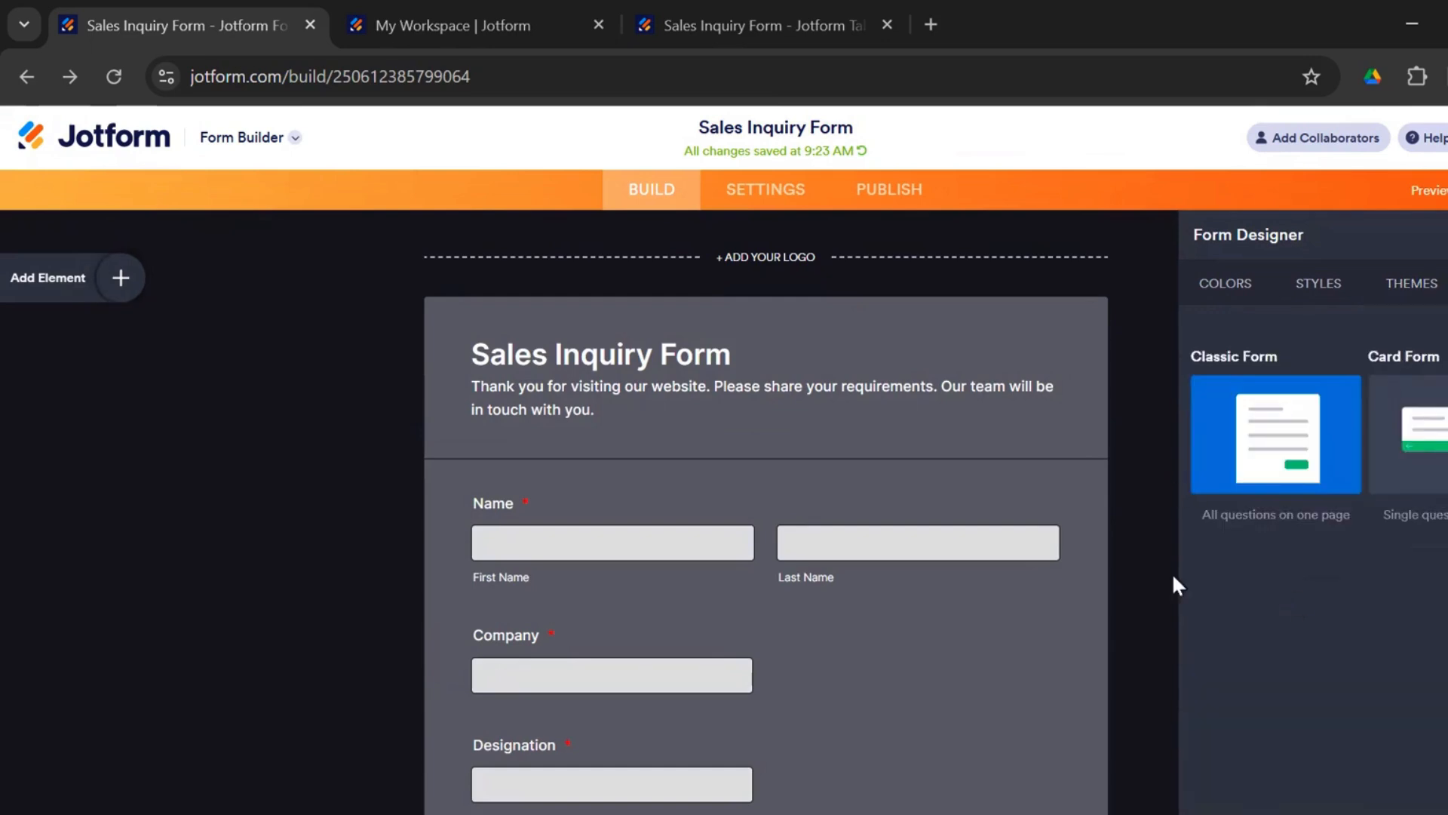
scroll("down", 3)
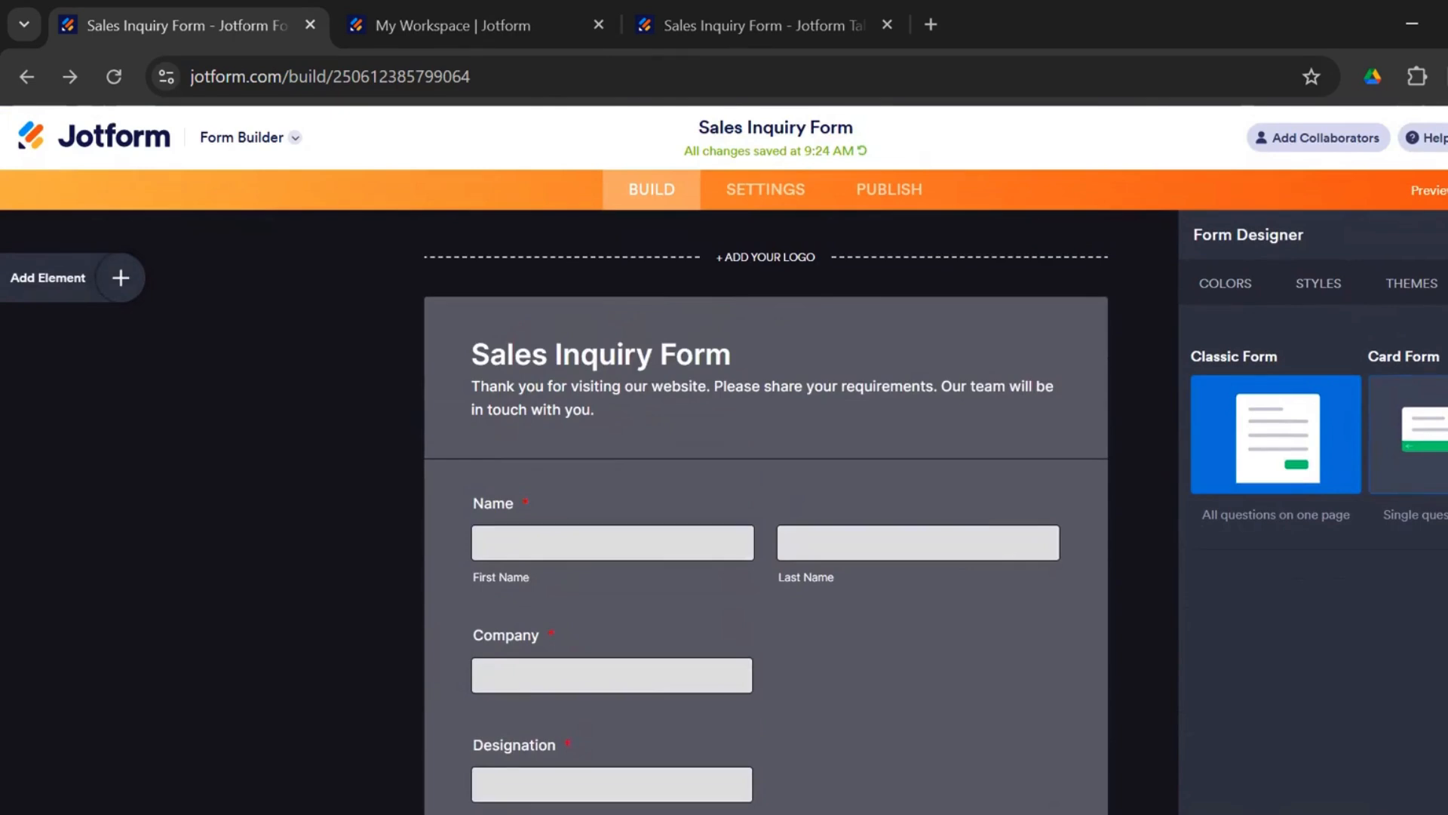
mouse_move(1123, 683)
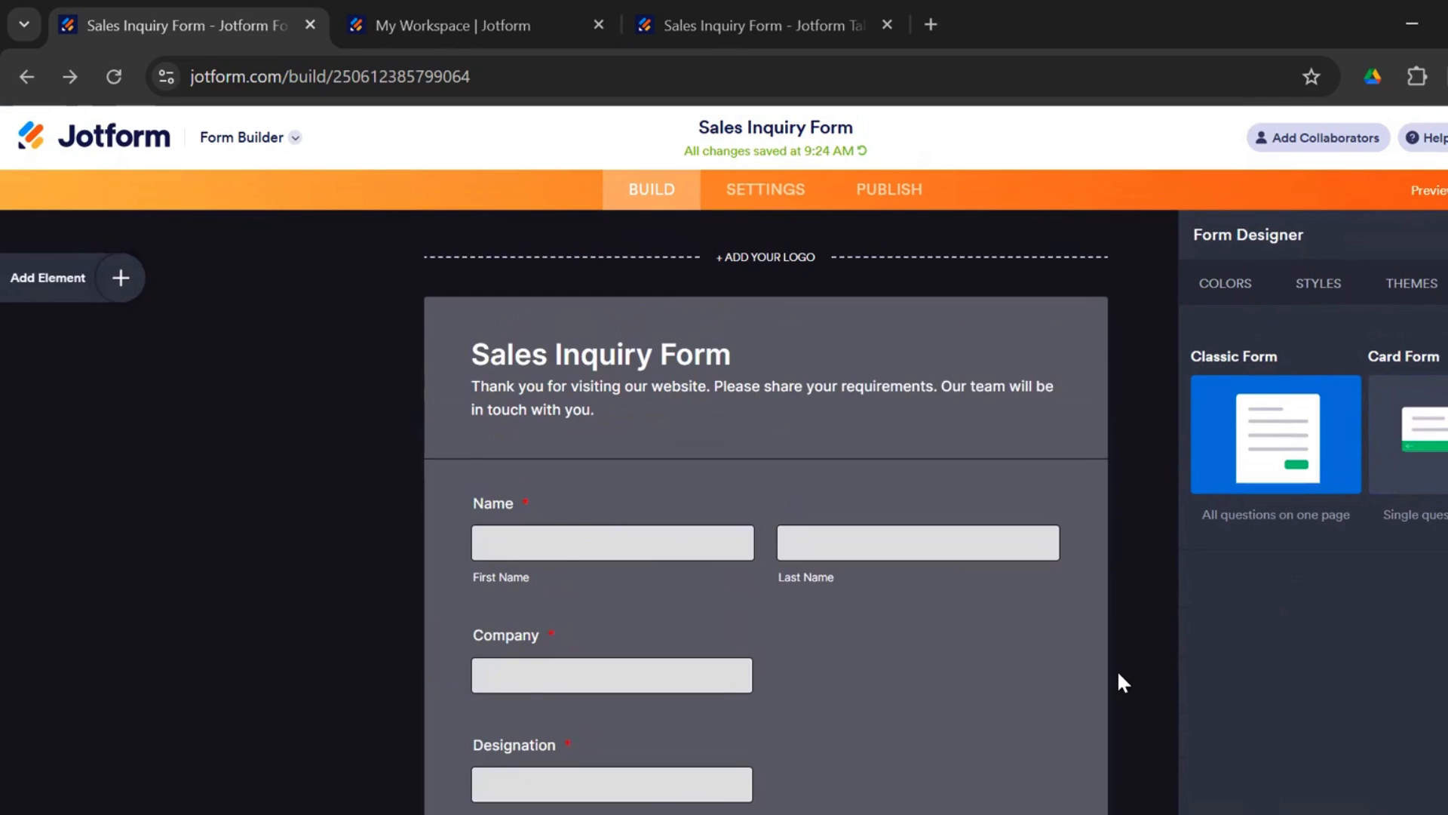
left_click(1429, 189)
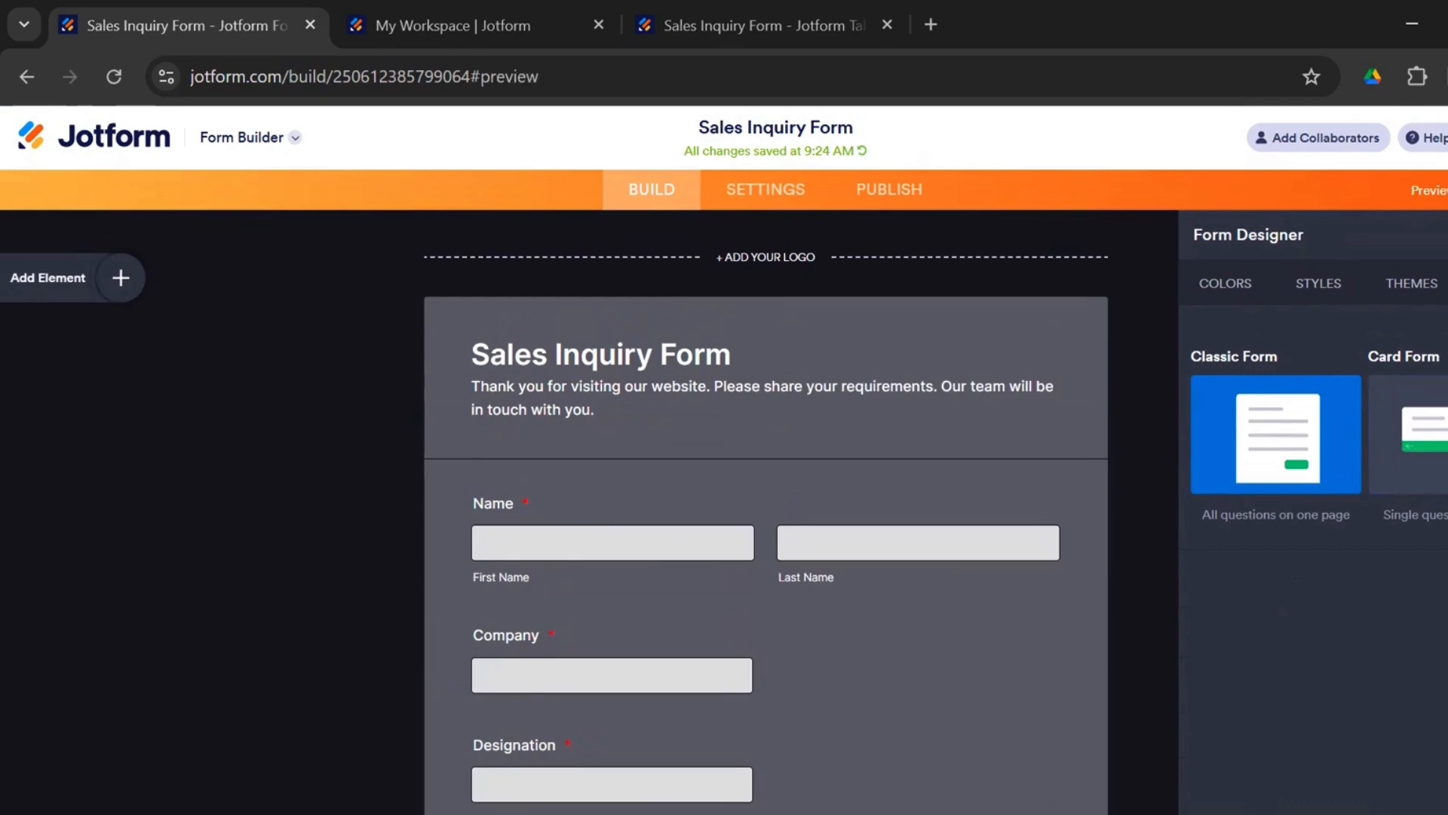
Preview the Sales Inquiry Form at phone, tablet and desktop sizes, scrolling to Submit
left_click(1431, 188)
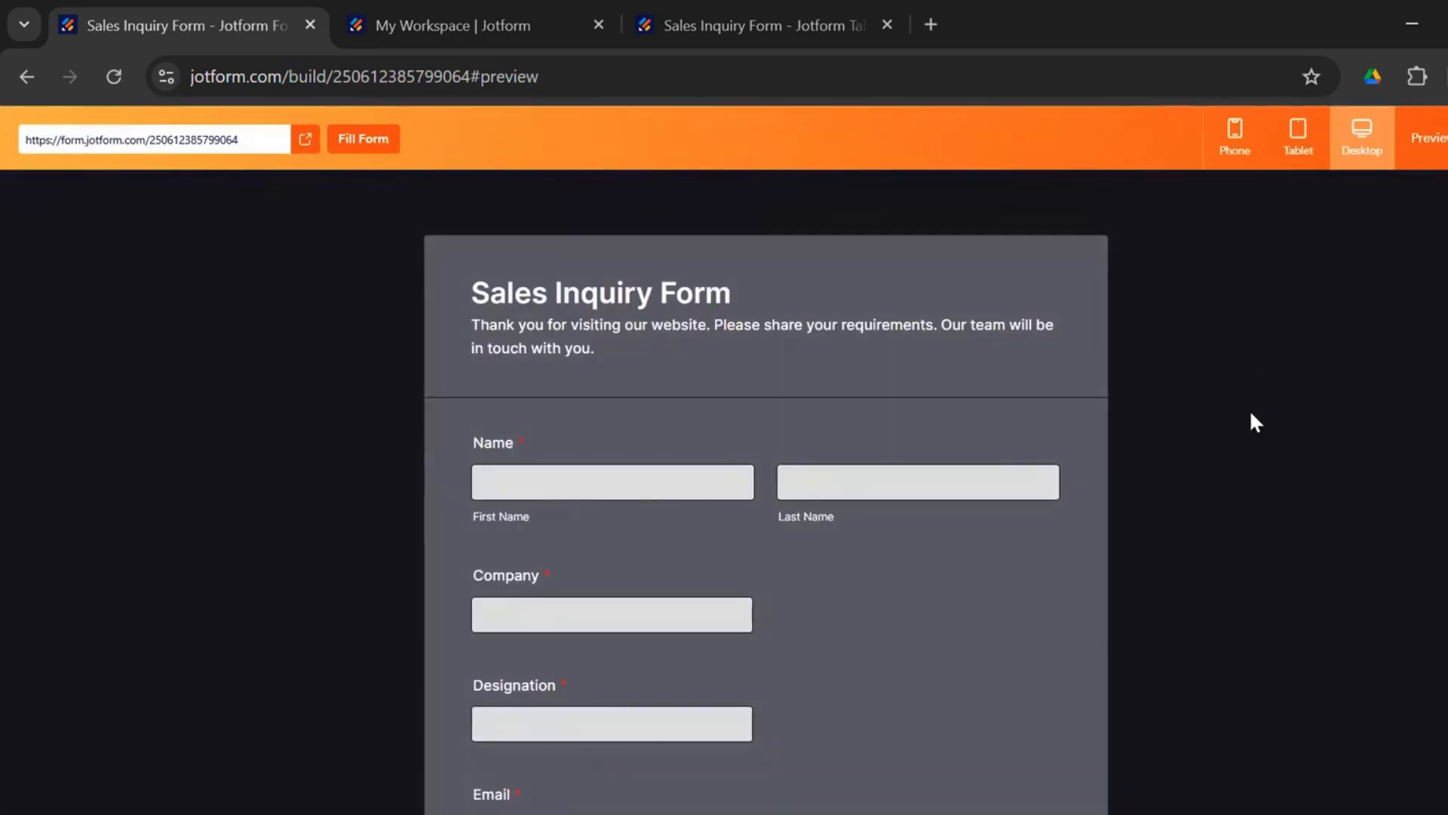
mouse_move(1234, 139)
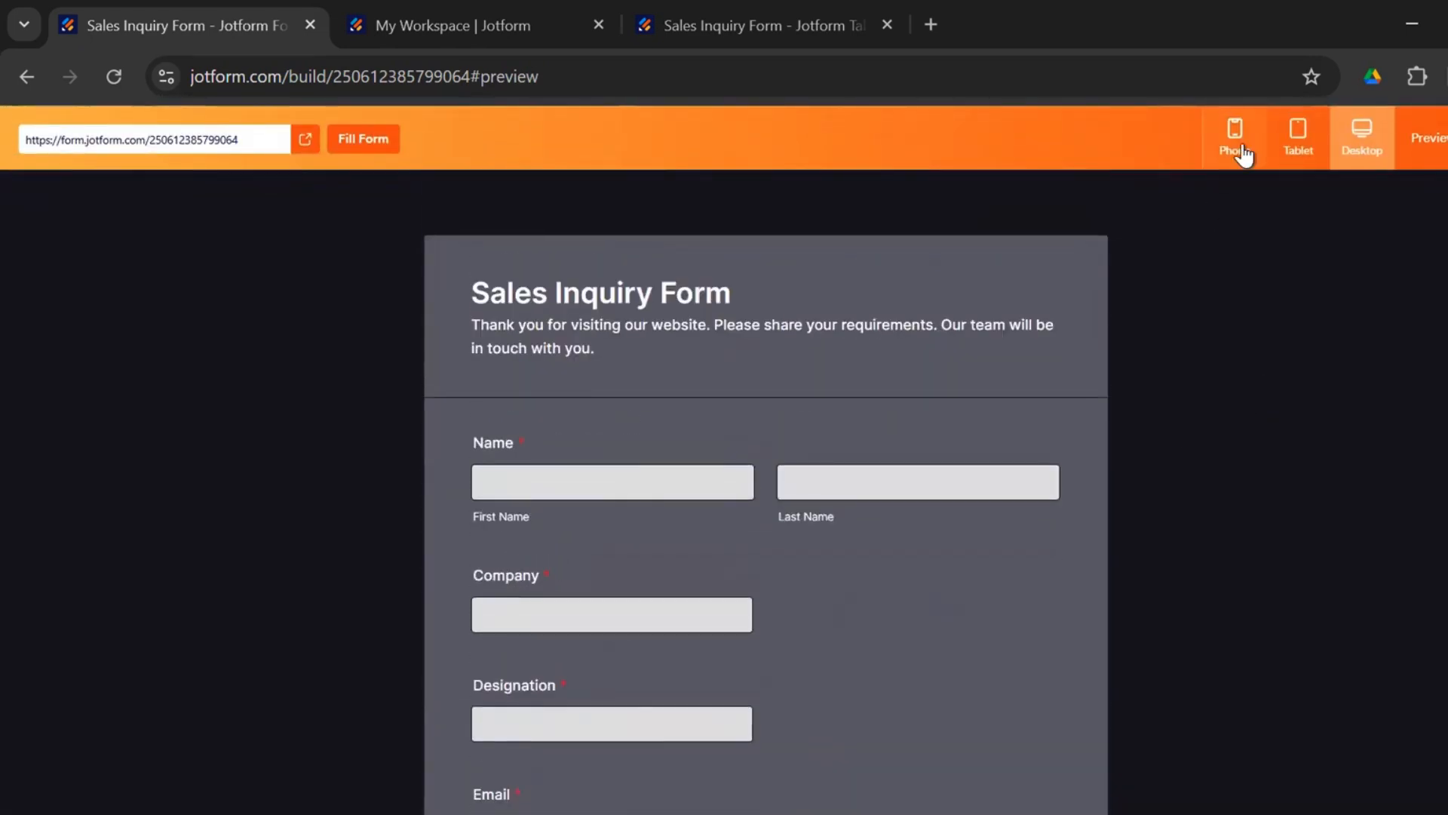
left_click(1234, 139)
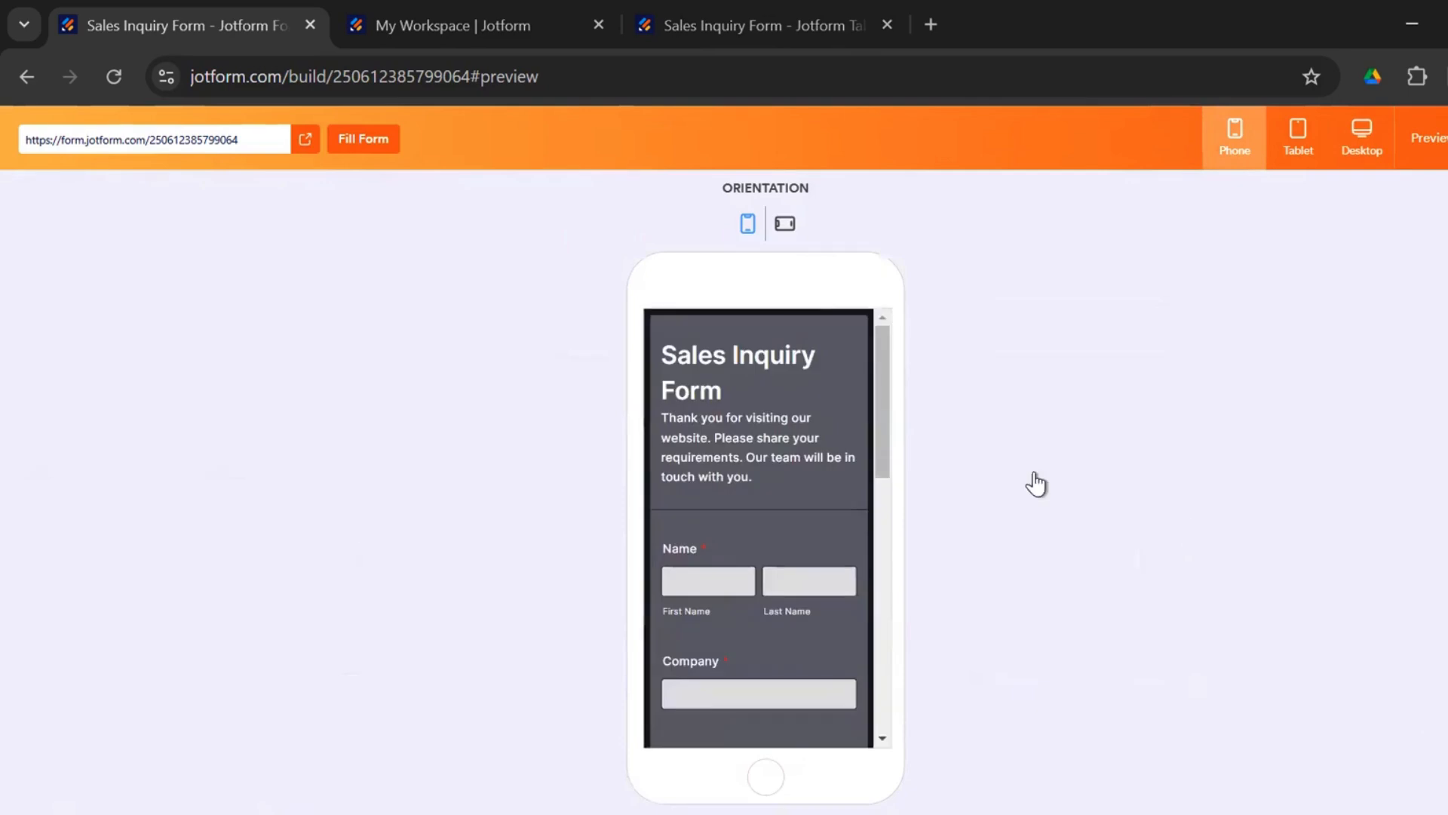
scroll("down", 3)
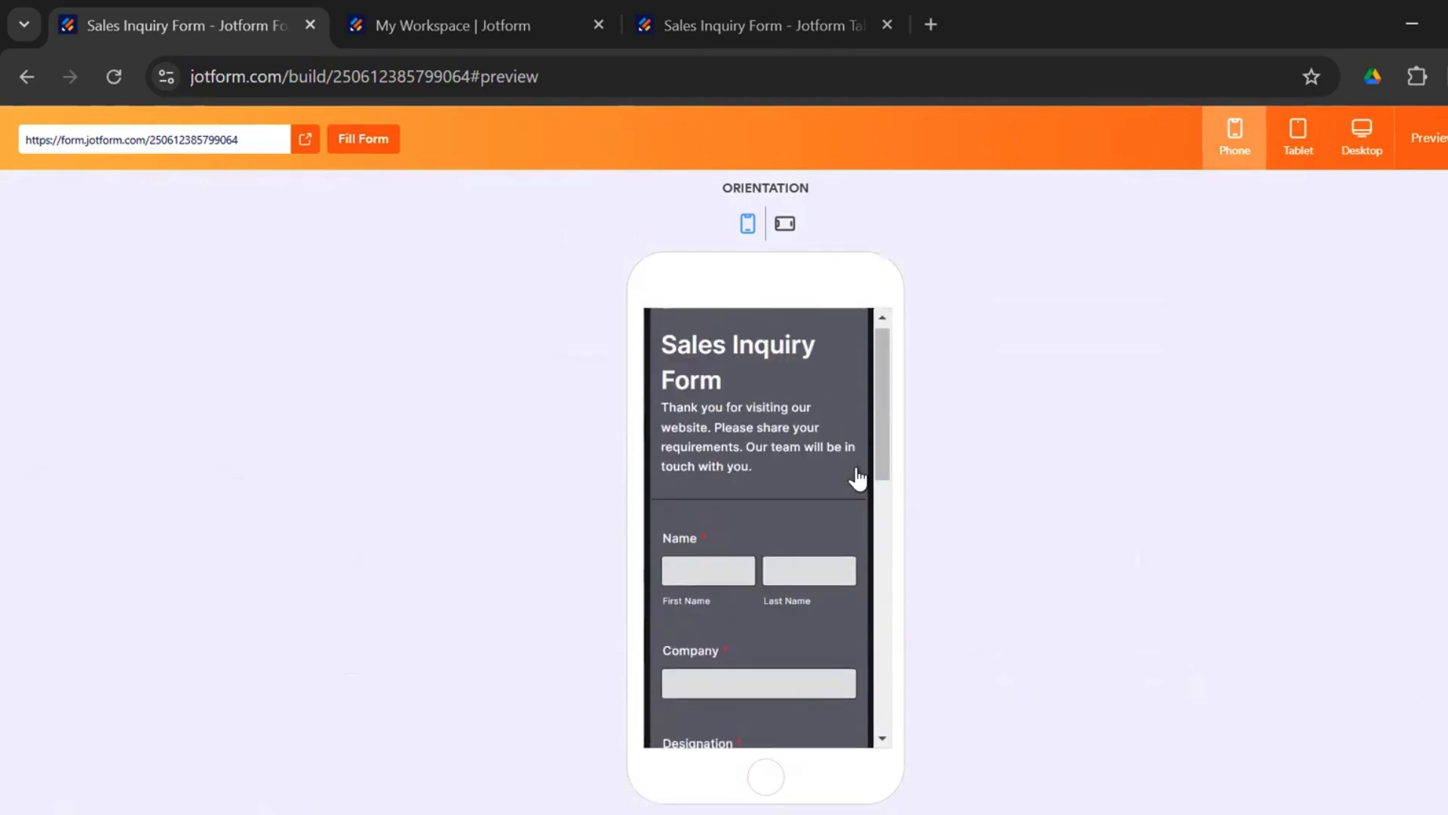
left_click(785, 224)
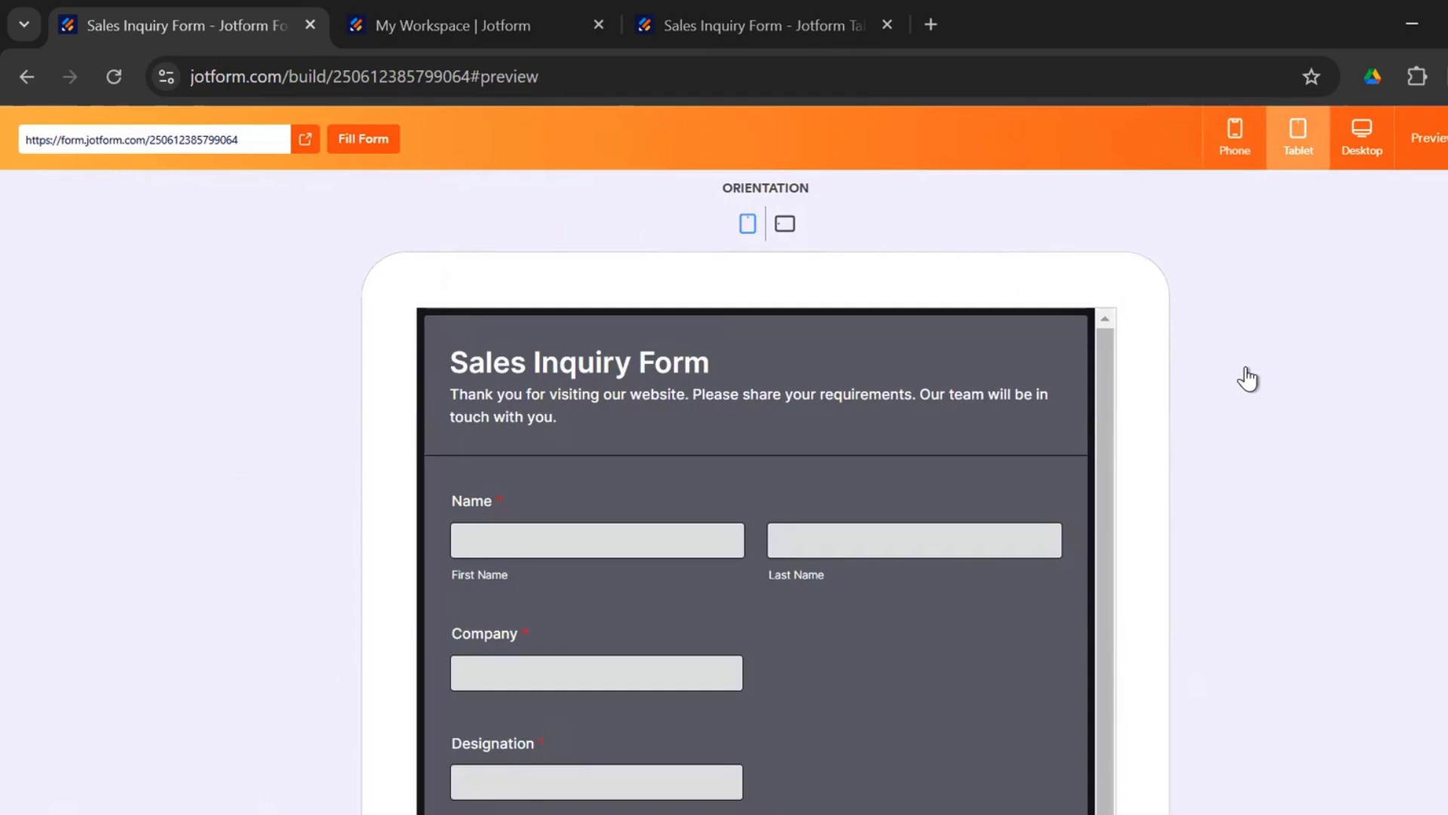
left_click(1360, 137)
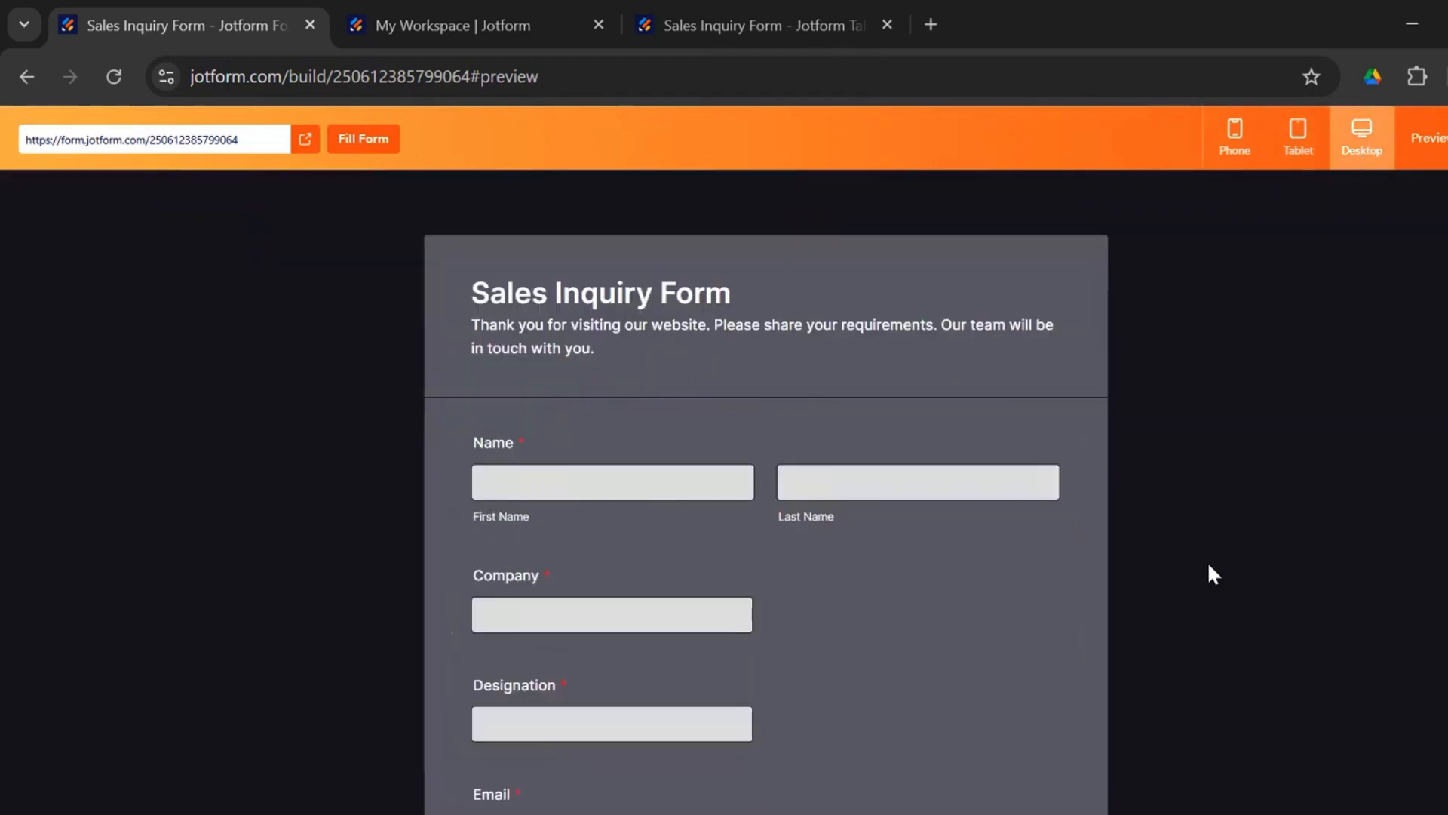
scroll("down", 3)
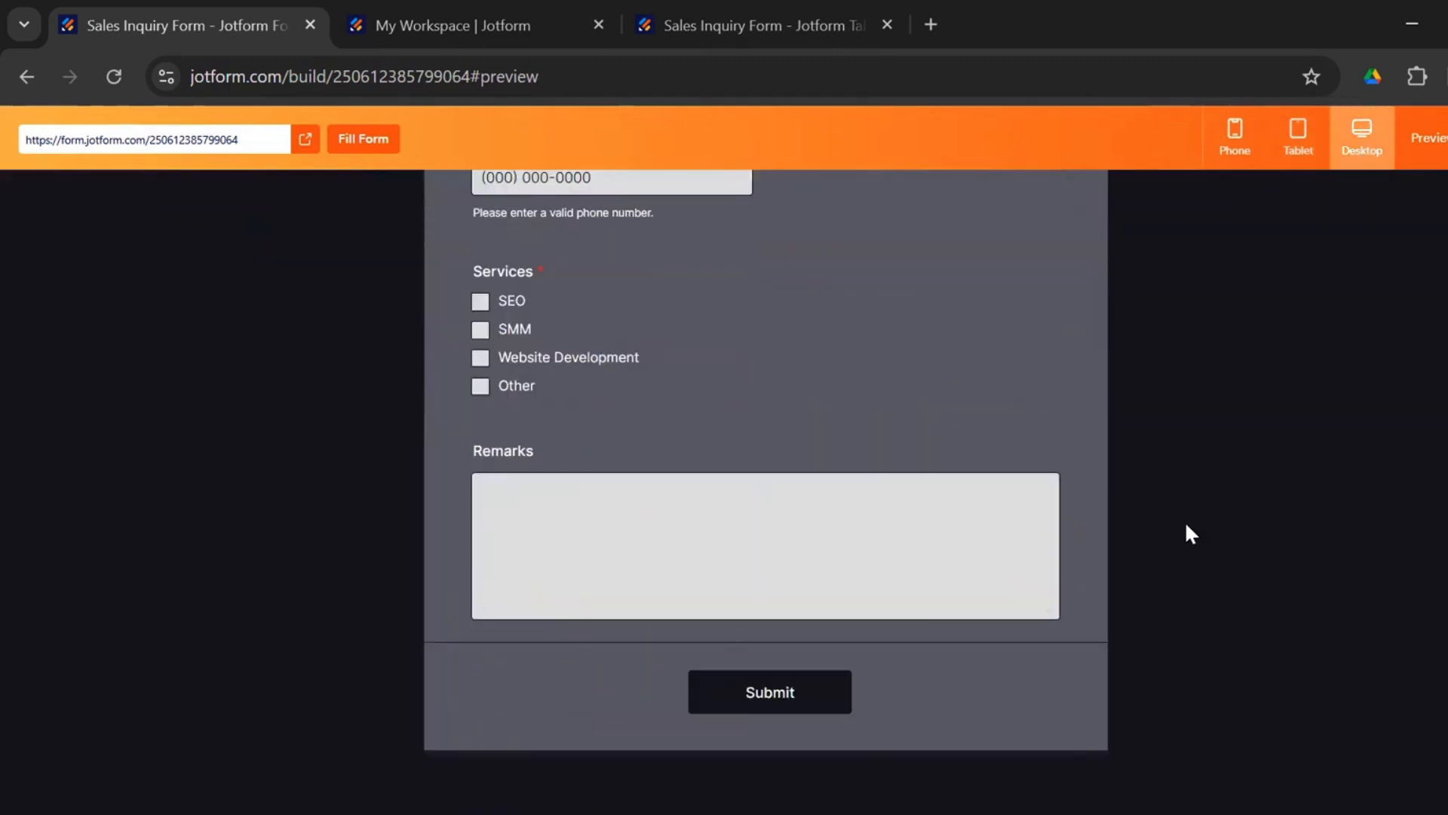
scroll("up", 3)
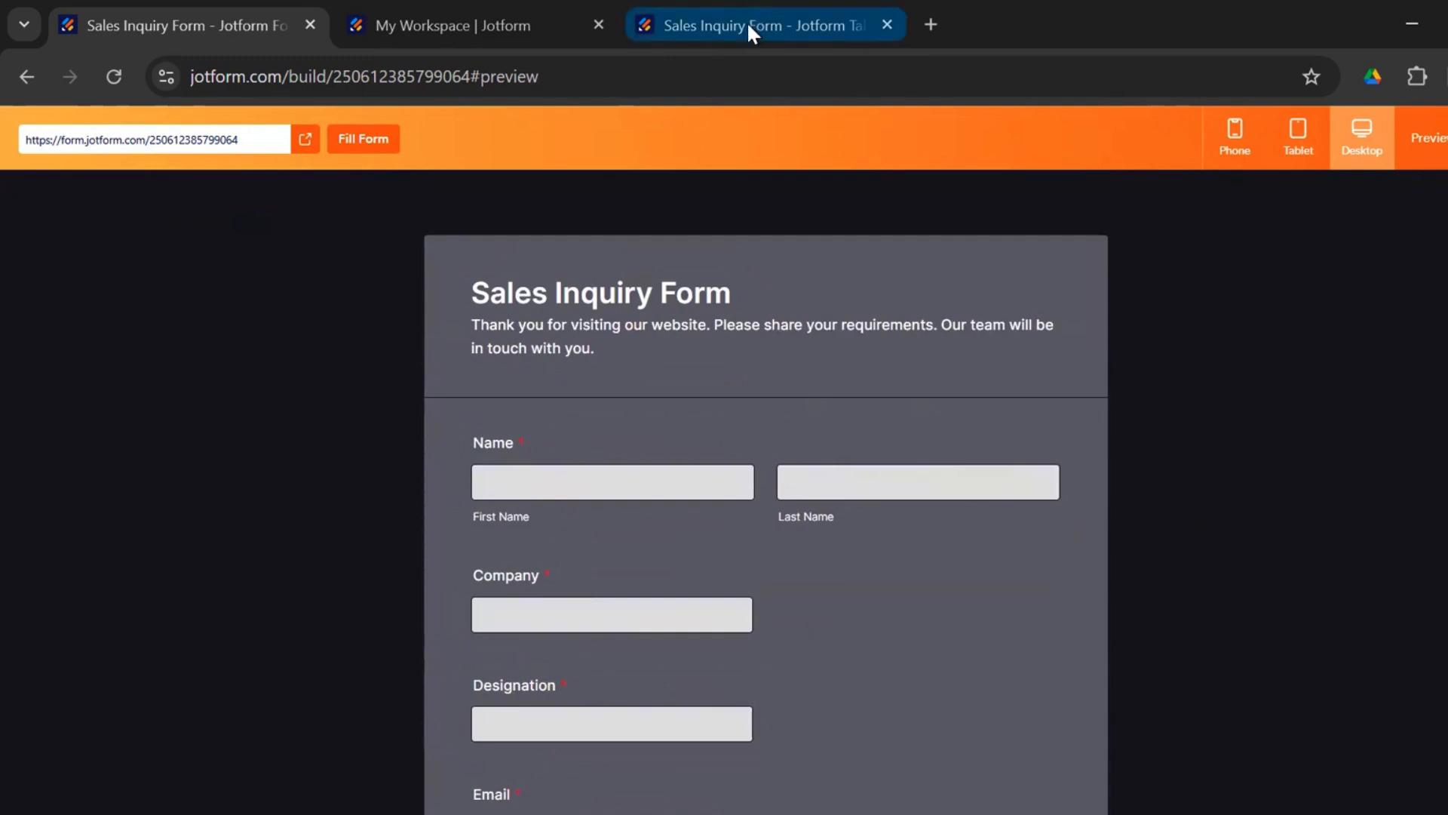
View the four submissions in Jotform Tables, then go back to the My Workspace form list
left_click(757, 25)
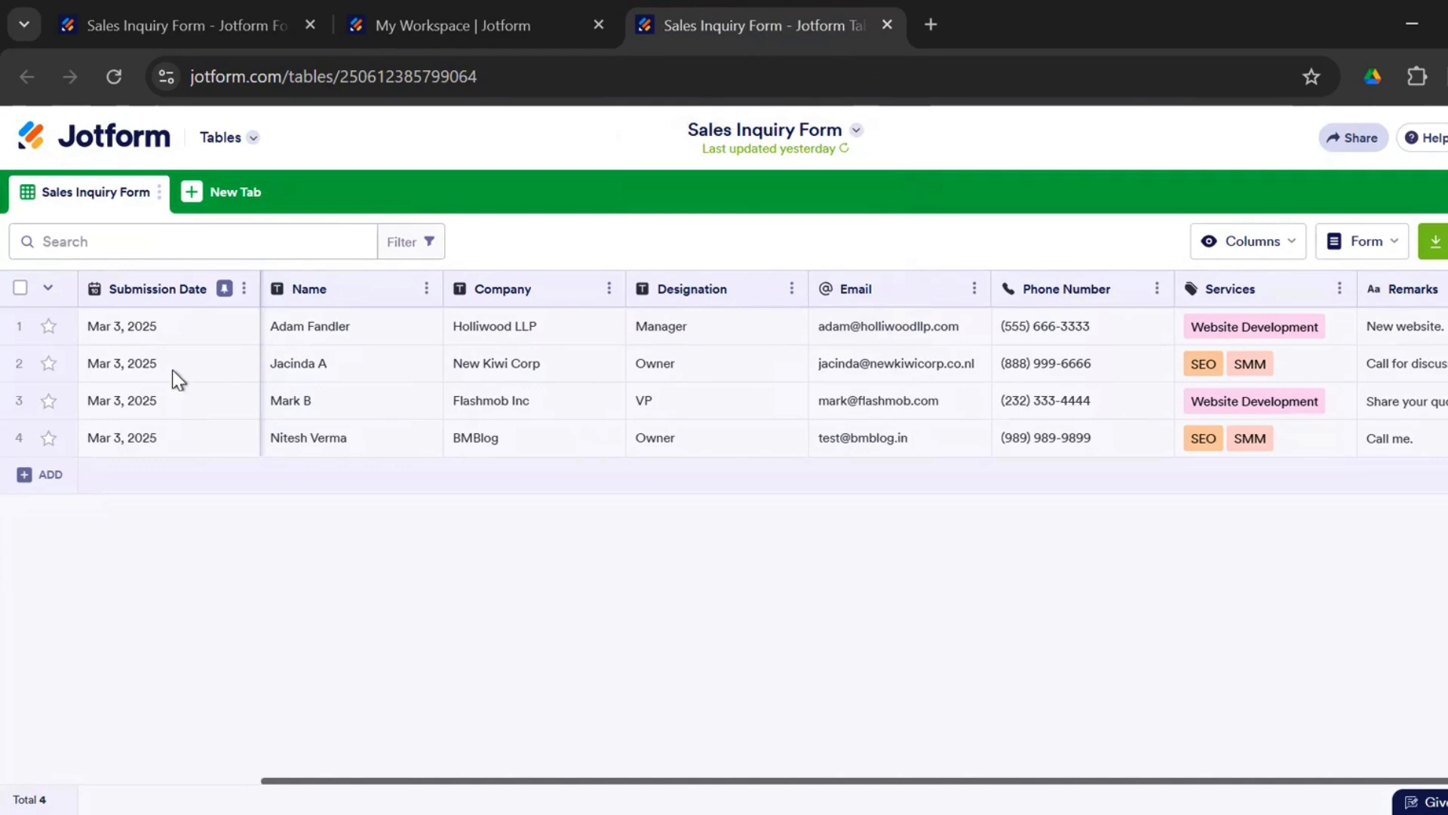
mouse_move(437, 411)
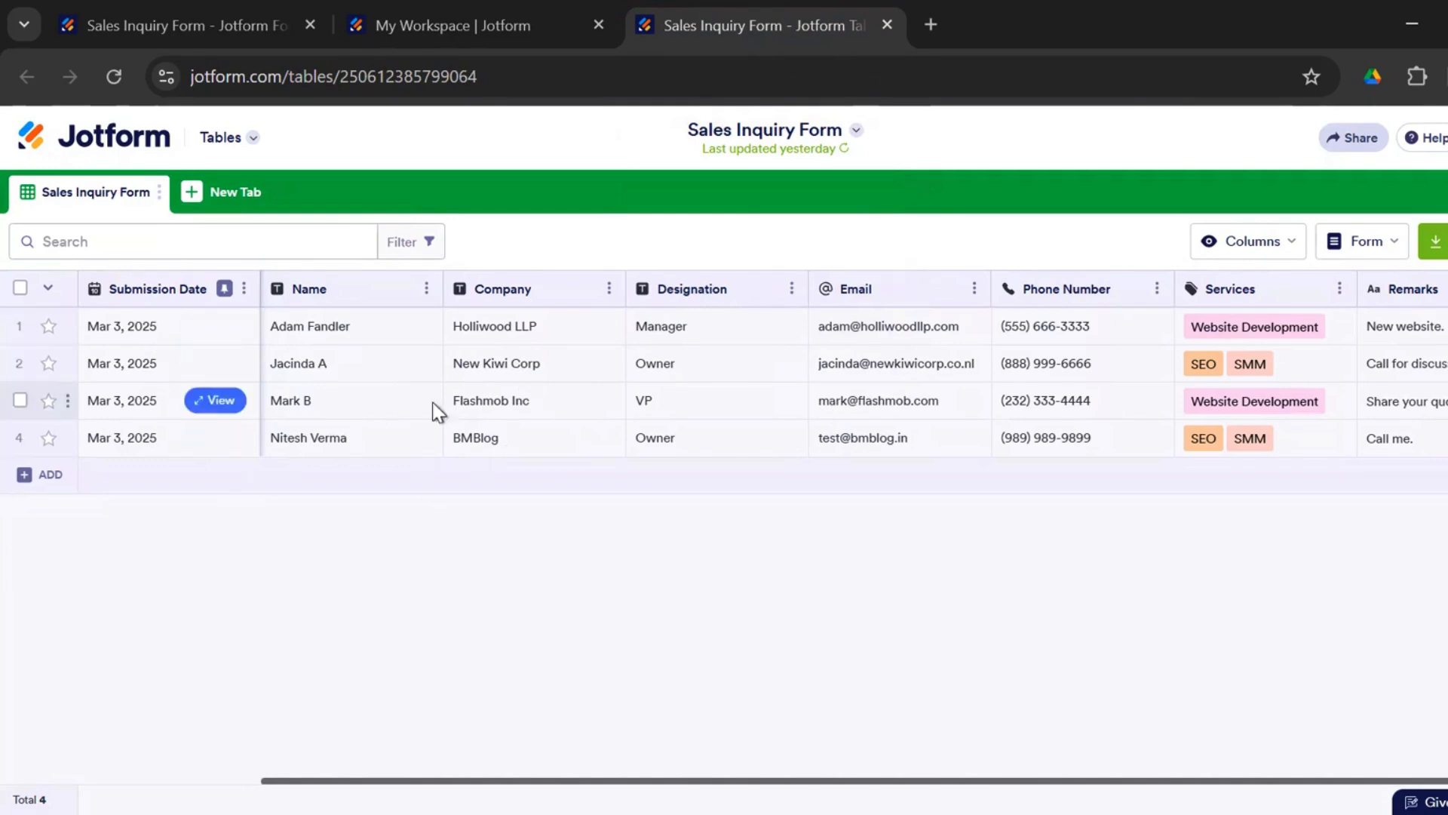
mouse_move(845, 651)
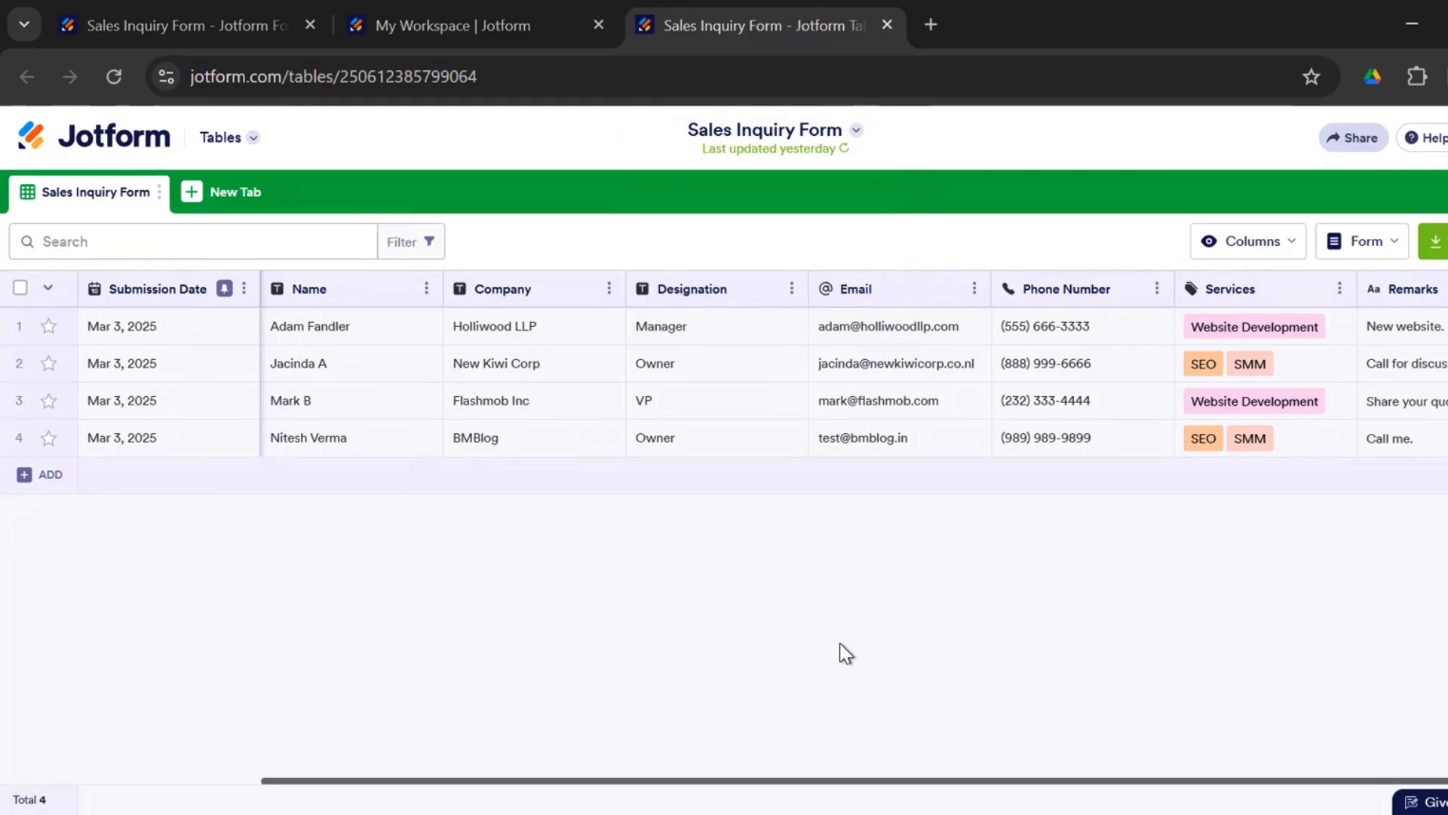
mouse_move(790, 781)
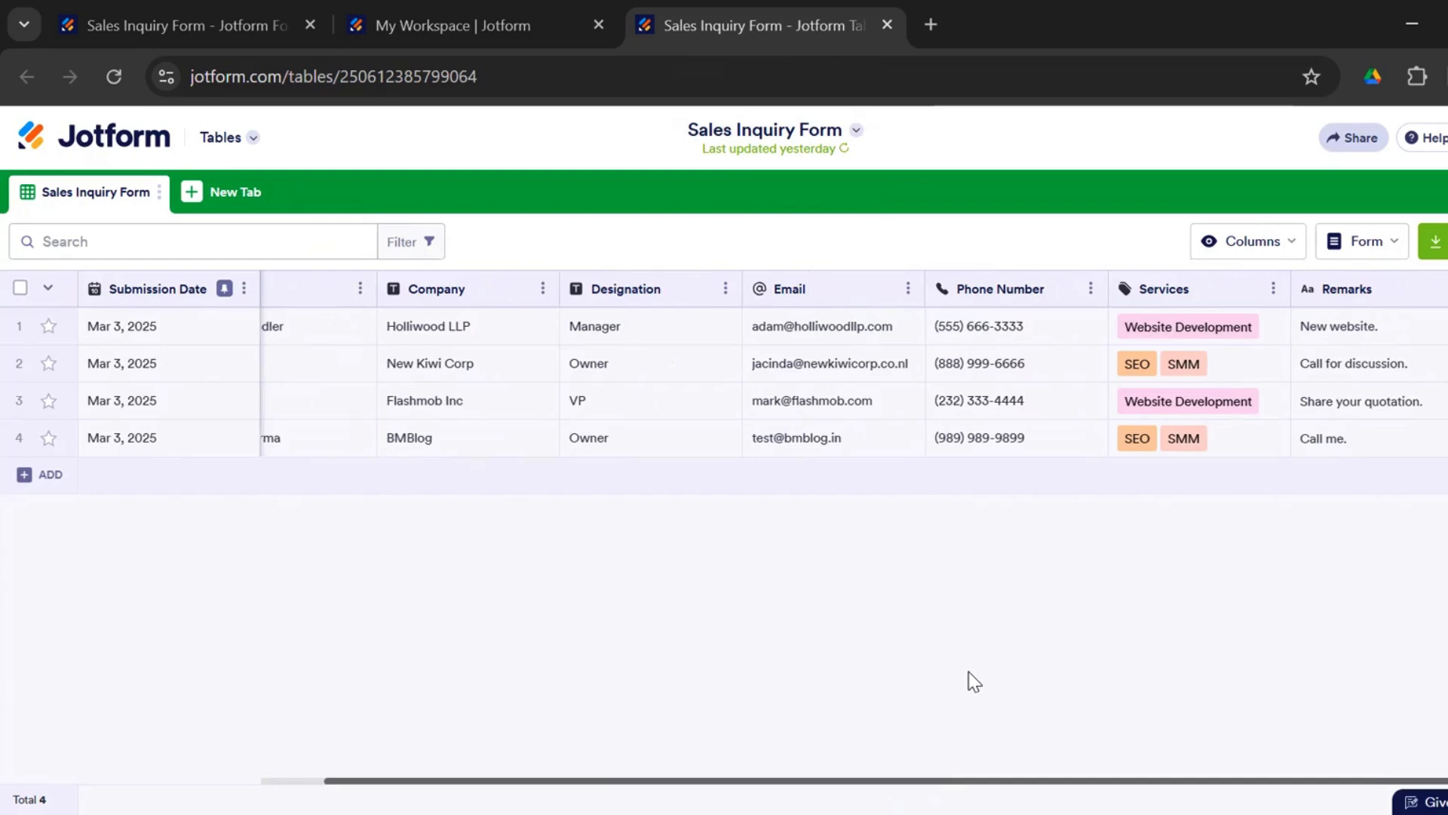
mouse_move(979, 675)
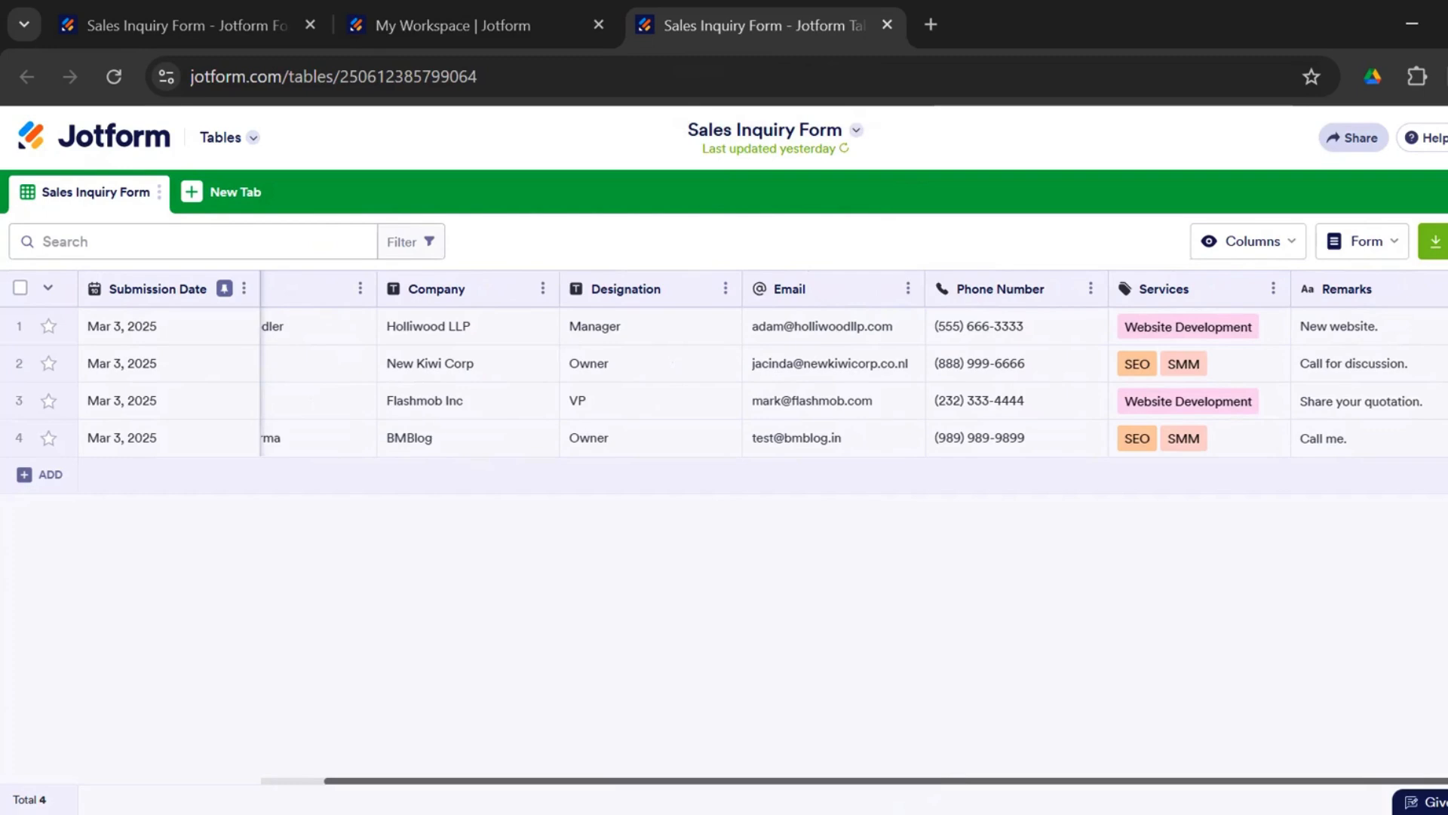
mouse_move(860, 519)
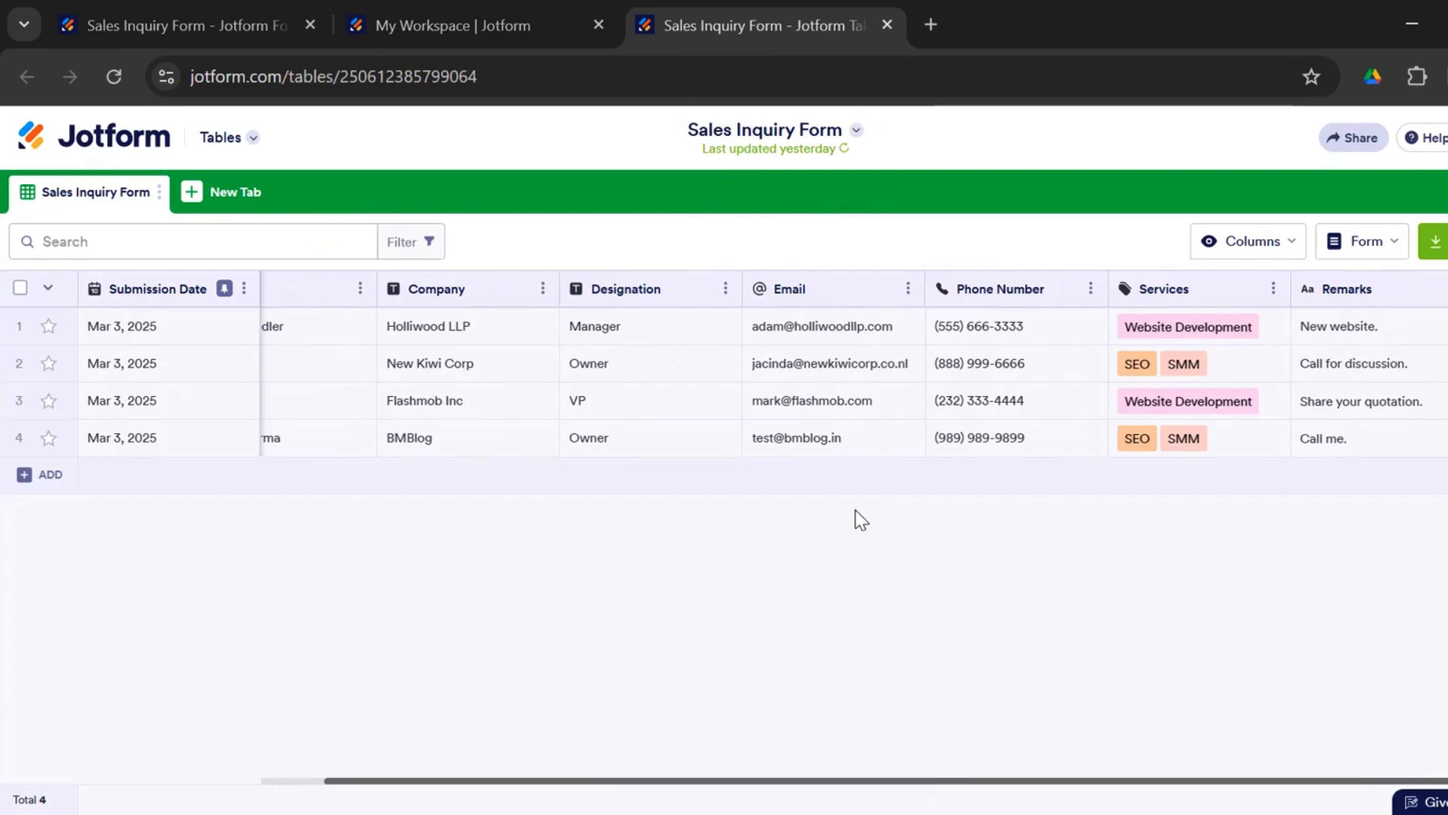
mouse_move(1044, 785)
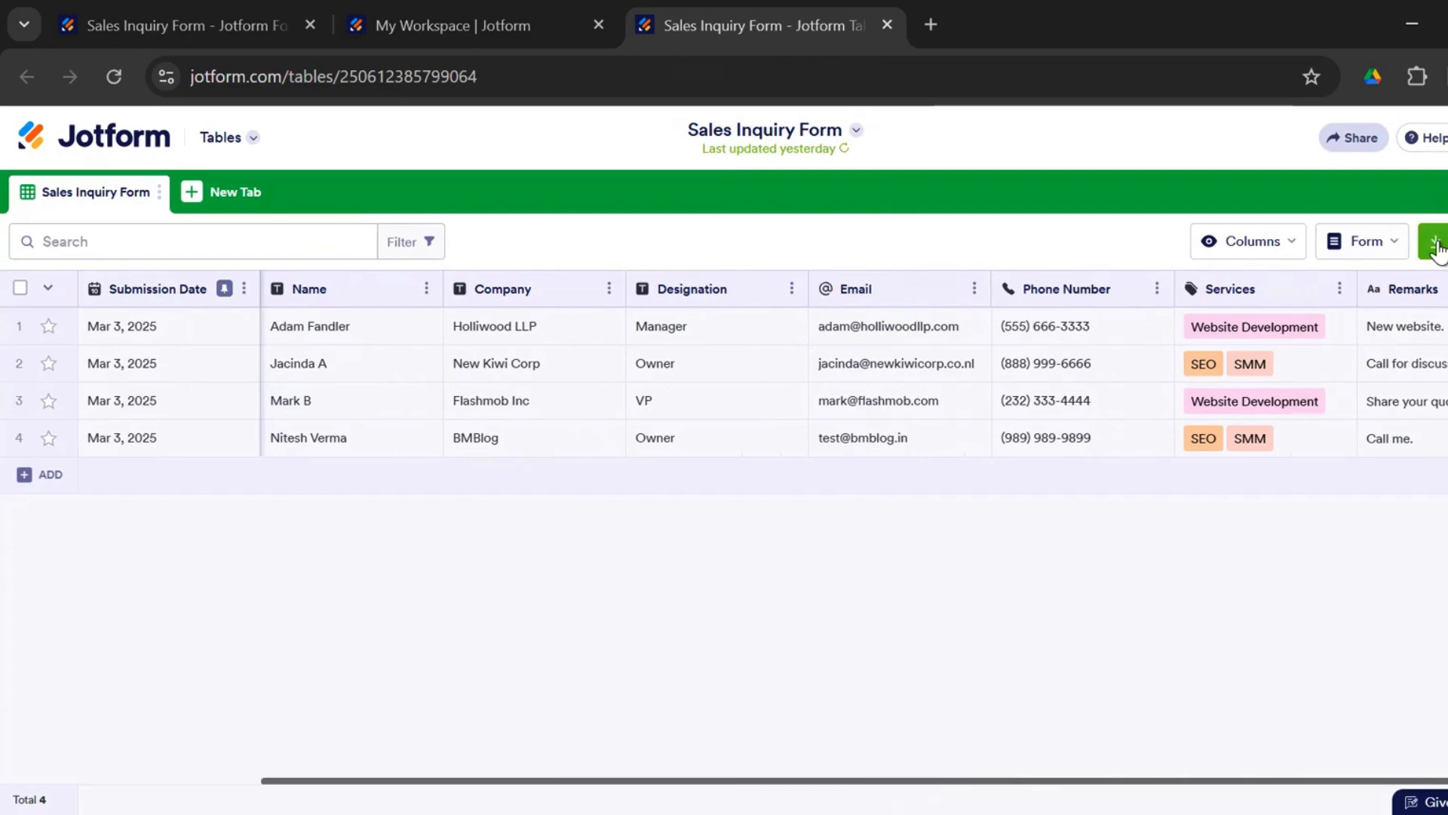
mouse_move(1081, 651)
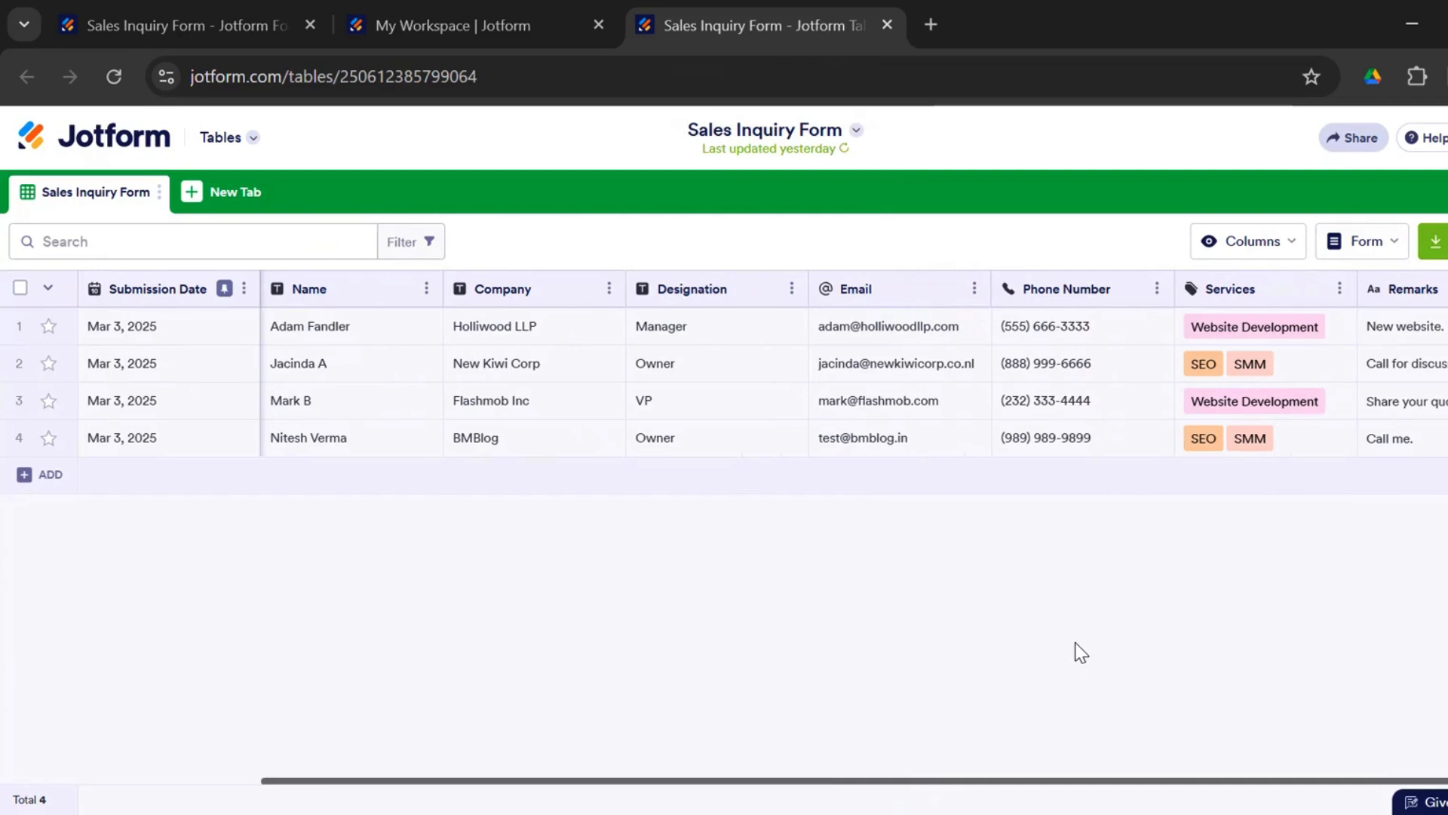
mouse_move(1056, 634)
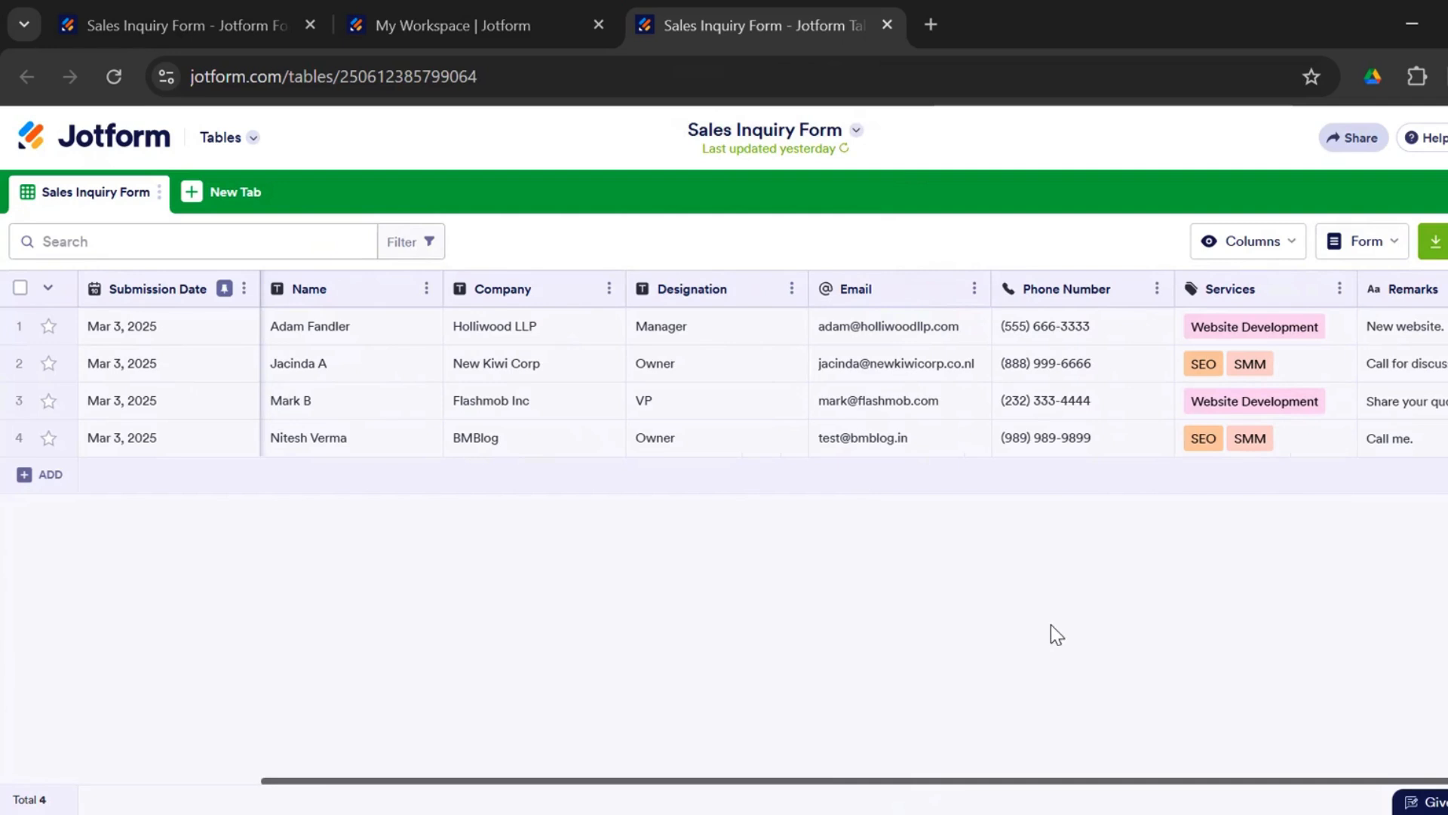
left_click(171, 24)
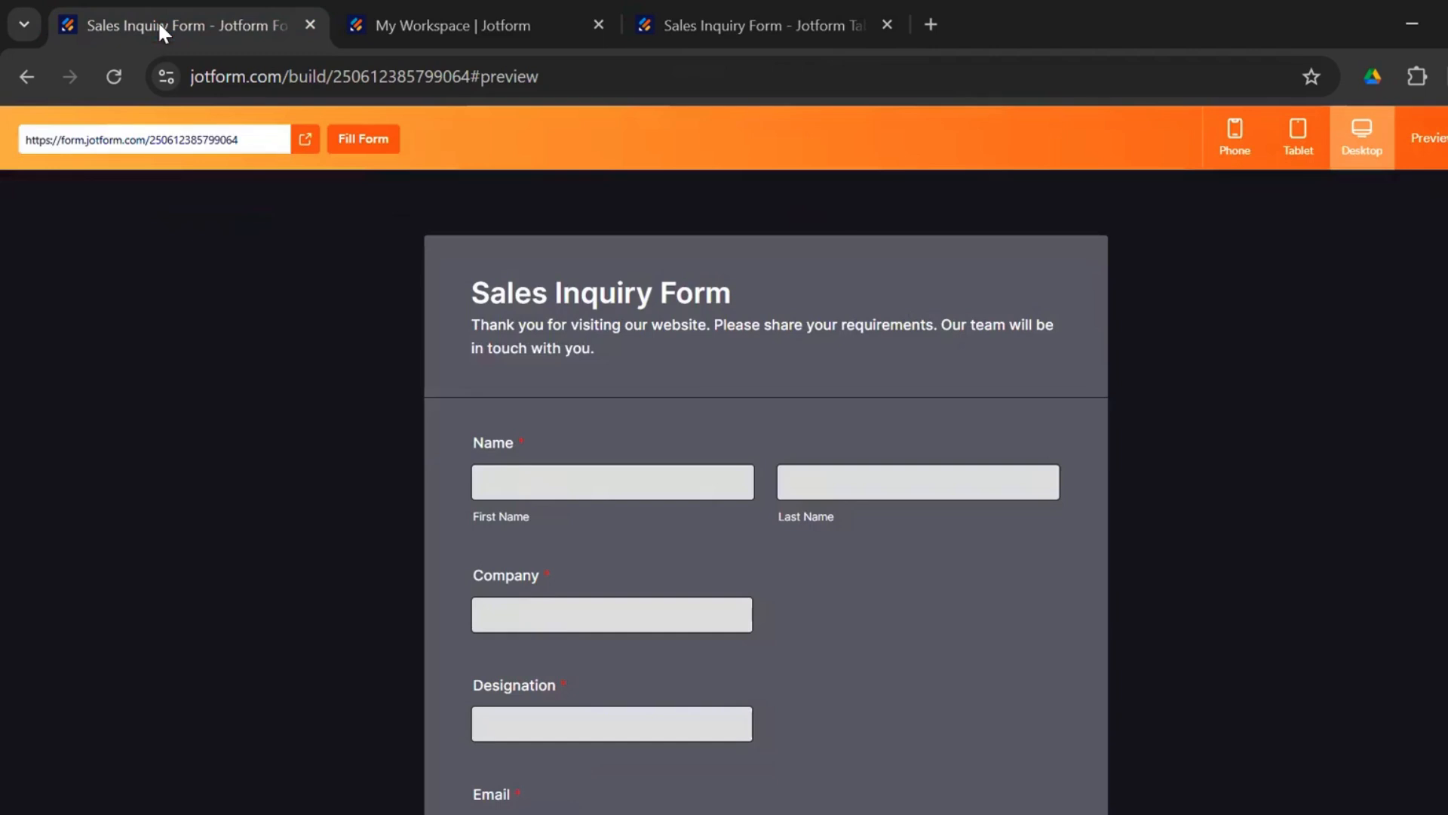
mouse_move(1162, 571)
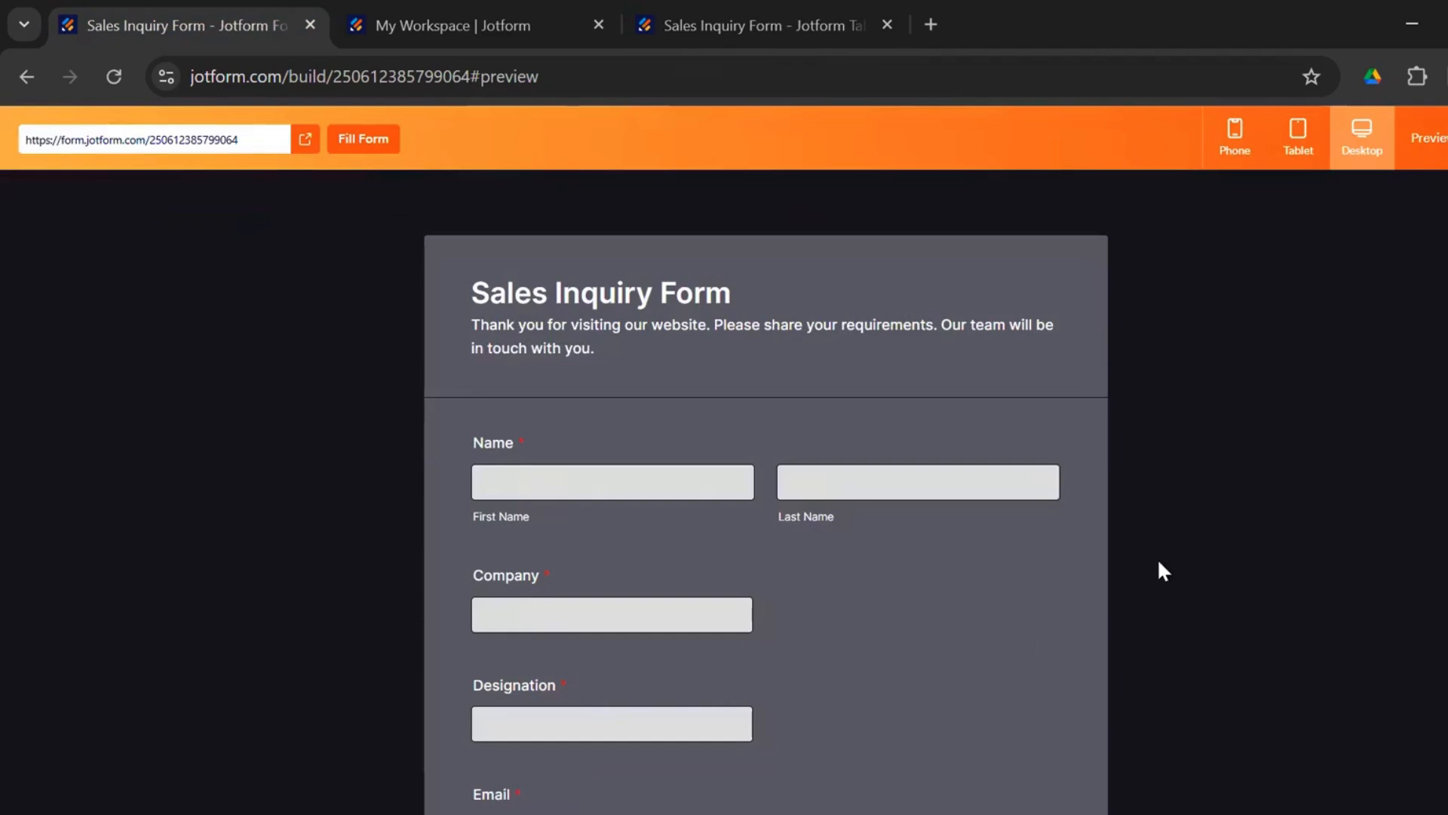
left_click(434, 25)
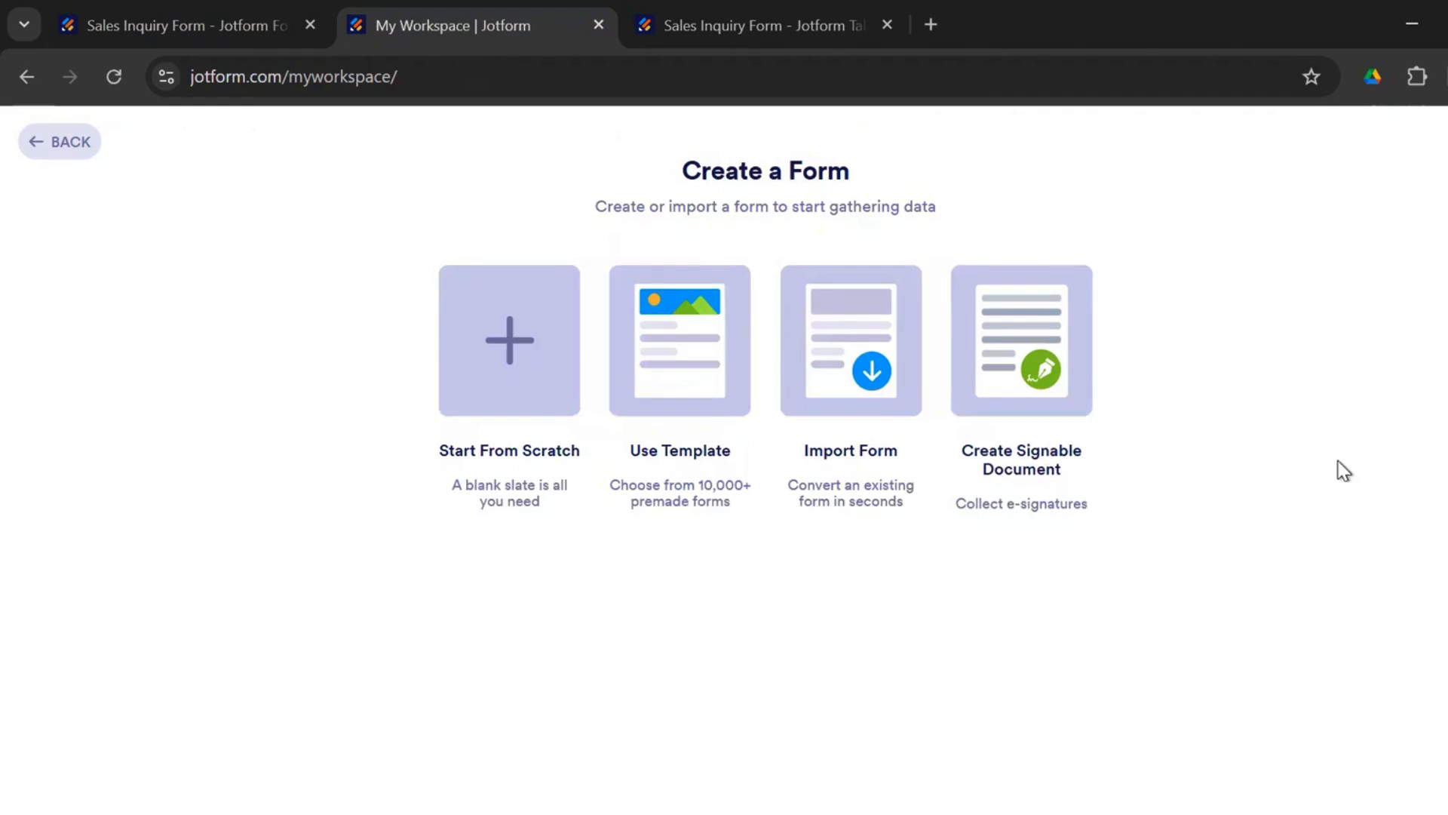
left_click(58, 141)
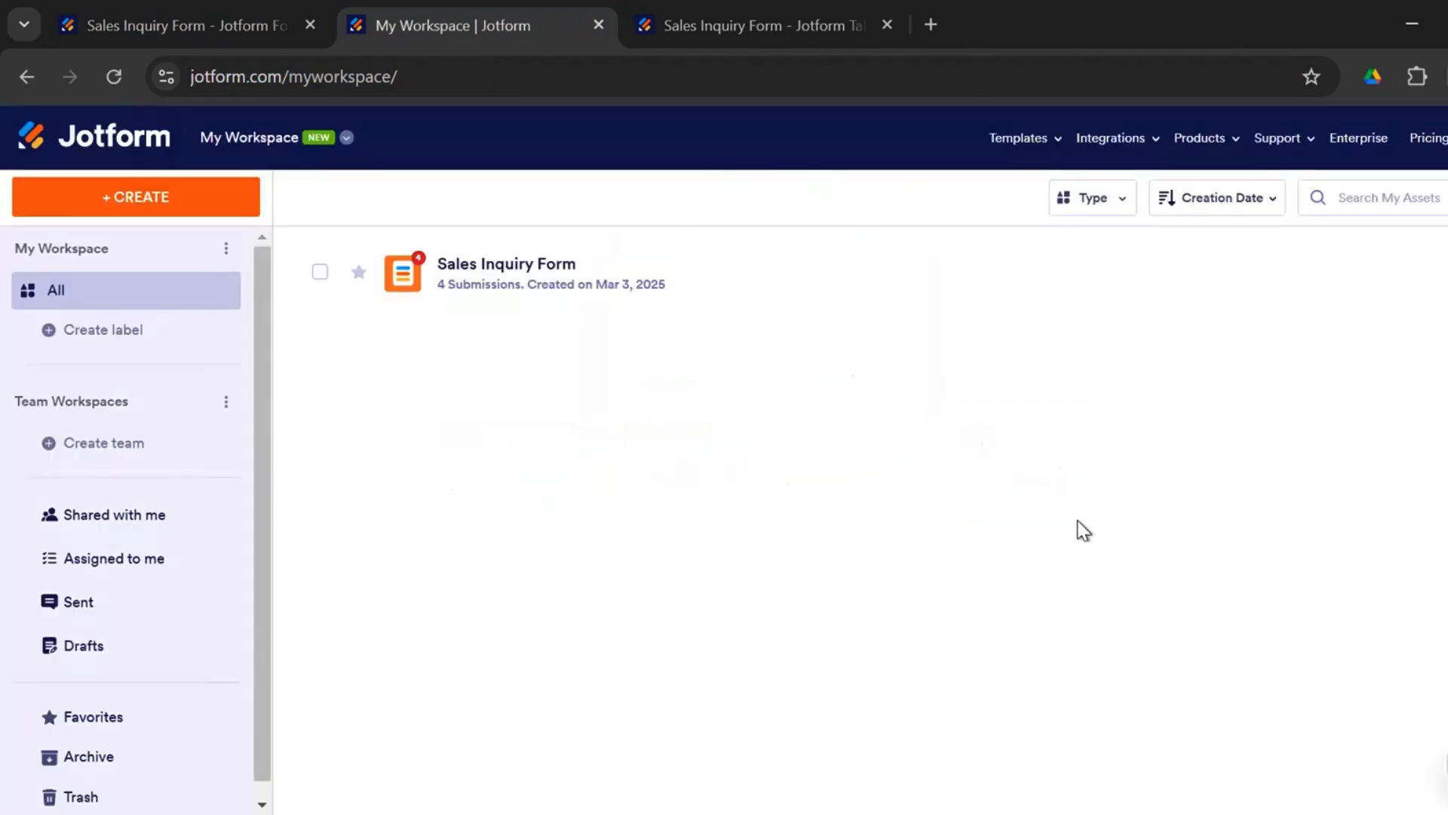
left_click(1430, 137)
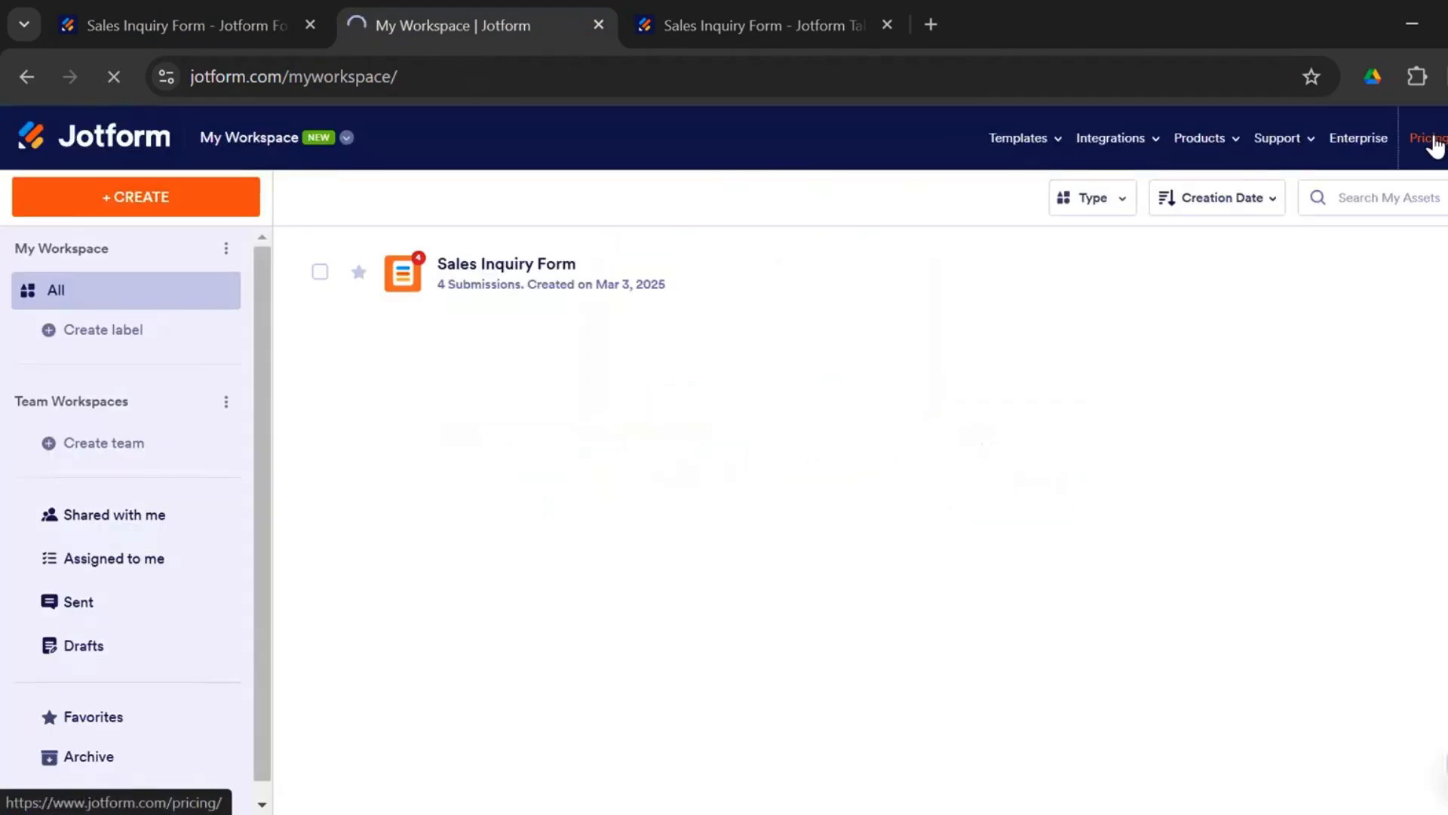
Scroll through the Starter, Bronze, Silver, Gold and Enterprise plan comparison and yearly prices
left_click(1430, 137)
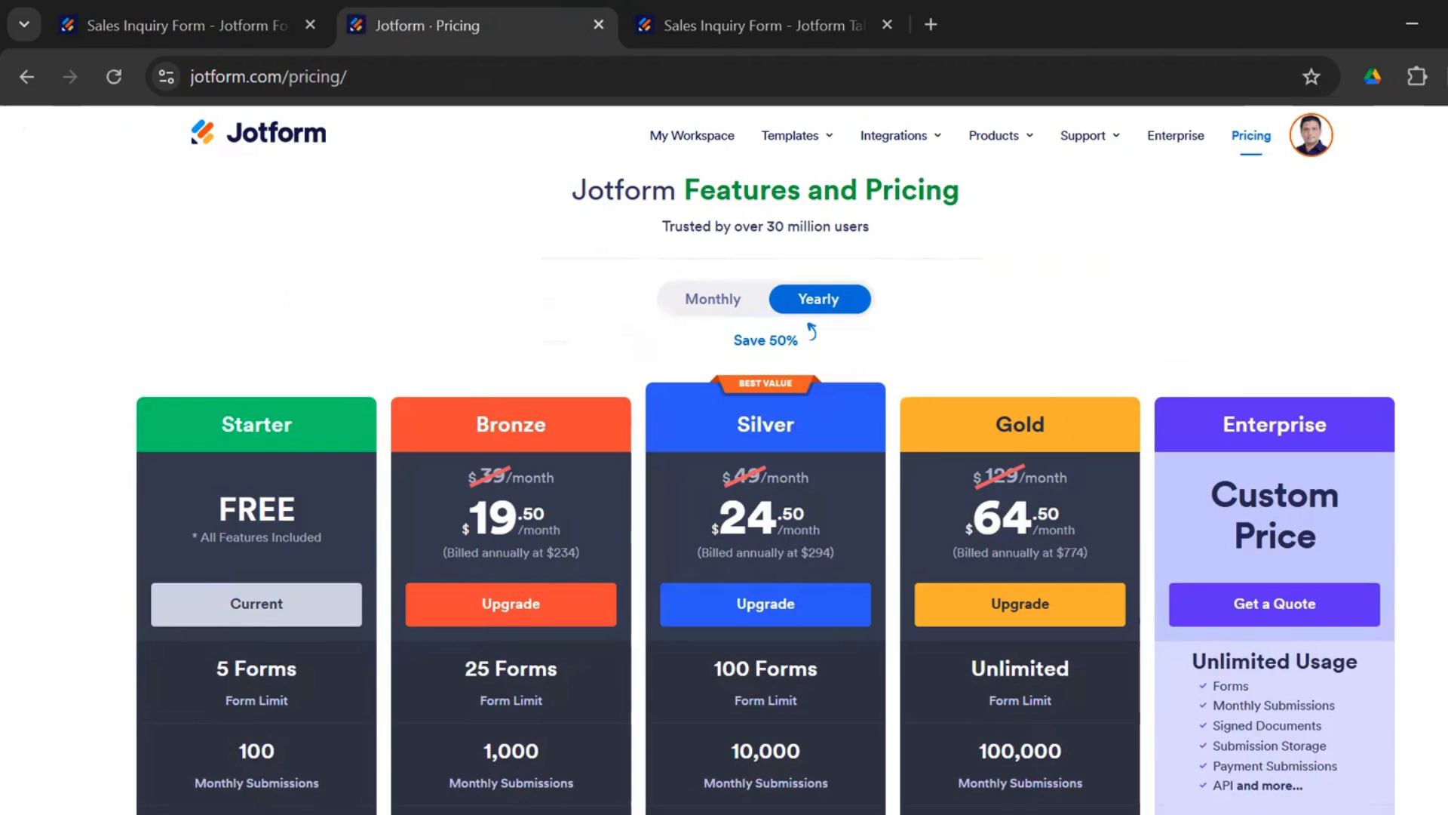
scroll("down", 3)
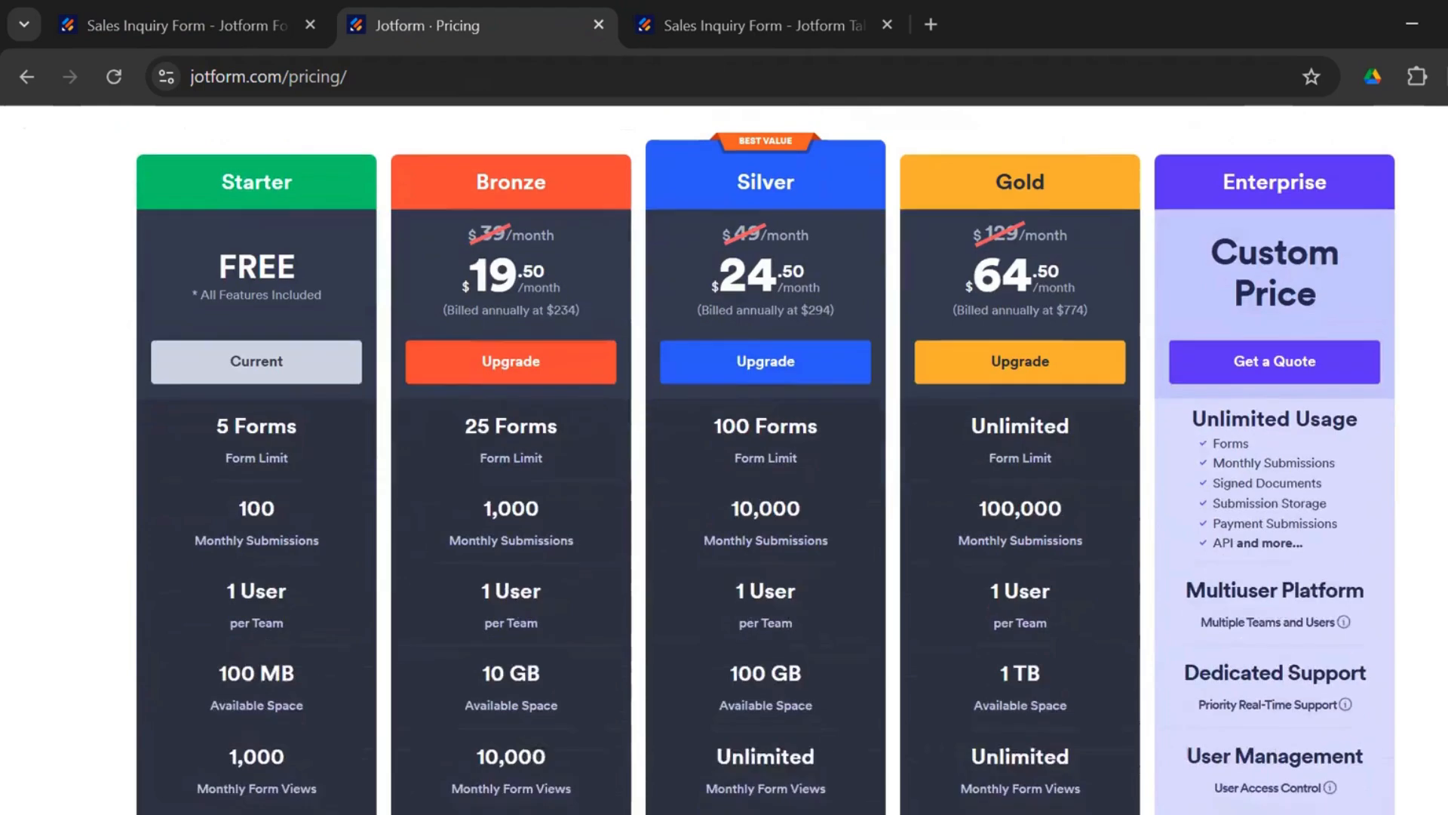
mouse_move(805, 231)
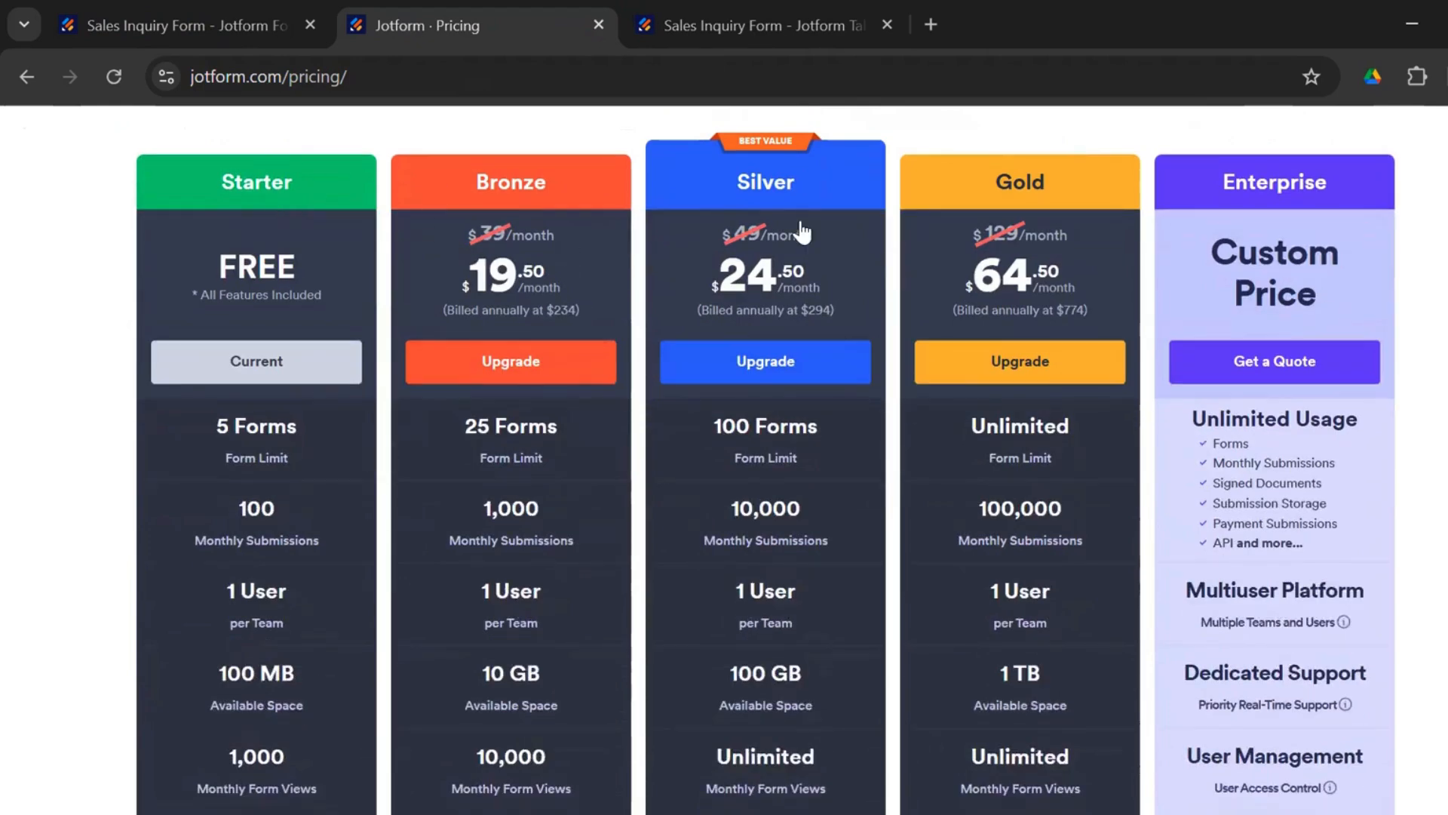
scroll("down", 3)
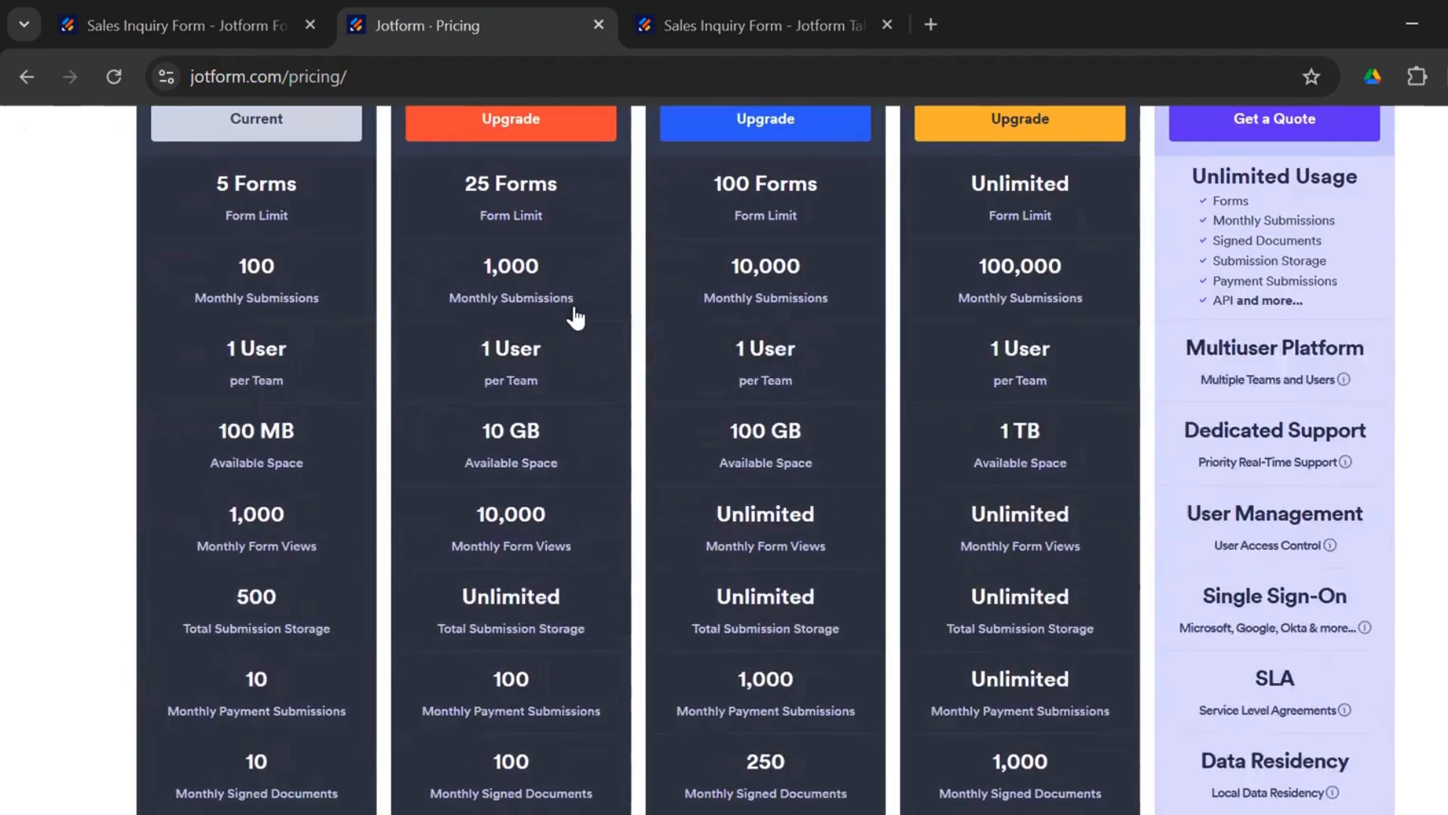
scroll("up", 3)
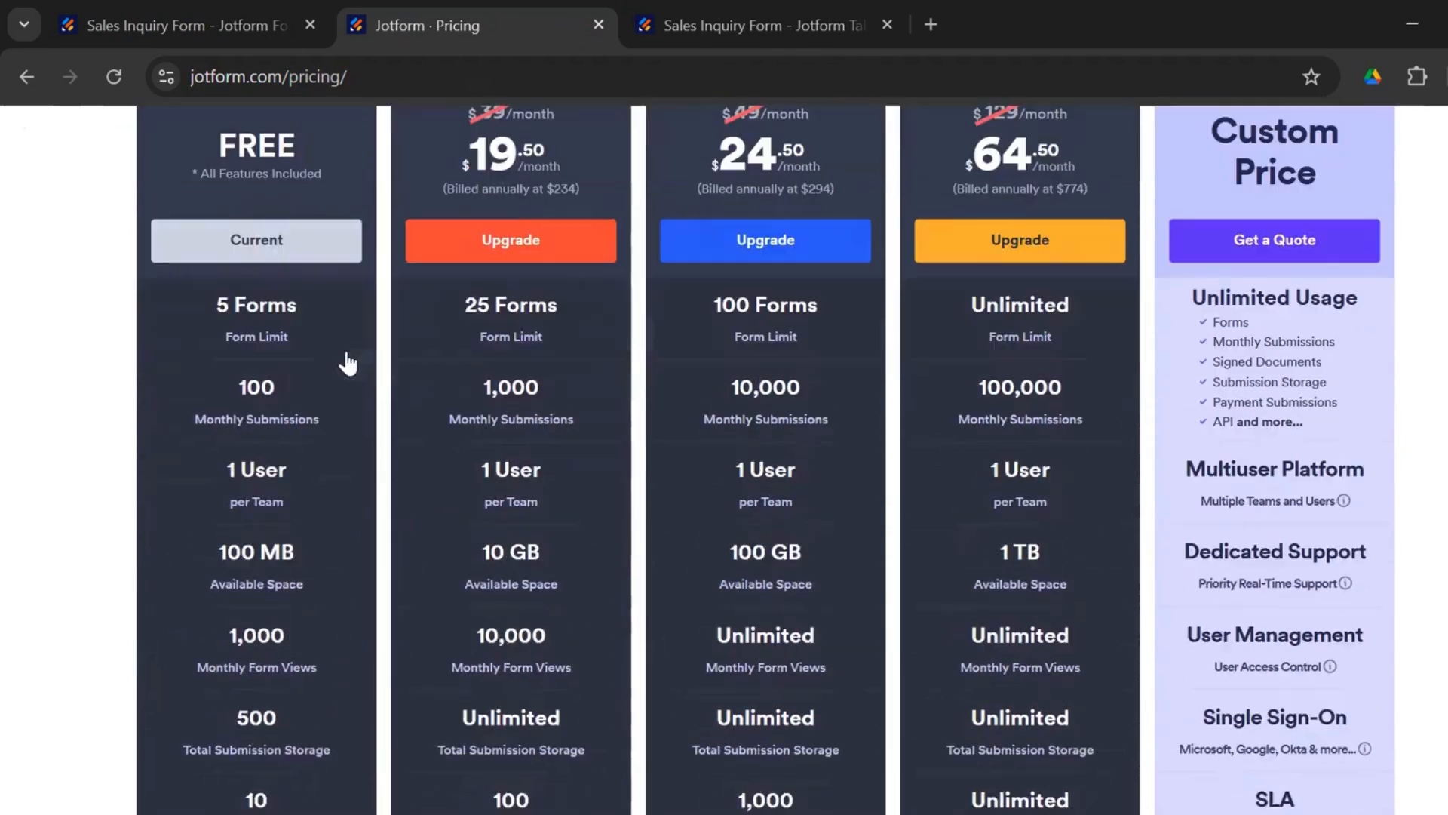
scroll("down", 3)
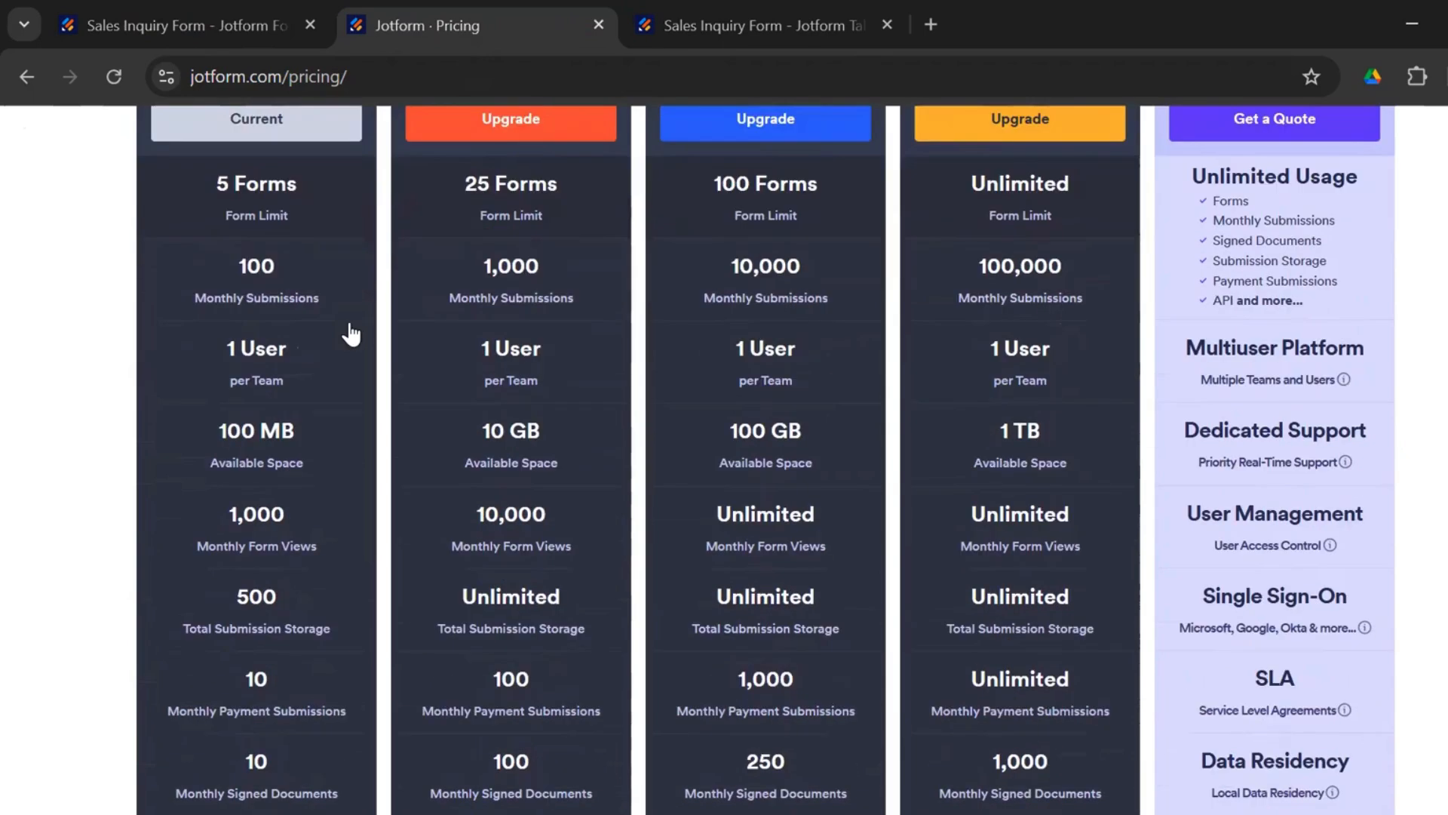
mouse_move(341, 293)
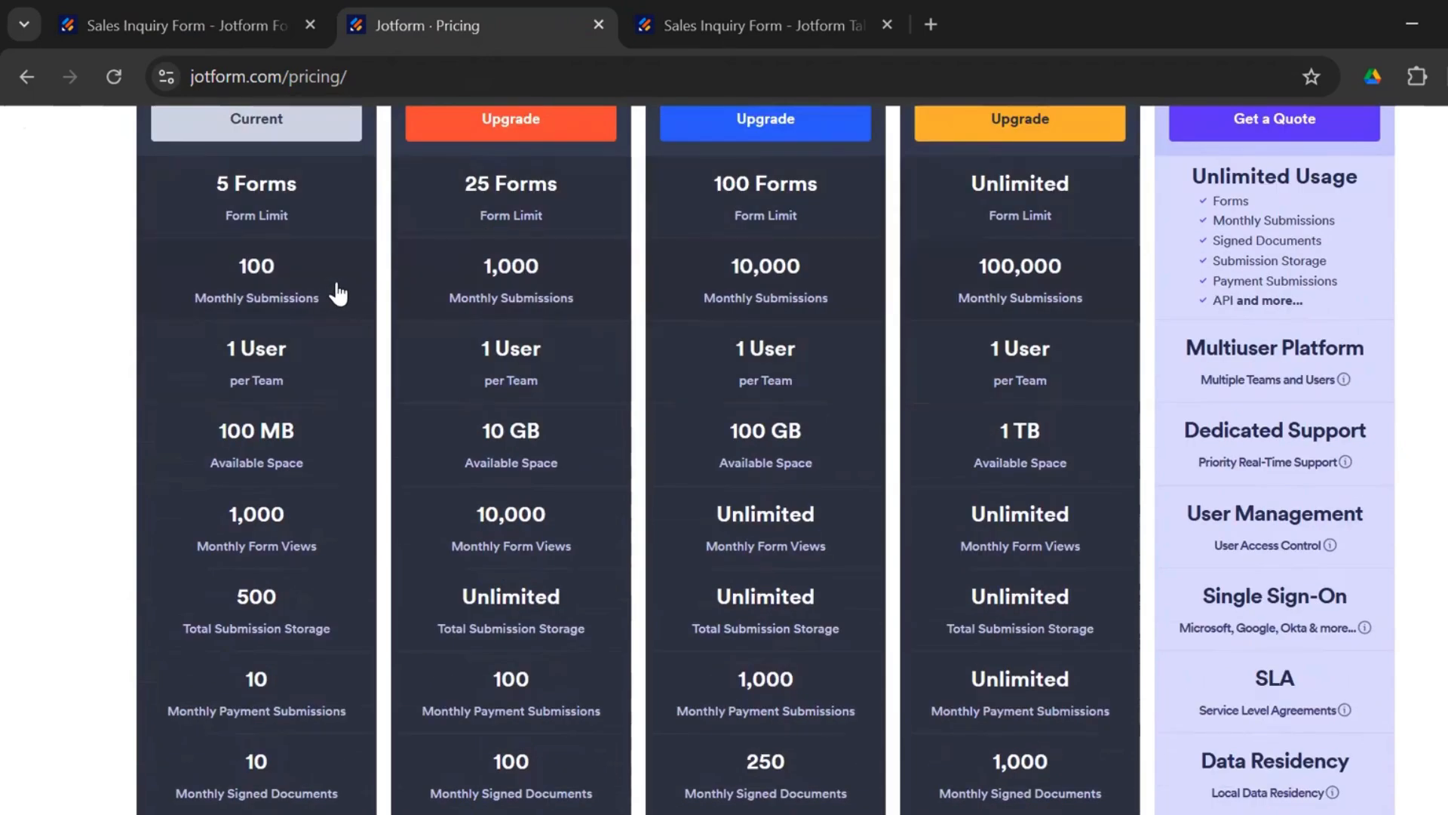
mouse_move(82, 461)
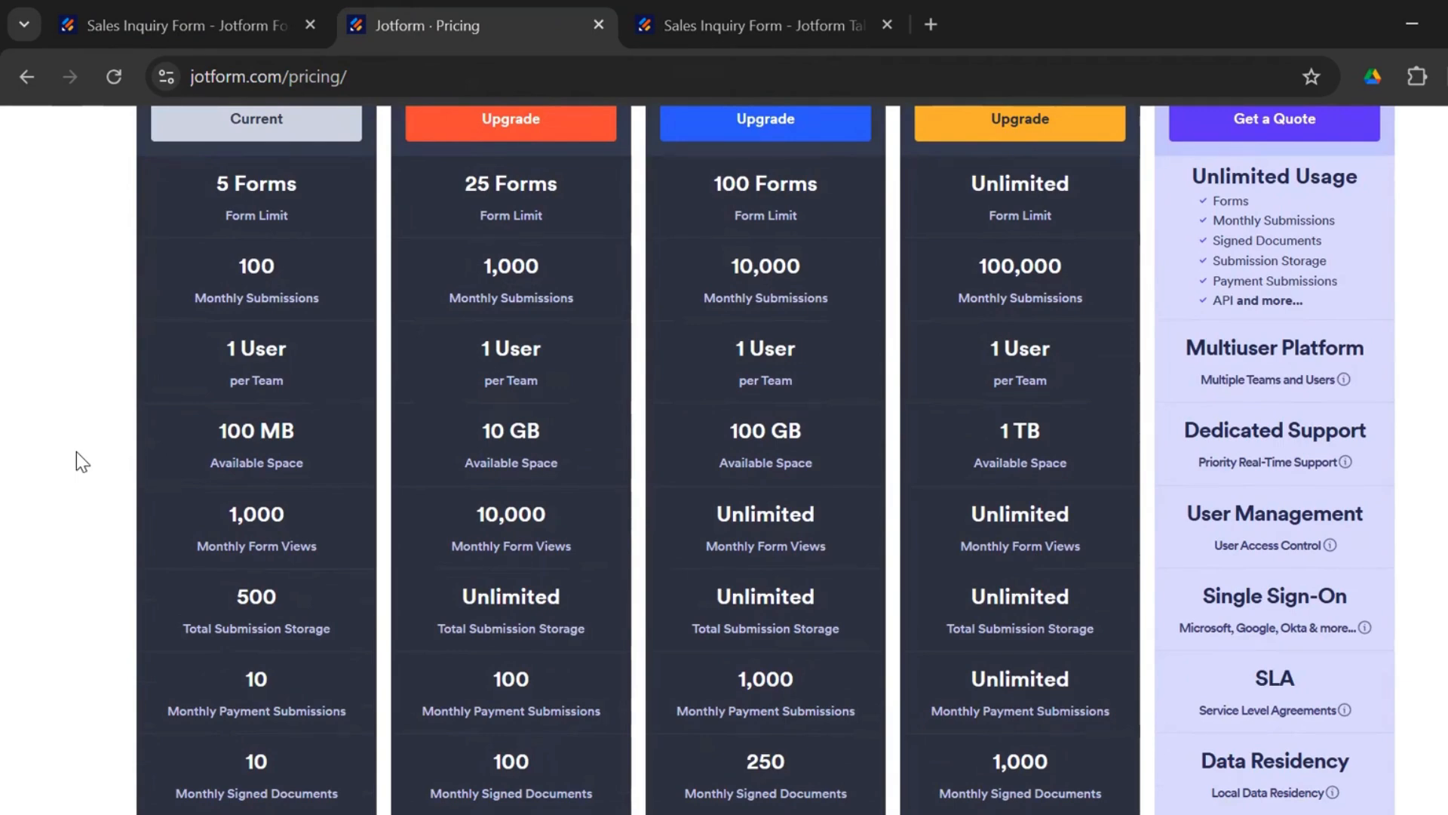
scroll("up", 3)
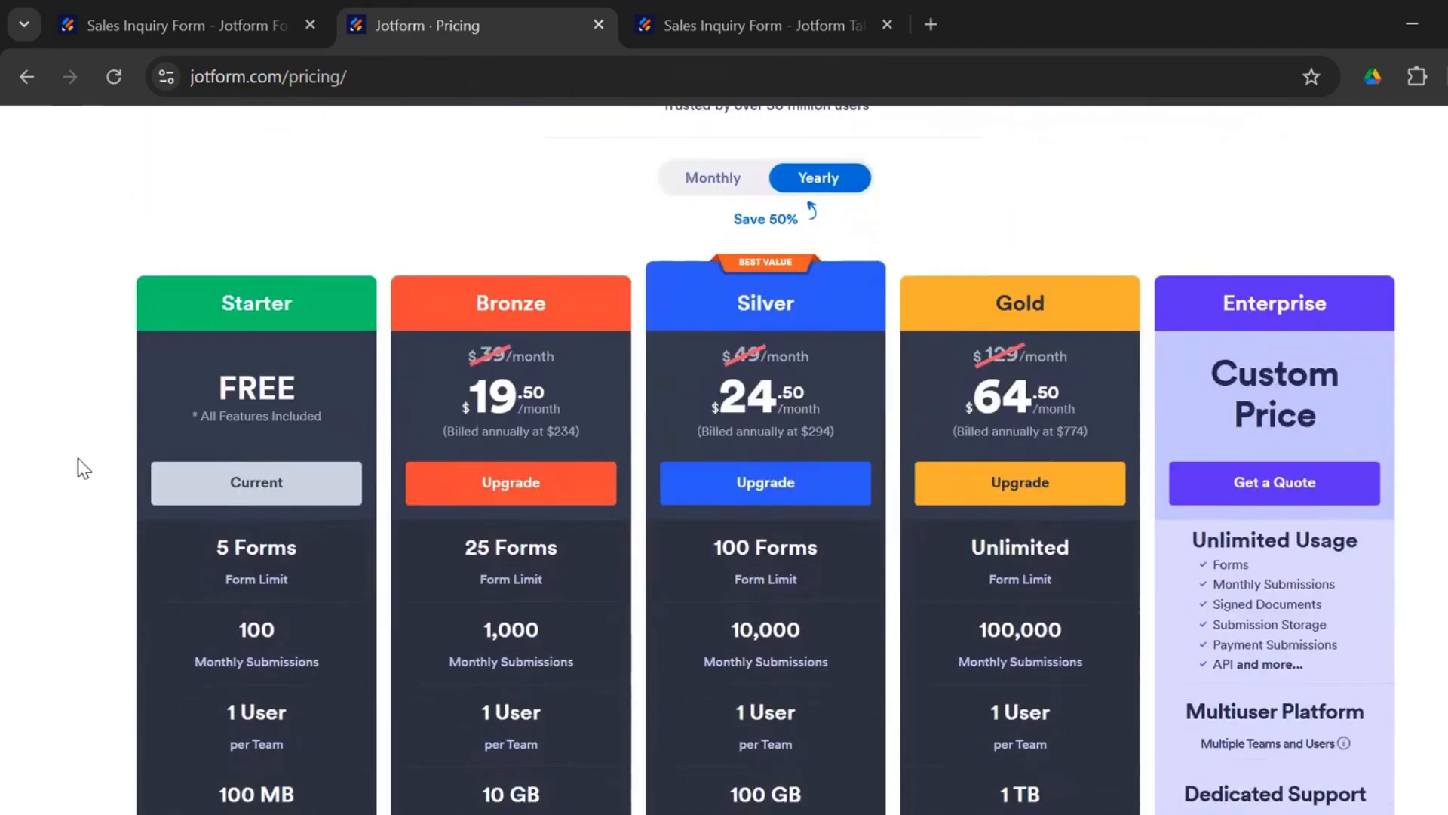
scroll("down", 3)
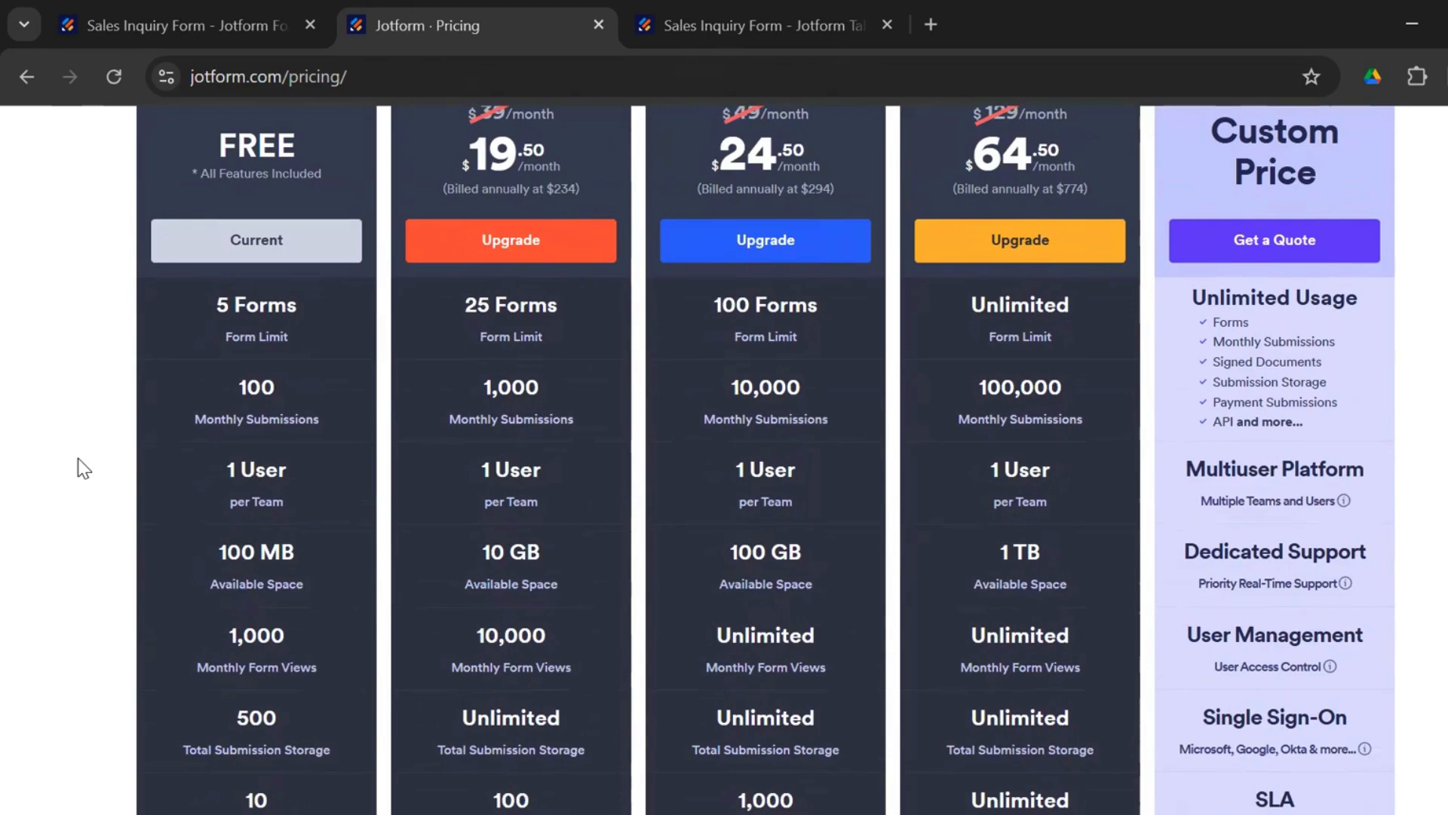
mouse_move(591, 431)
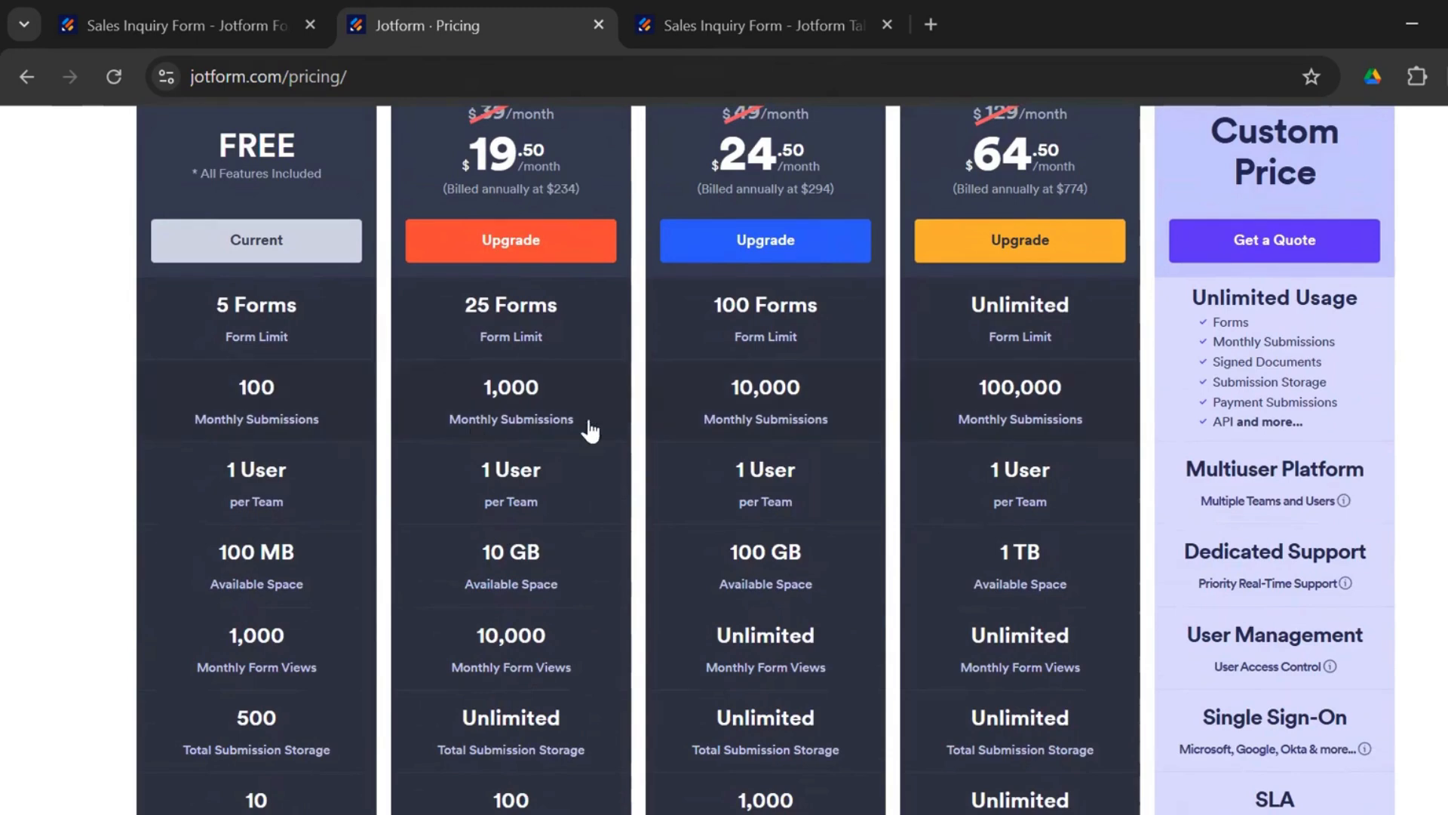
scroll("up", 3)
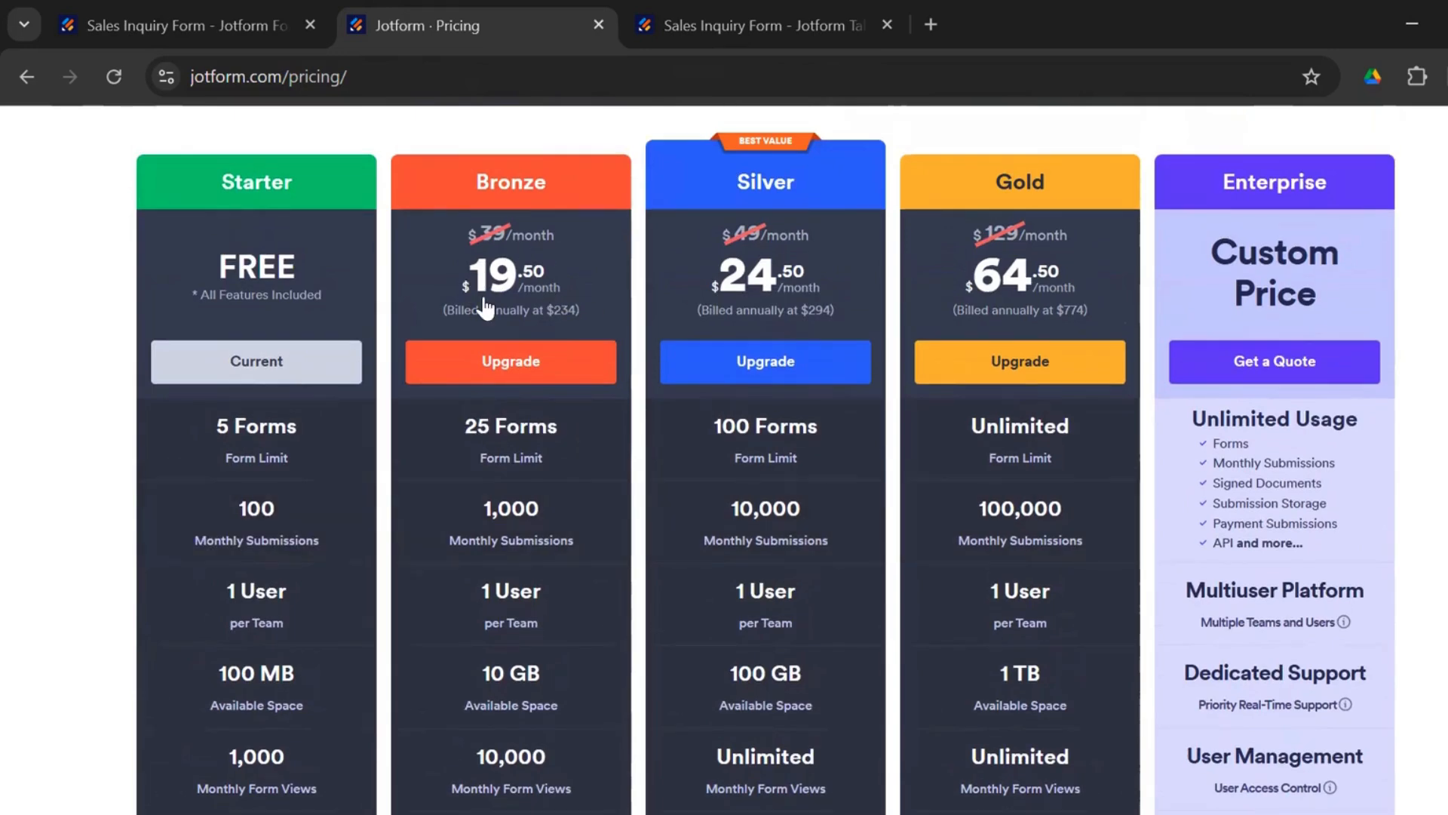
mouse_move(587, 328)
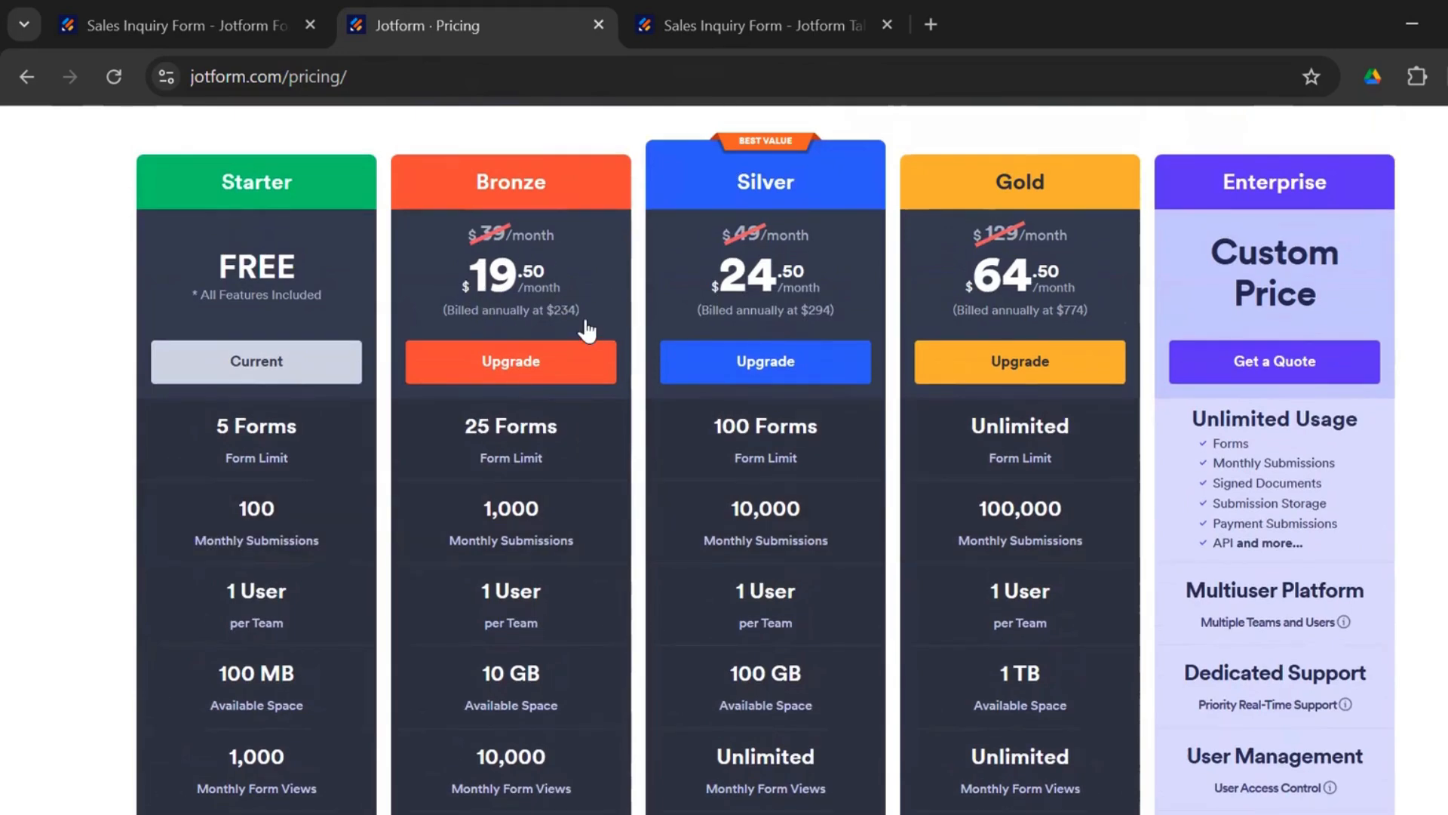
scroll("down", 3)
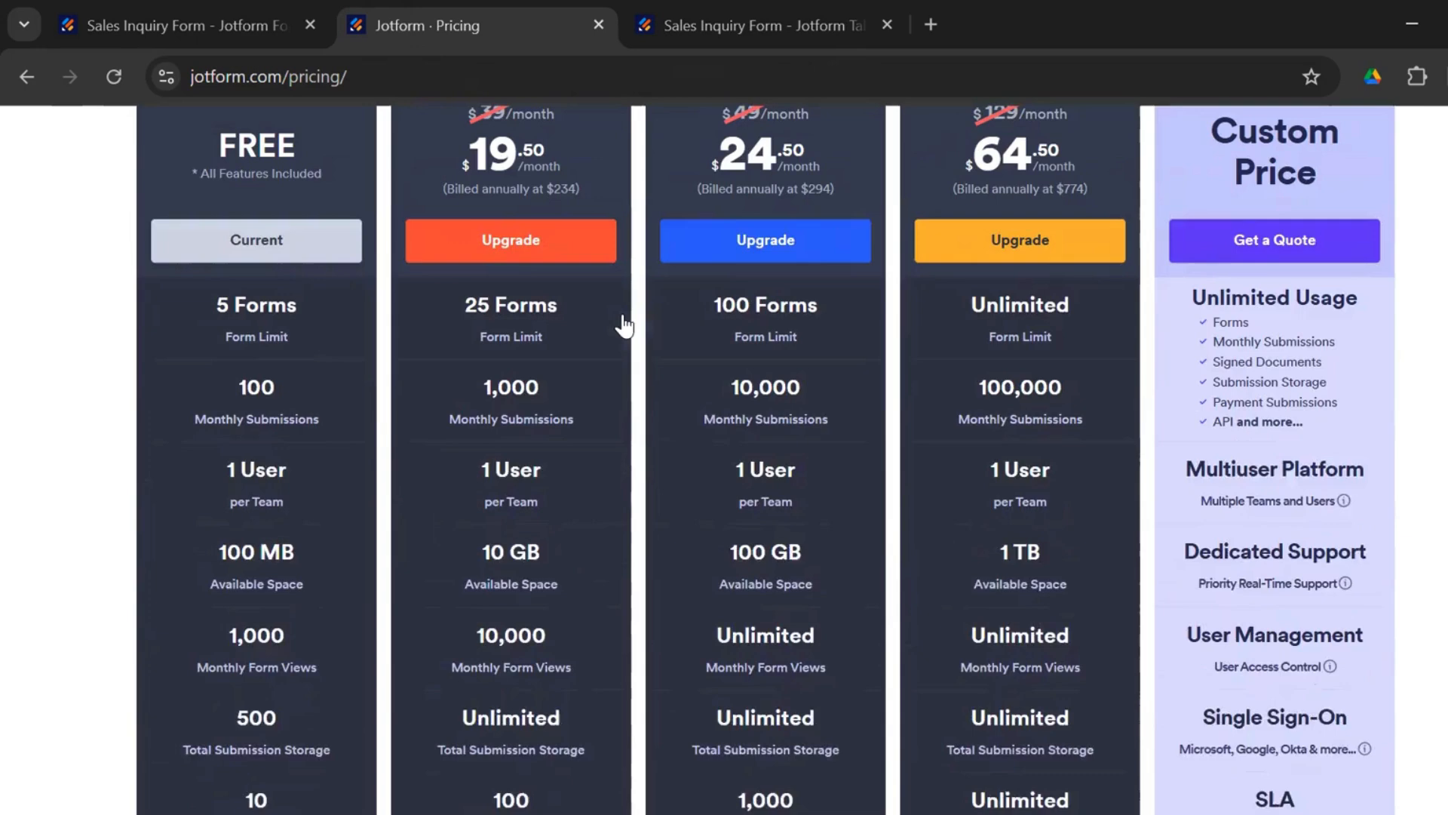
scroll("down", 3)
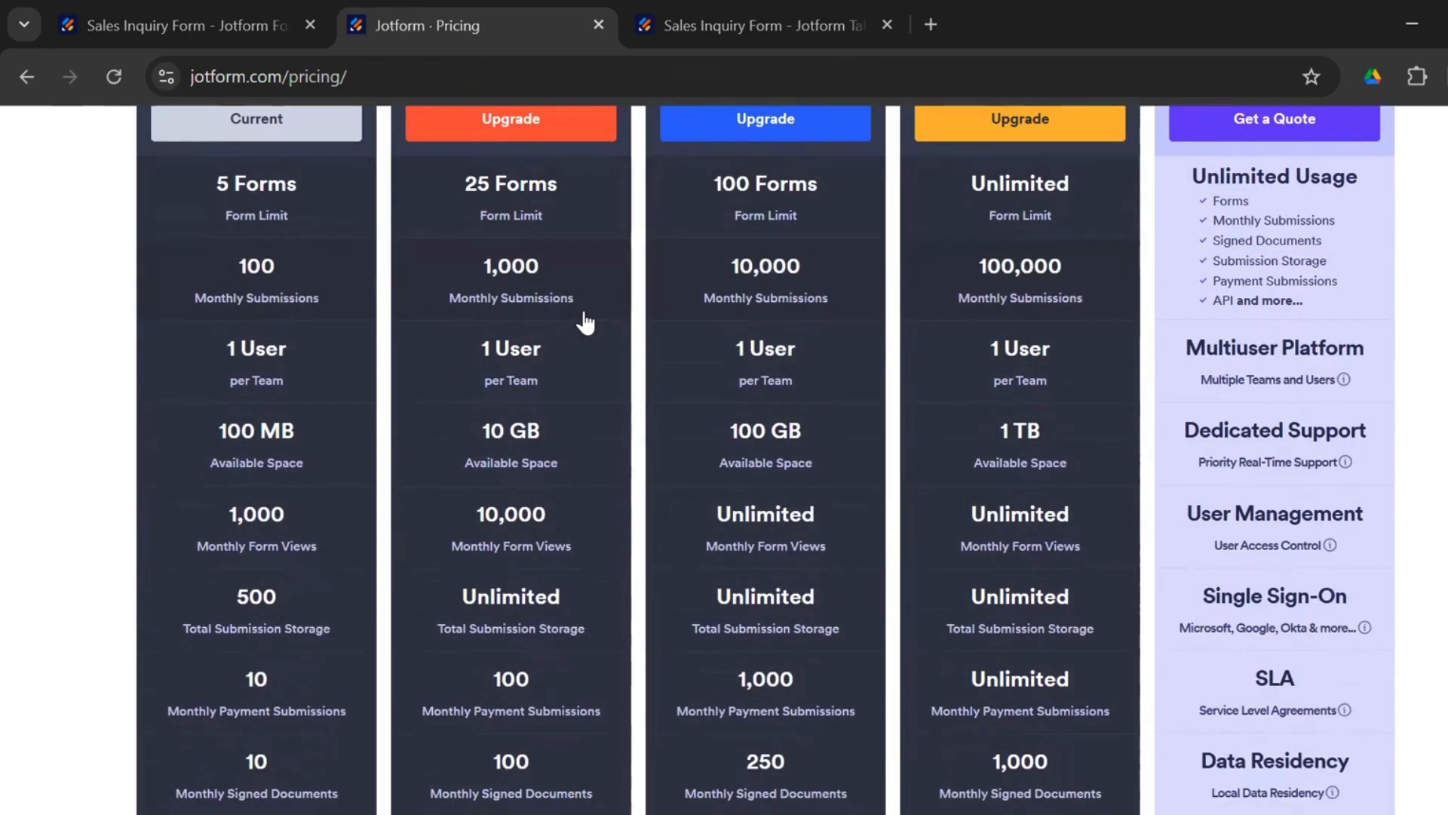
mouse_move(577, 305)
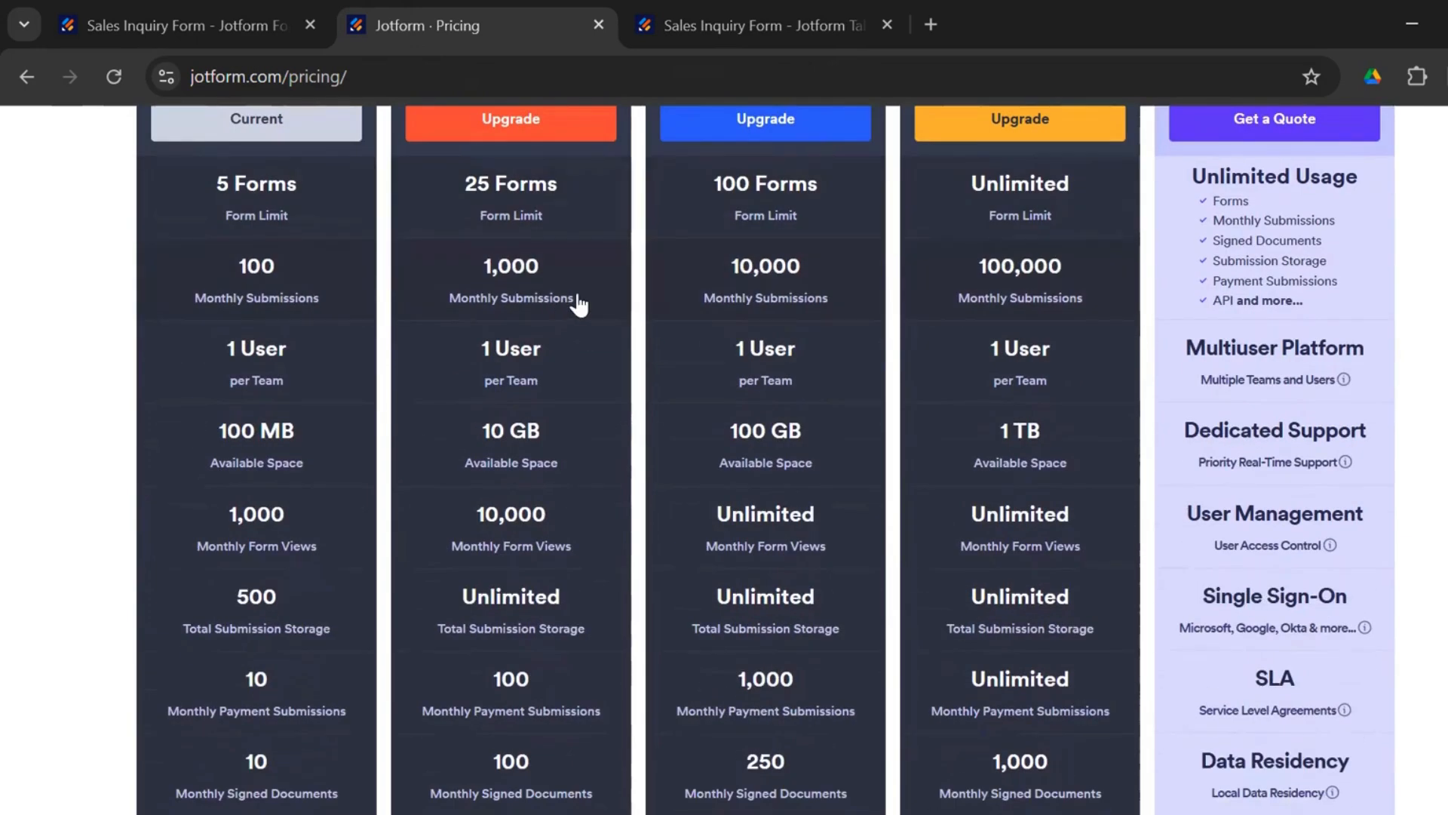
scroll("up", 3)
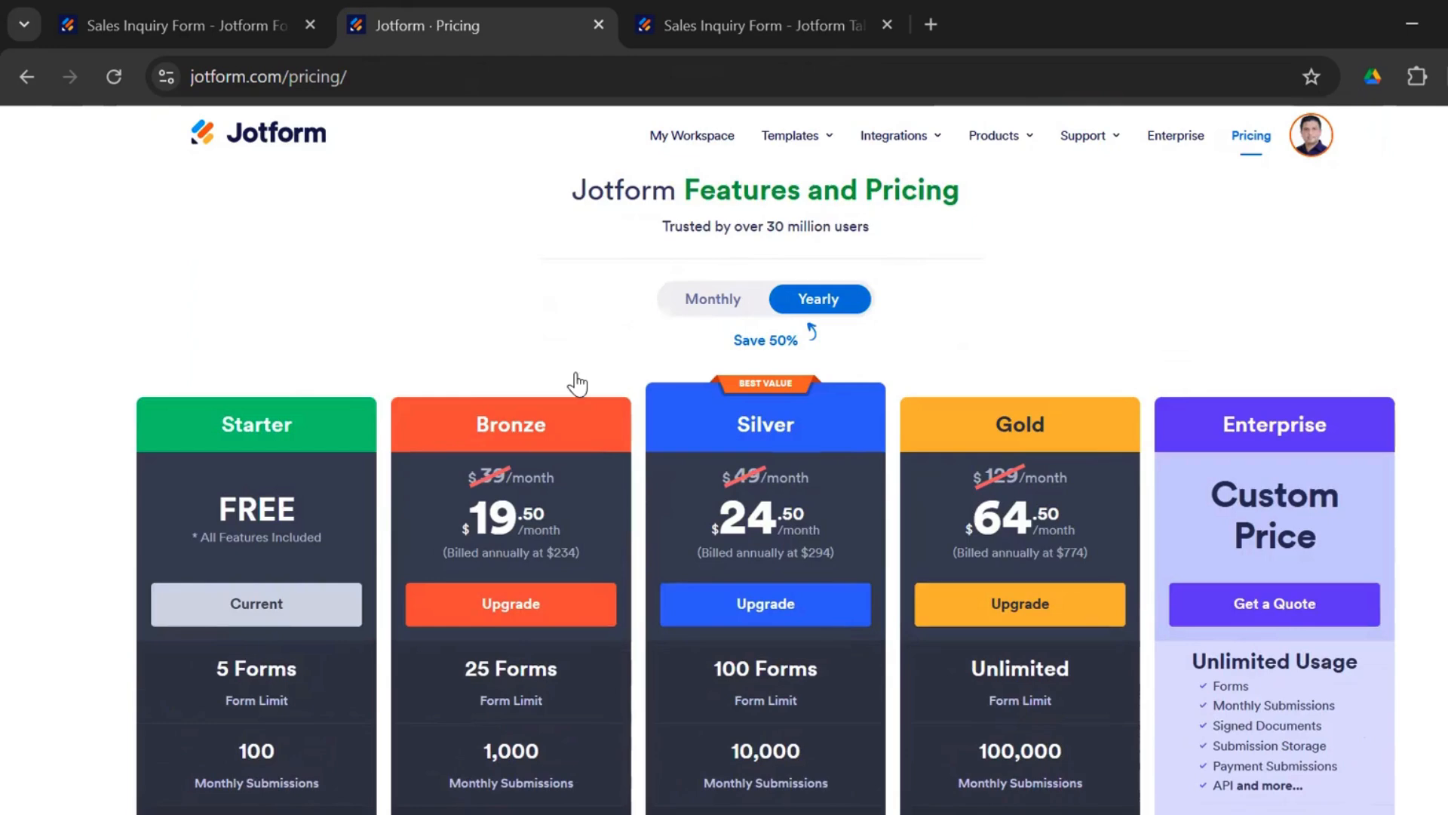
Show the form preview, then the Jotform Tables view of its four submissions
left_click(176, 25)
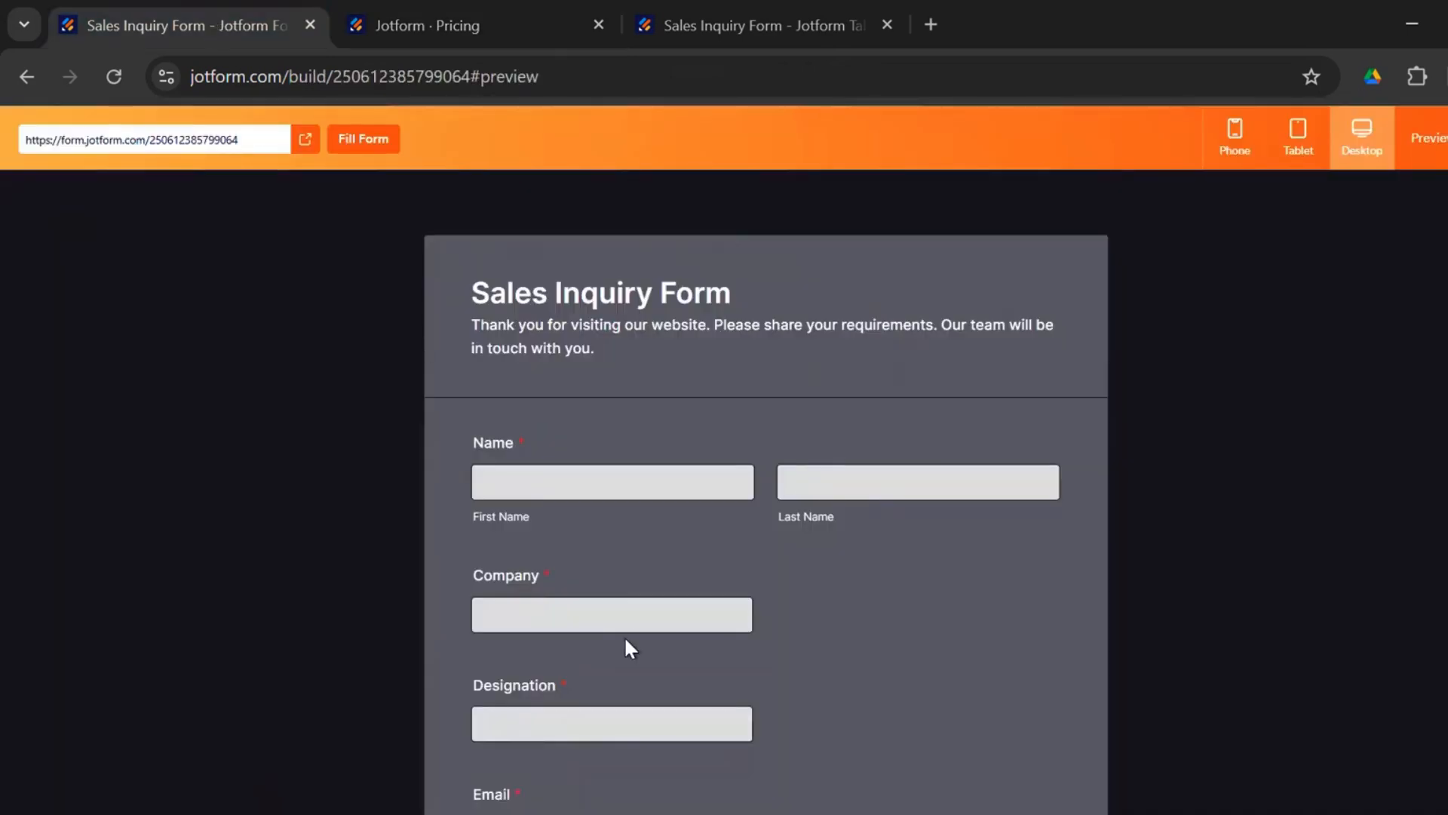
mouse_move(1167, 585)
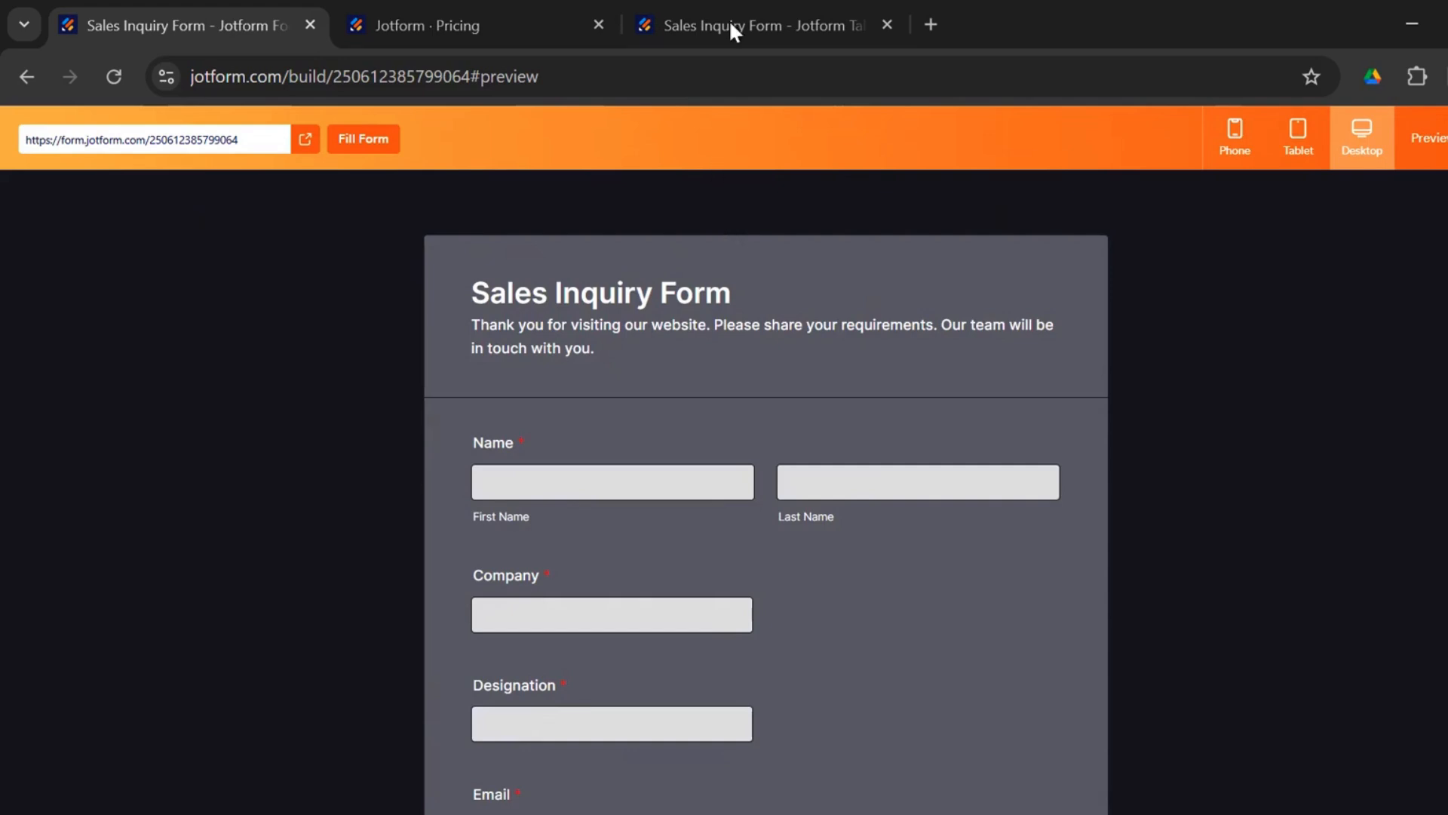
left_click(757, 24)
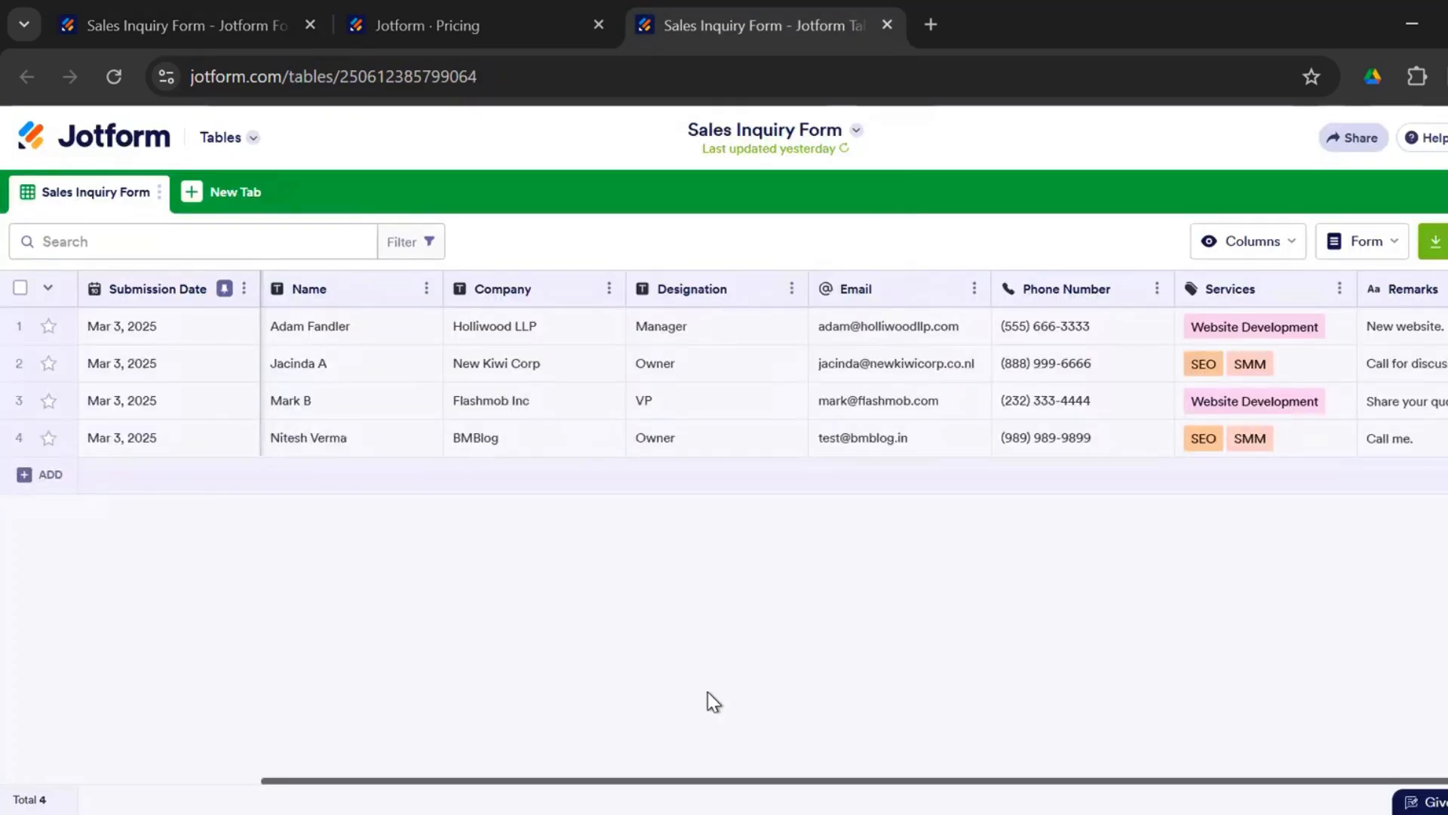